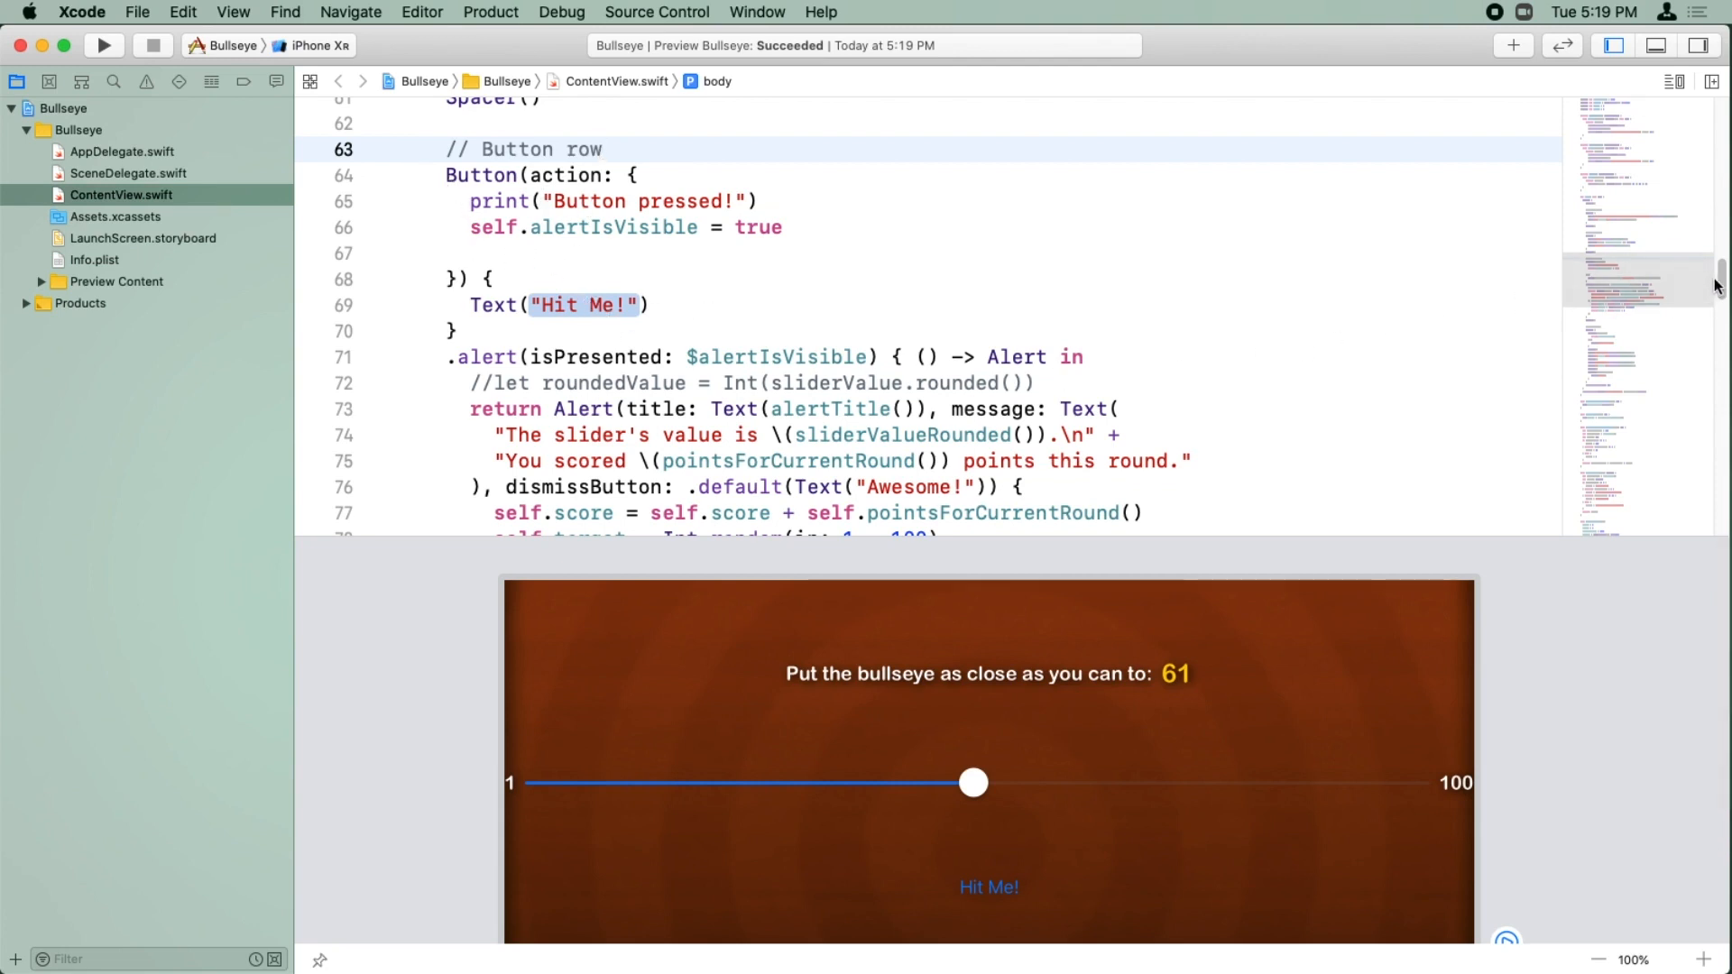
Step: Add .background(Image("Button")).modifier(Shadow()) to the Hit Me button after the alert block
scroll("down", 3)
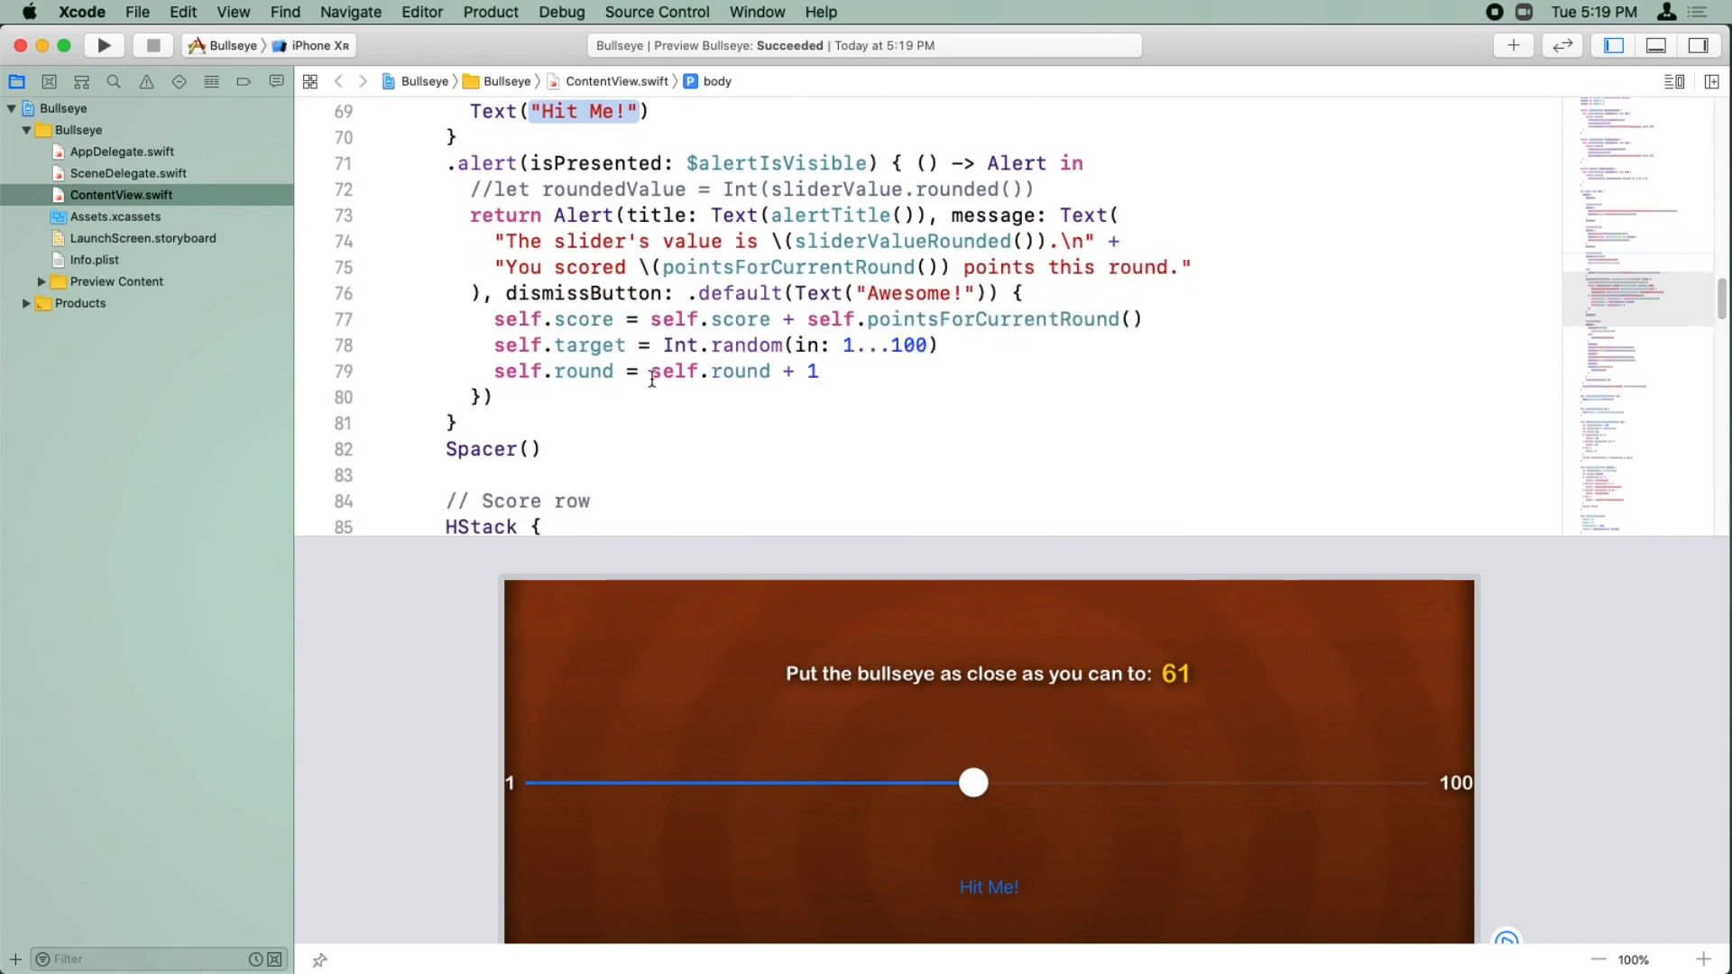
left_click(484, 422)
type(".background(background: View, alignment: Alignment")
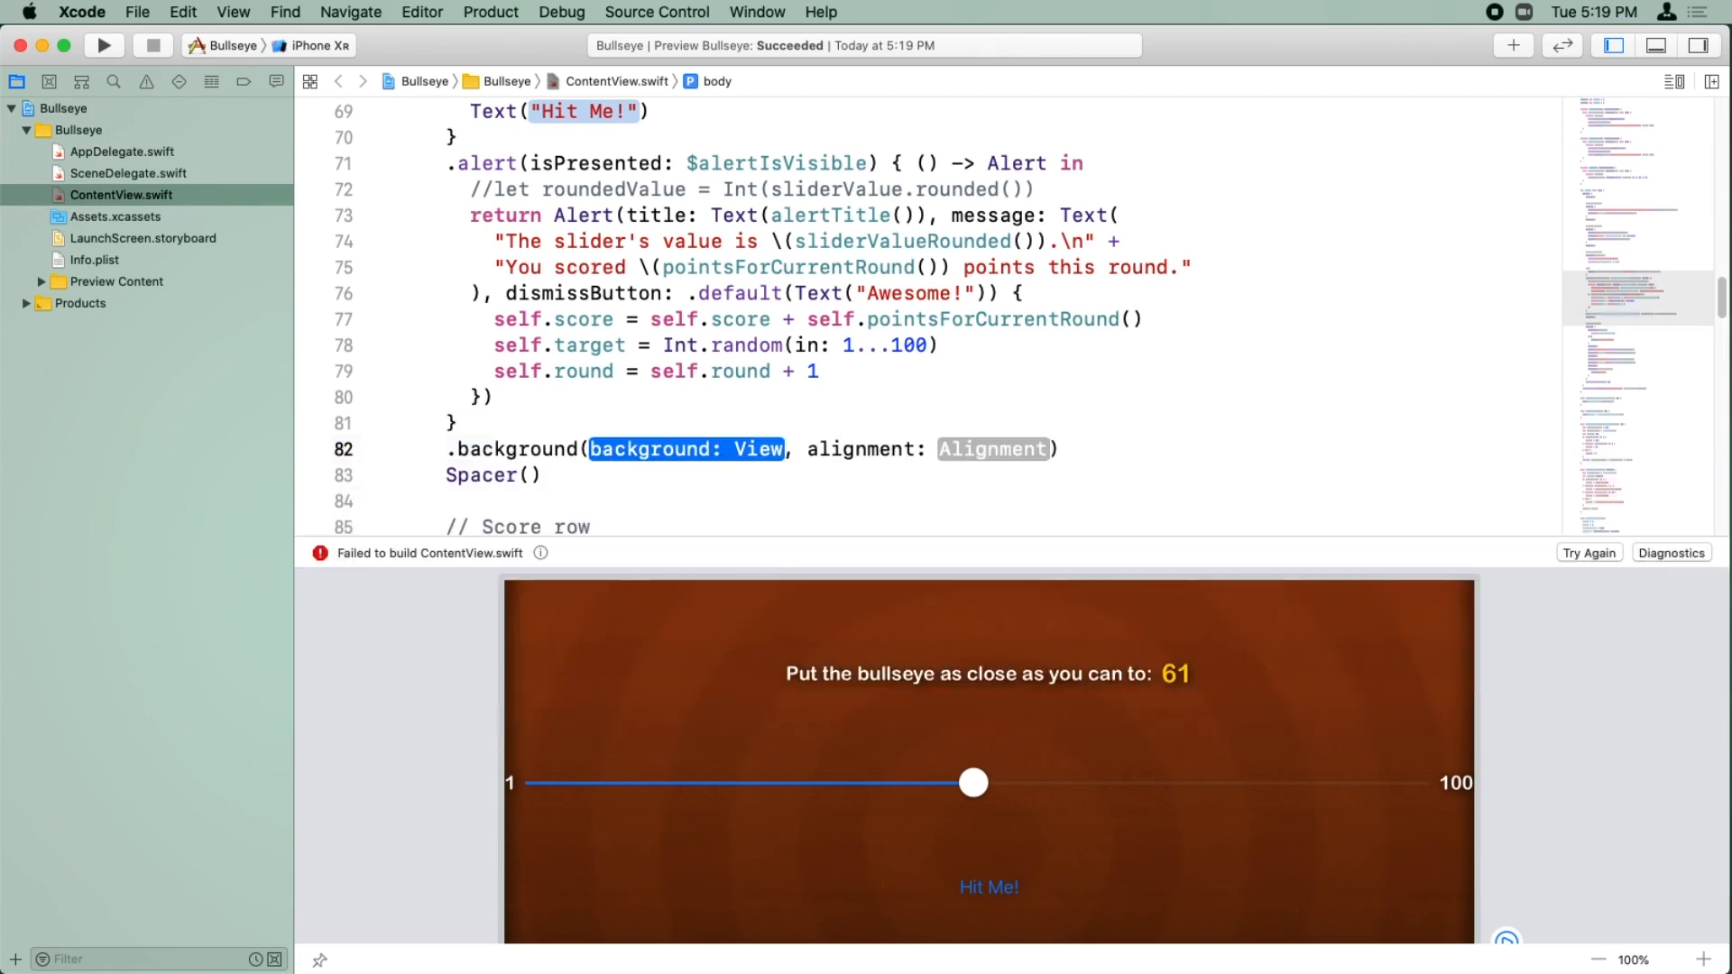
type("Imag")
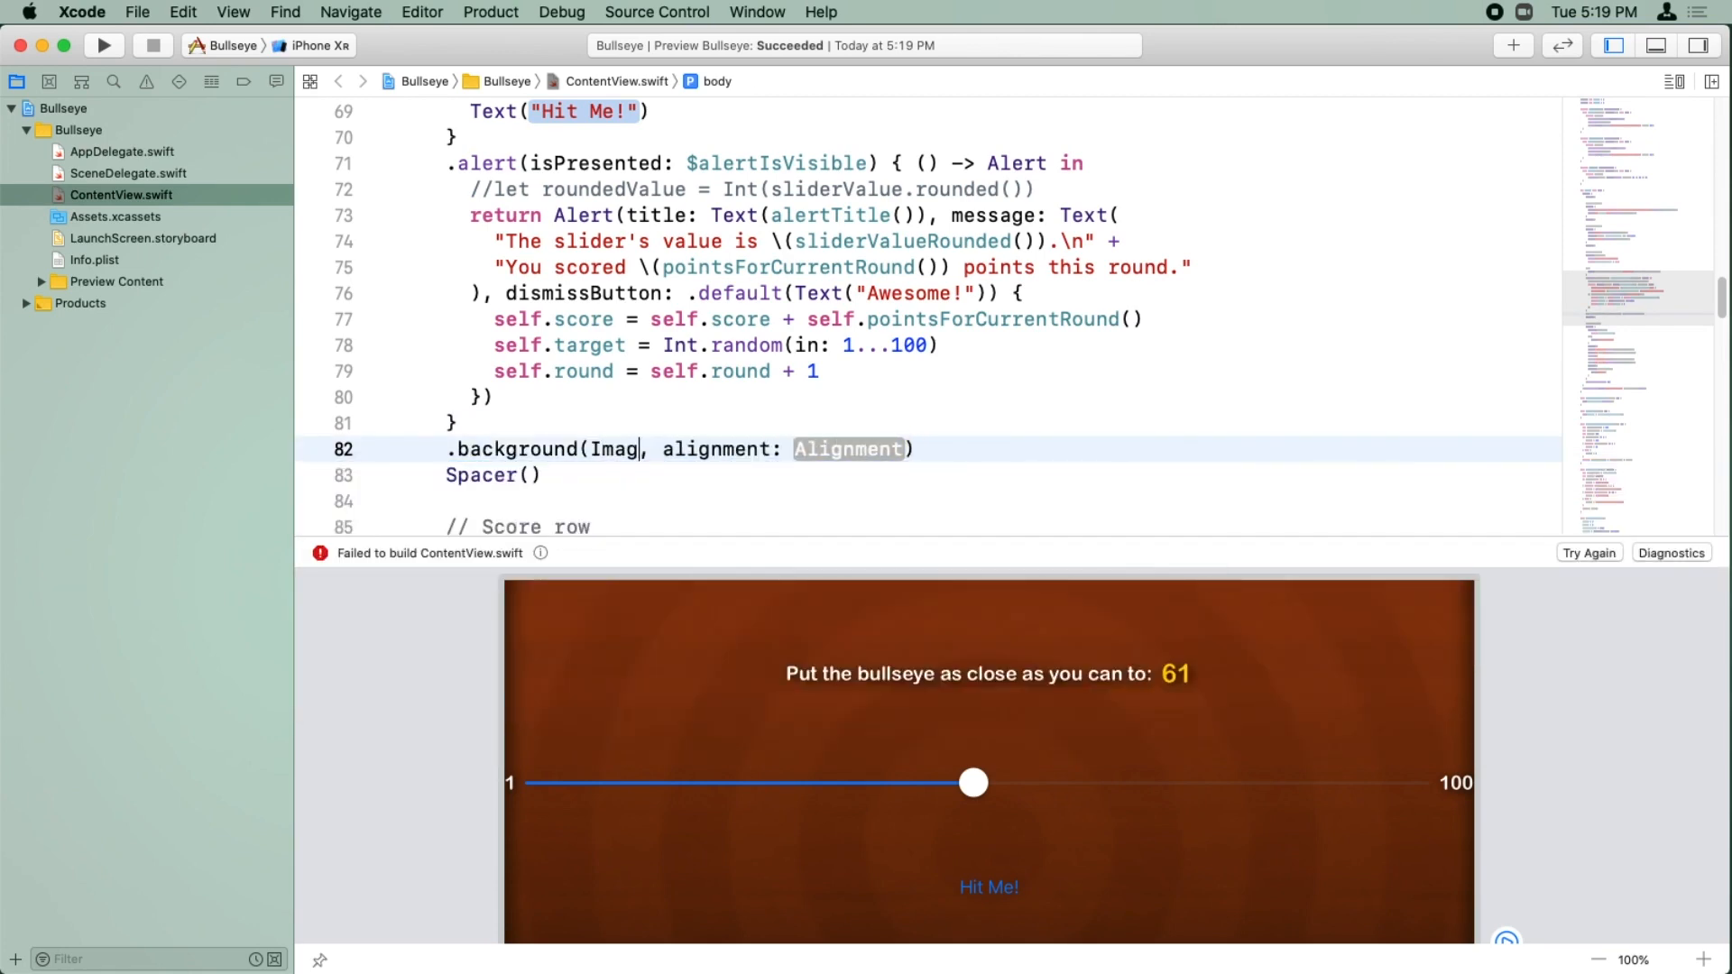
type("(\"\")")
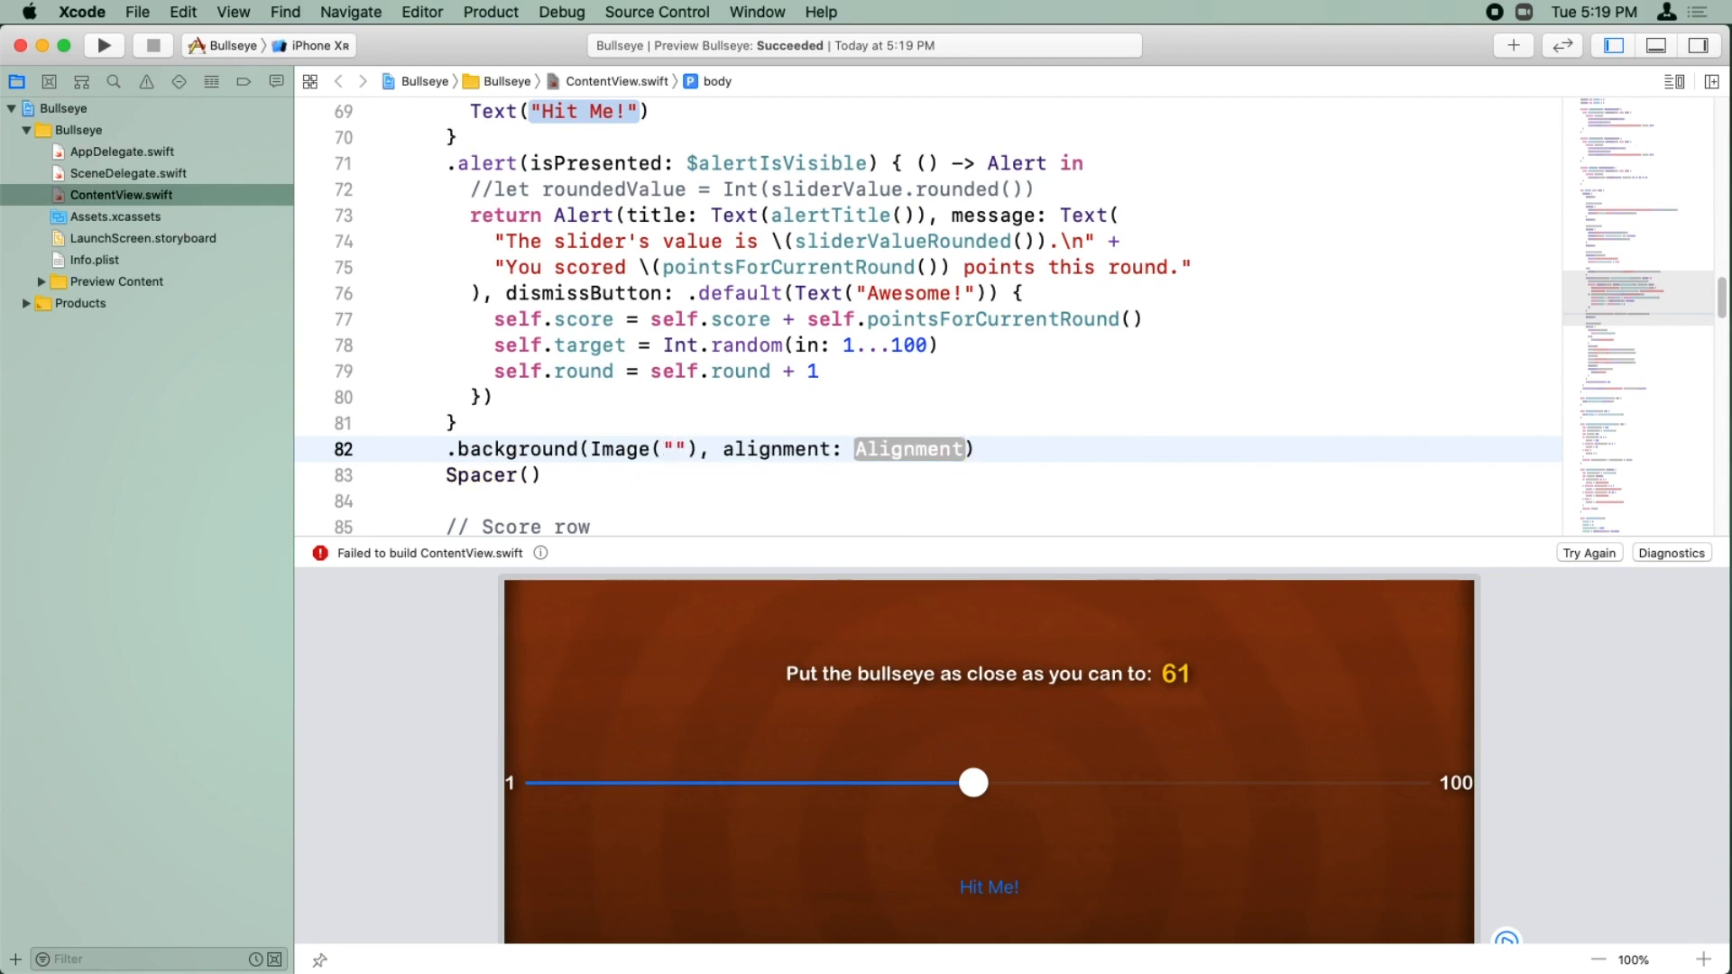
type("Button")
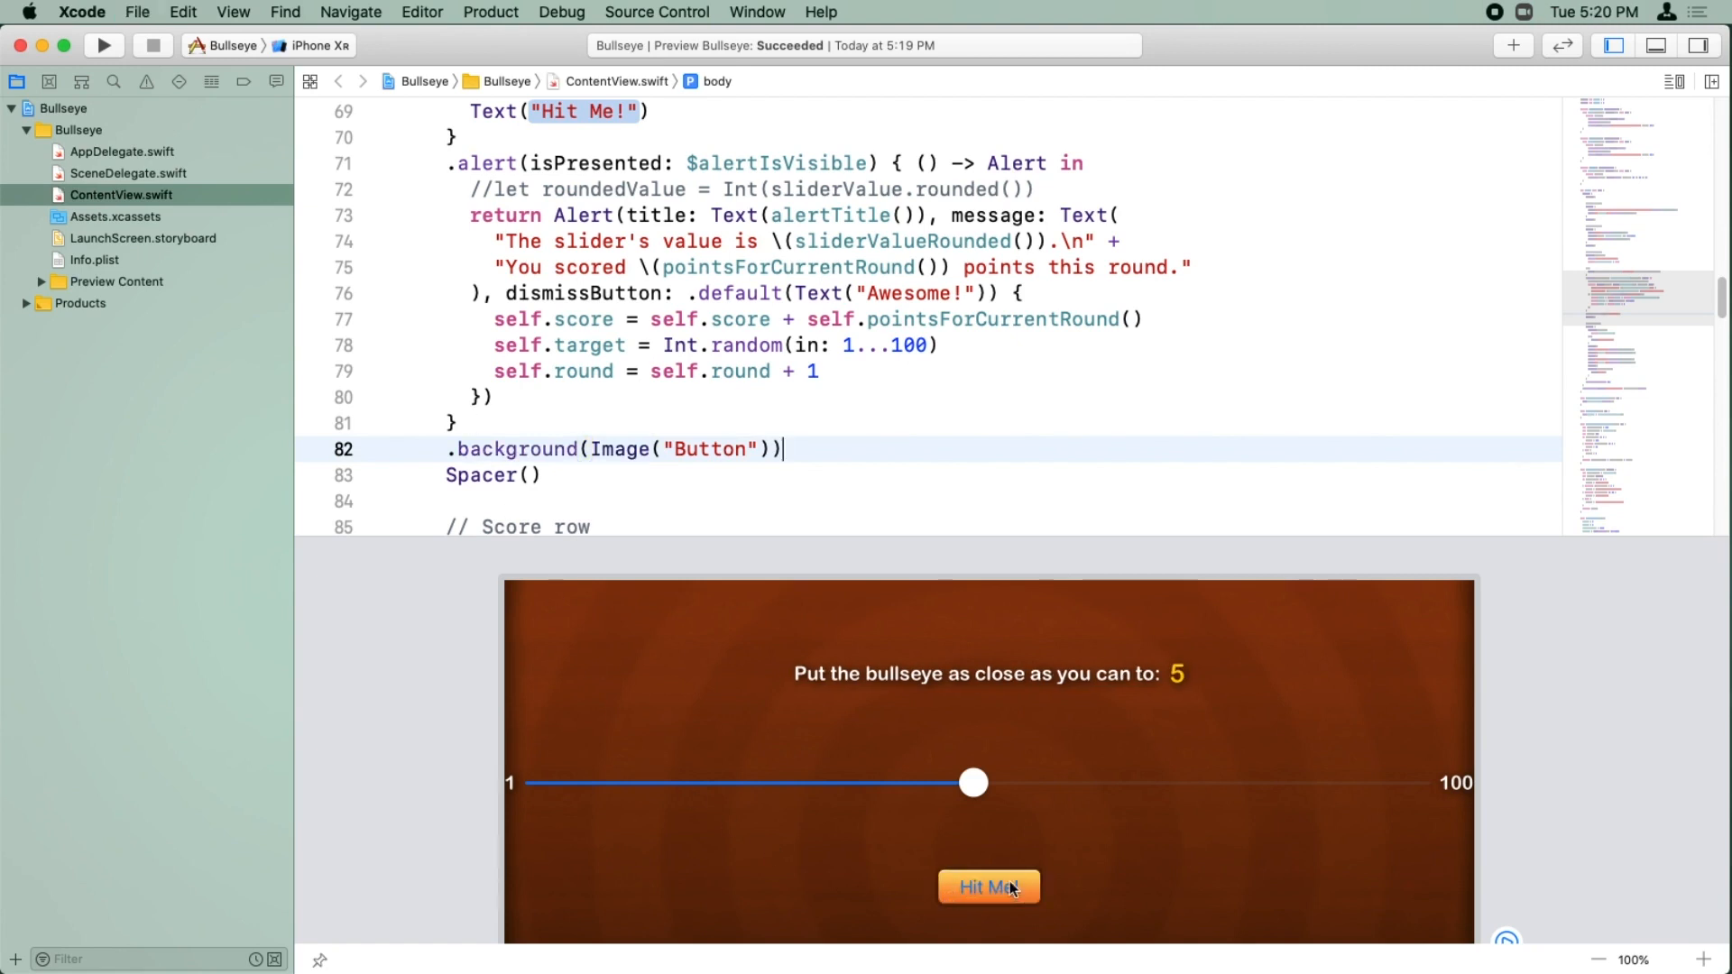
mouse_move(833, 453)
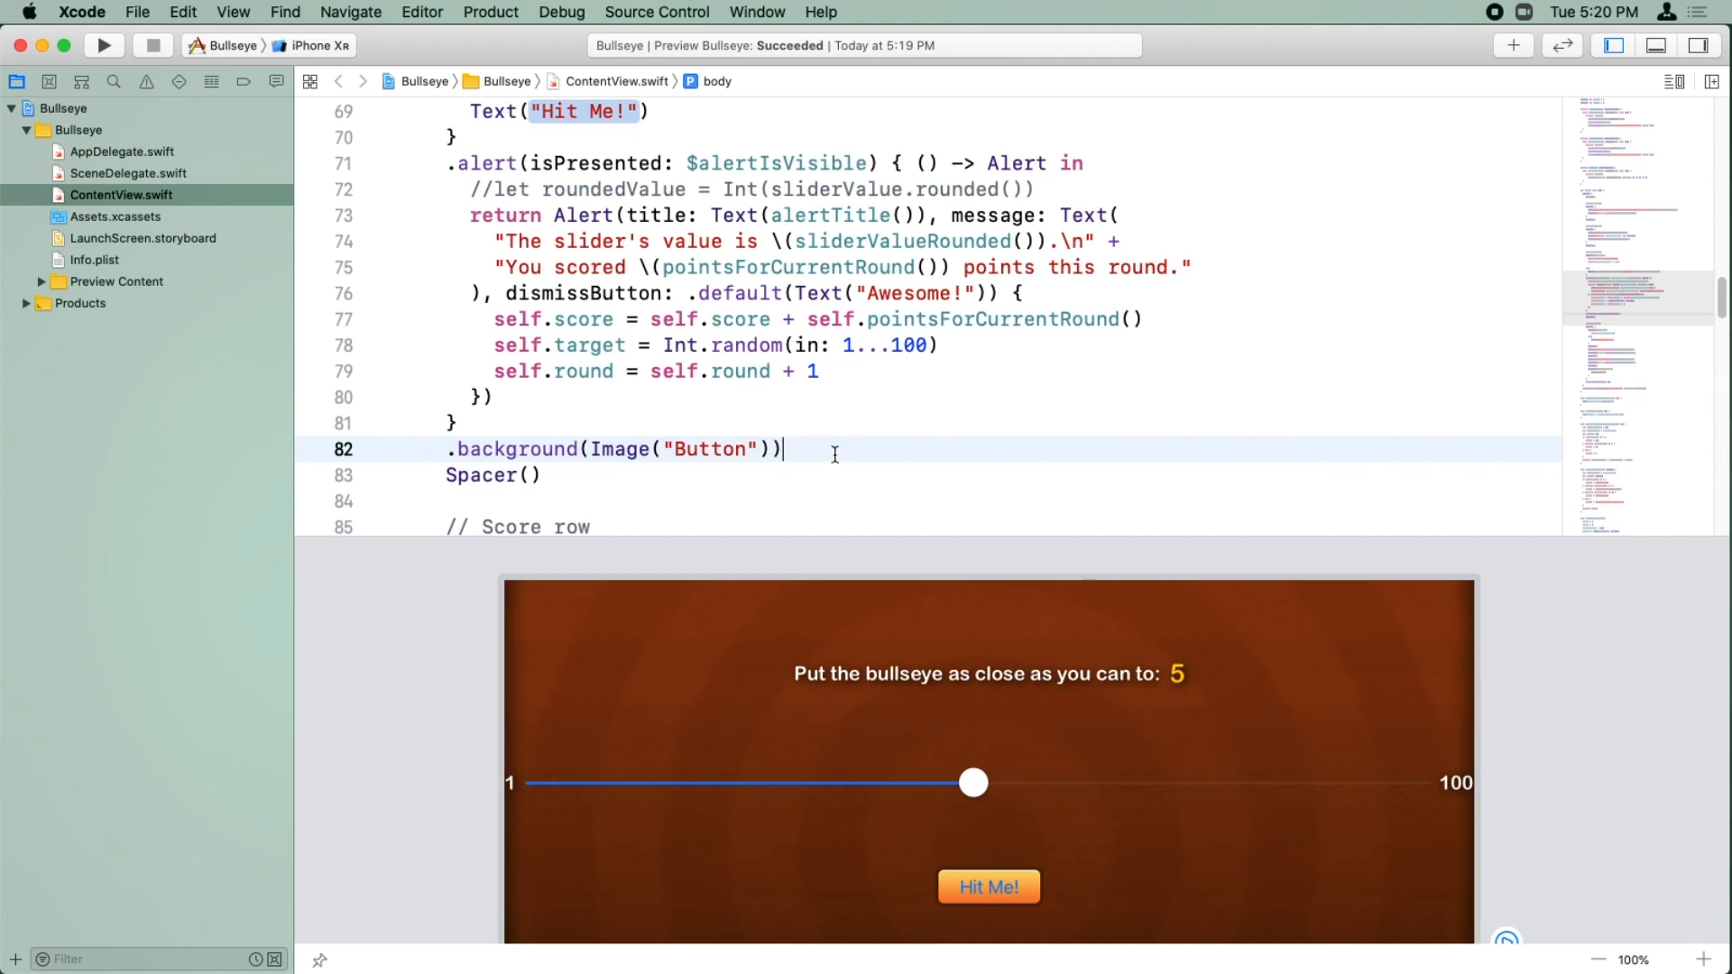
type(".modifier")
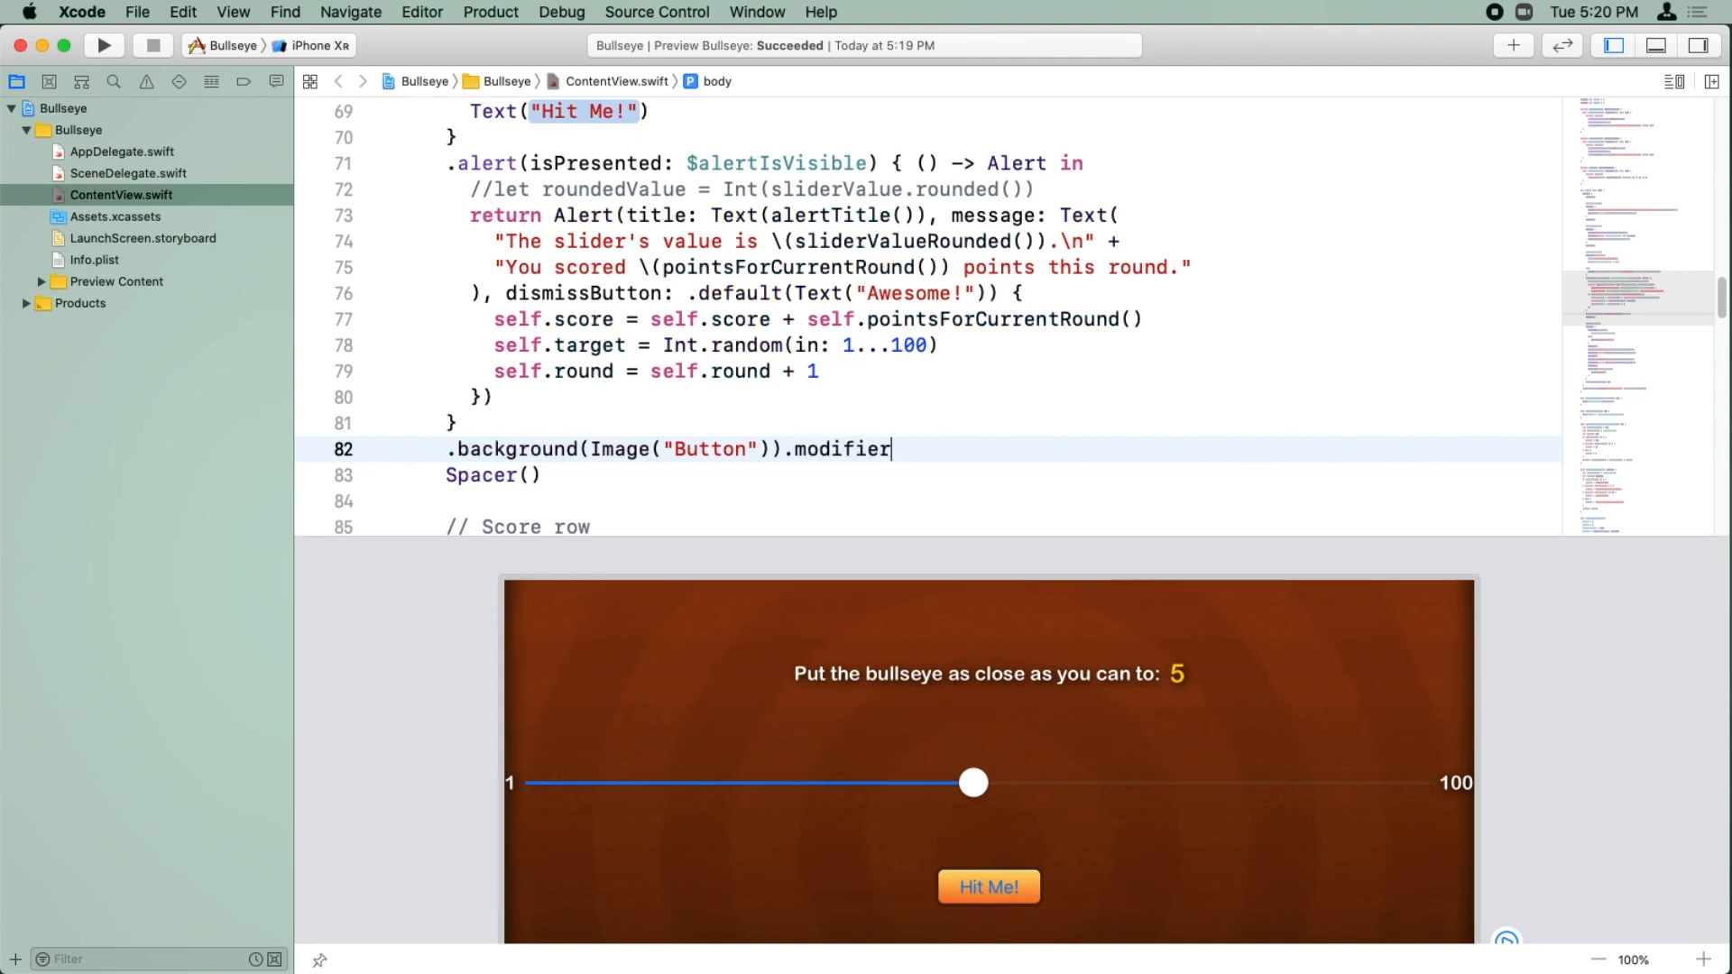
type("(Shadow())")
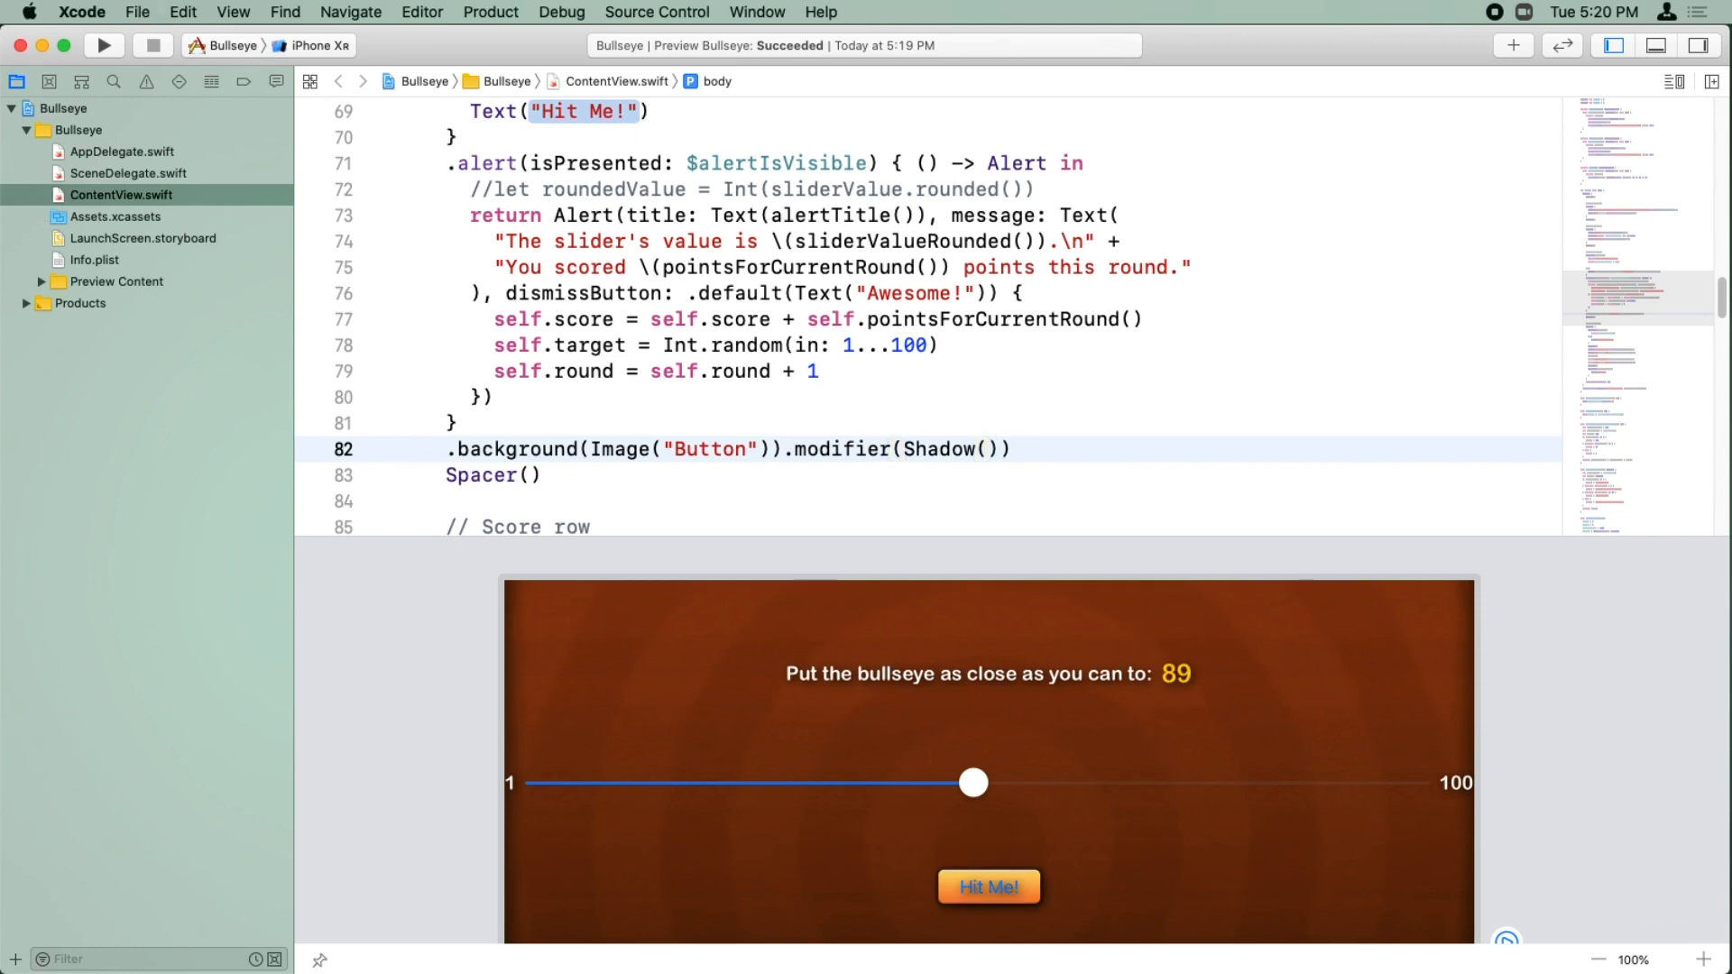
scroll("up", 3)
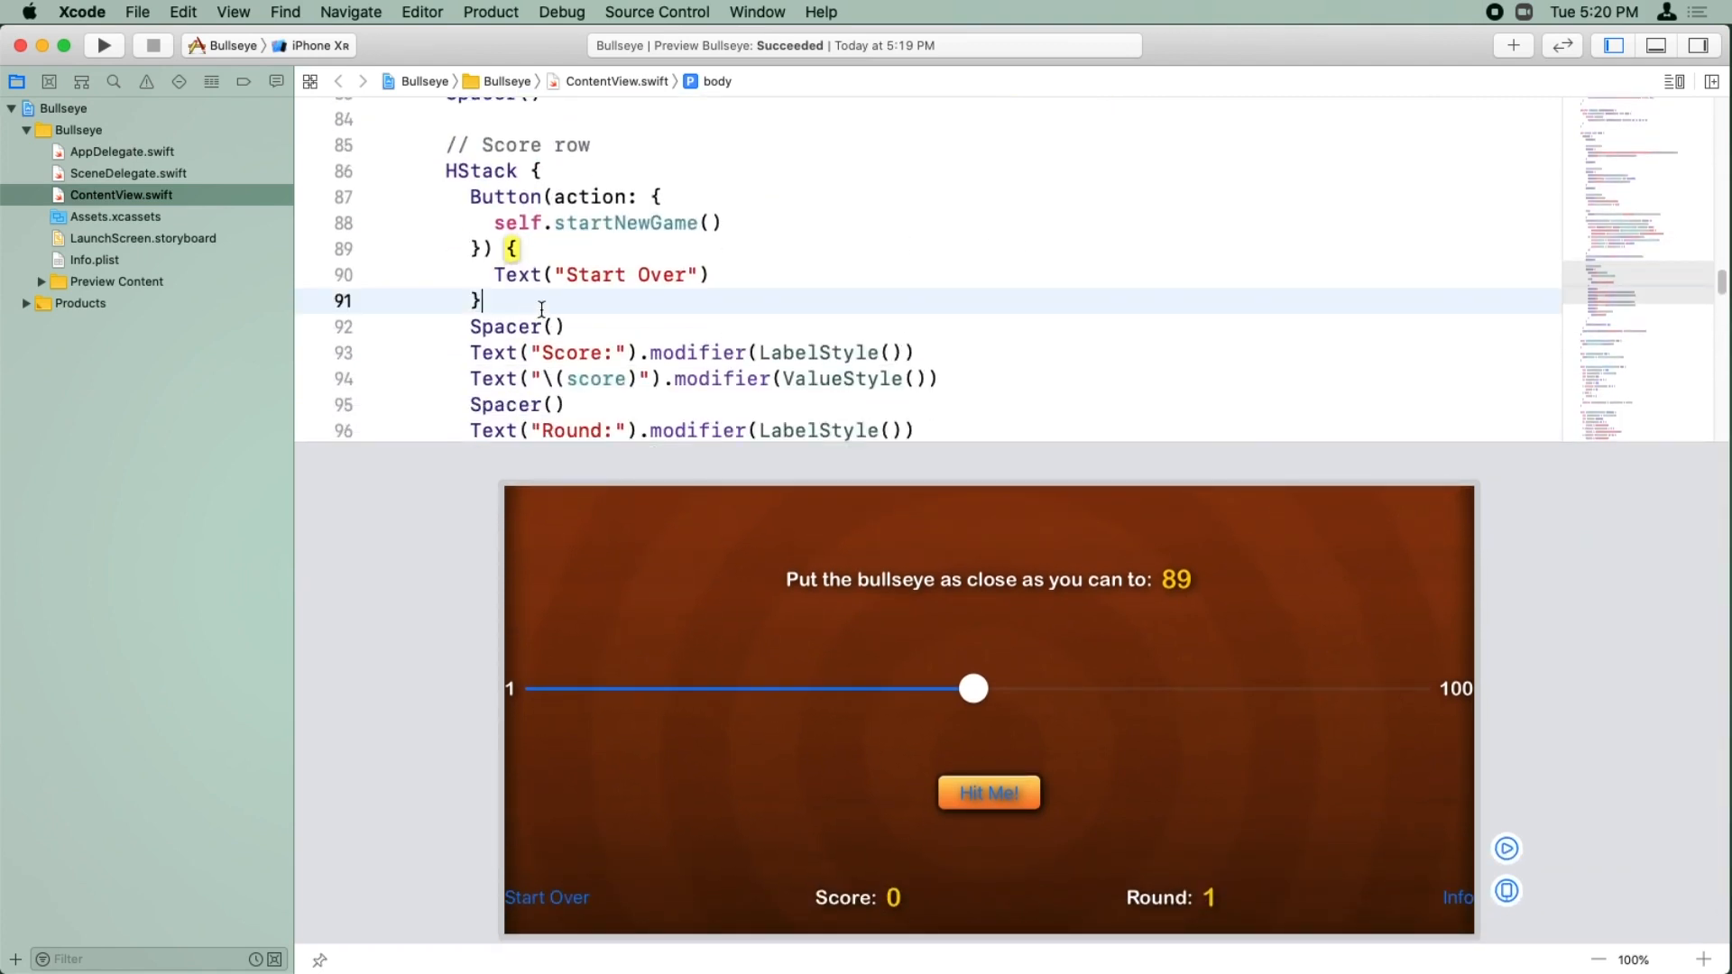
Step: Append .background(Image("Button")).modifier(Shadow()) to the Start Over button
type(".background(Image(\"Button\")).modifier(Shadow())")
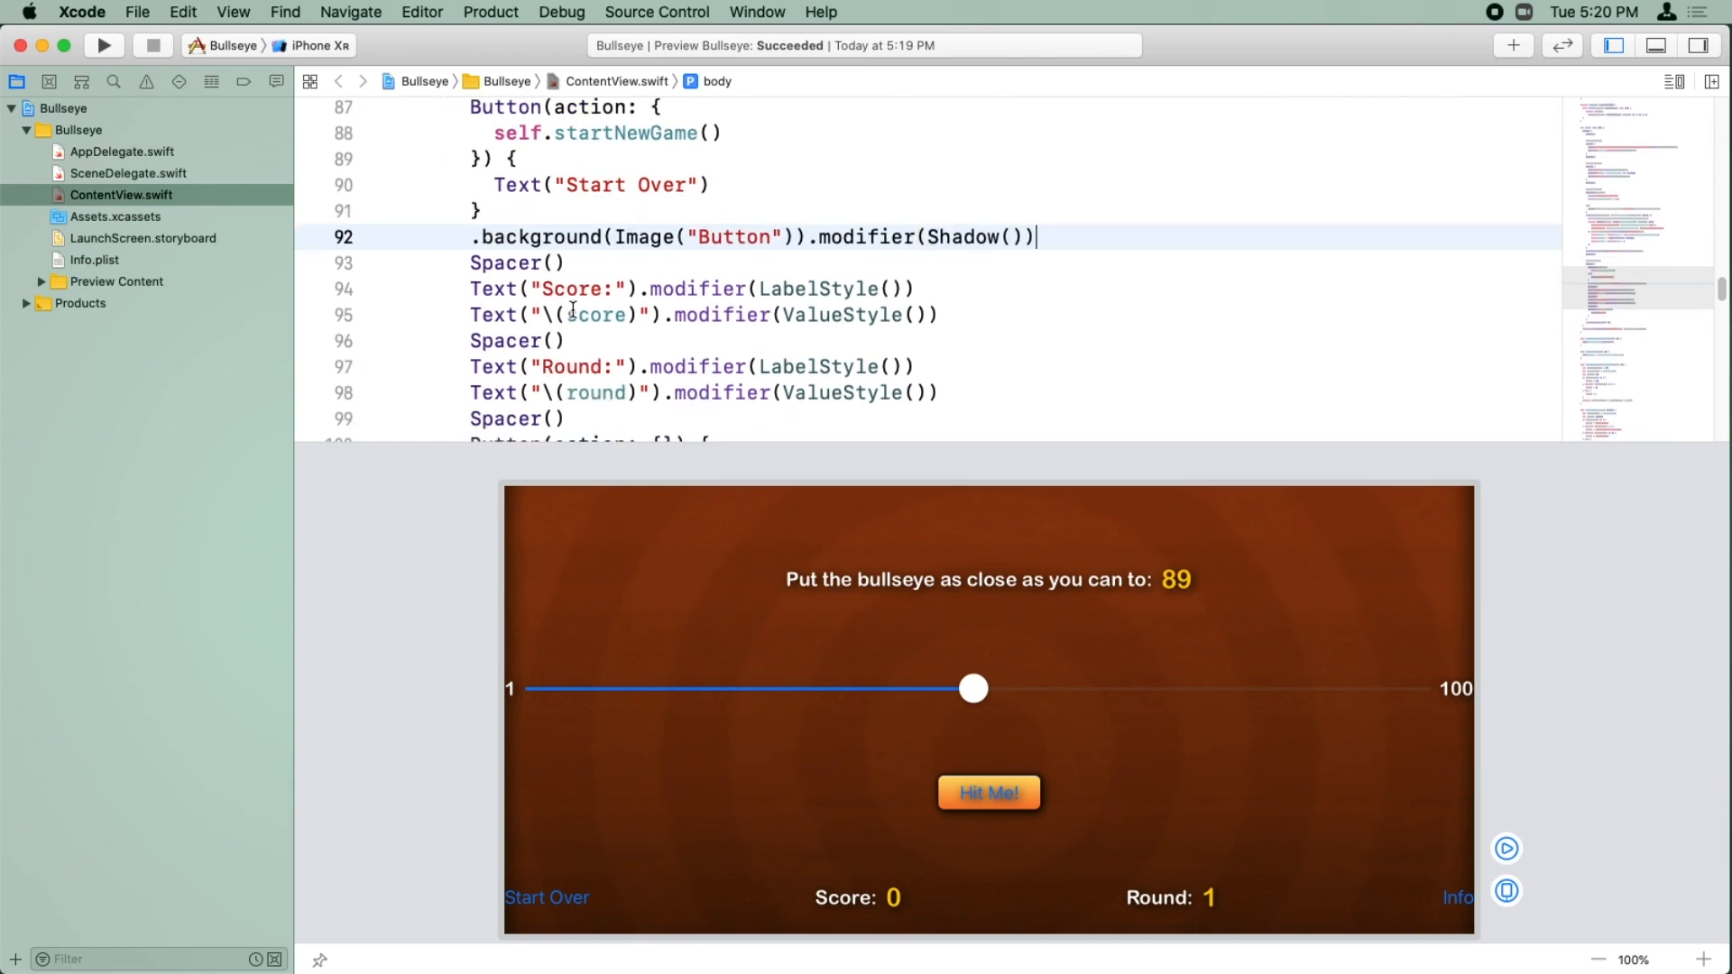
scroll("down", 3)
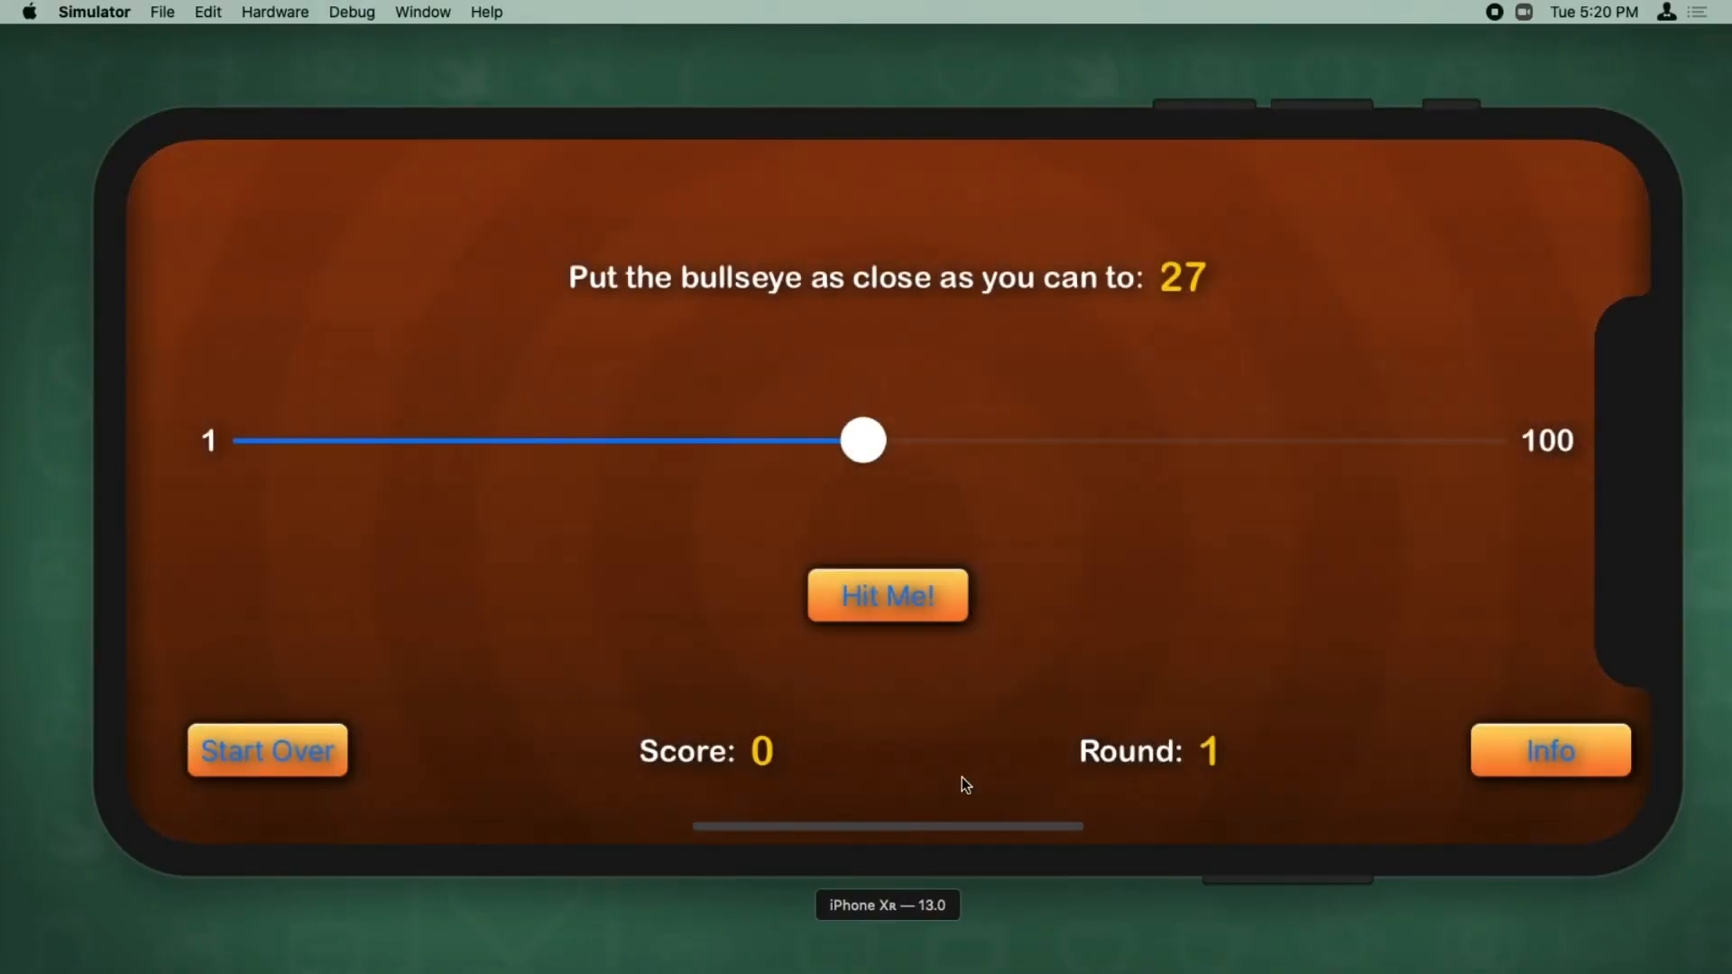
mouse_move(1331, 207)
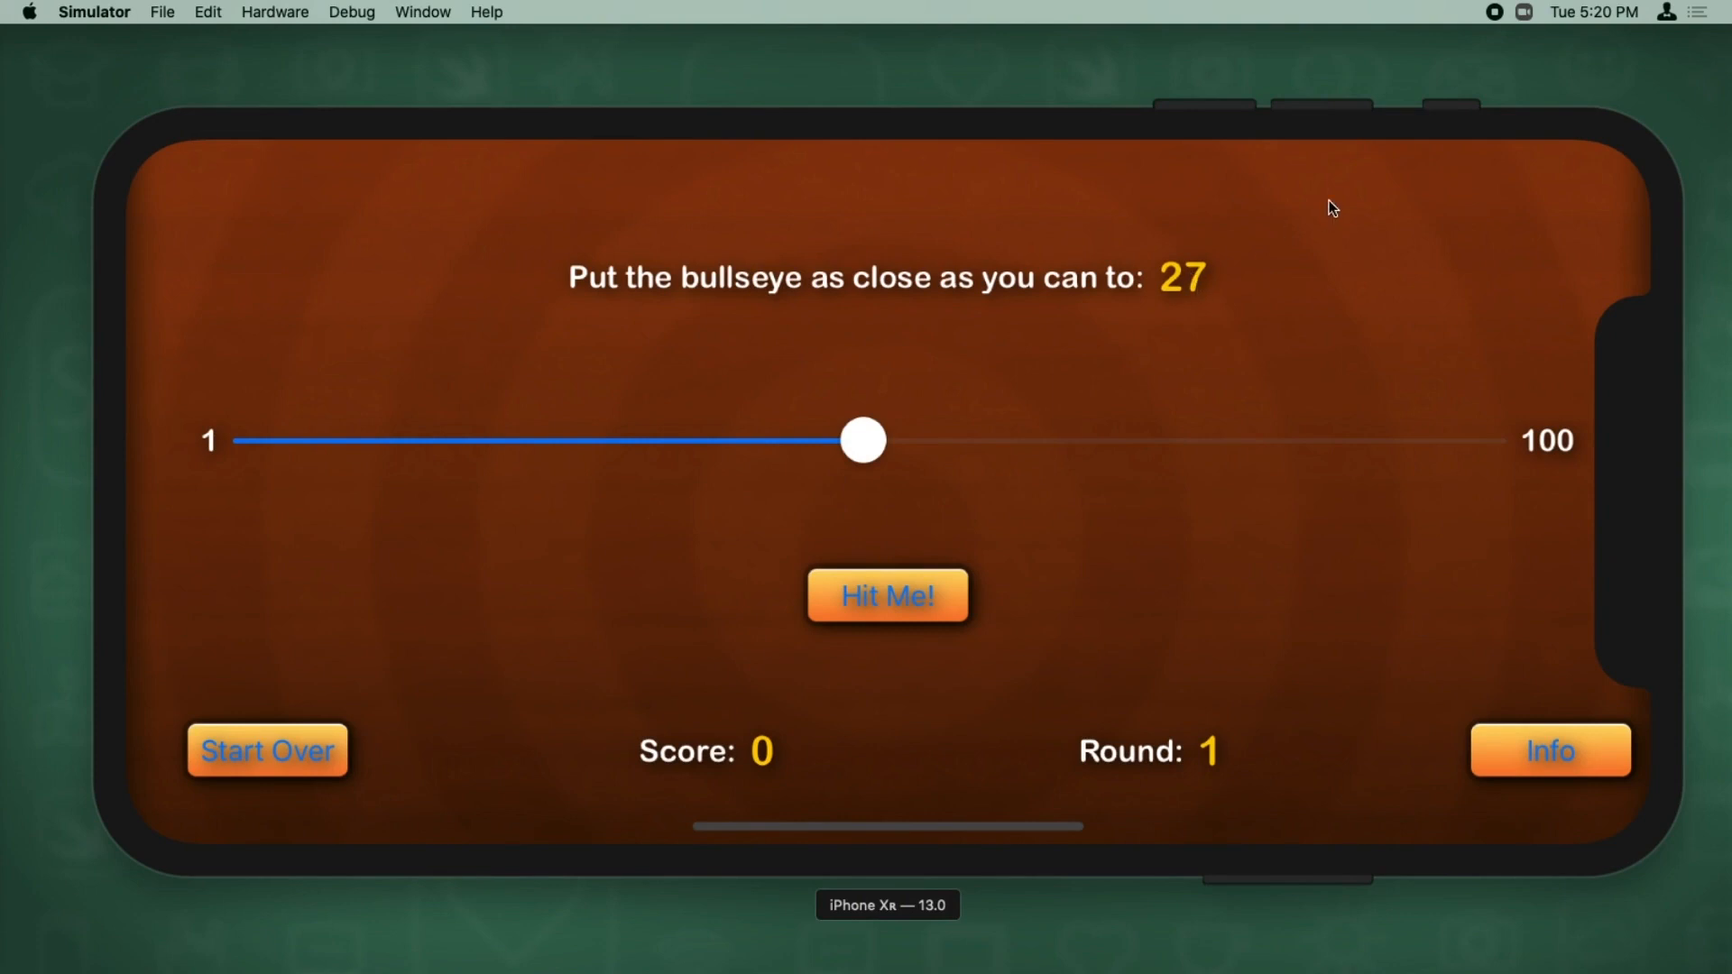
mouse_move(1334, 139)
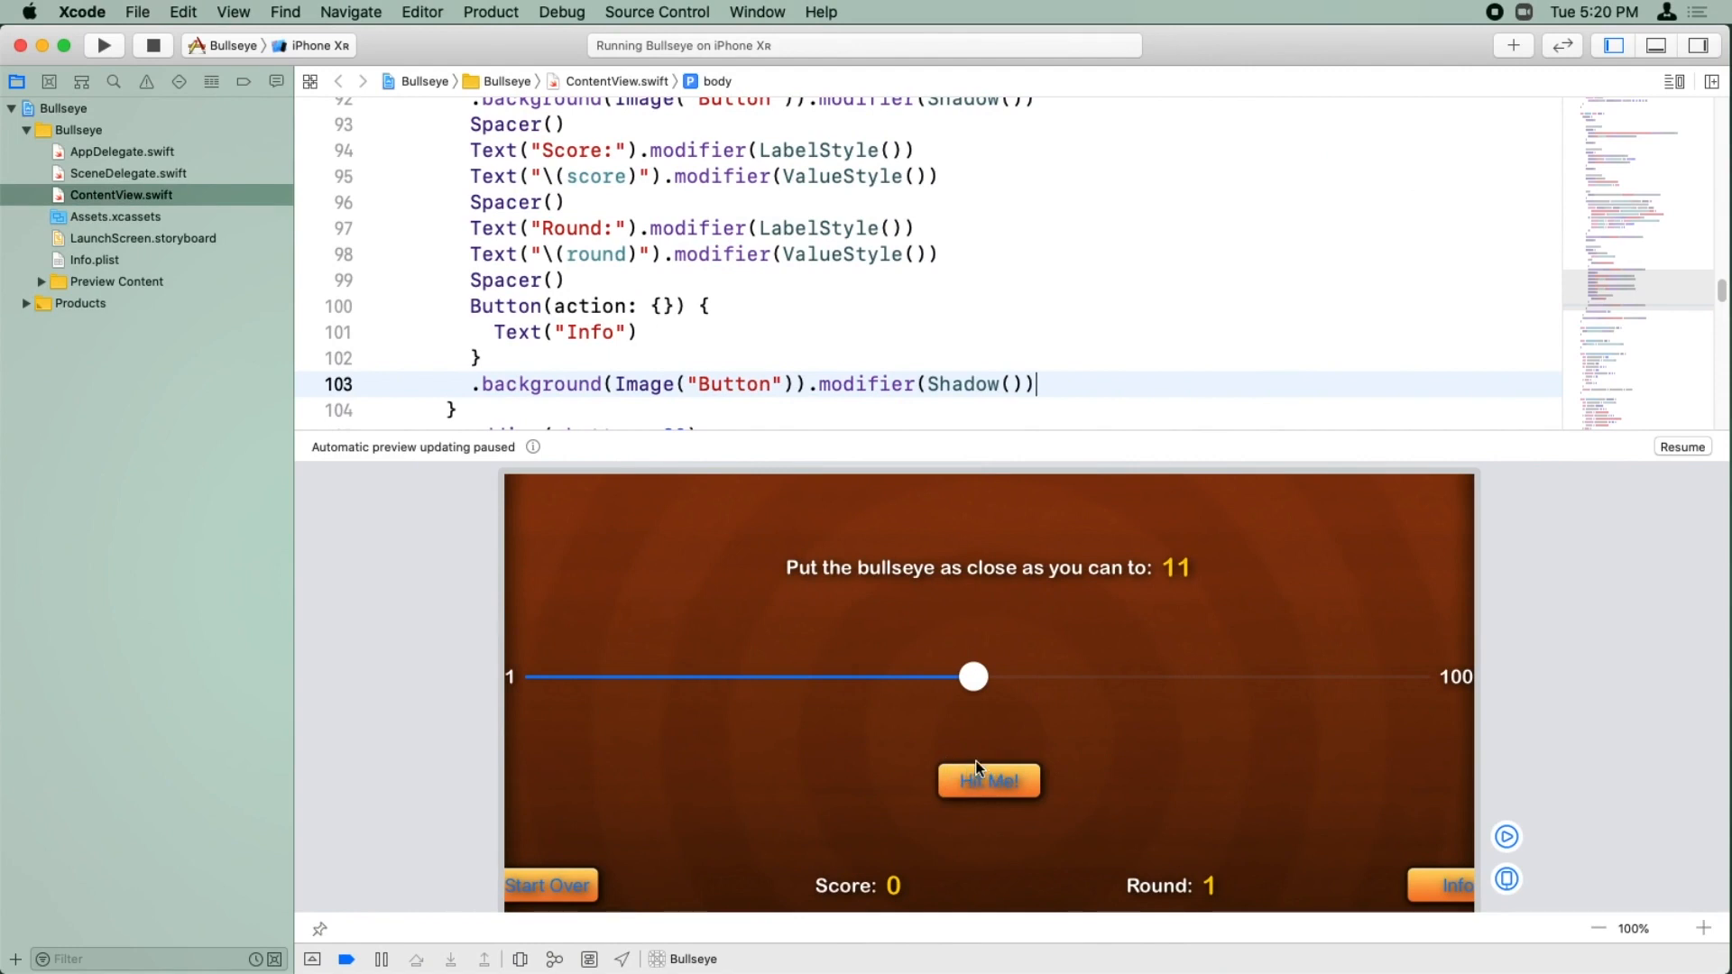
mouse_move(998, 793)
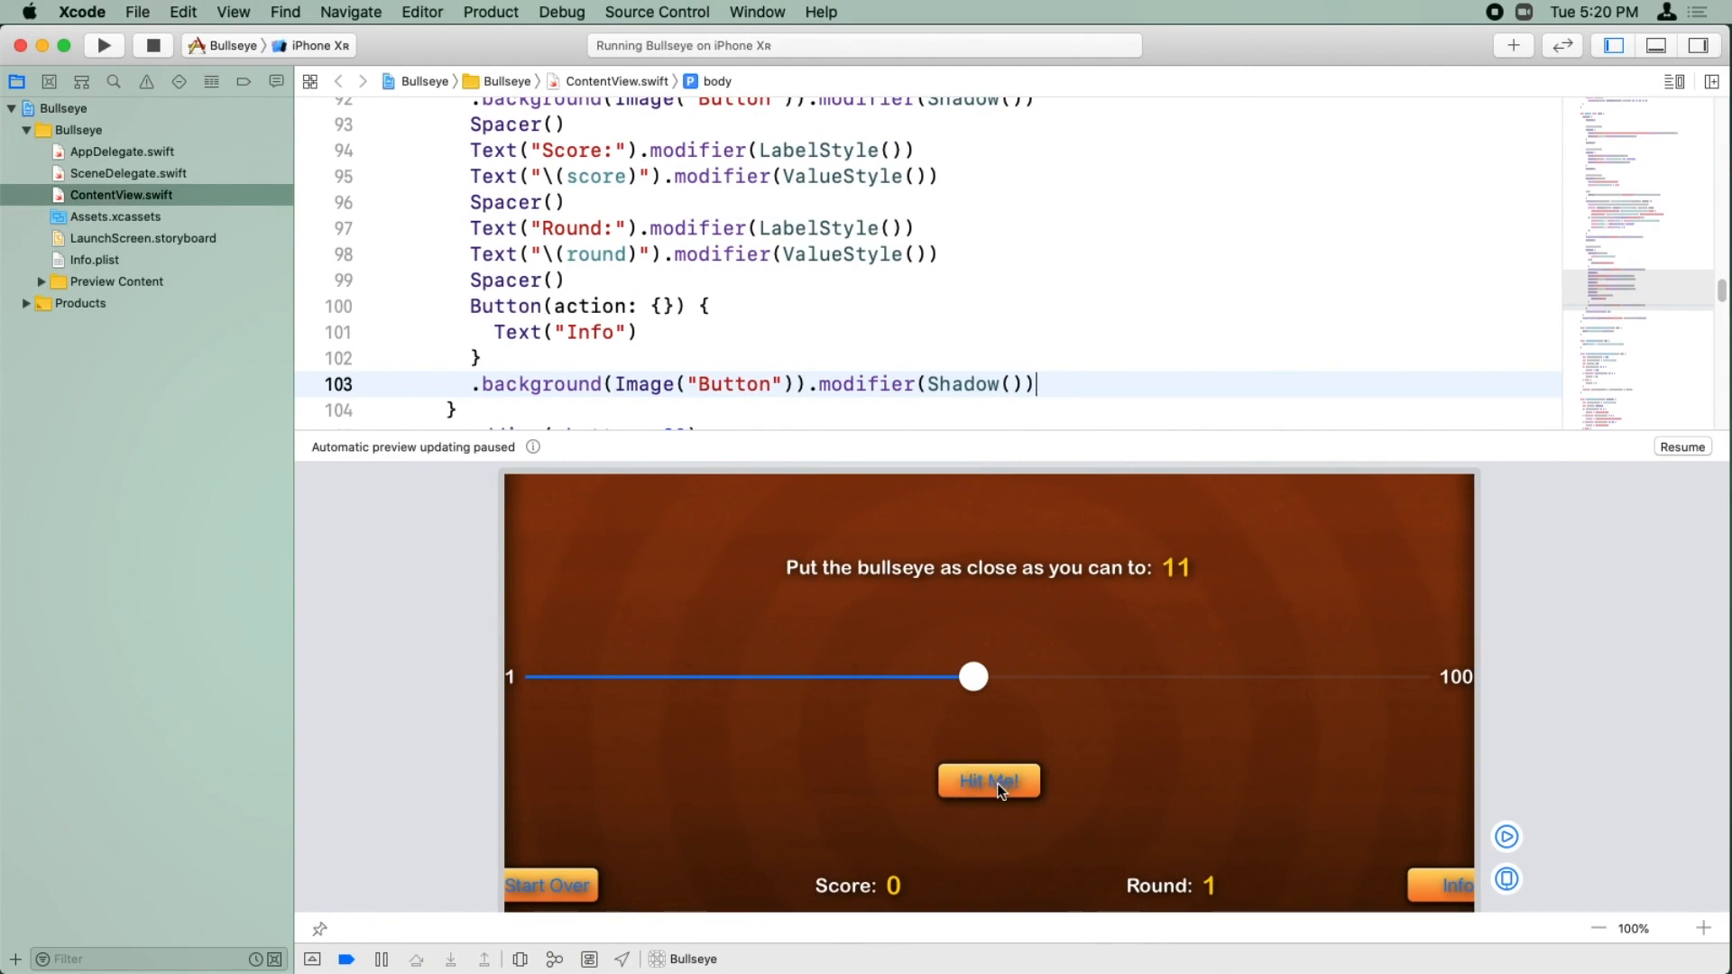
Step: Rename the copied style ButtonLargeTextStyle with size 18 and black colour instead of yellow
scroll("up", 3)
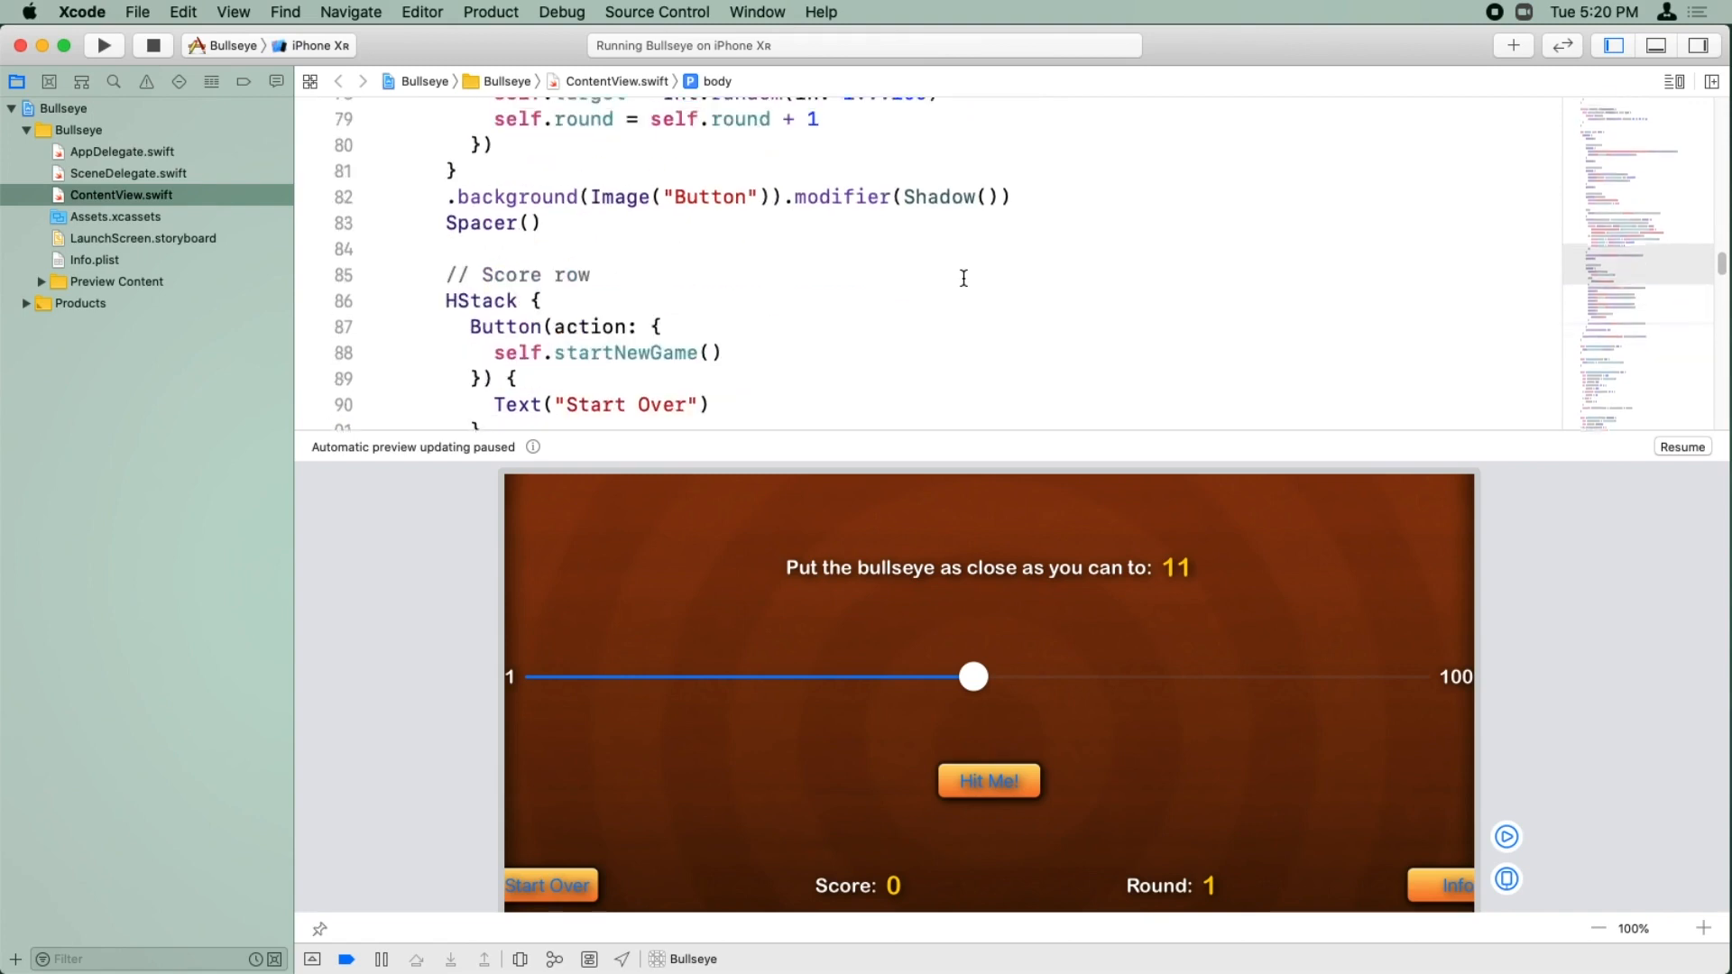
scroll("up", 3)
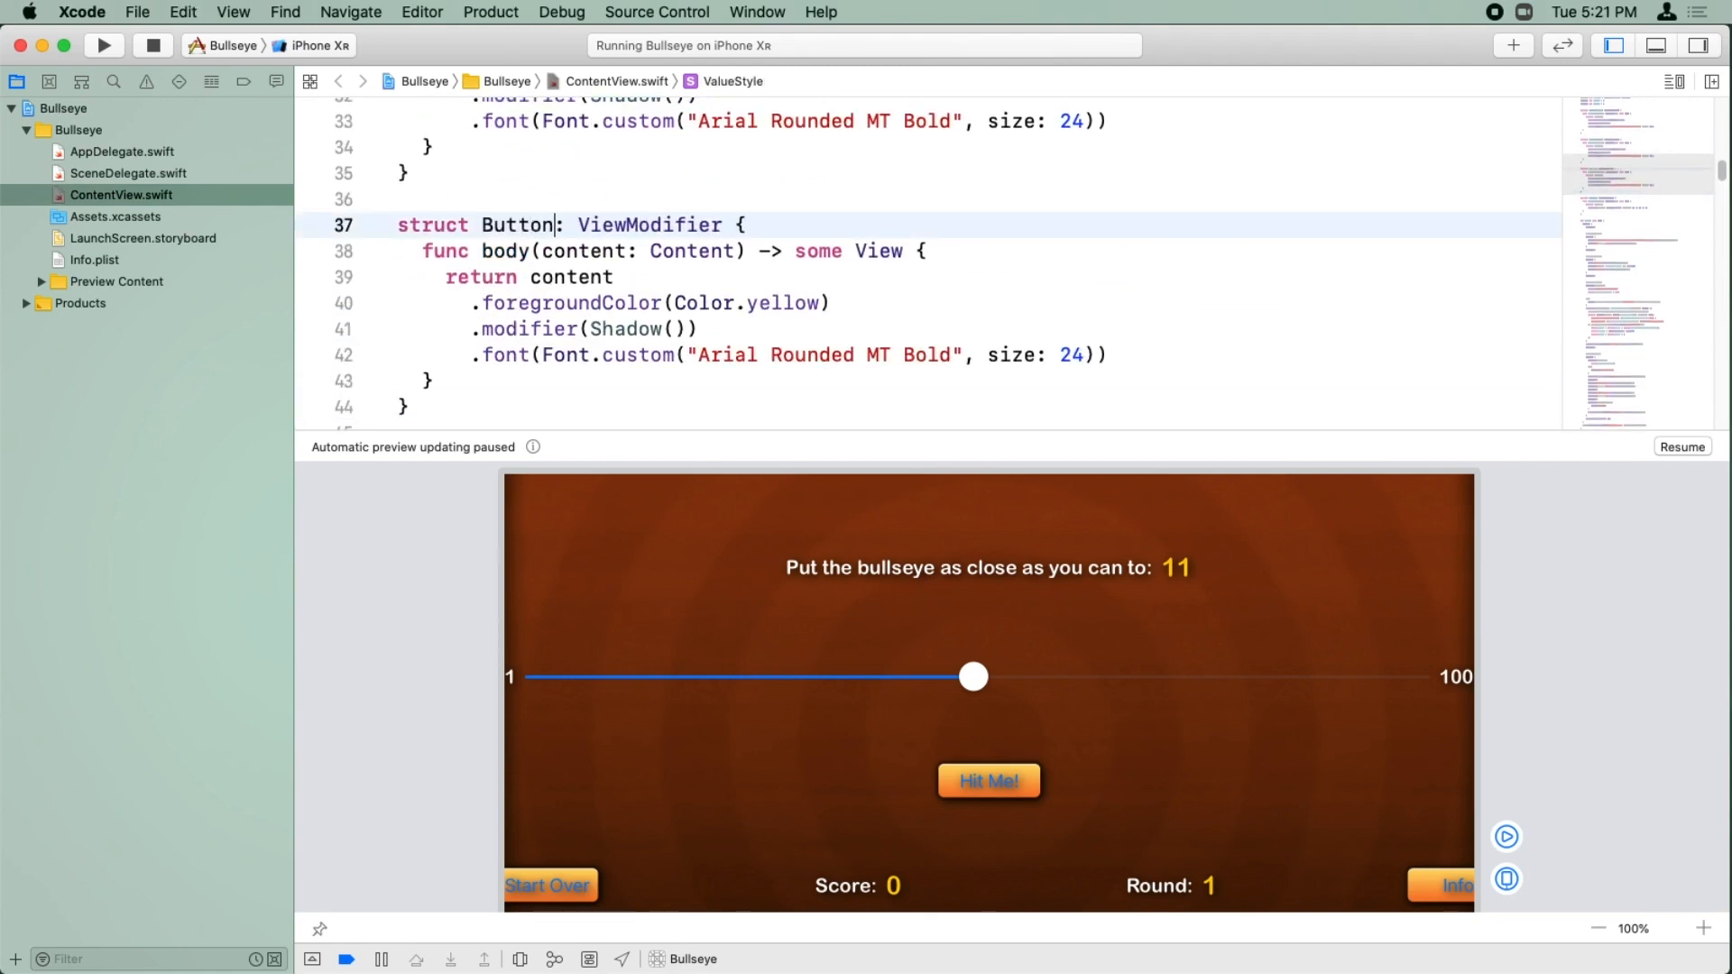
type("LargeTextS")
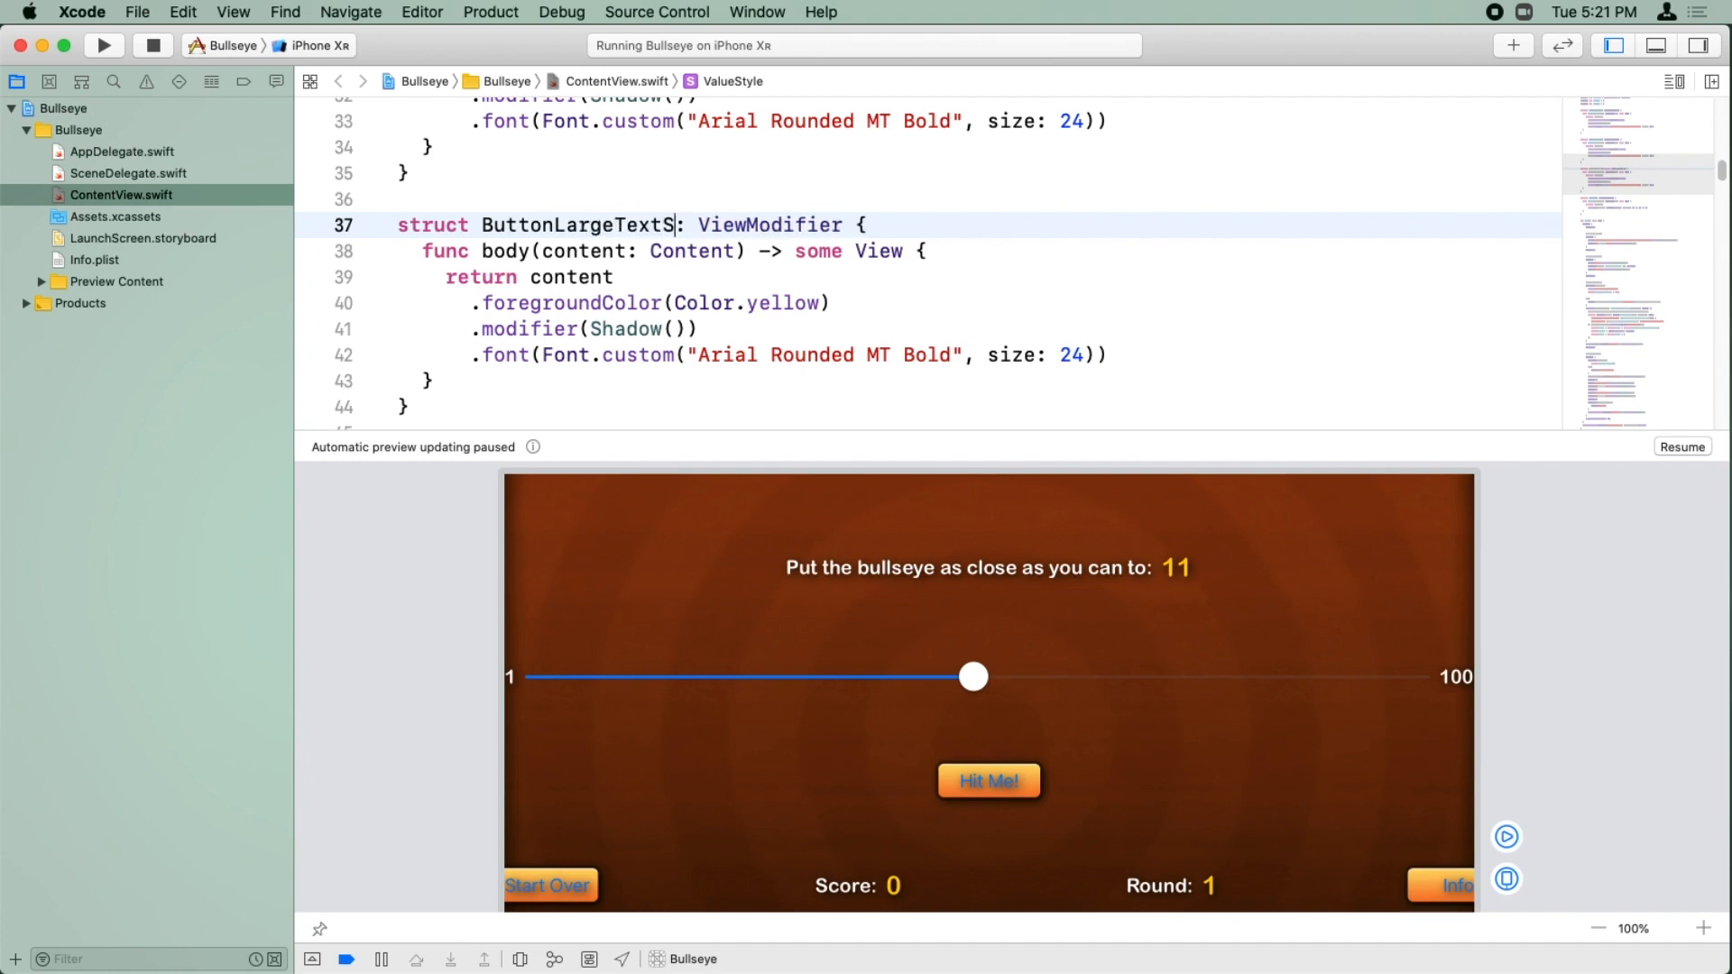
type("tyle")
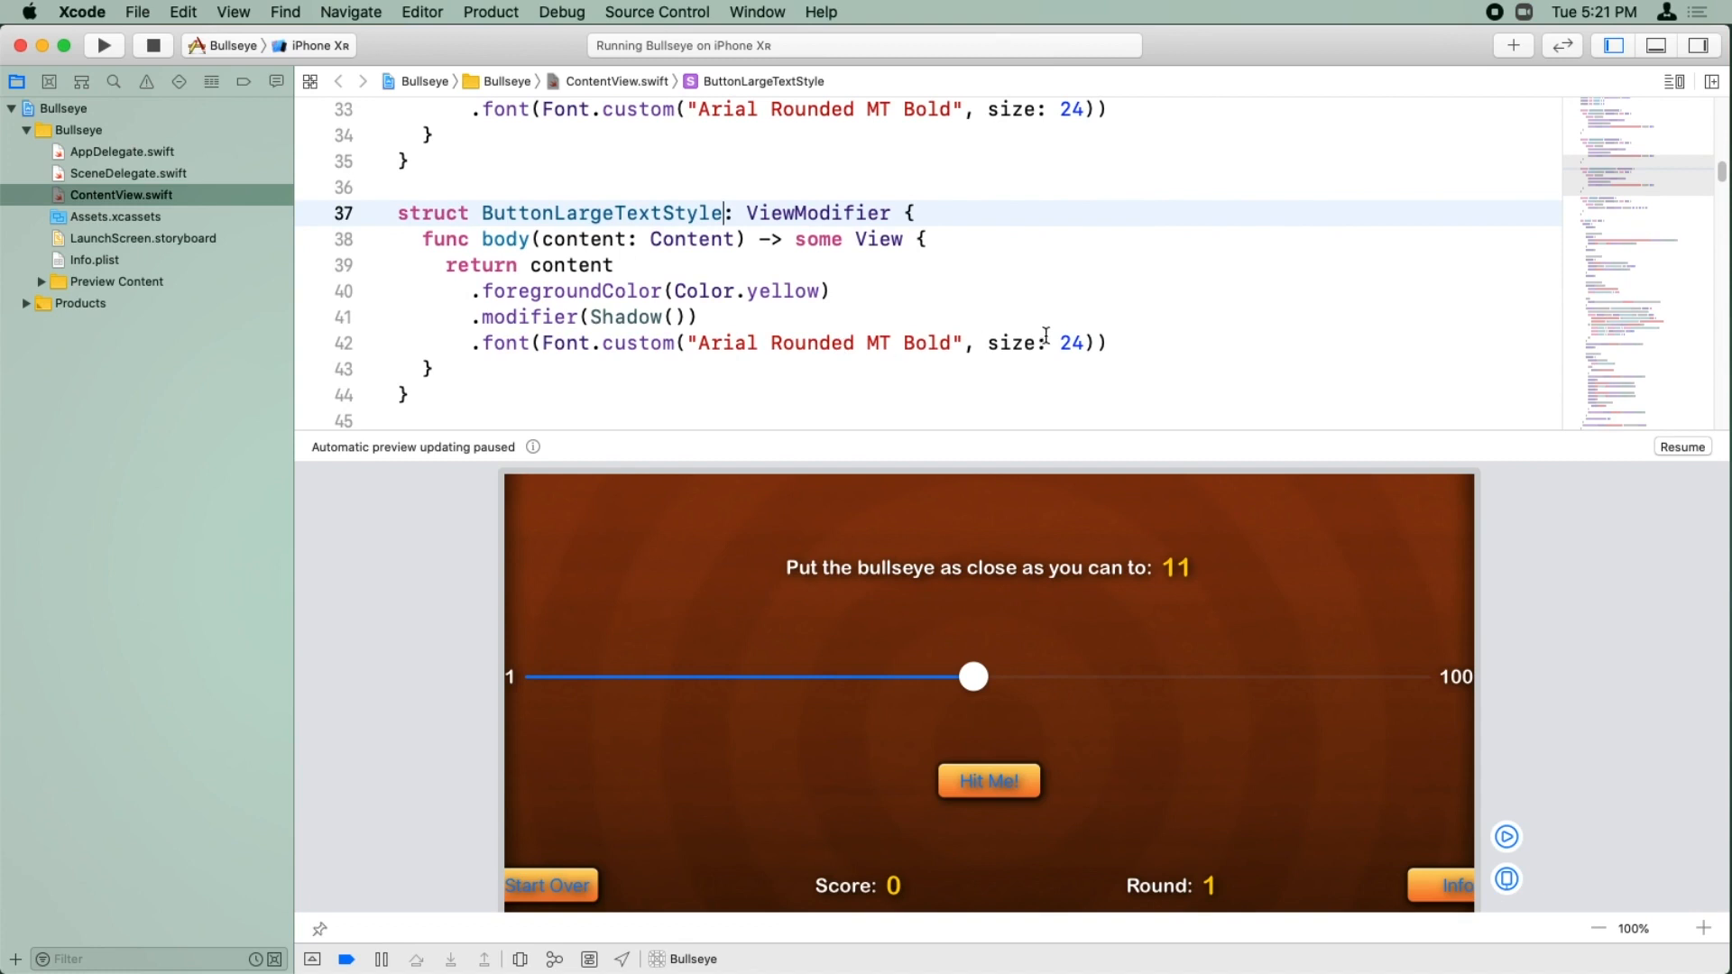
type("18")
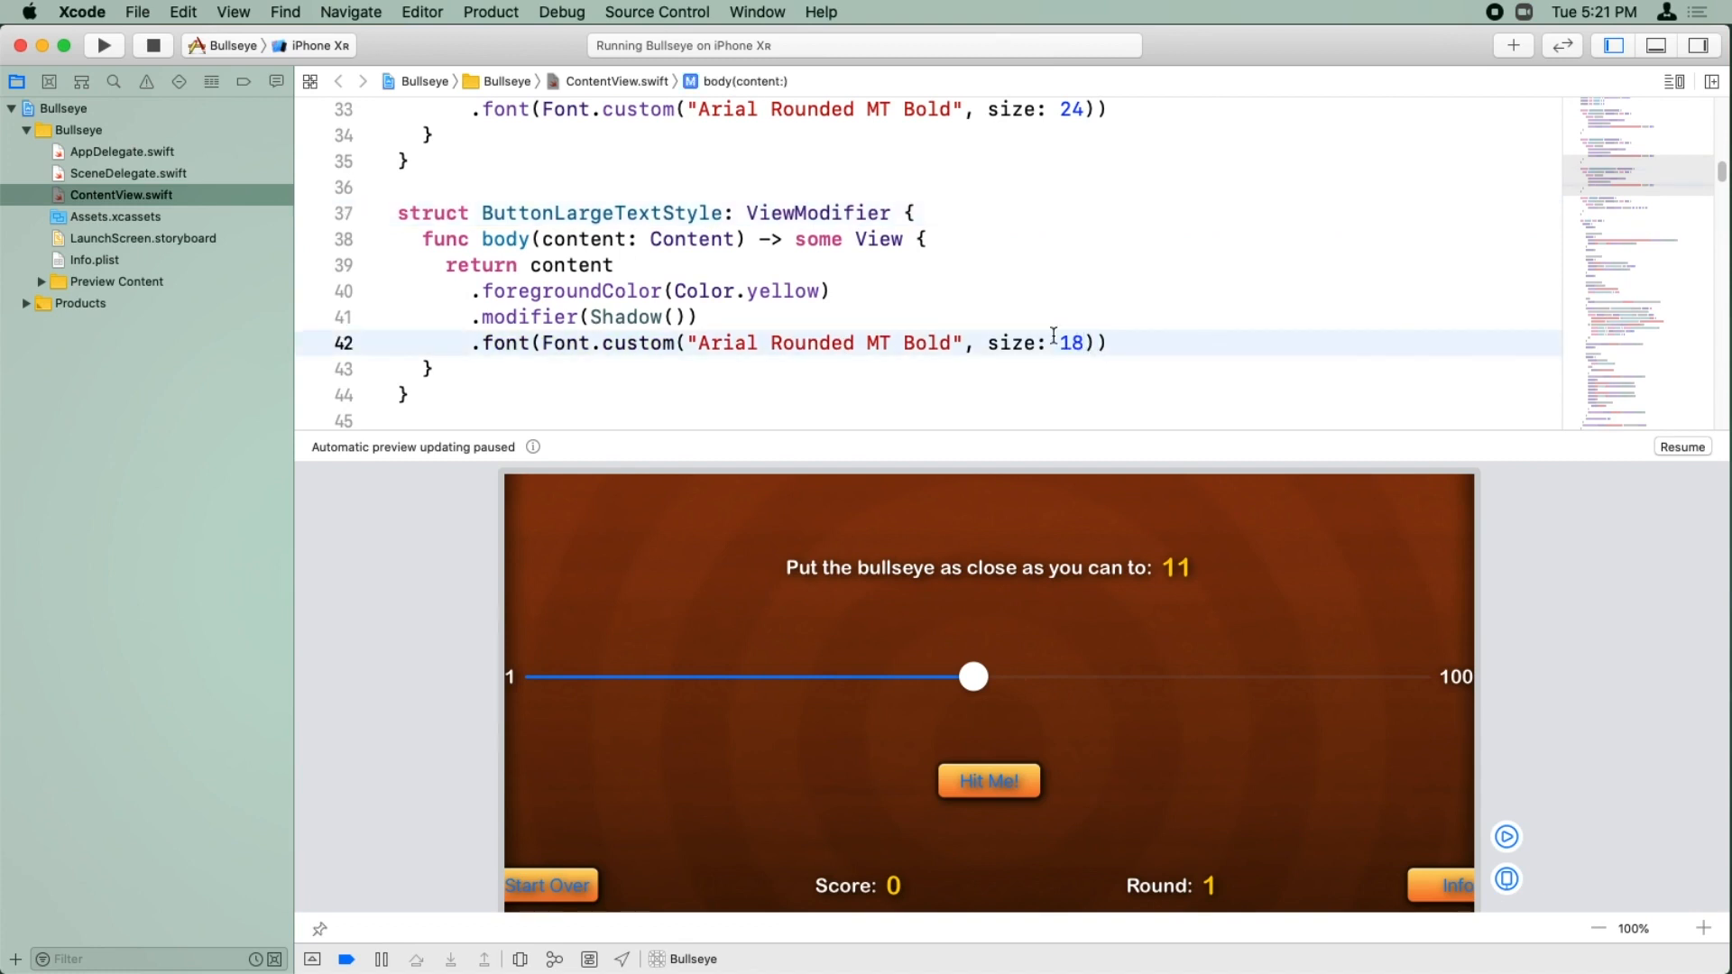
double_click(782, 290)
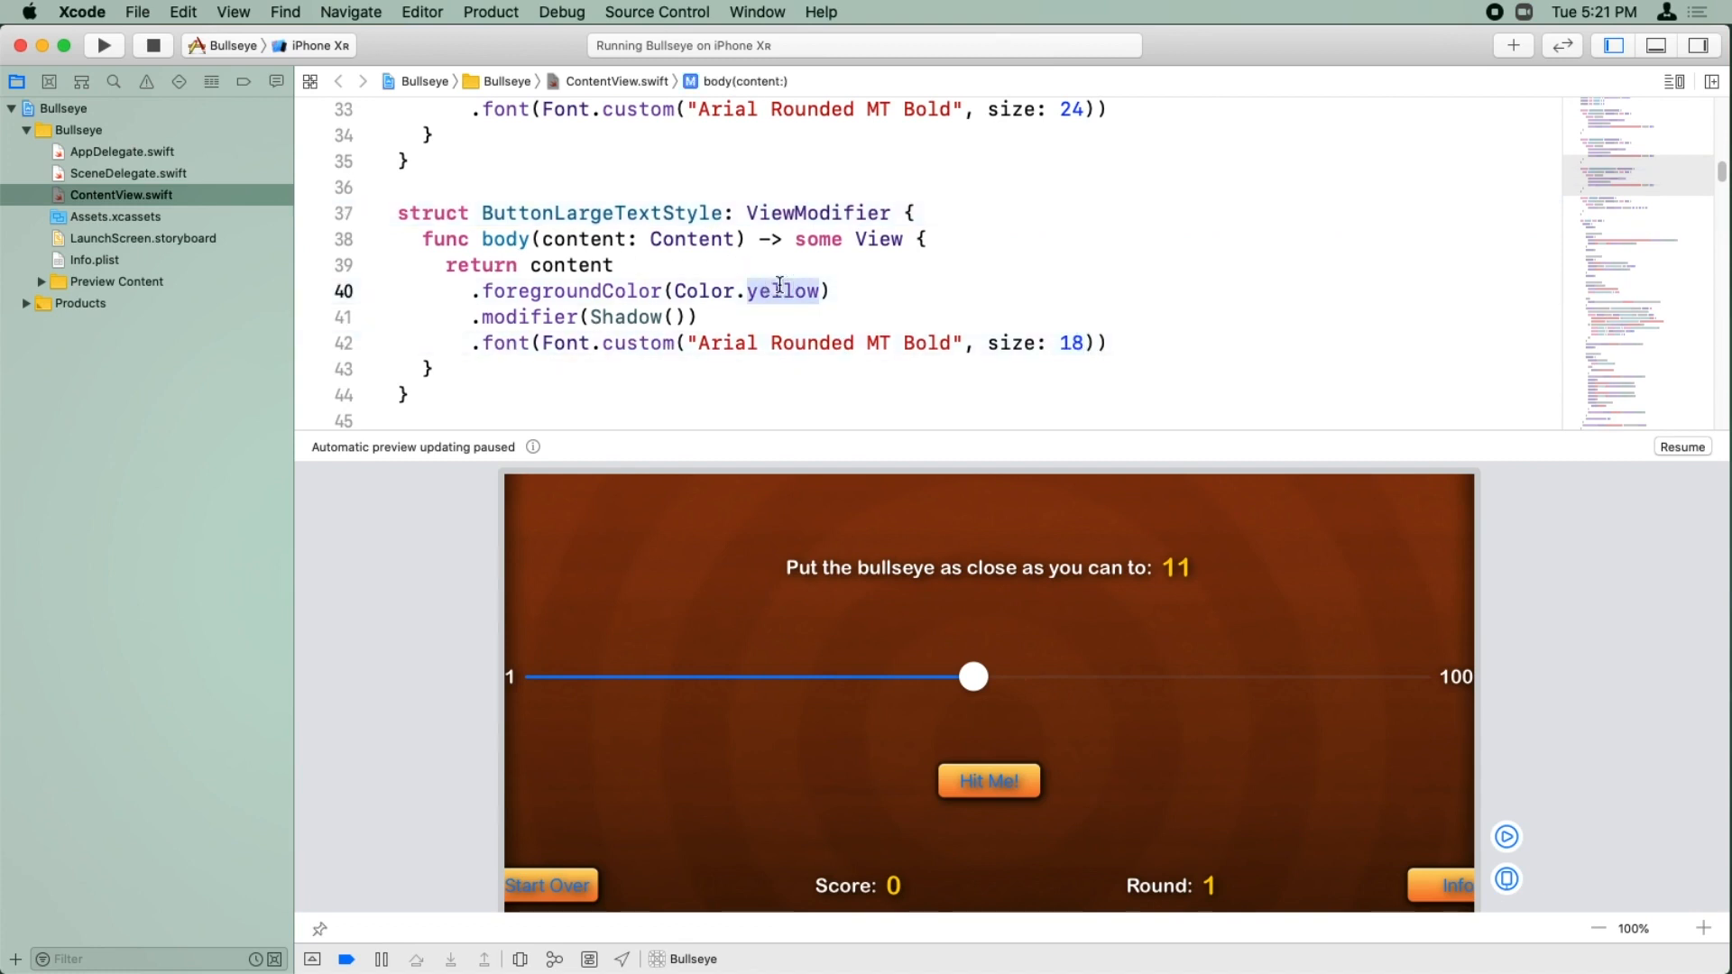
type("vl")
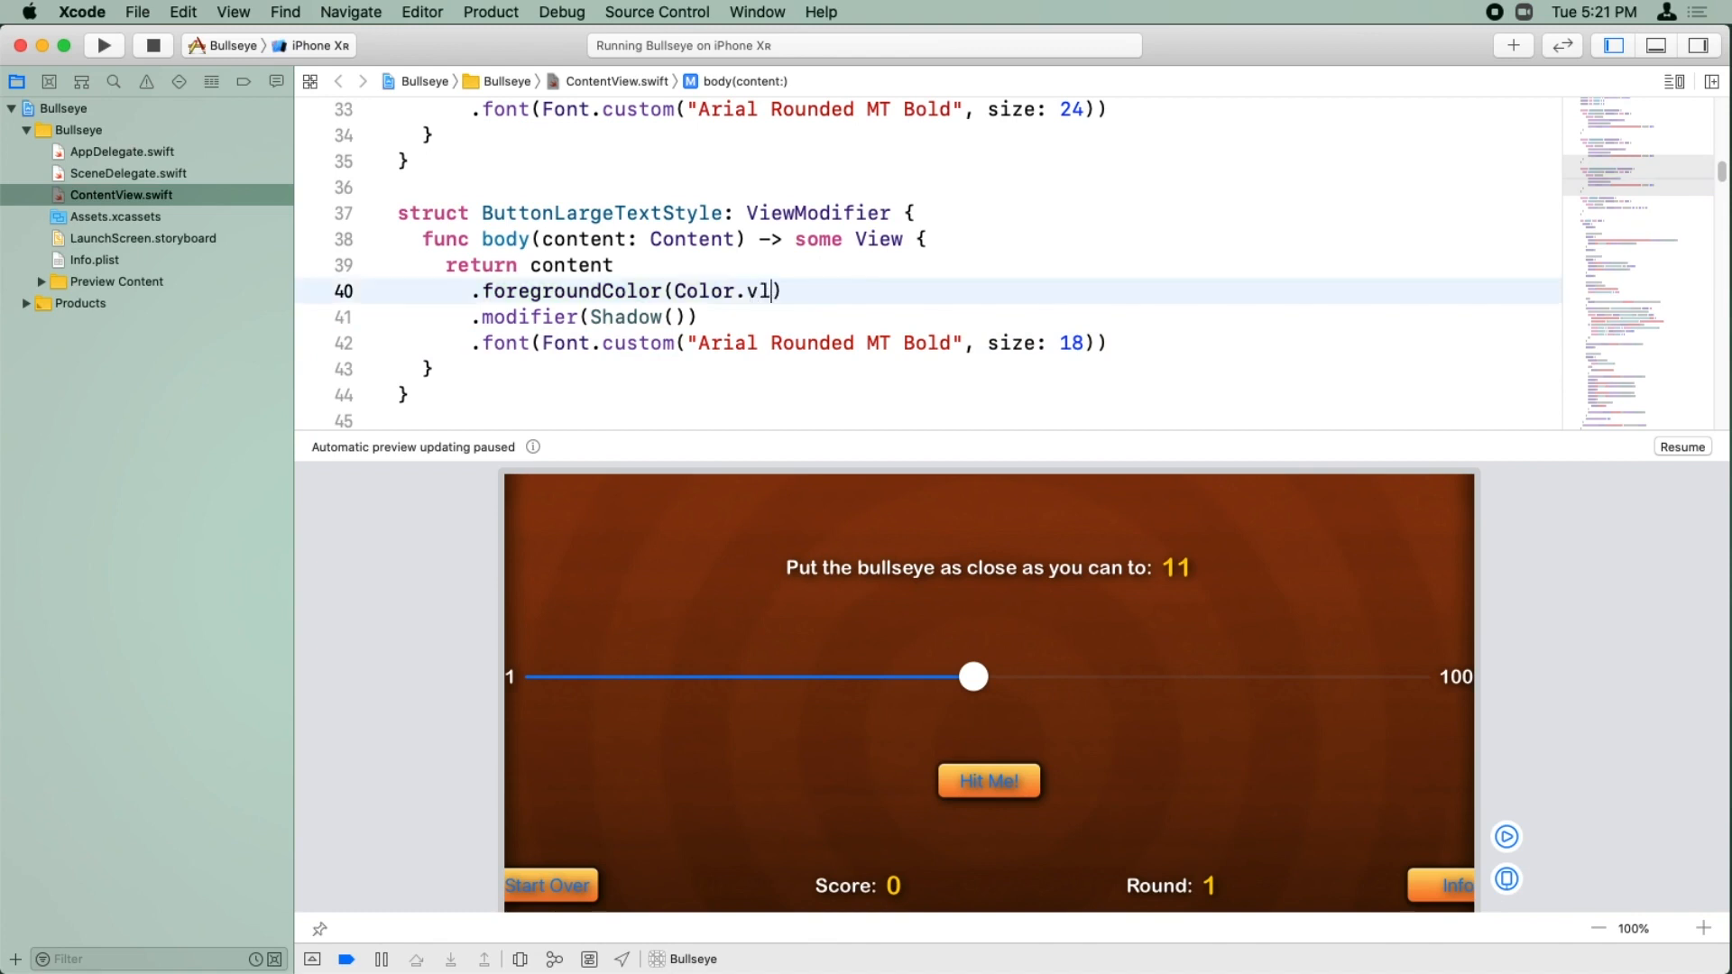
type("ack")
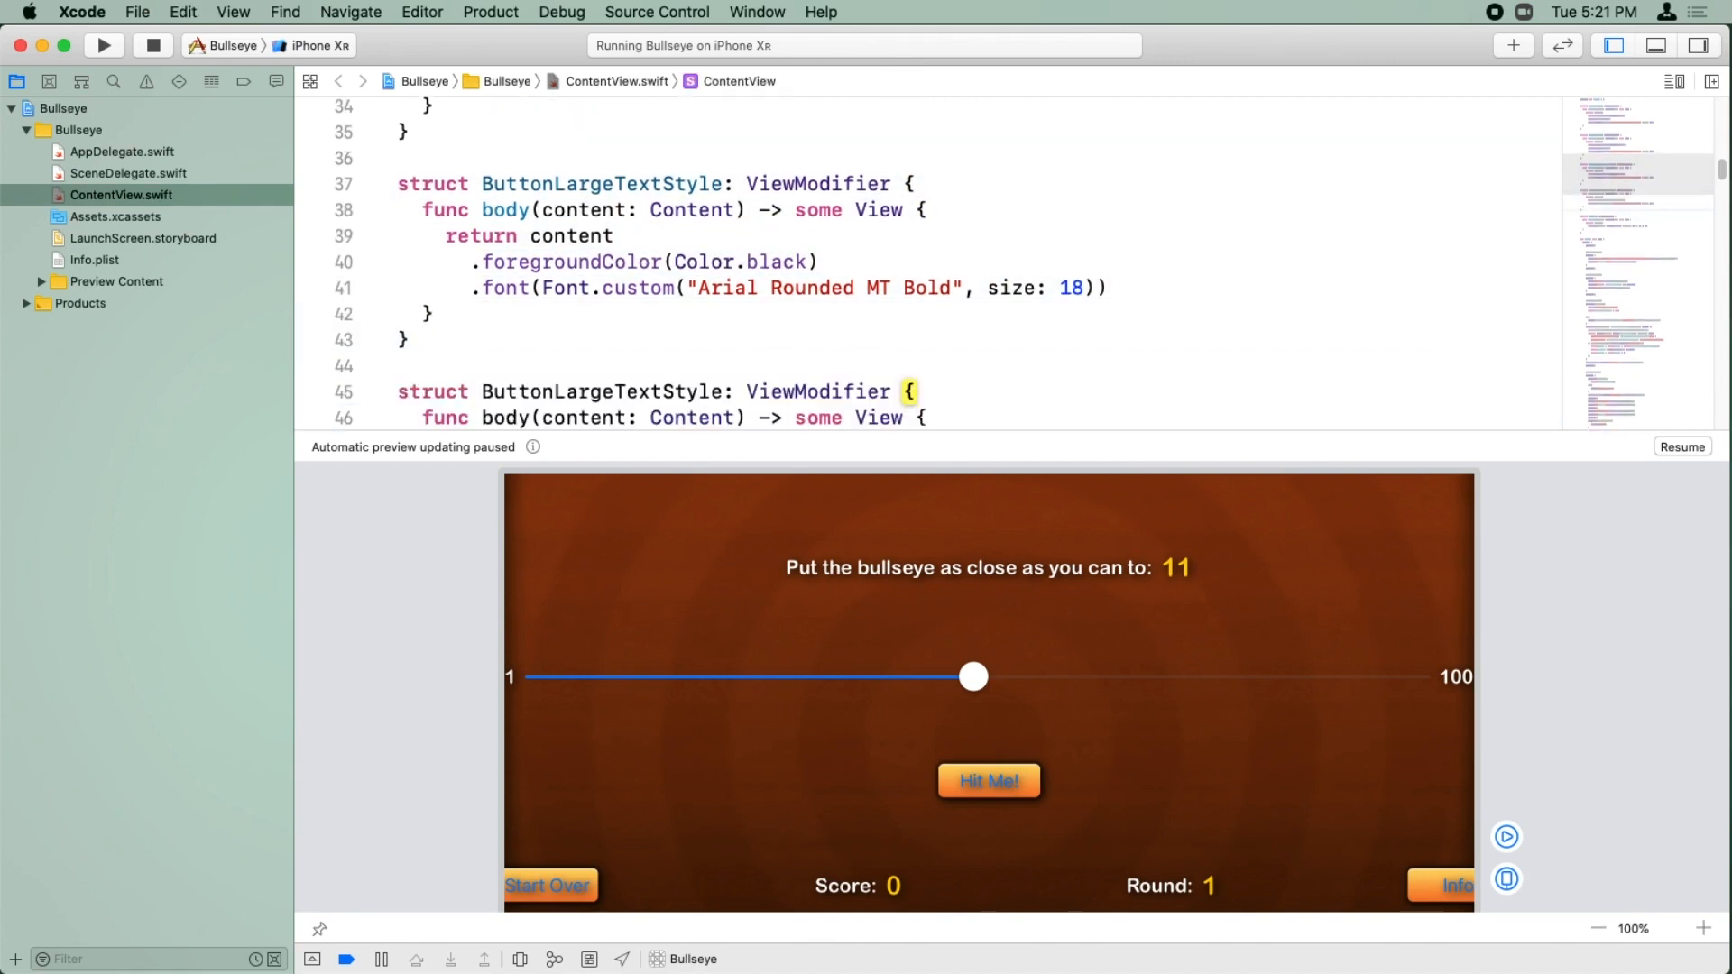
scroll("down", 3)
type("Small")
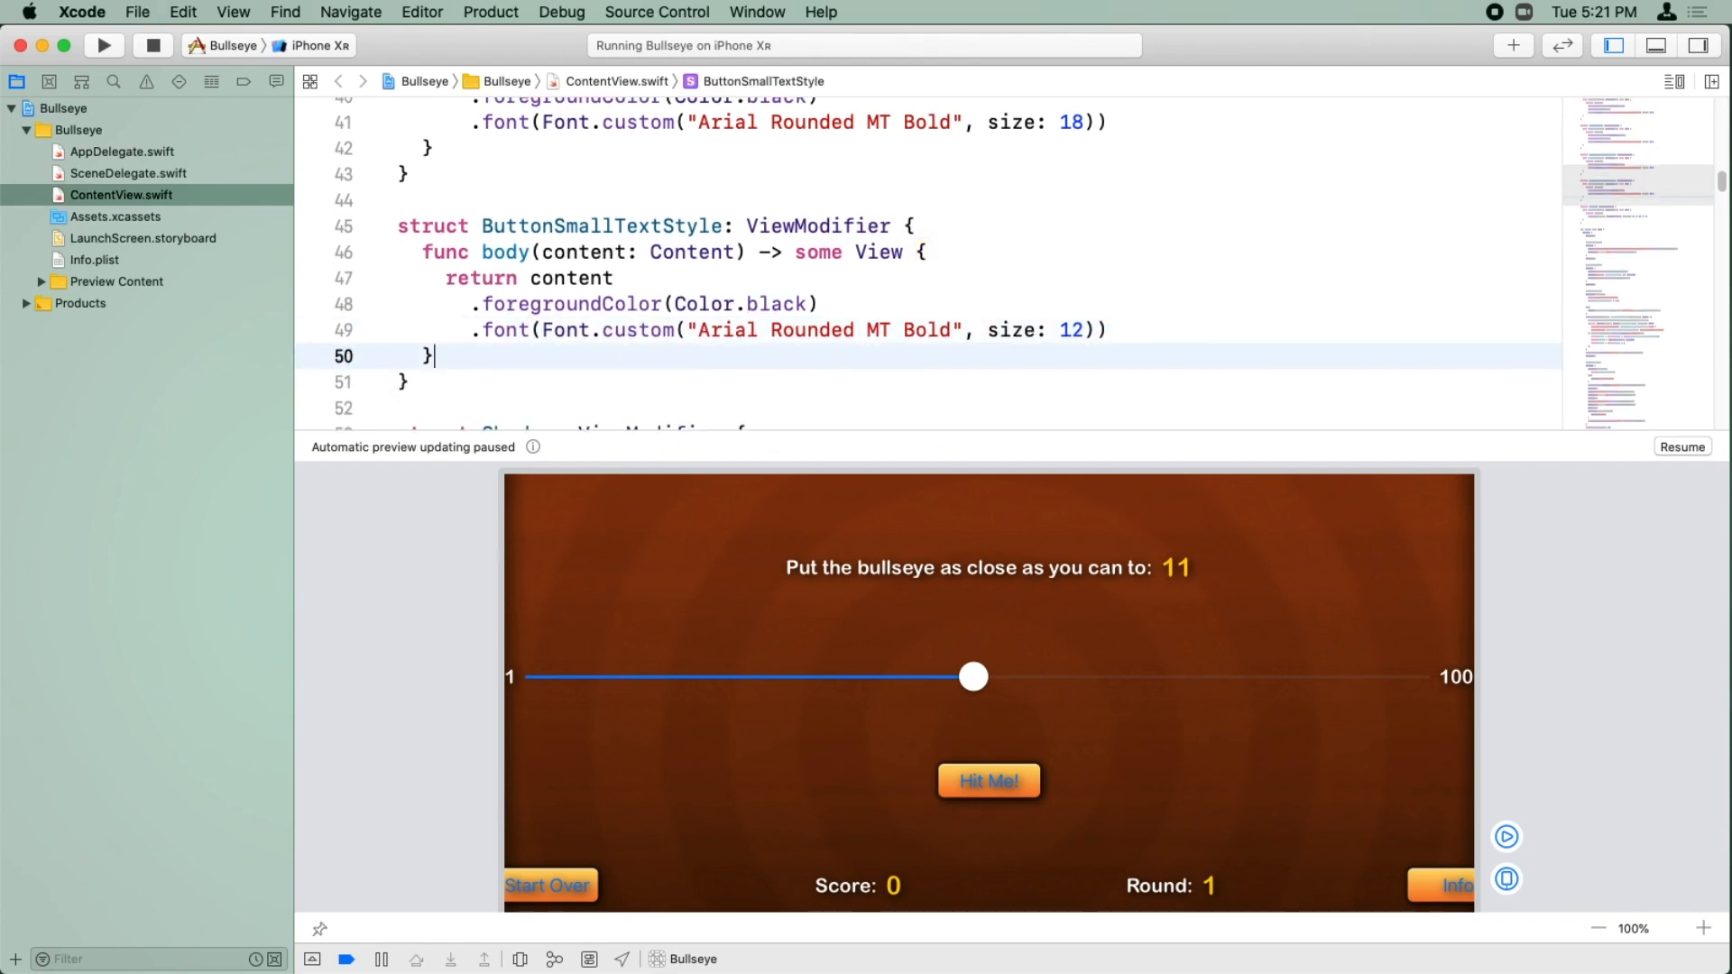
mouse_move(1153, 722)
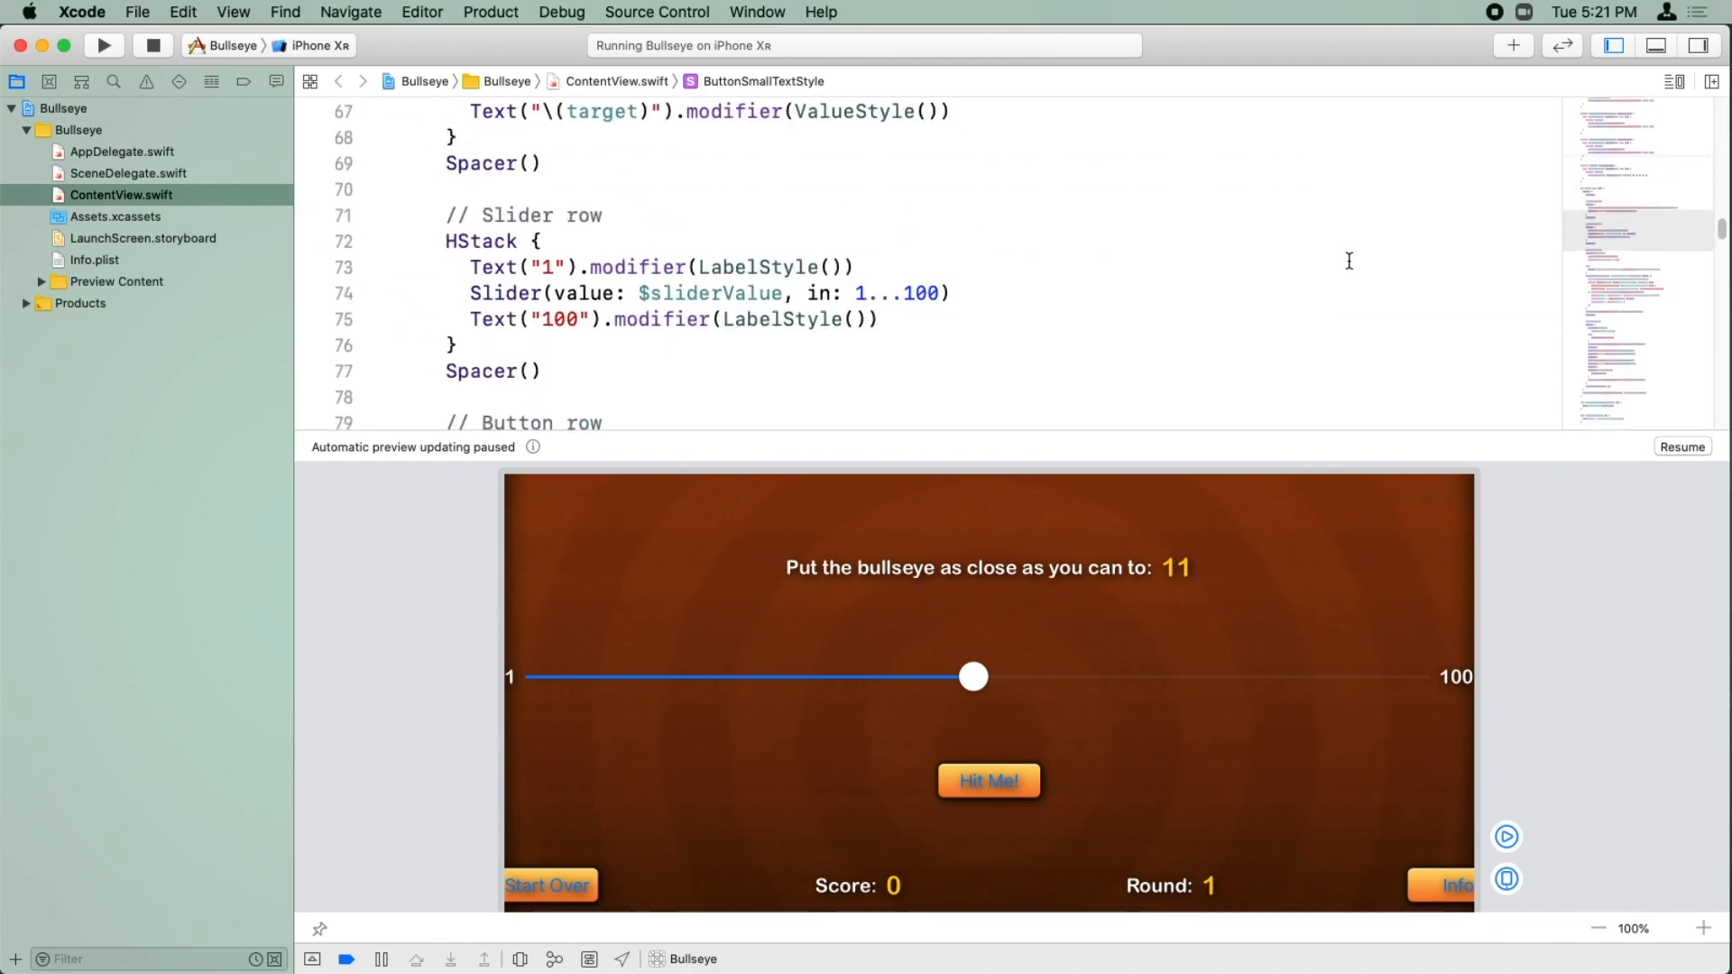
Step: Give the Hit Me! label .modifier(ButtonLargeTextStyle())
scroll("down", 3)
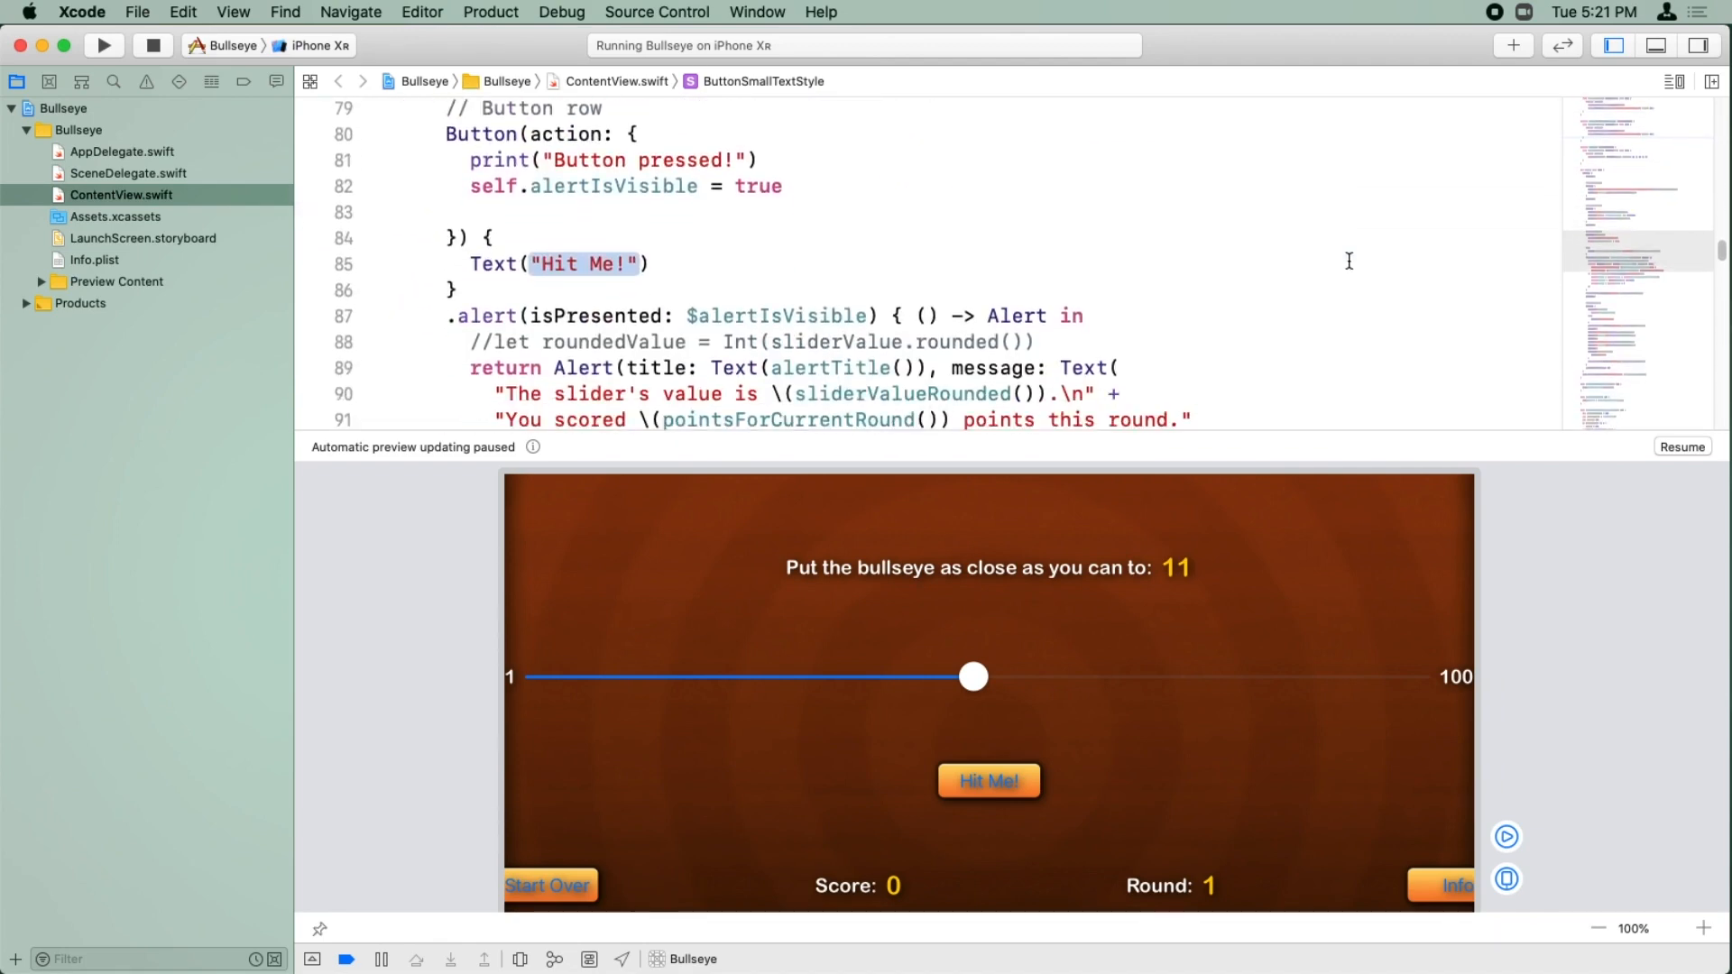
left_click(690, 215)
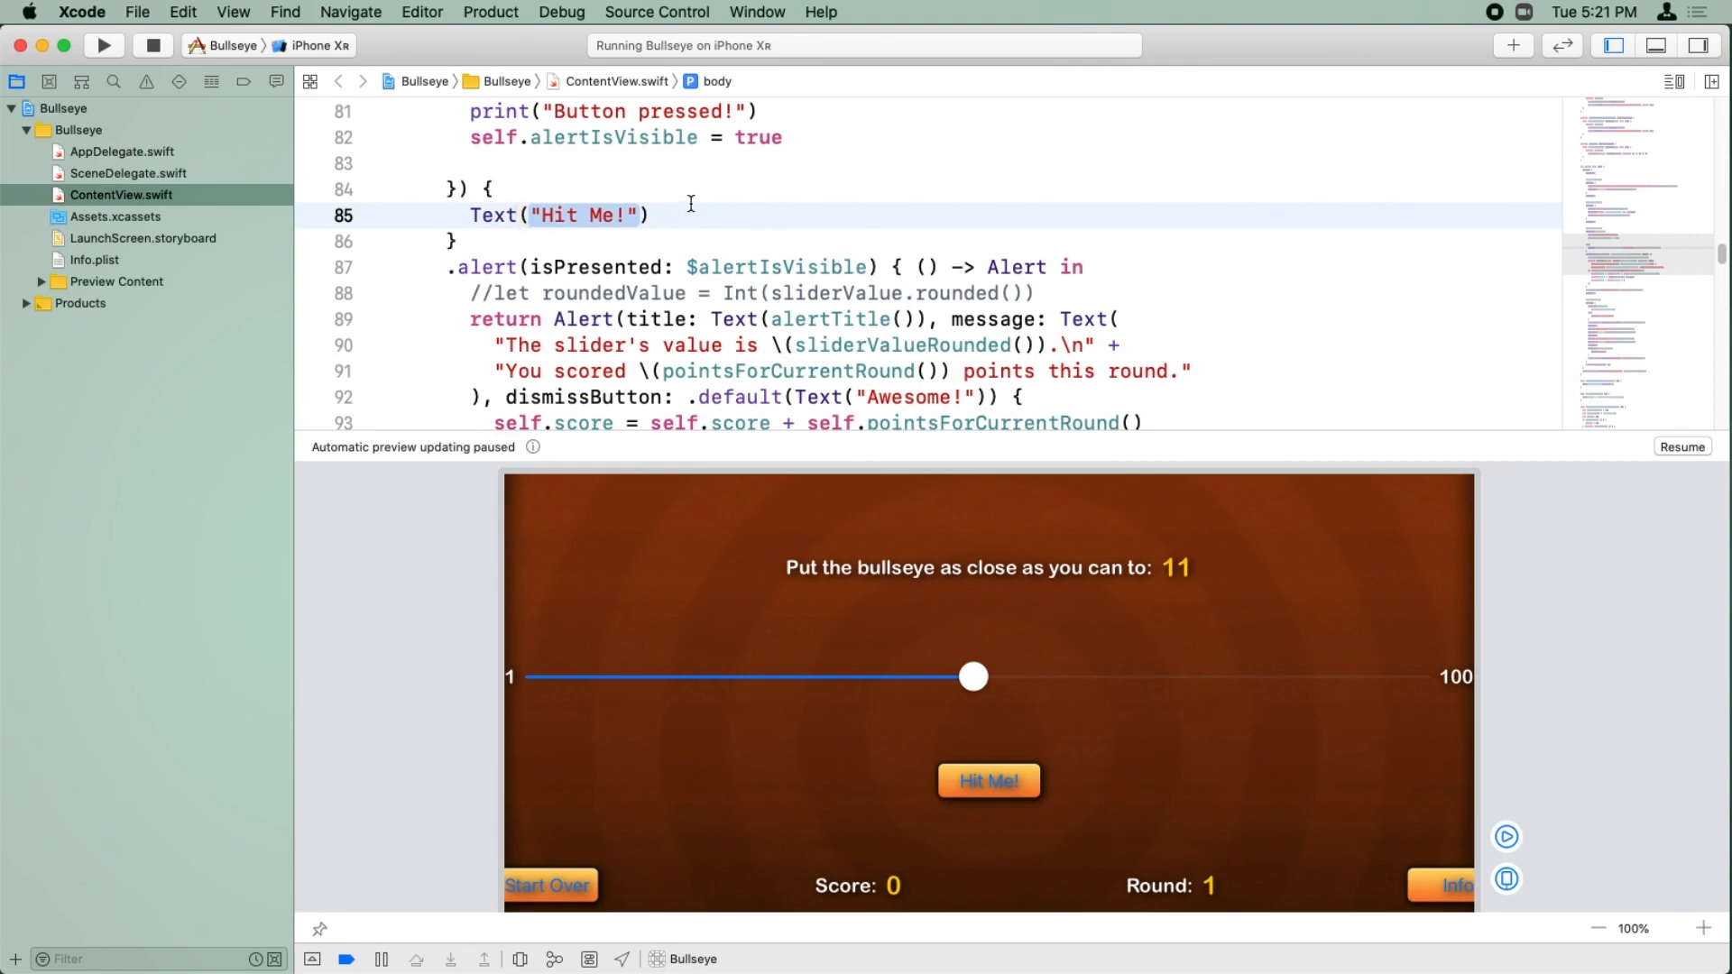
type(".modifier(")
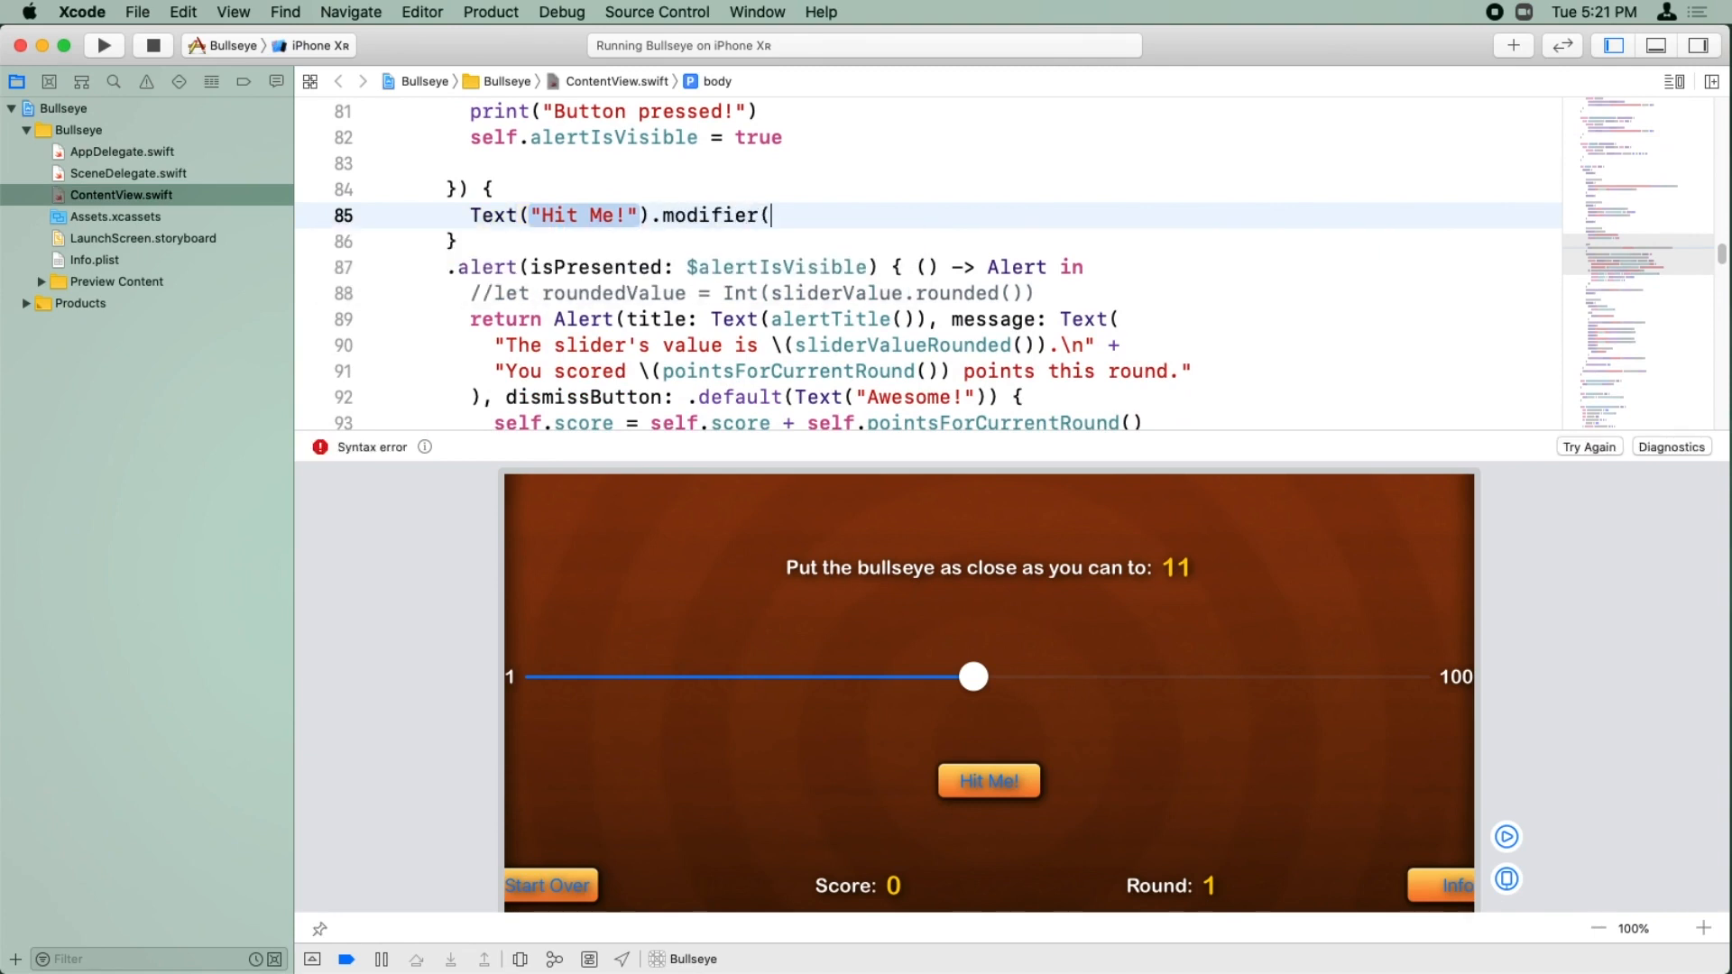
type("ButtonLarge")
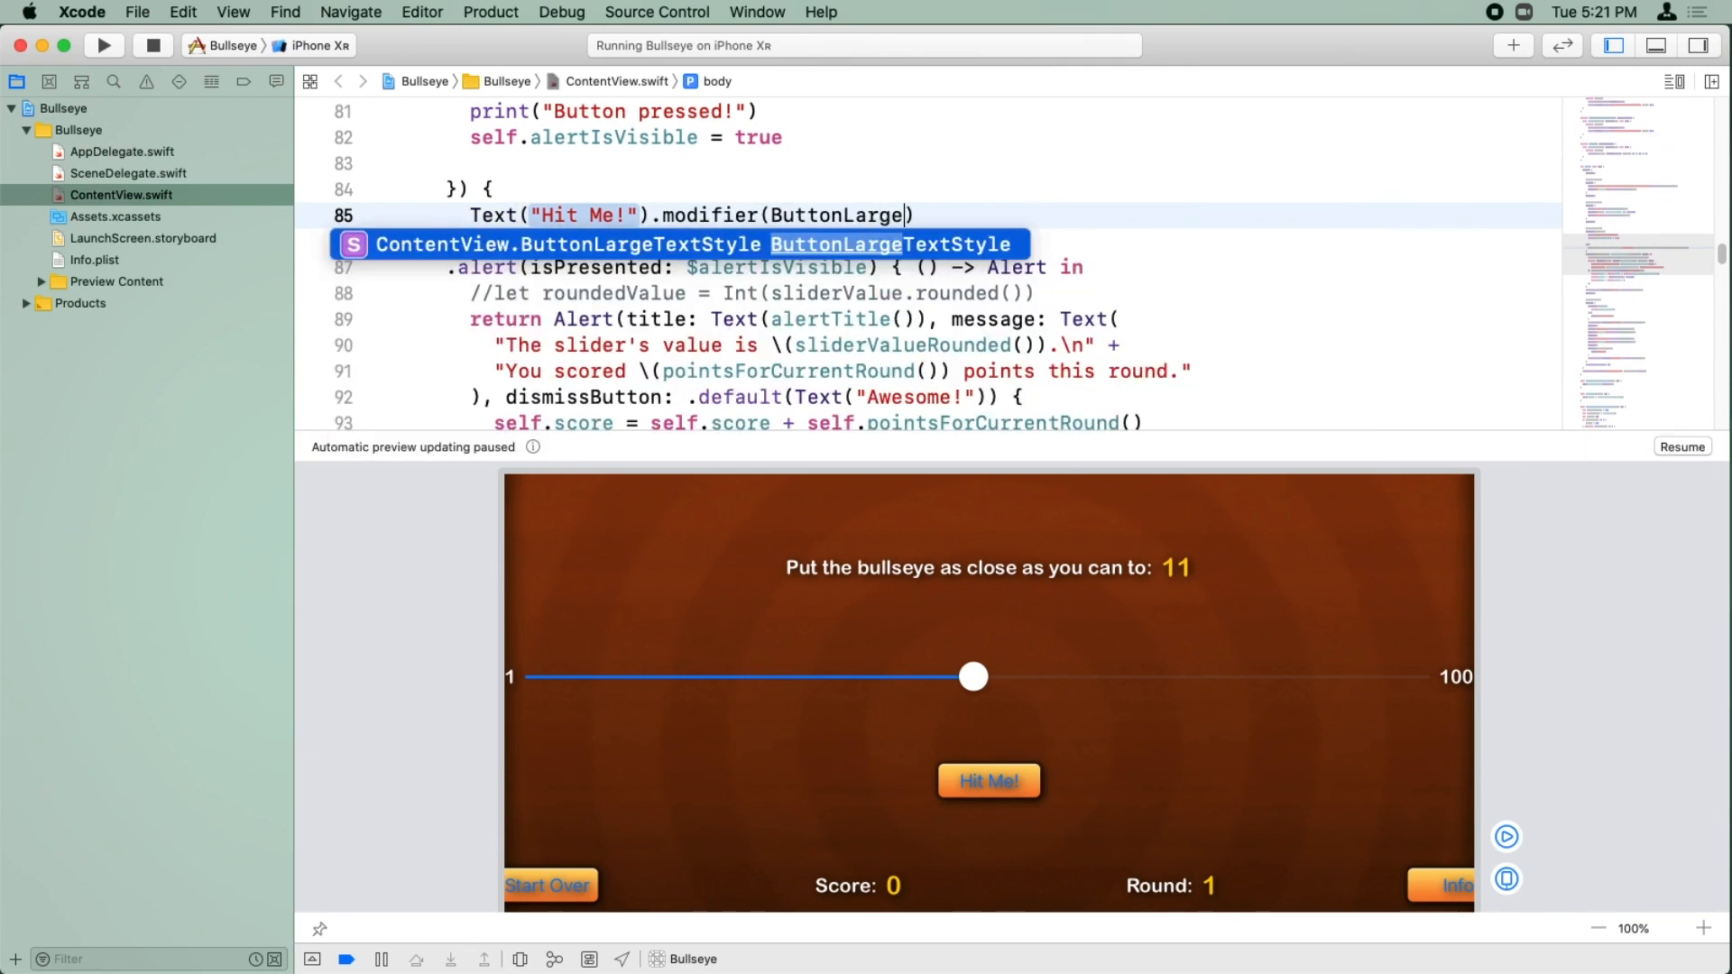
key("Return")
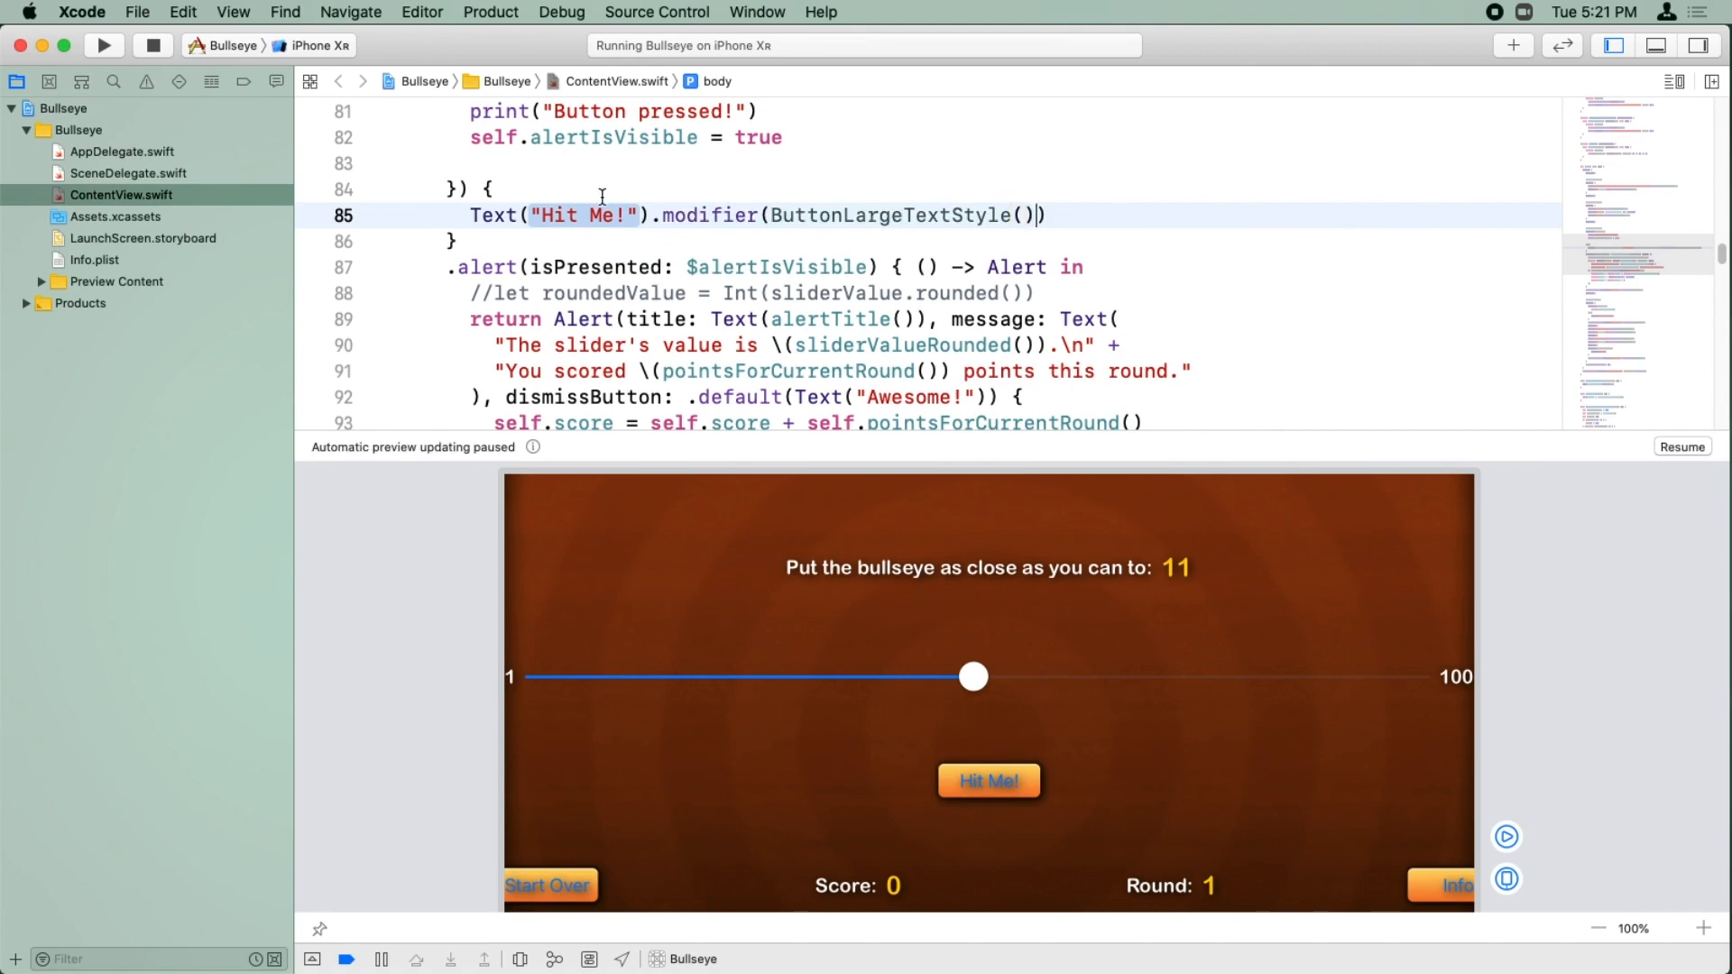
Step: Give the Start Over and Info labels .modifier(ButtonSmallTextStyle())
scroll("down", 3)
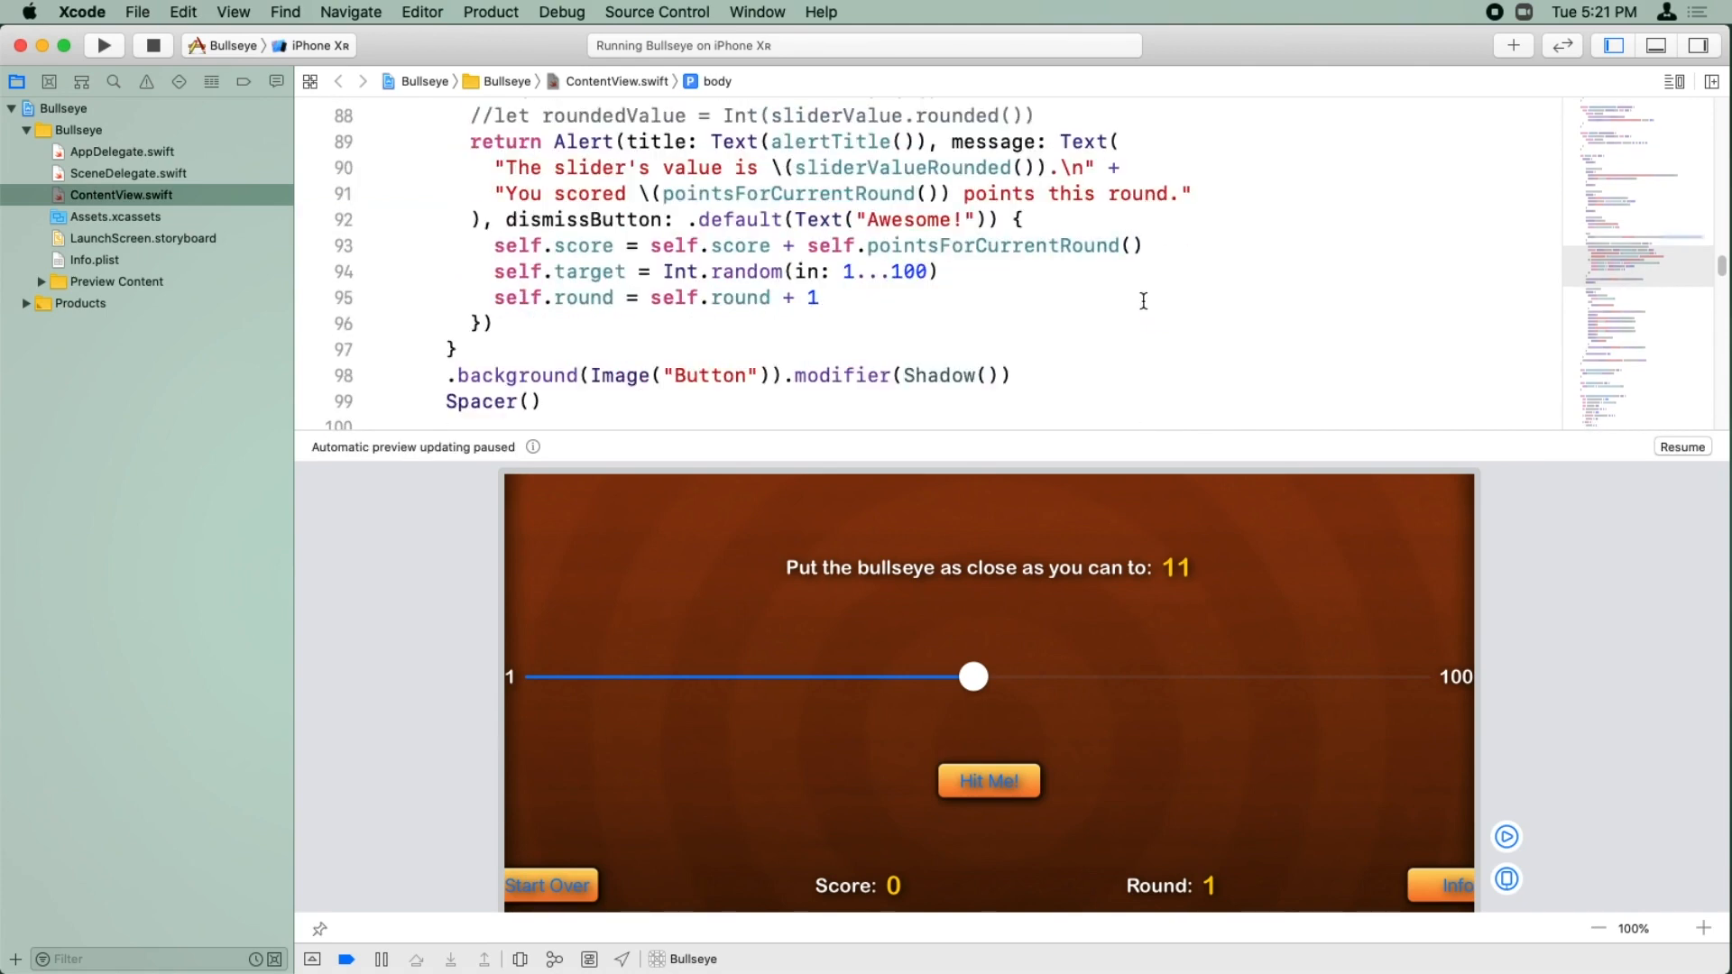
scroll("down", 3)
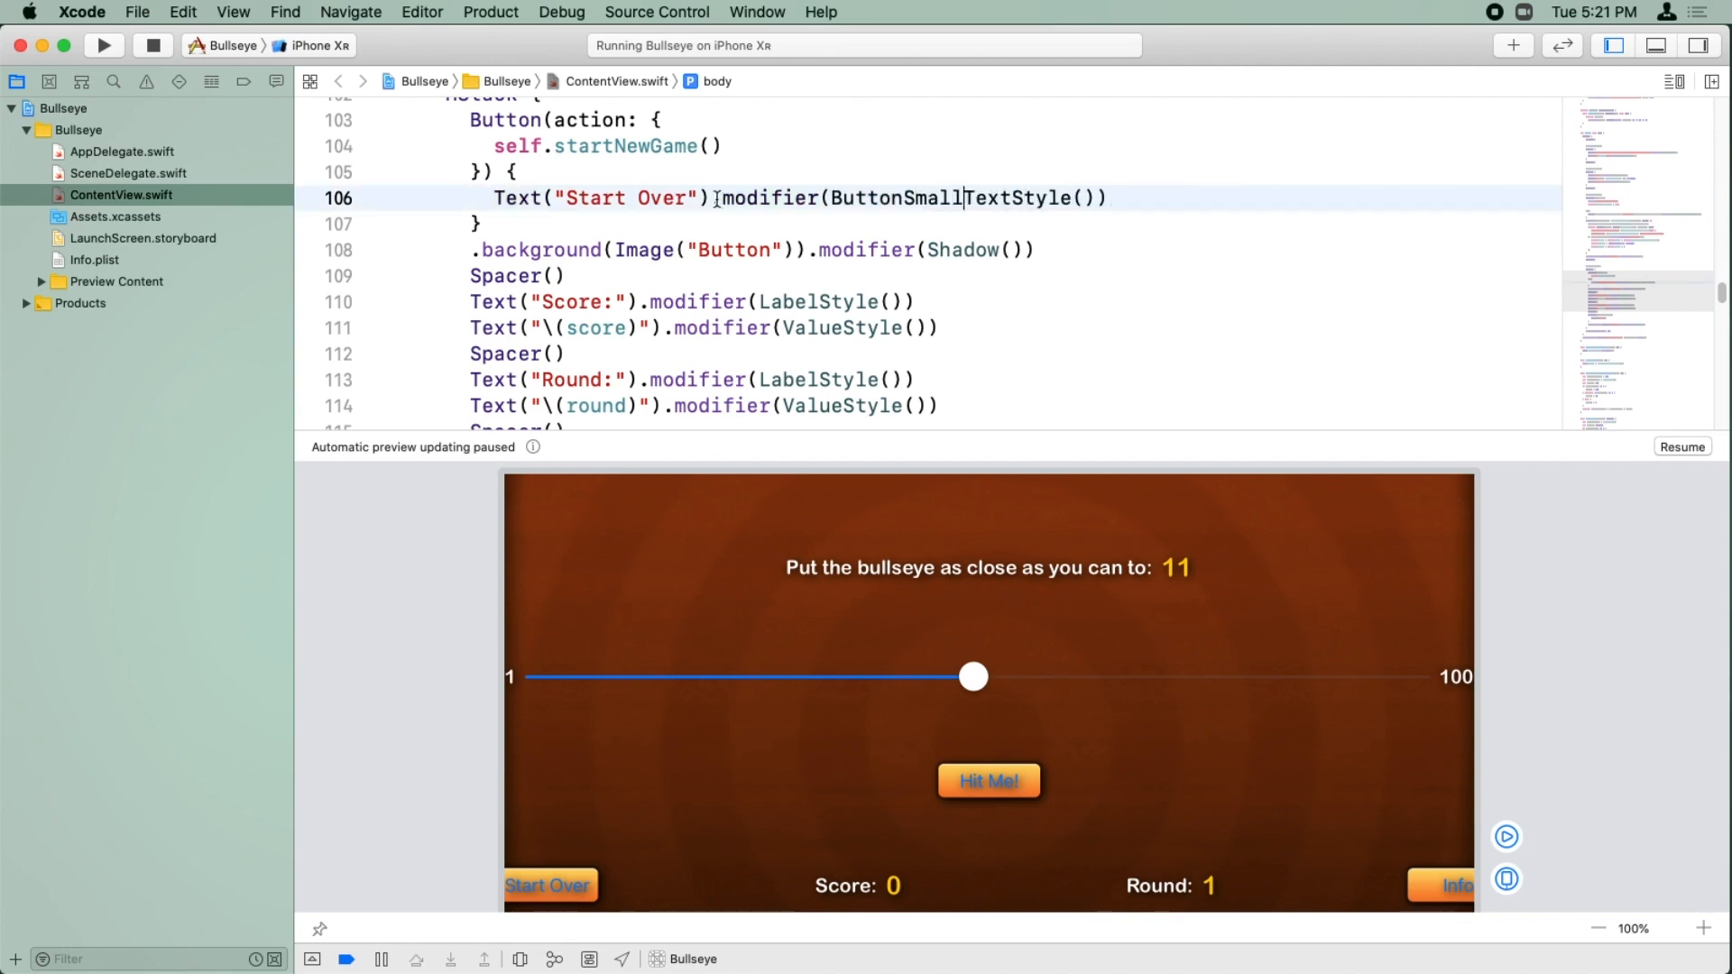
scroll("down", 3)
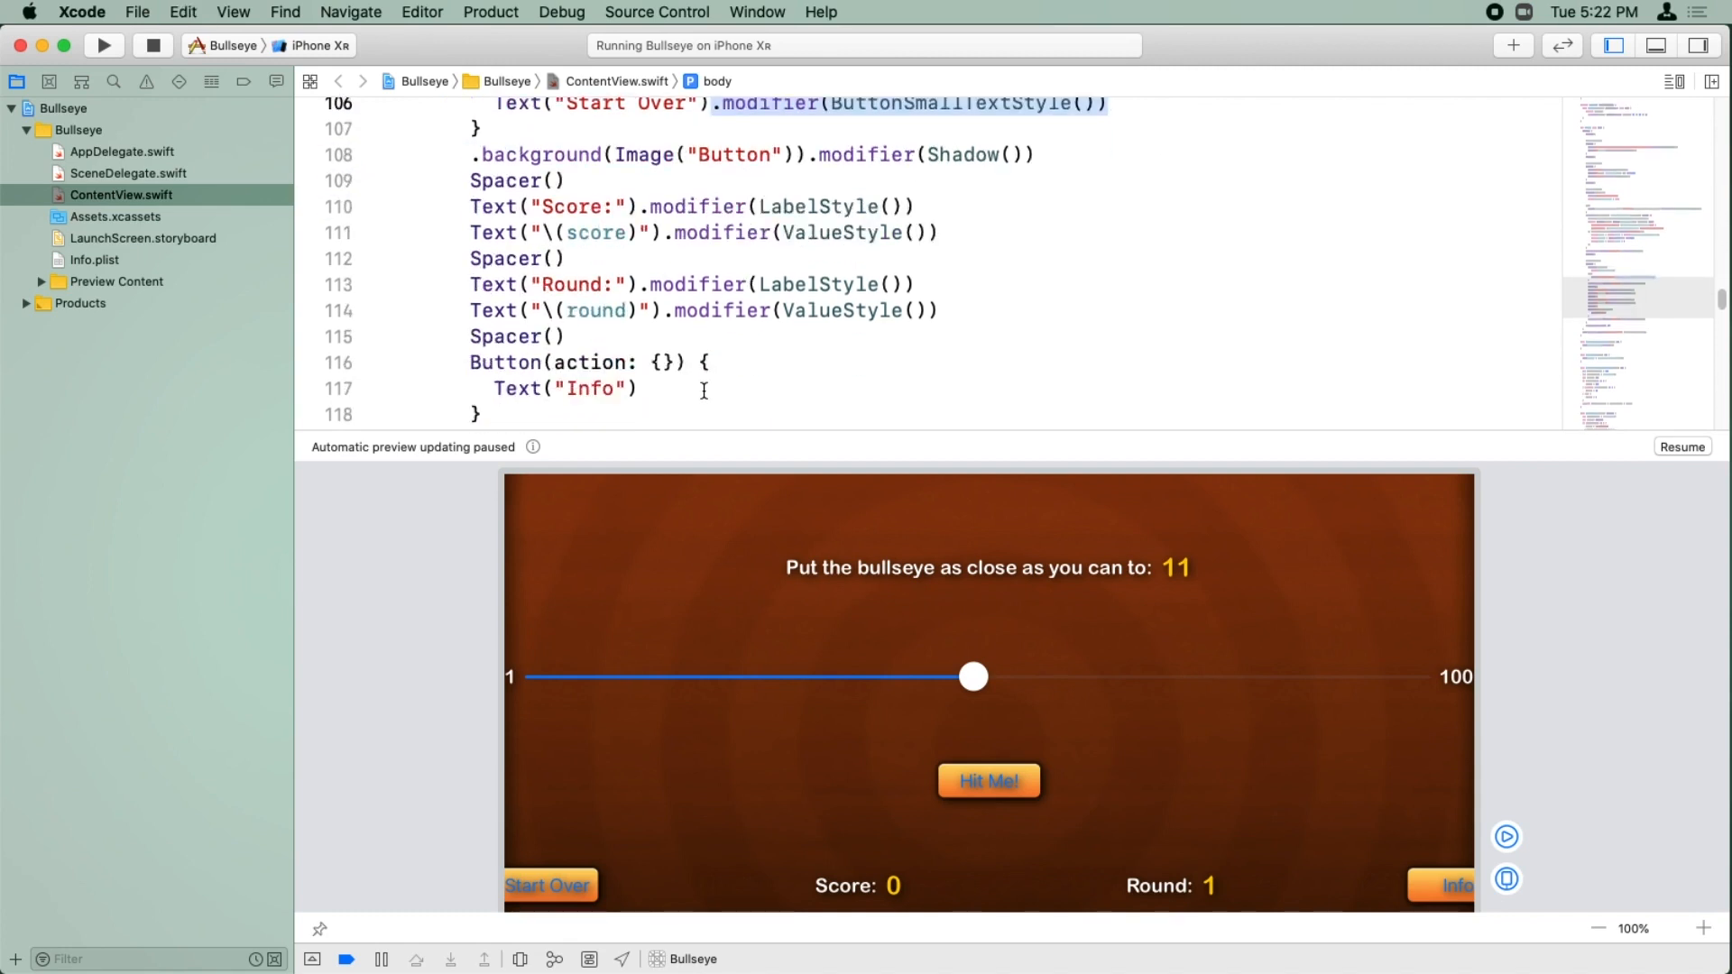
type(".modifier(ButtonSmallTextStyle())")
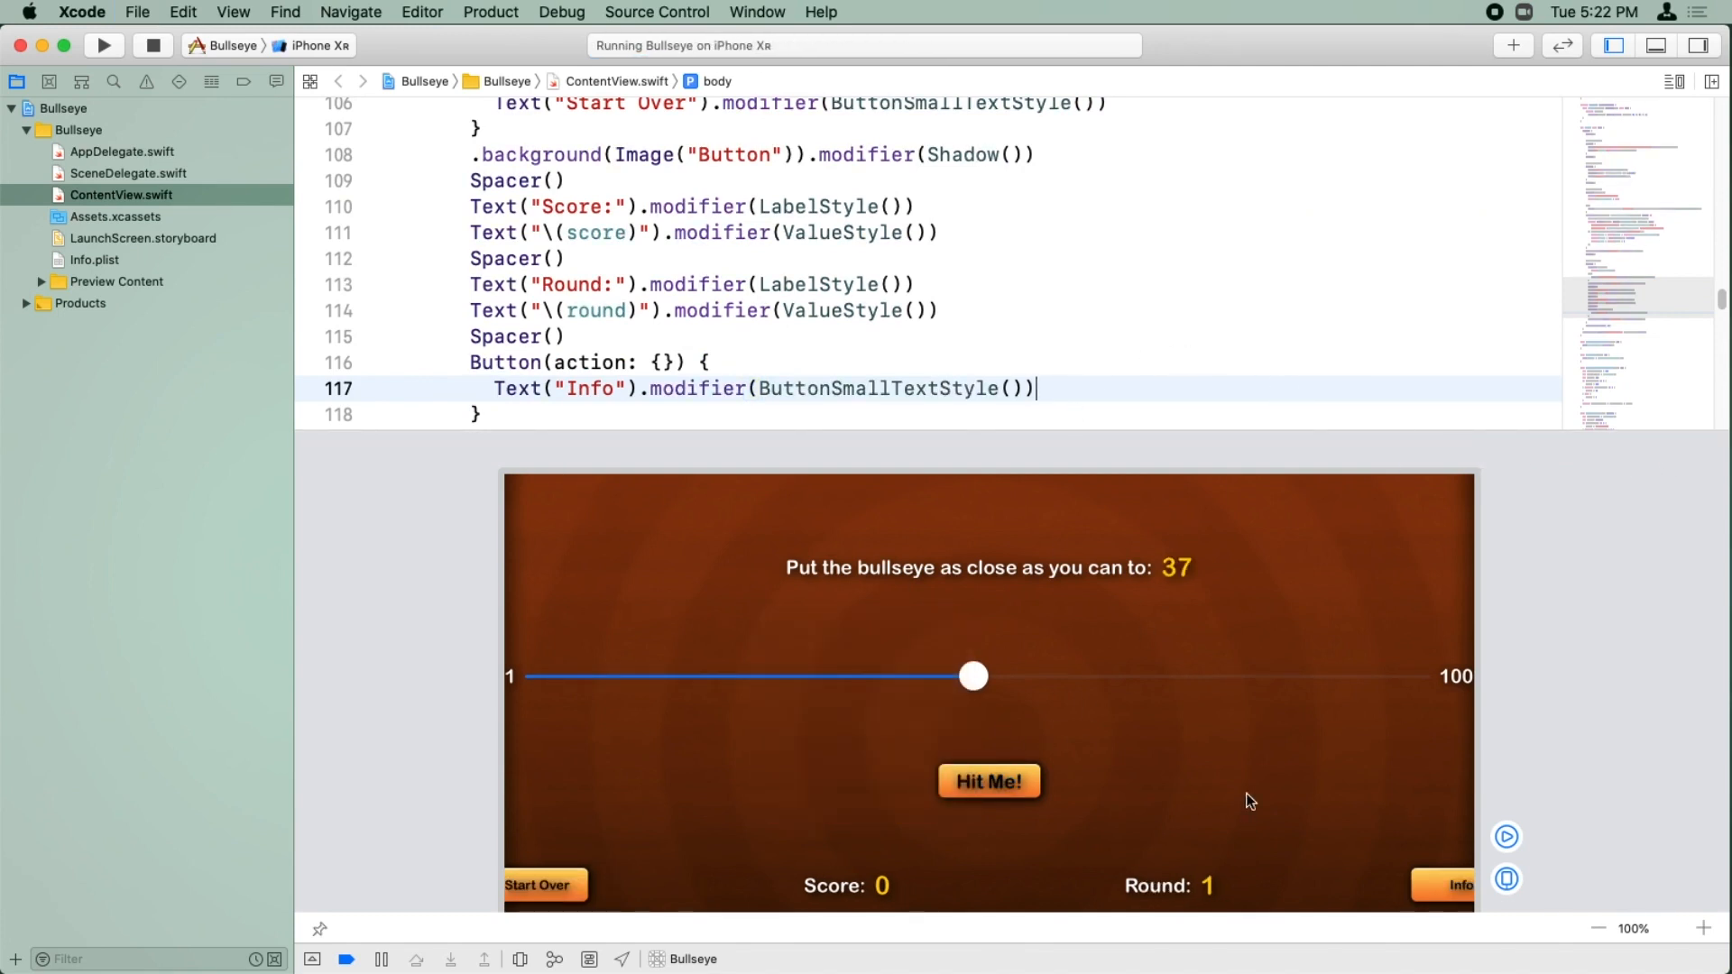
mouse_move(749, 879)
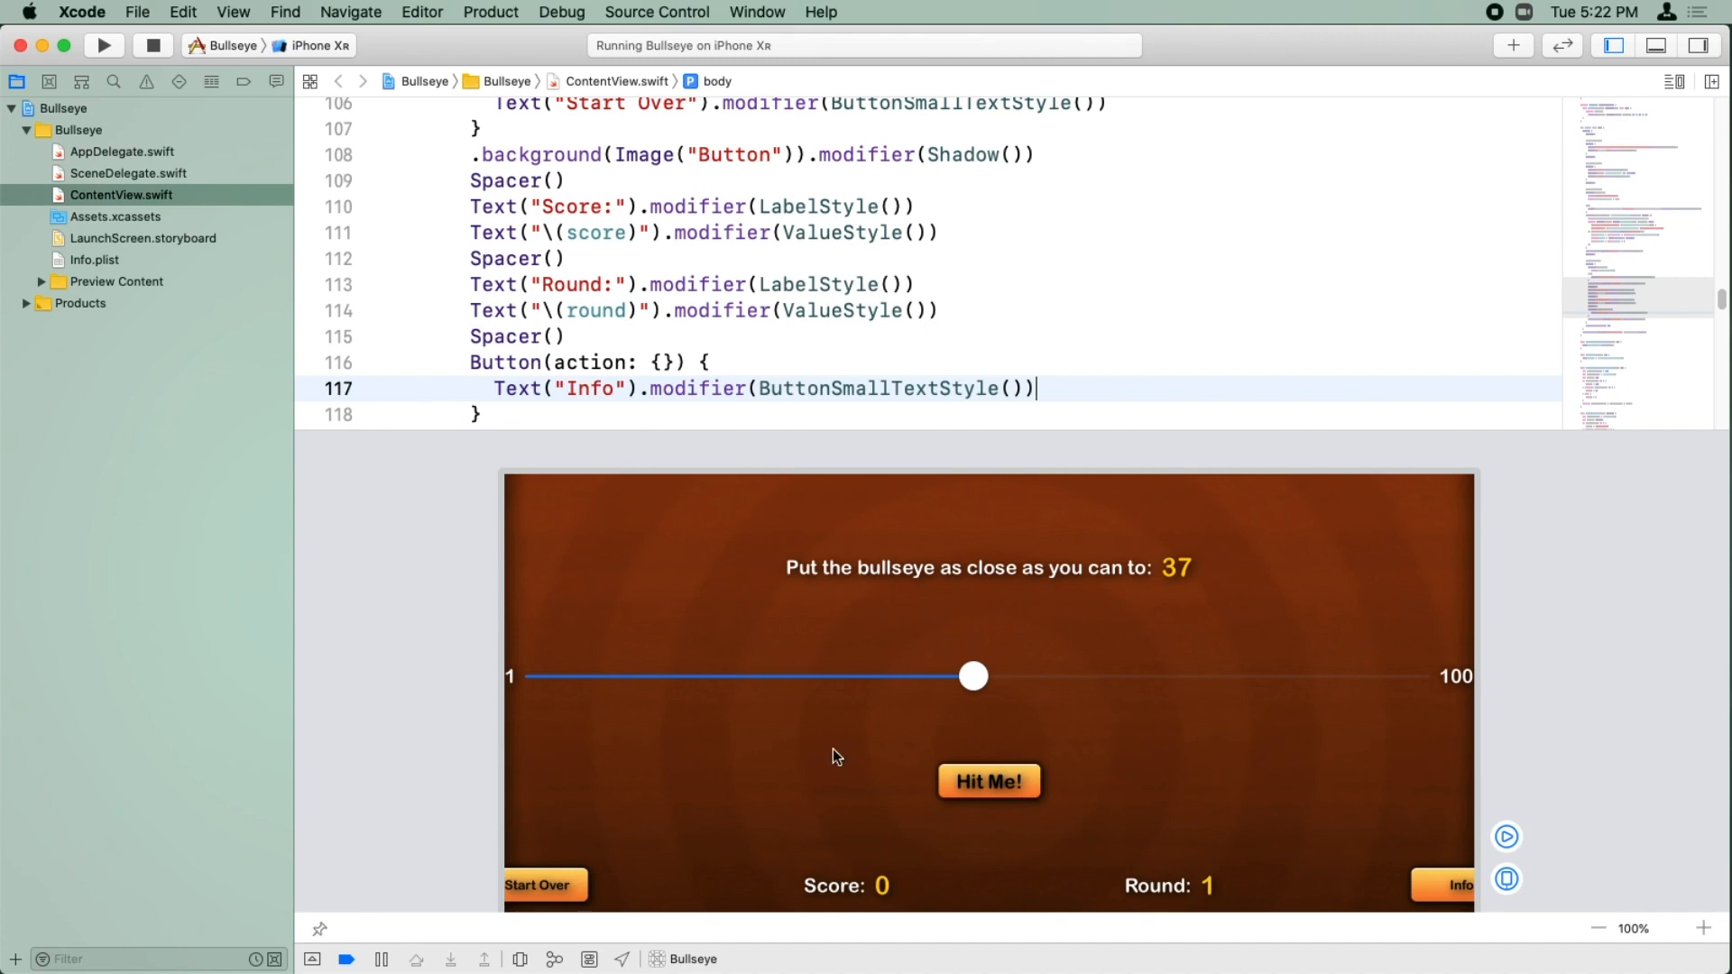
mouse_move(337, 319)
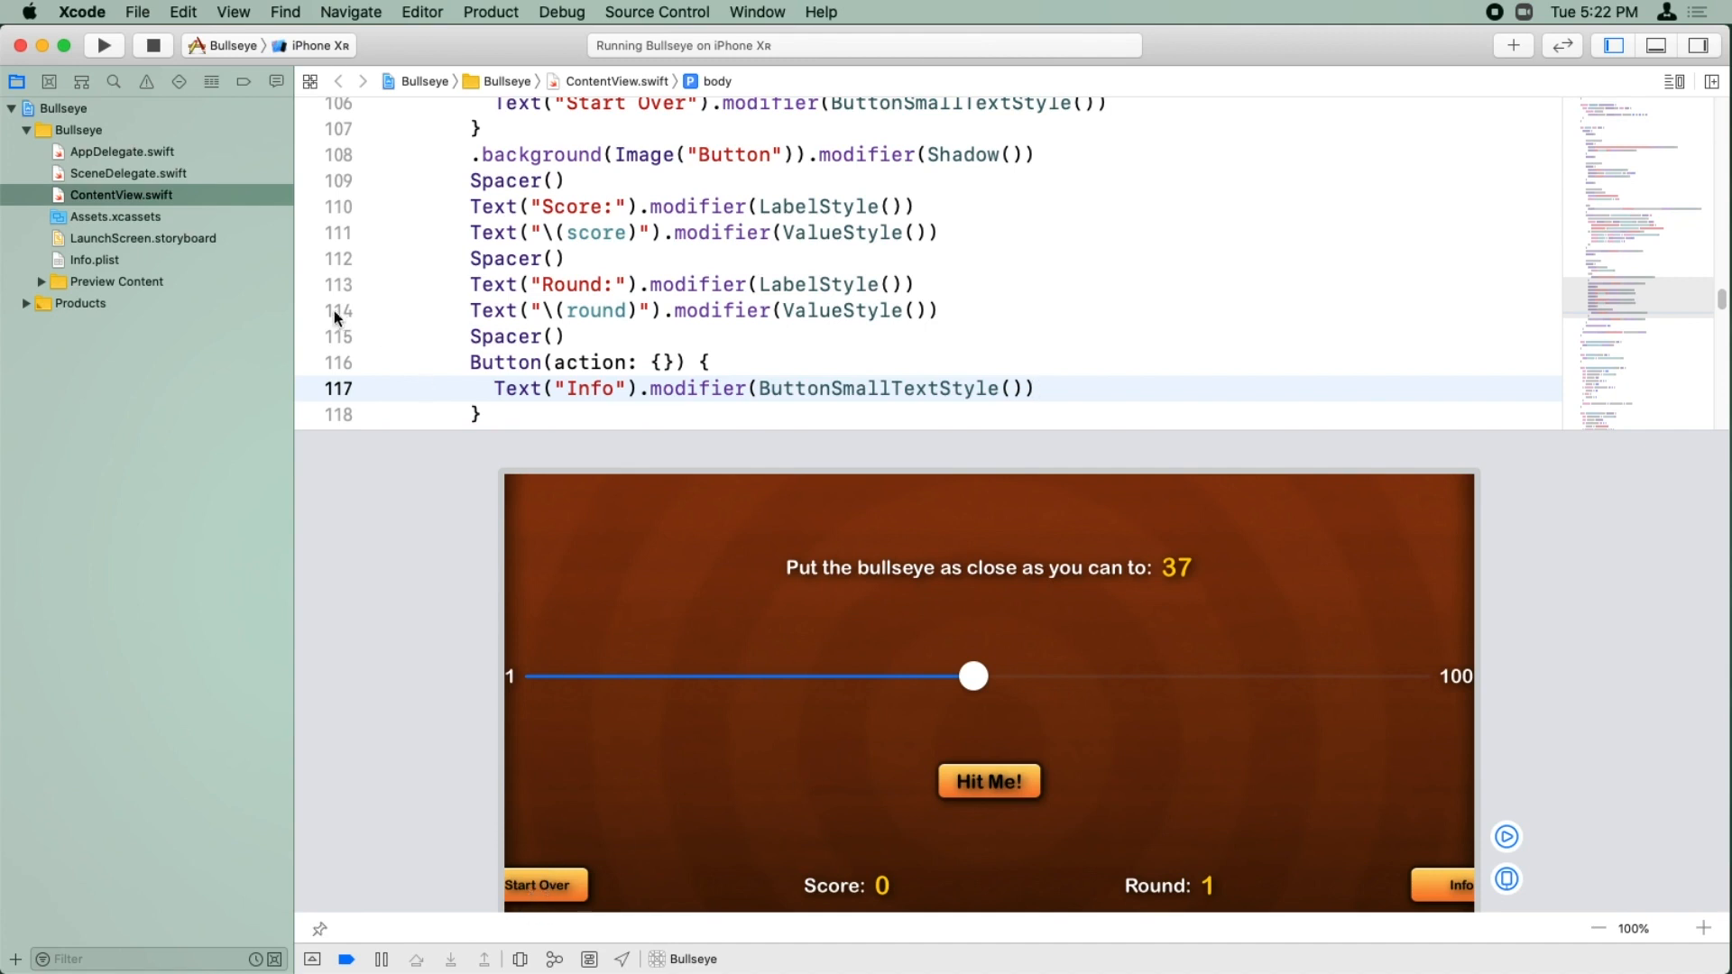
left_click(115, 214)
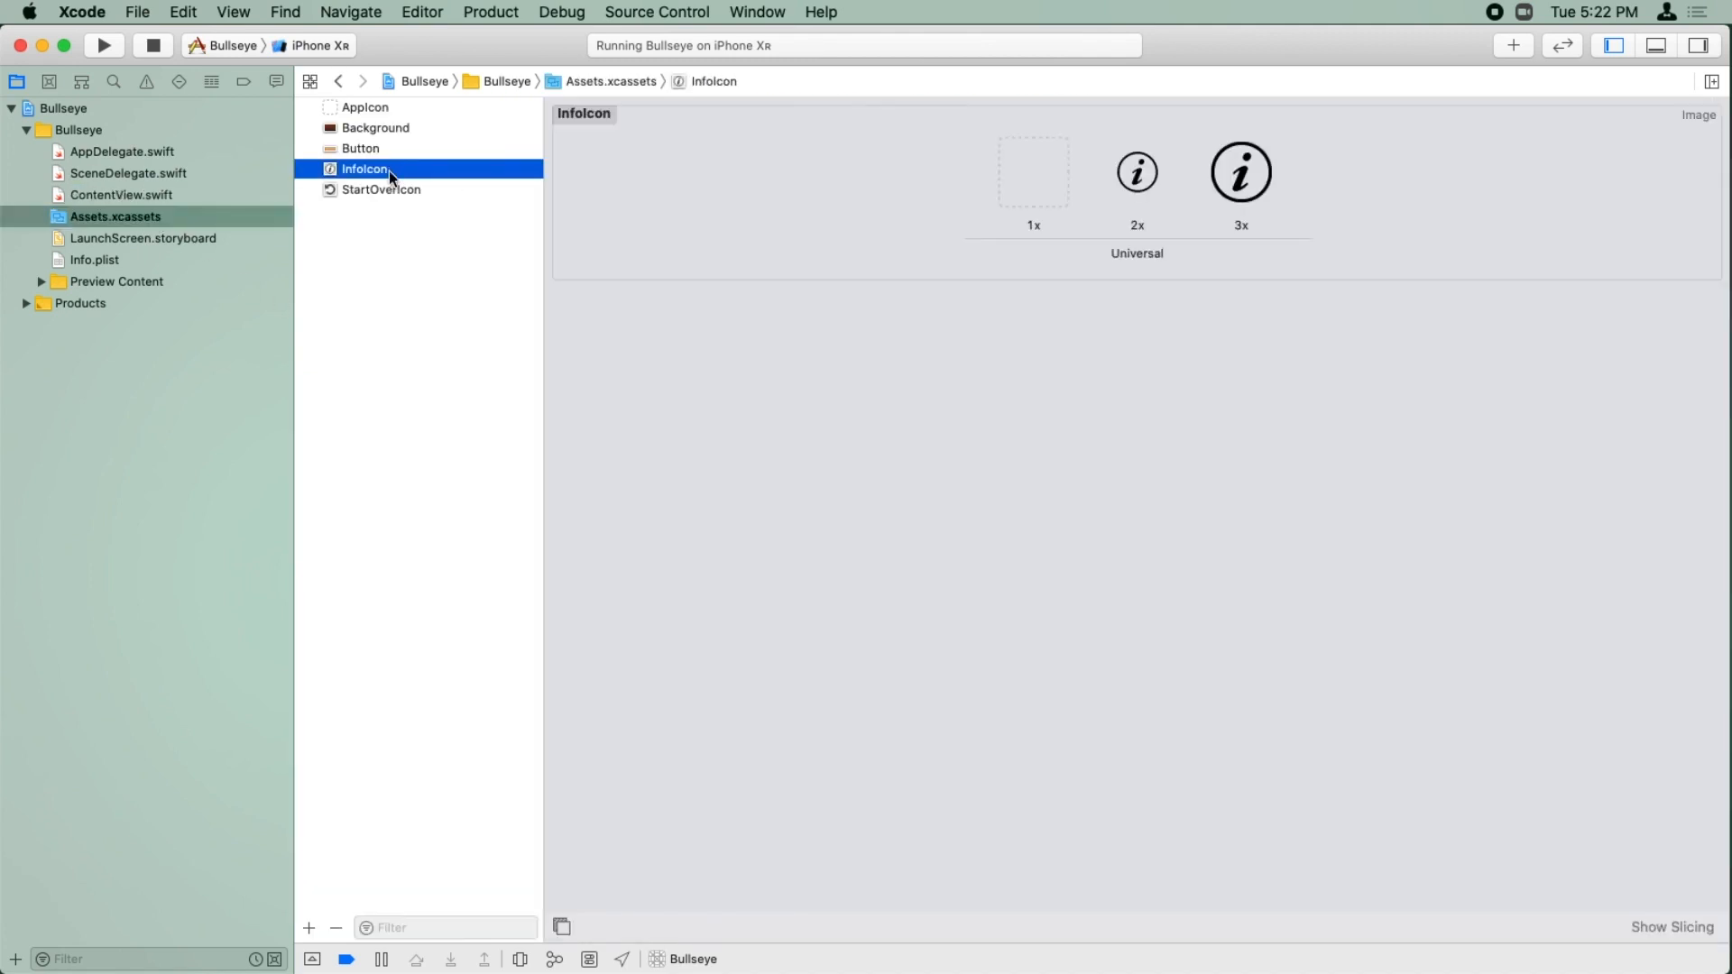
mouse_move(462, 180)
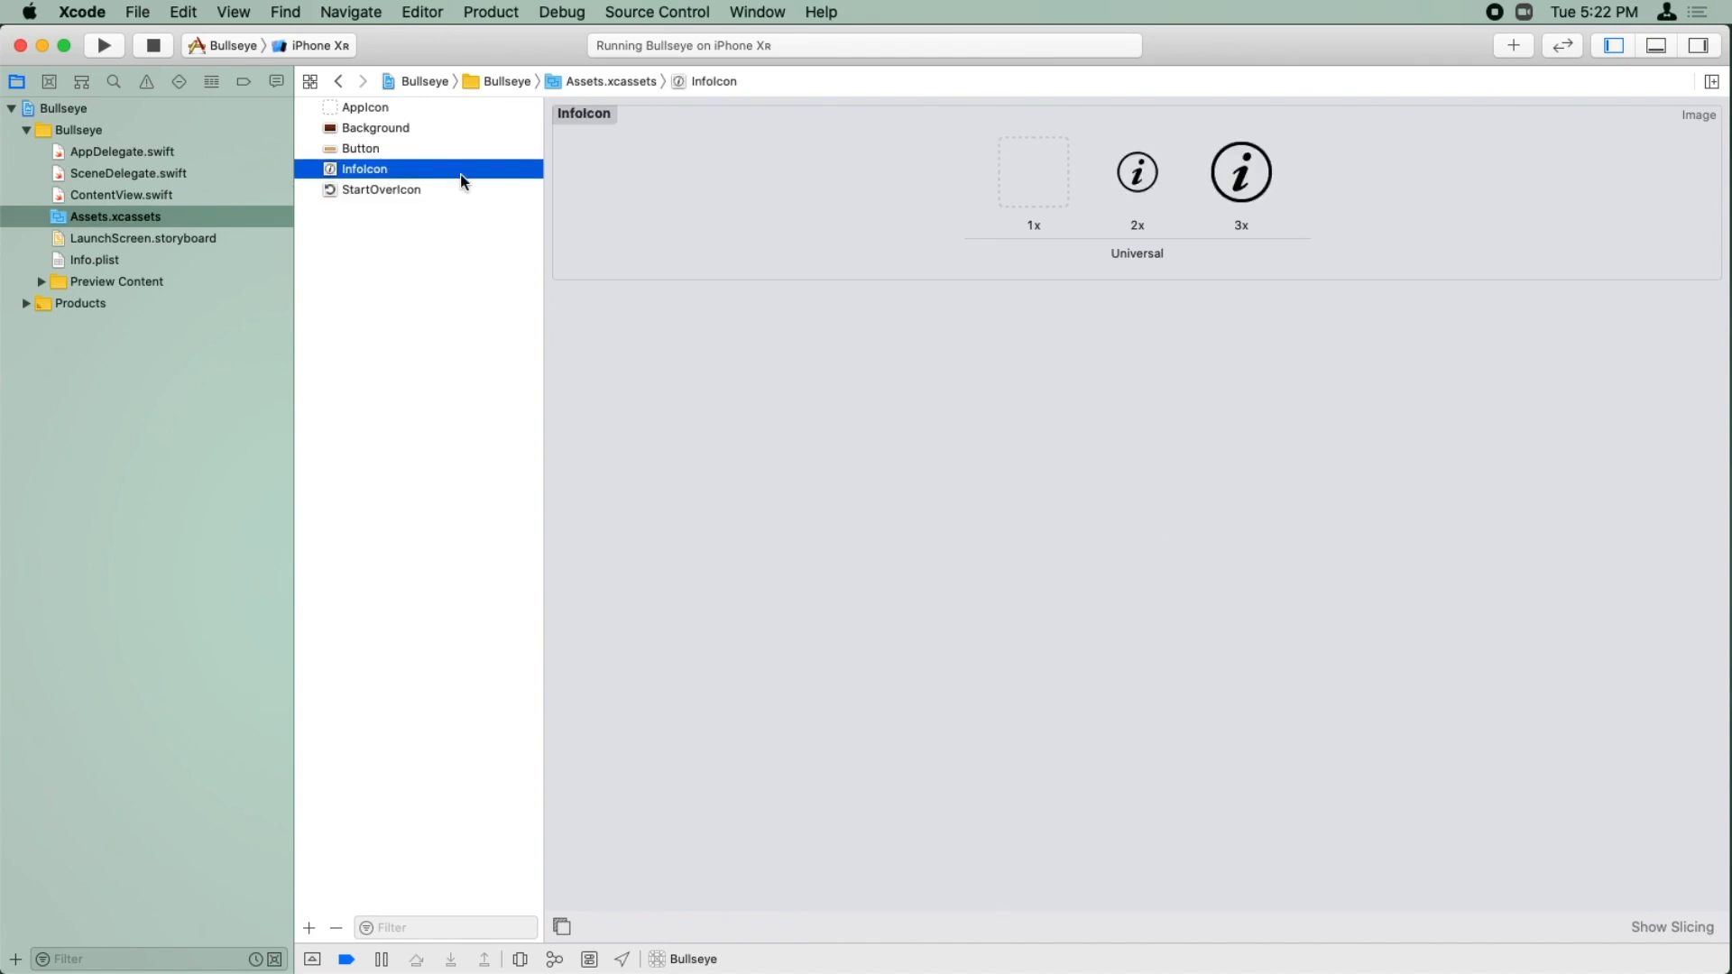
left_click(381, 189)
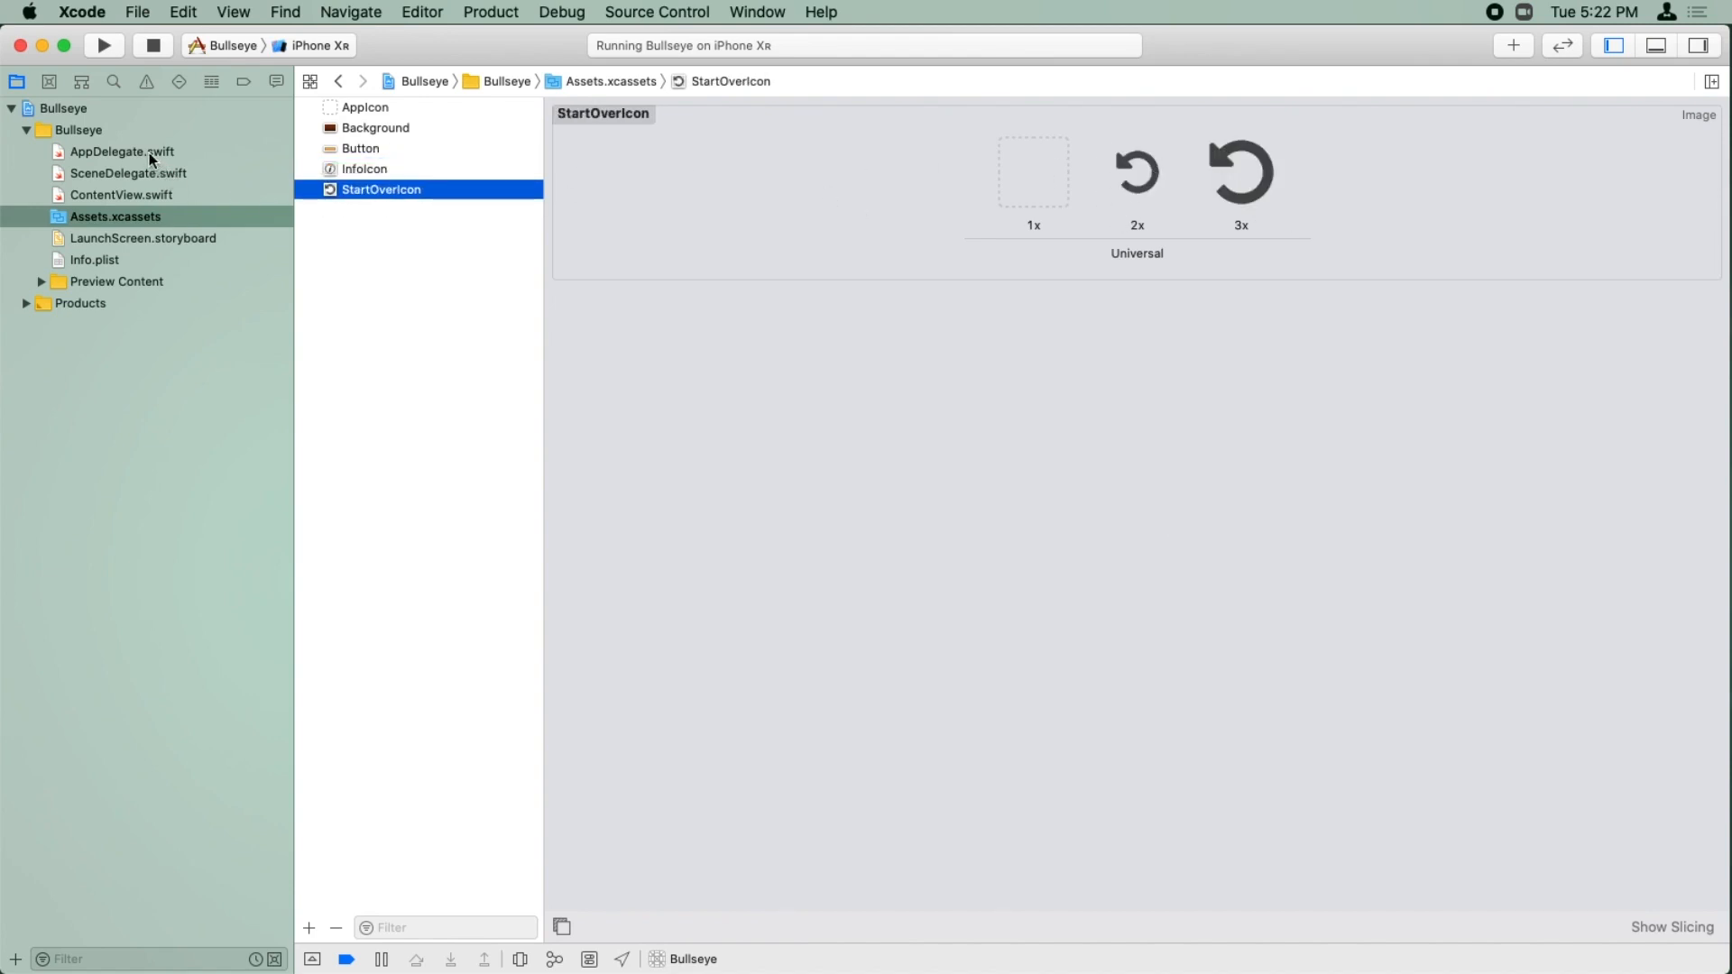
left_click(121, 195)
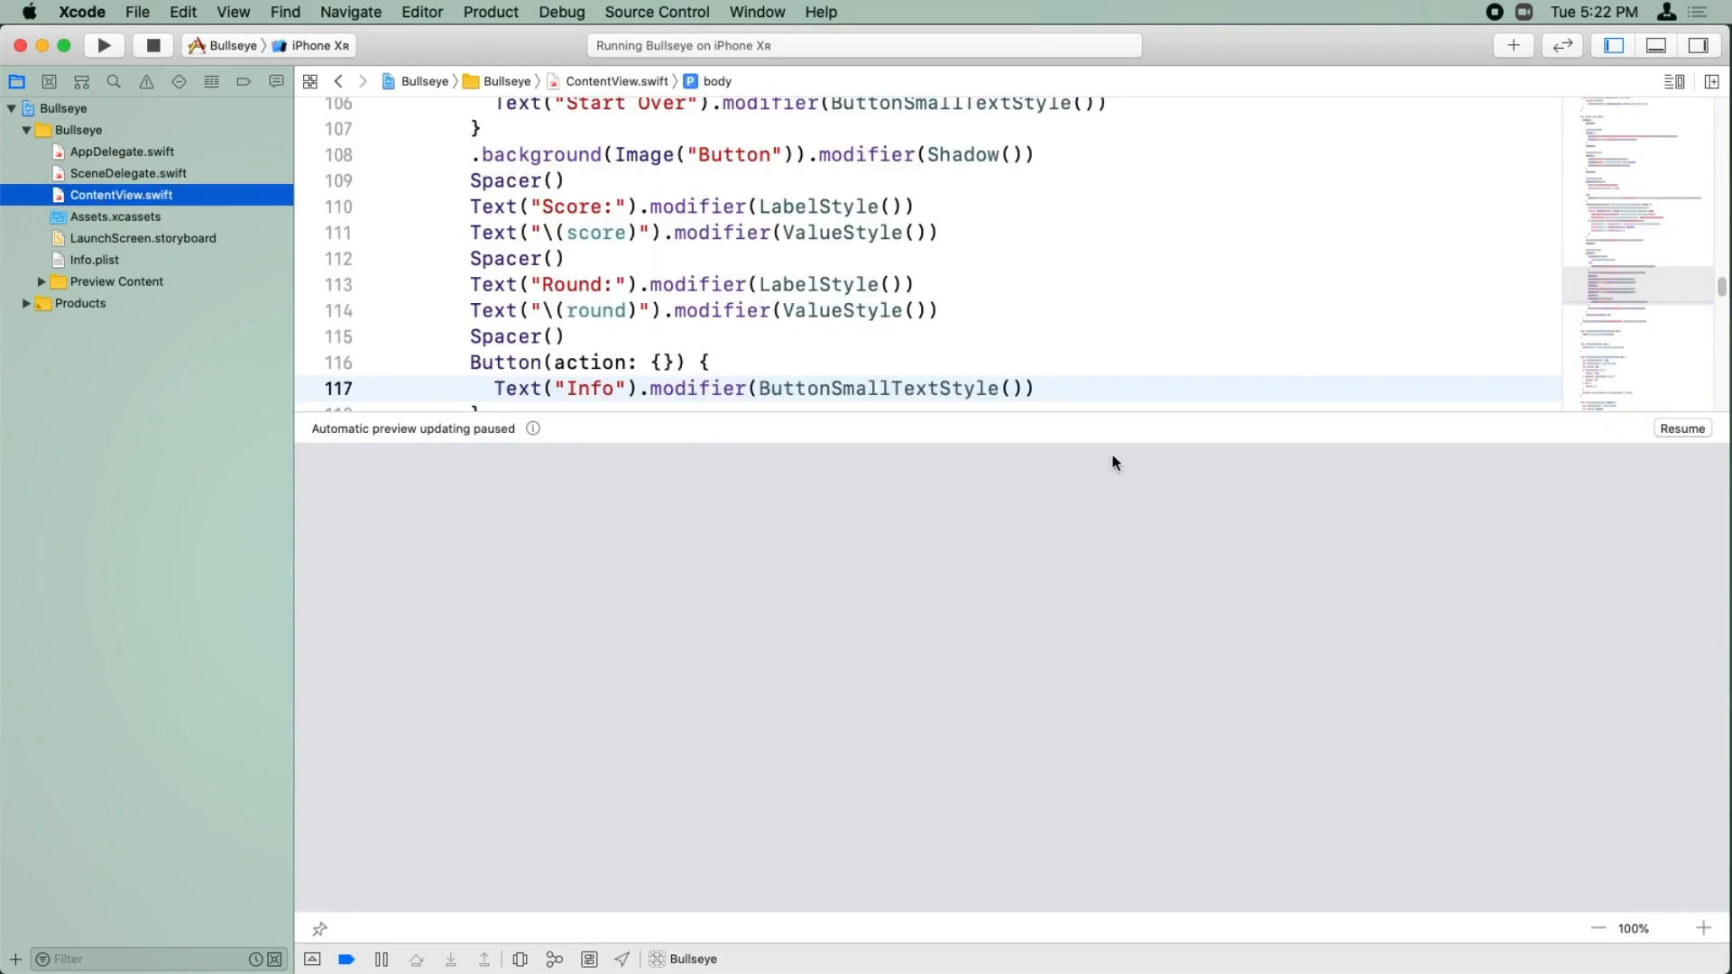
Step: Wrap the Start Over Text in an HStack with Image("StartOverIcon") before it
left_click(1682, 429)
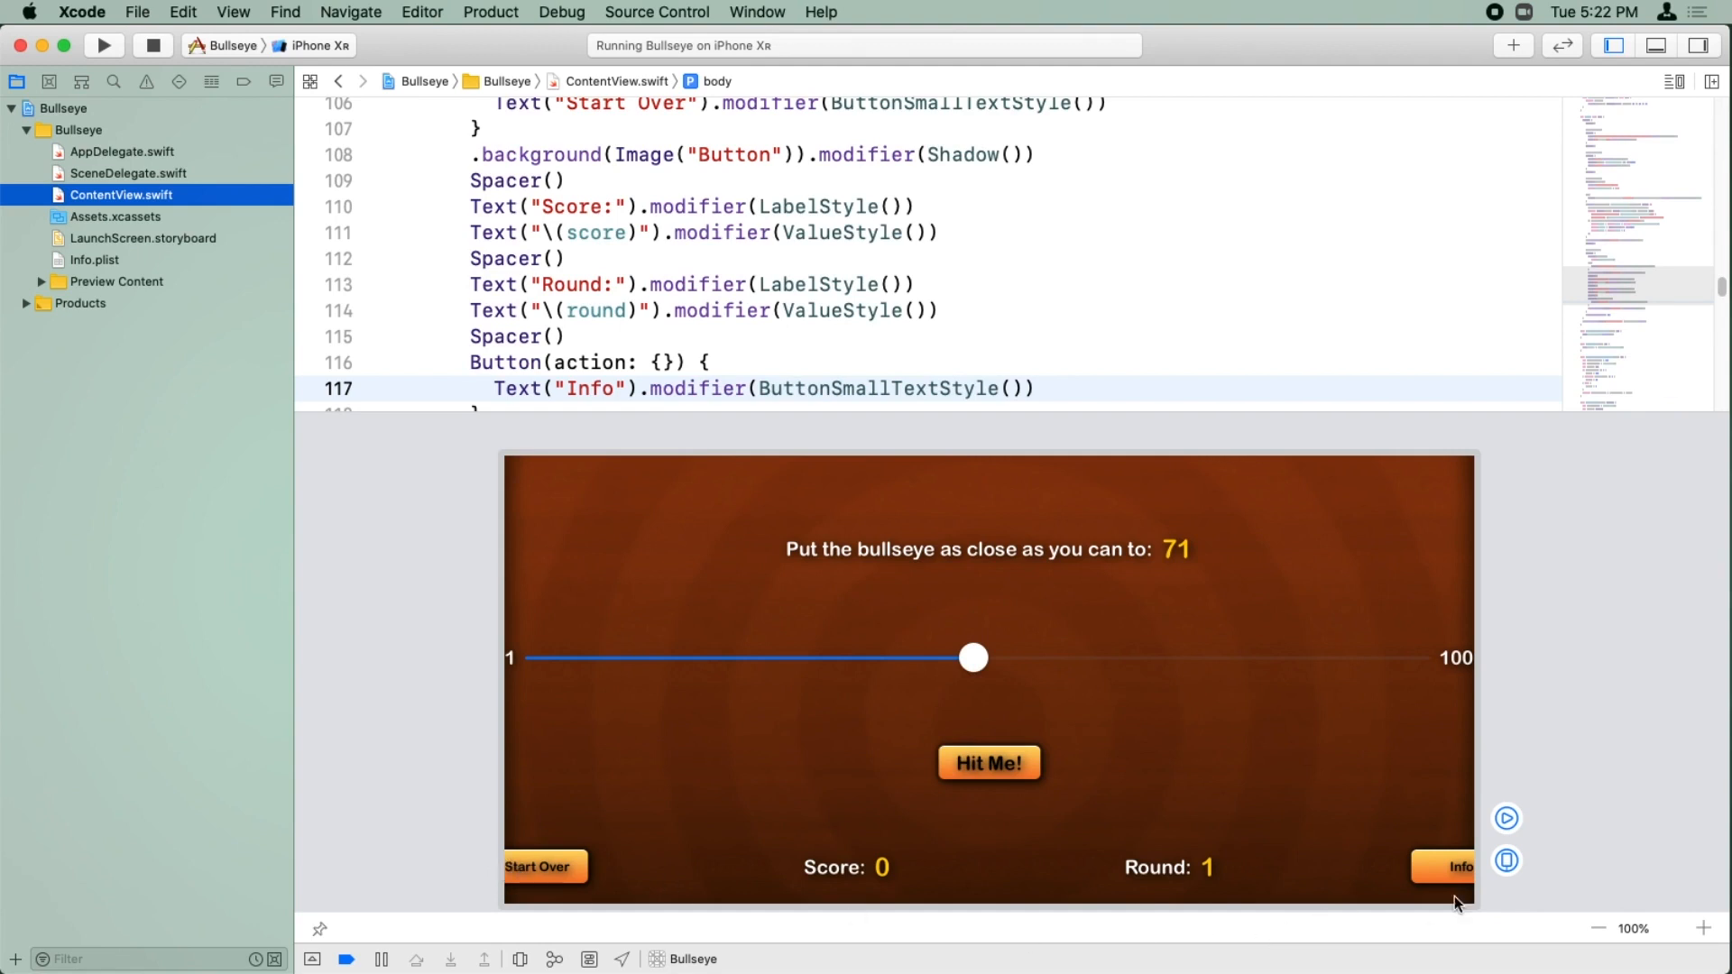
mouse_move(1448, 870)
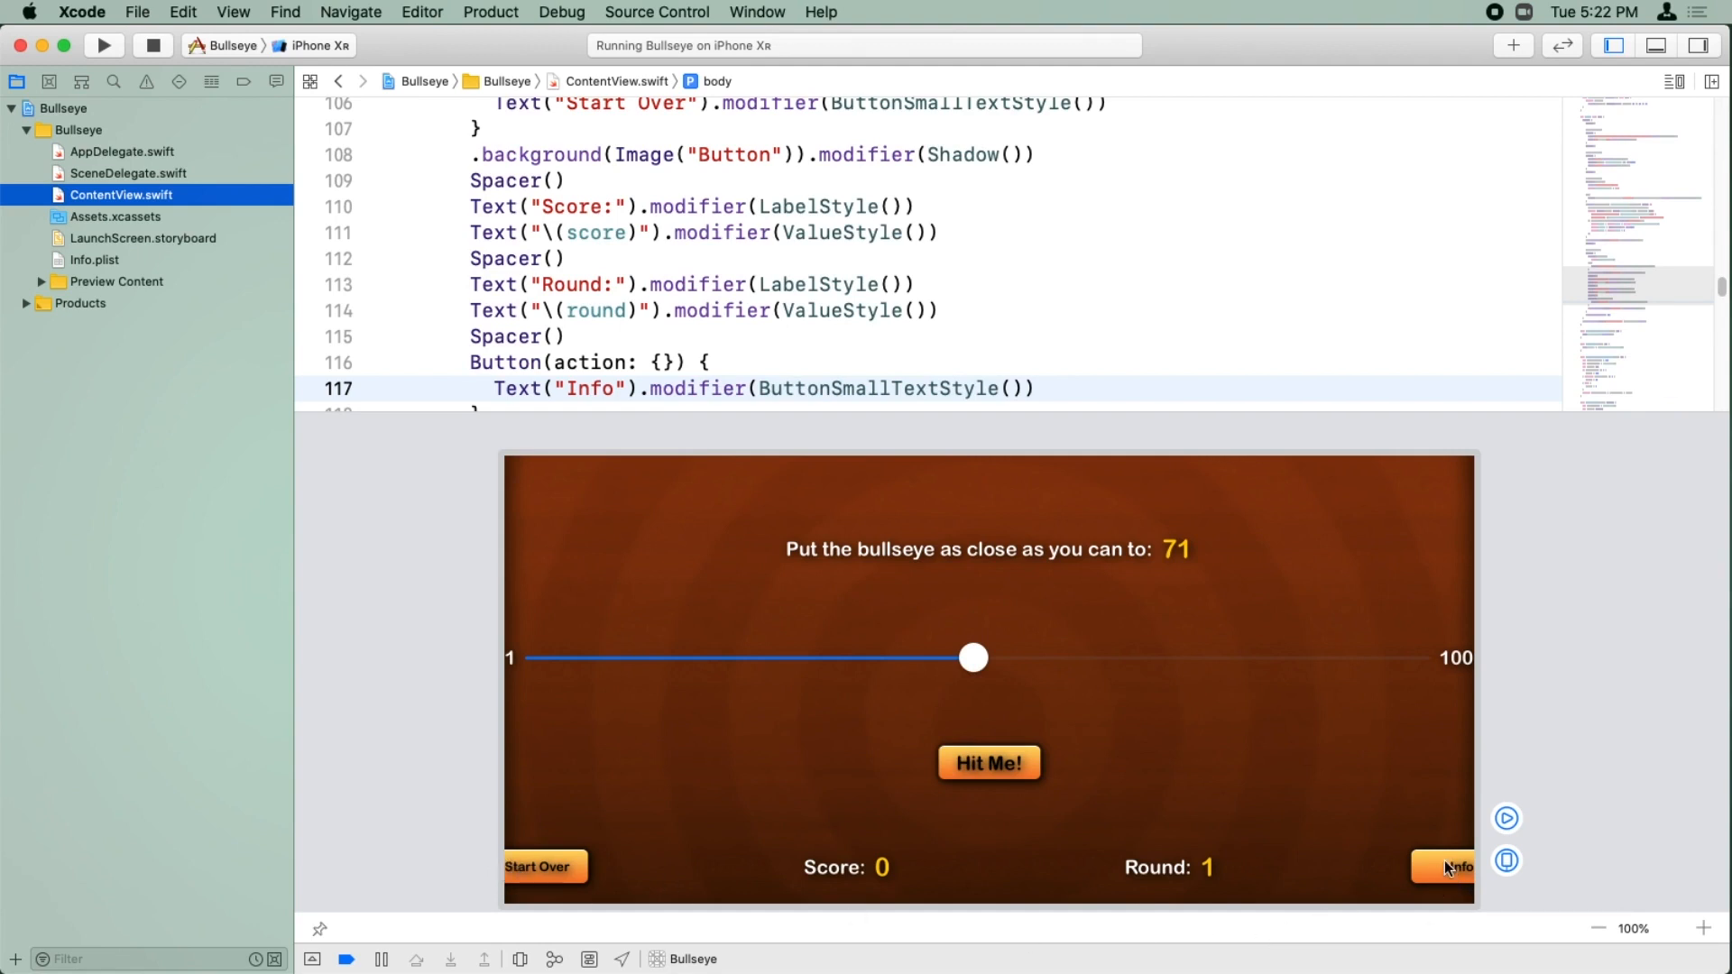
mouse_move(681, 254)
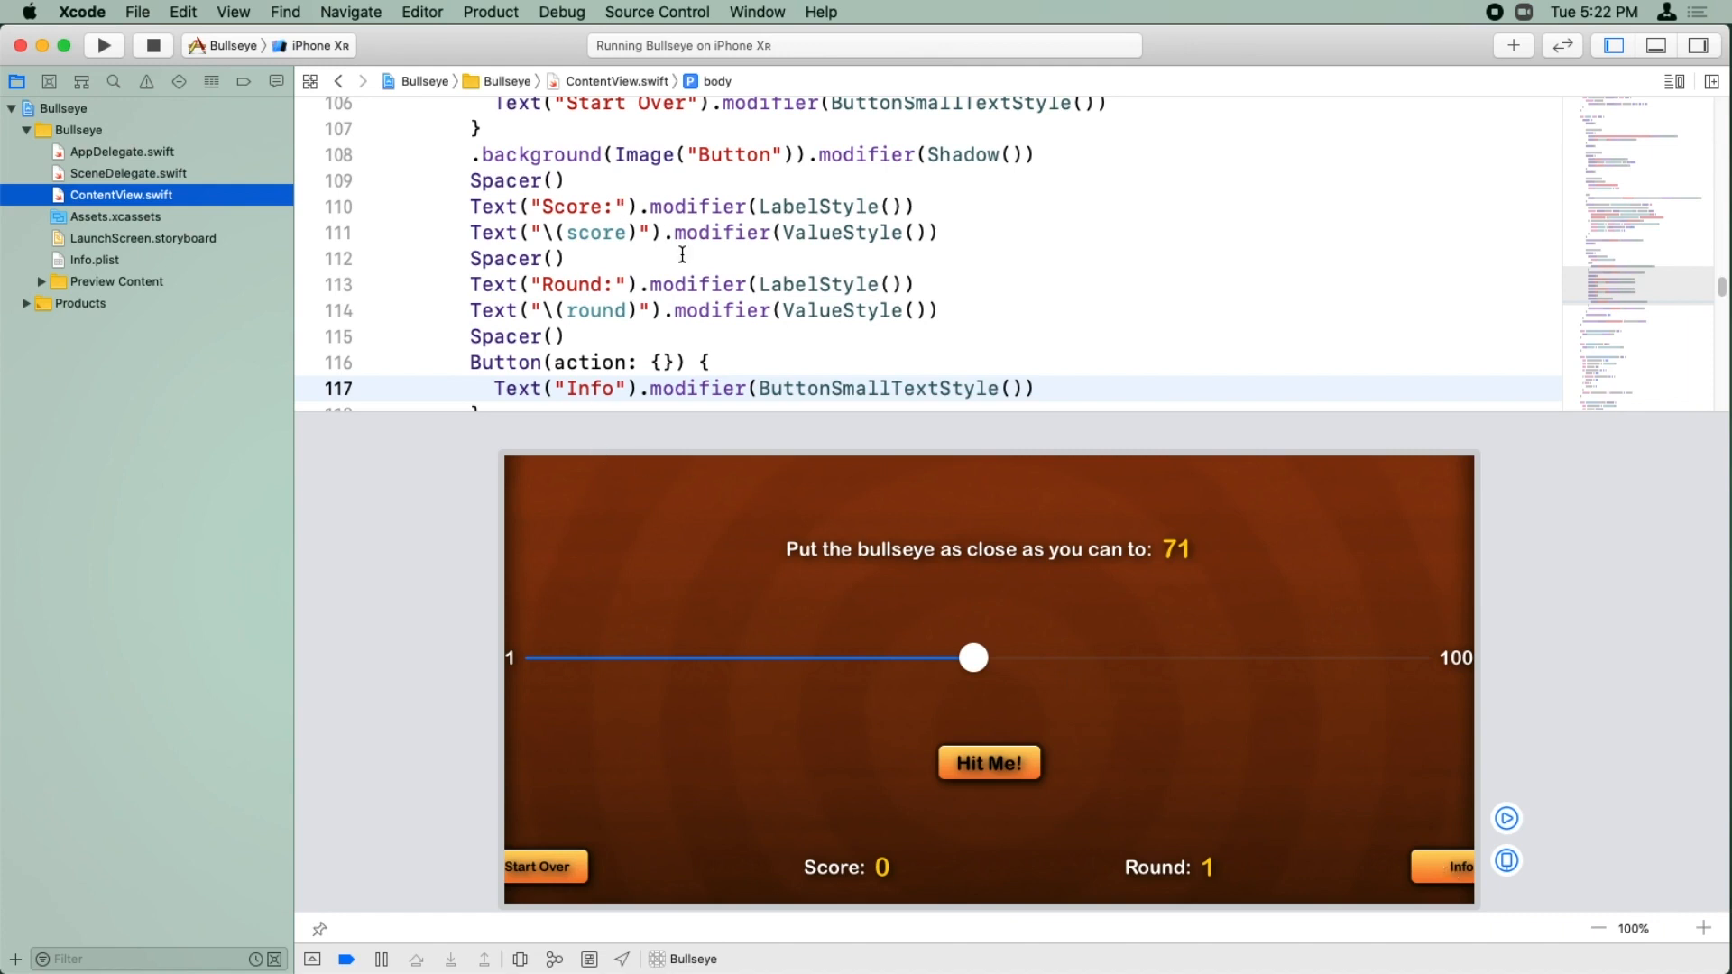
mouse_move(823, 301)
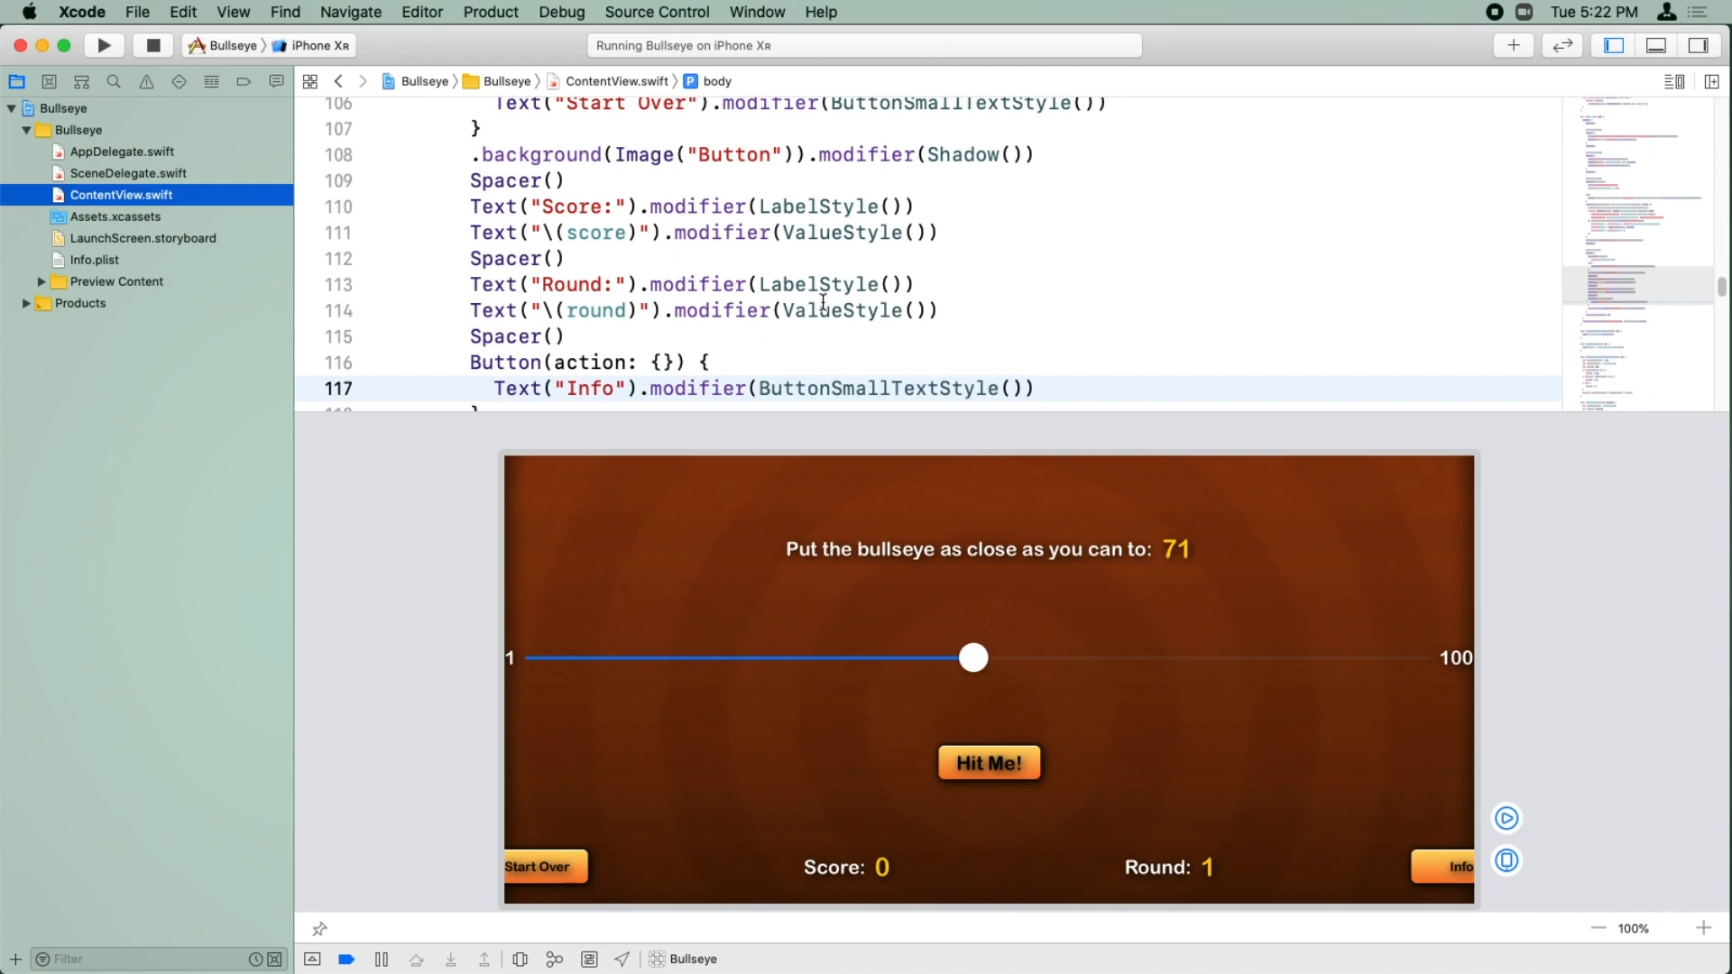
scroll("up", 3)
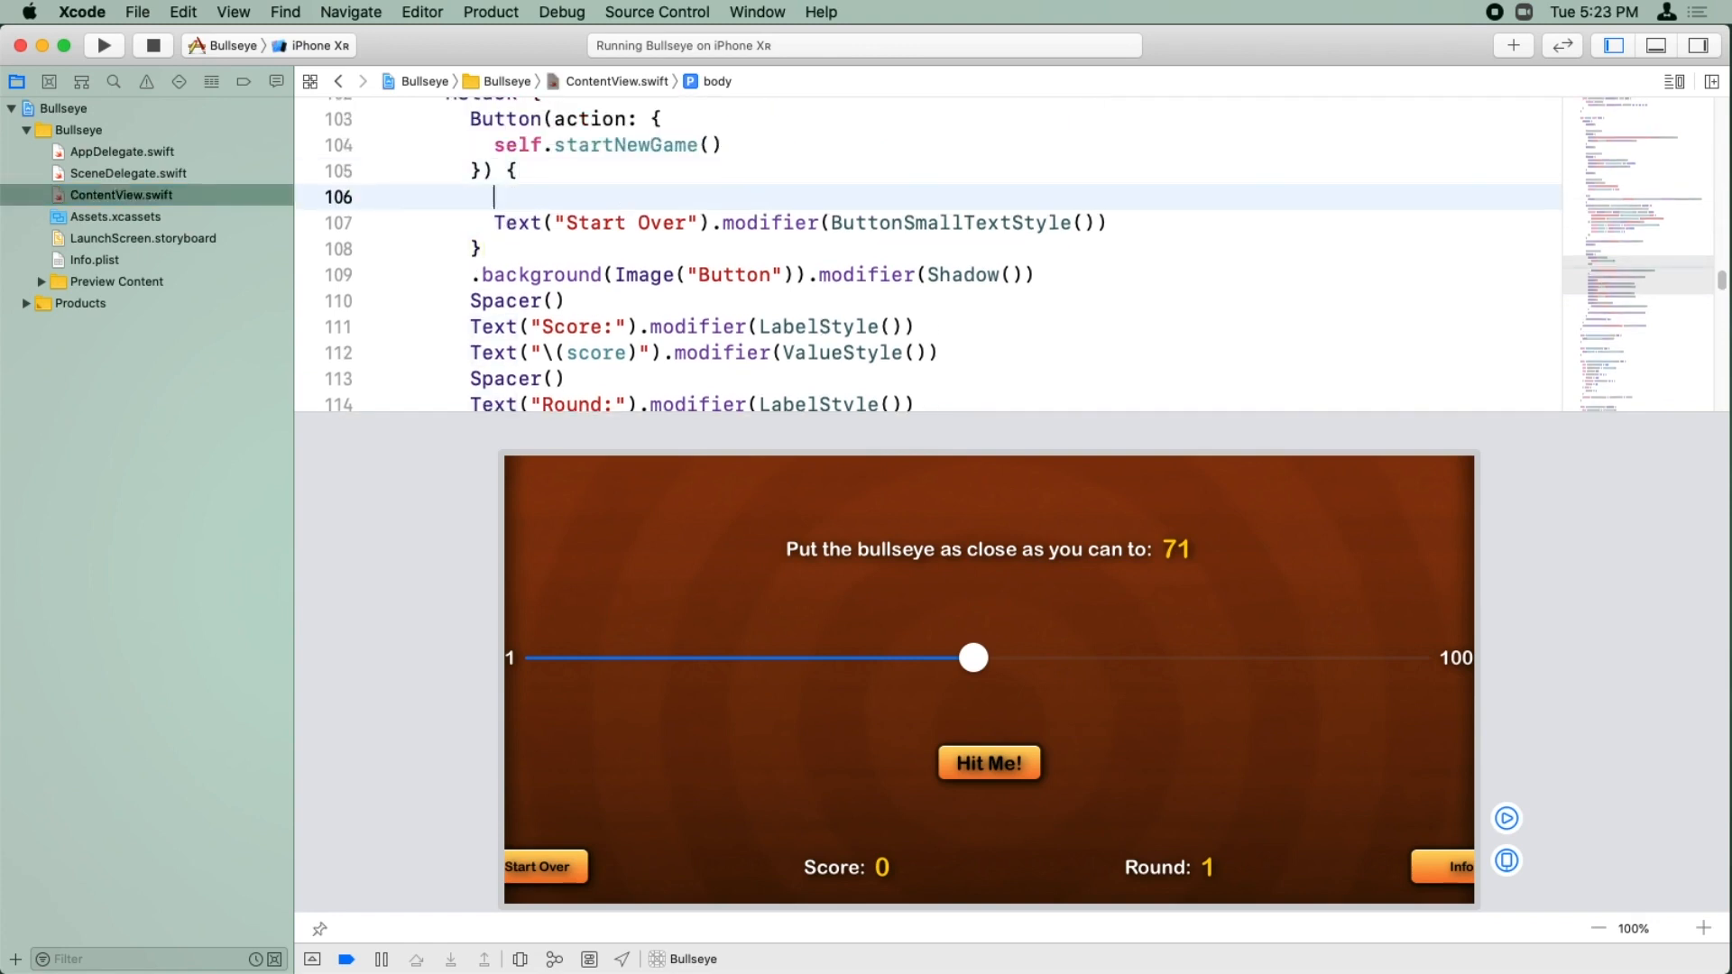
type("H")
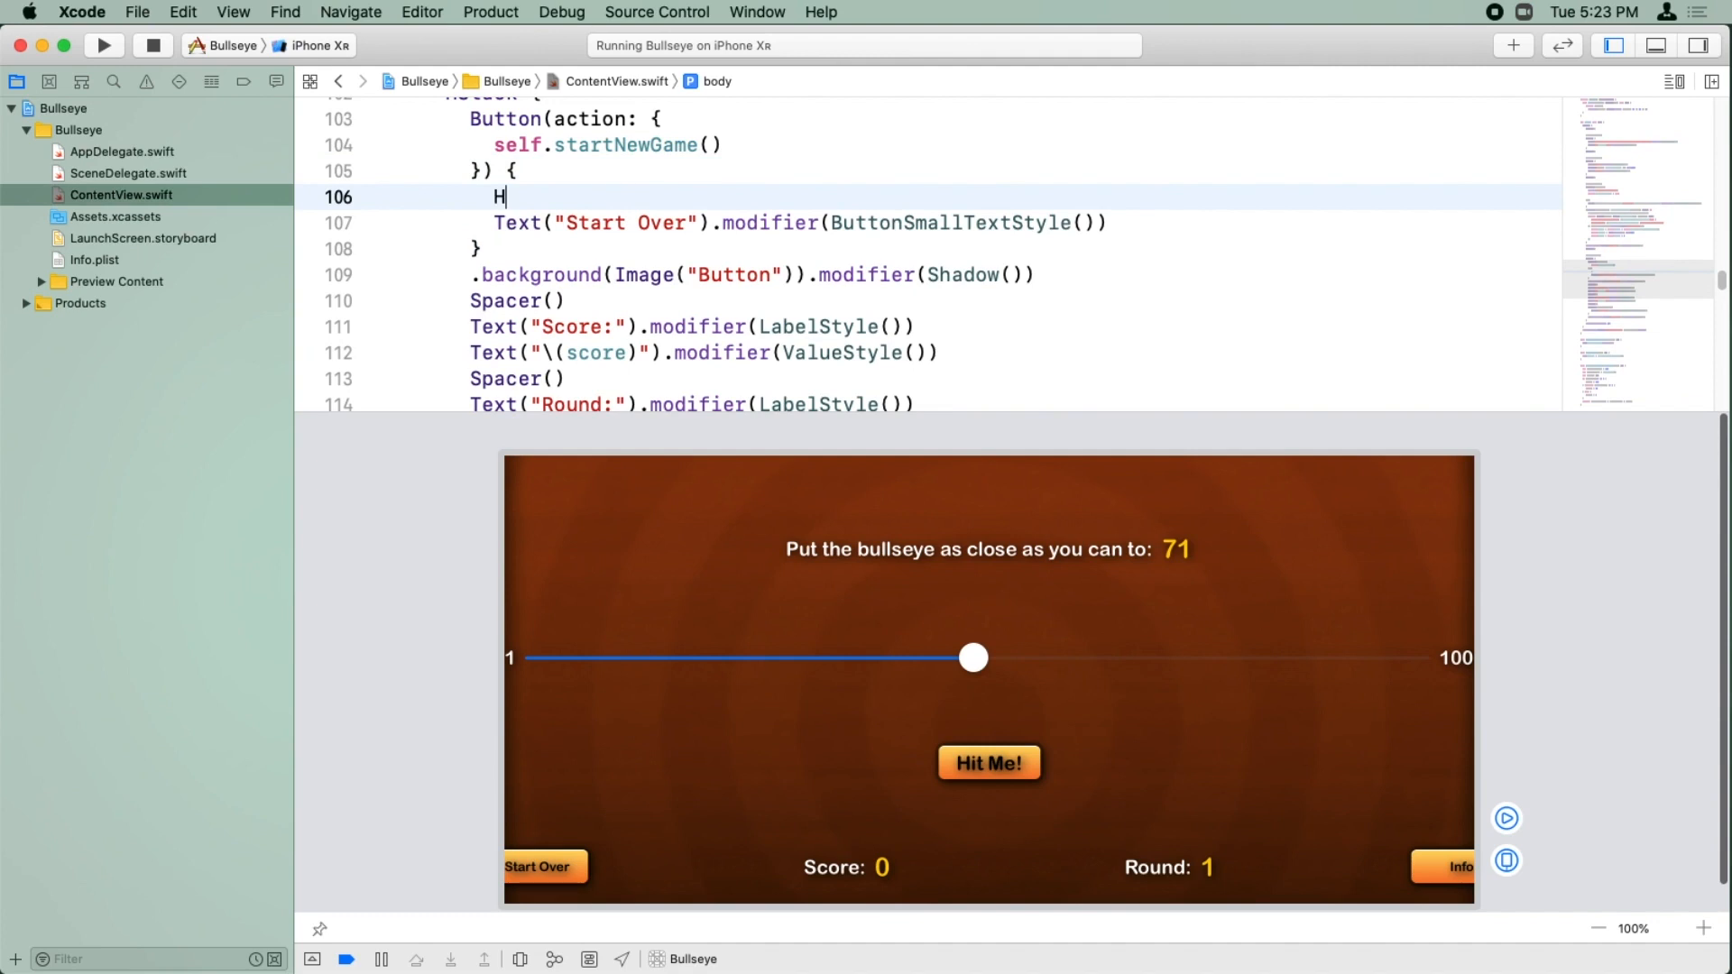
type("Stack {")
type("Image(")
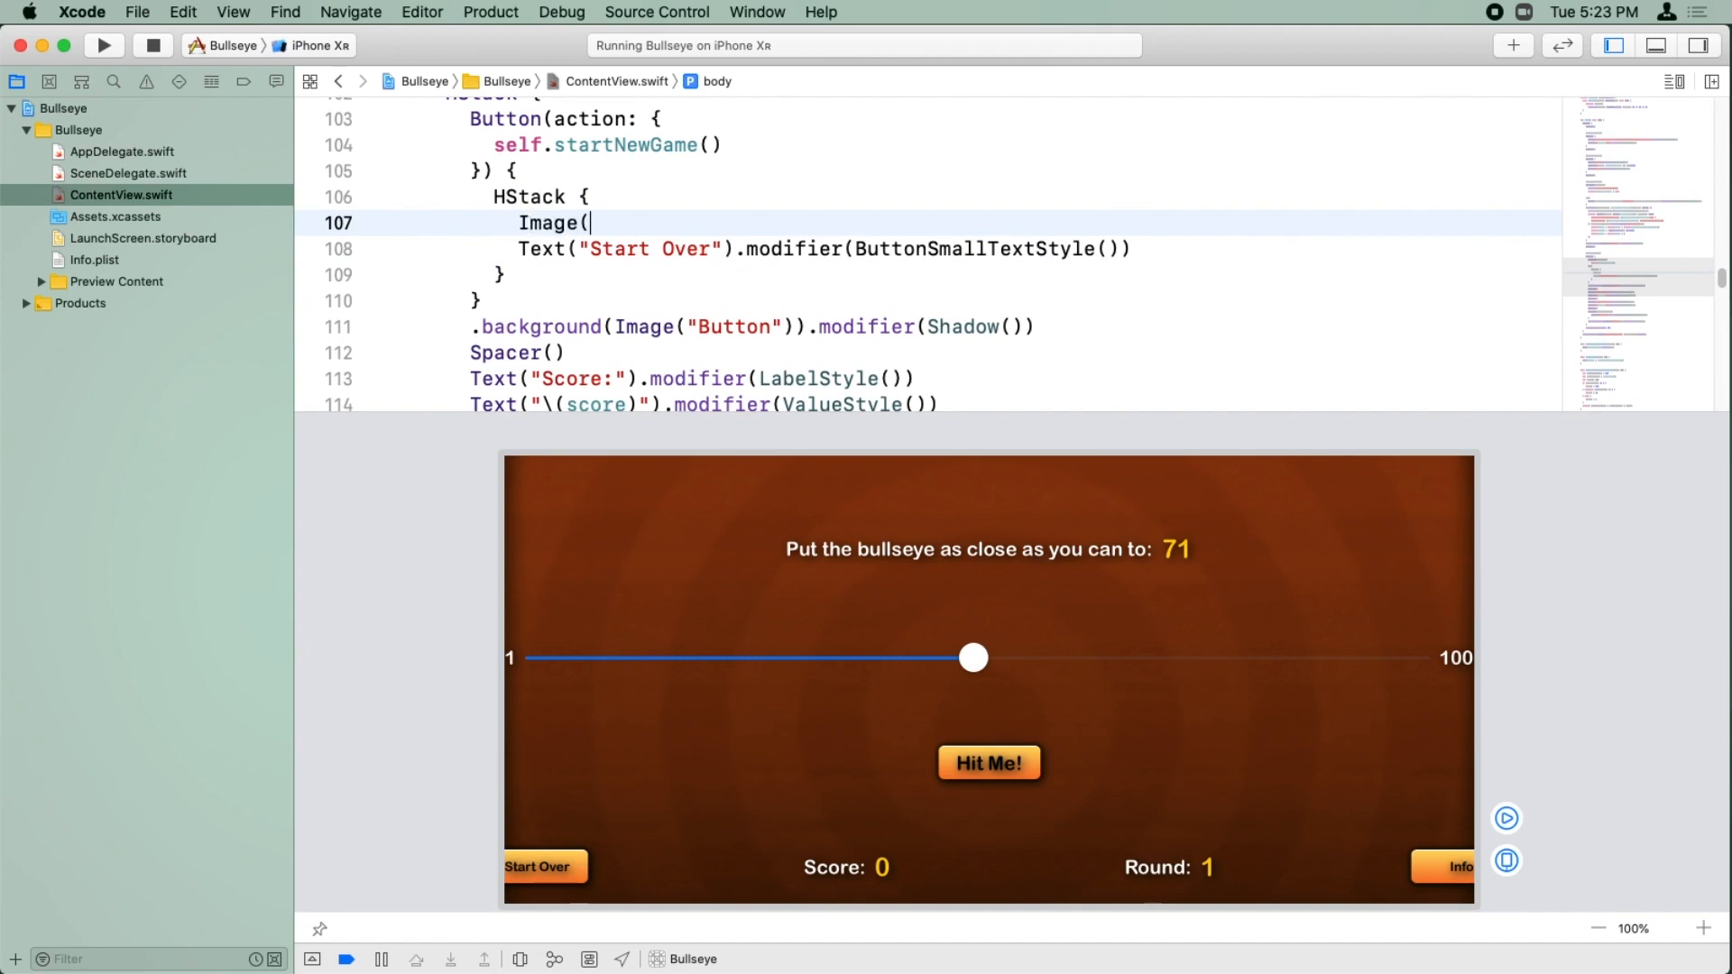
type("StartOverIcon\")")
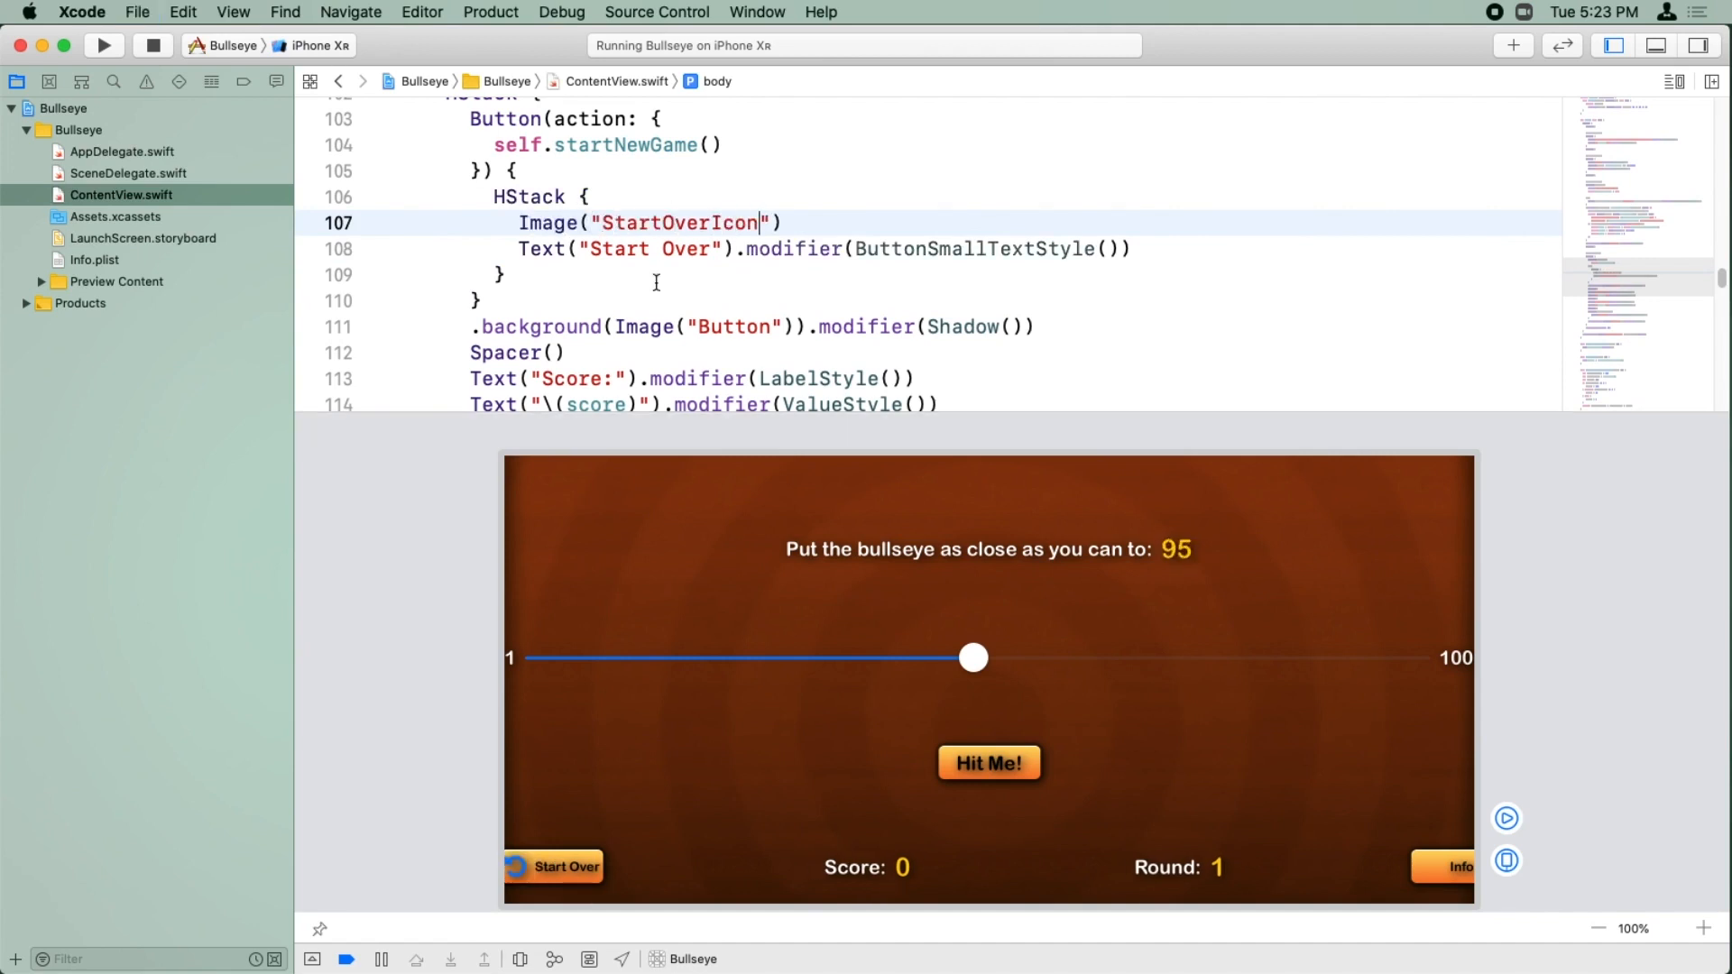
mouse_move(830, 405)
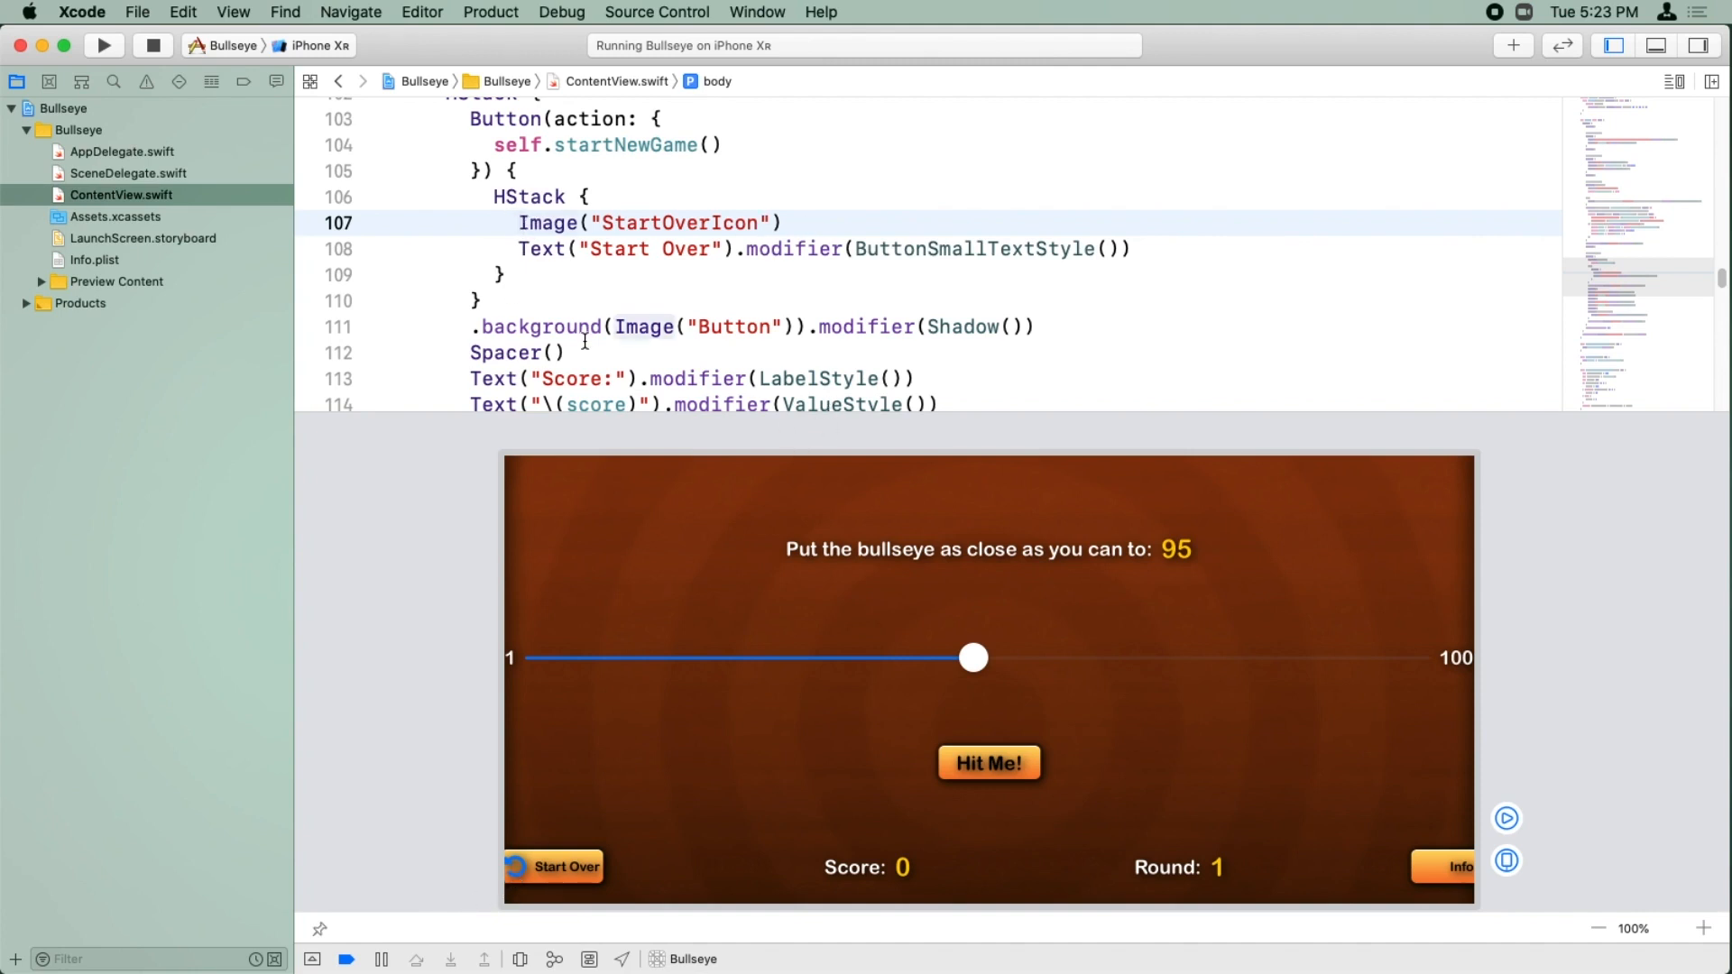
Step: Wrap the Info Text in an HStack with Image("InfoIcon") before it
scroll("down", 3)
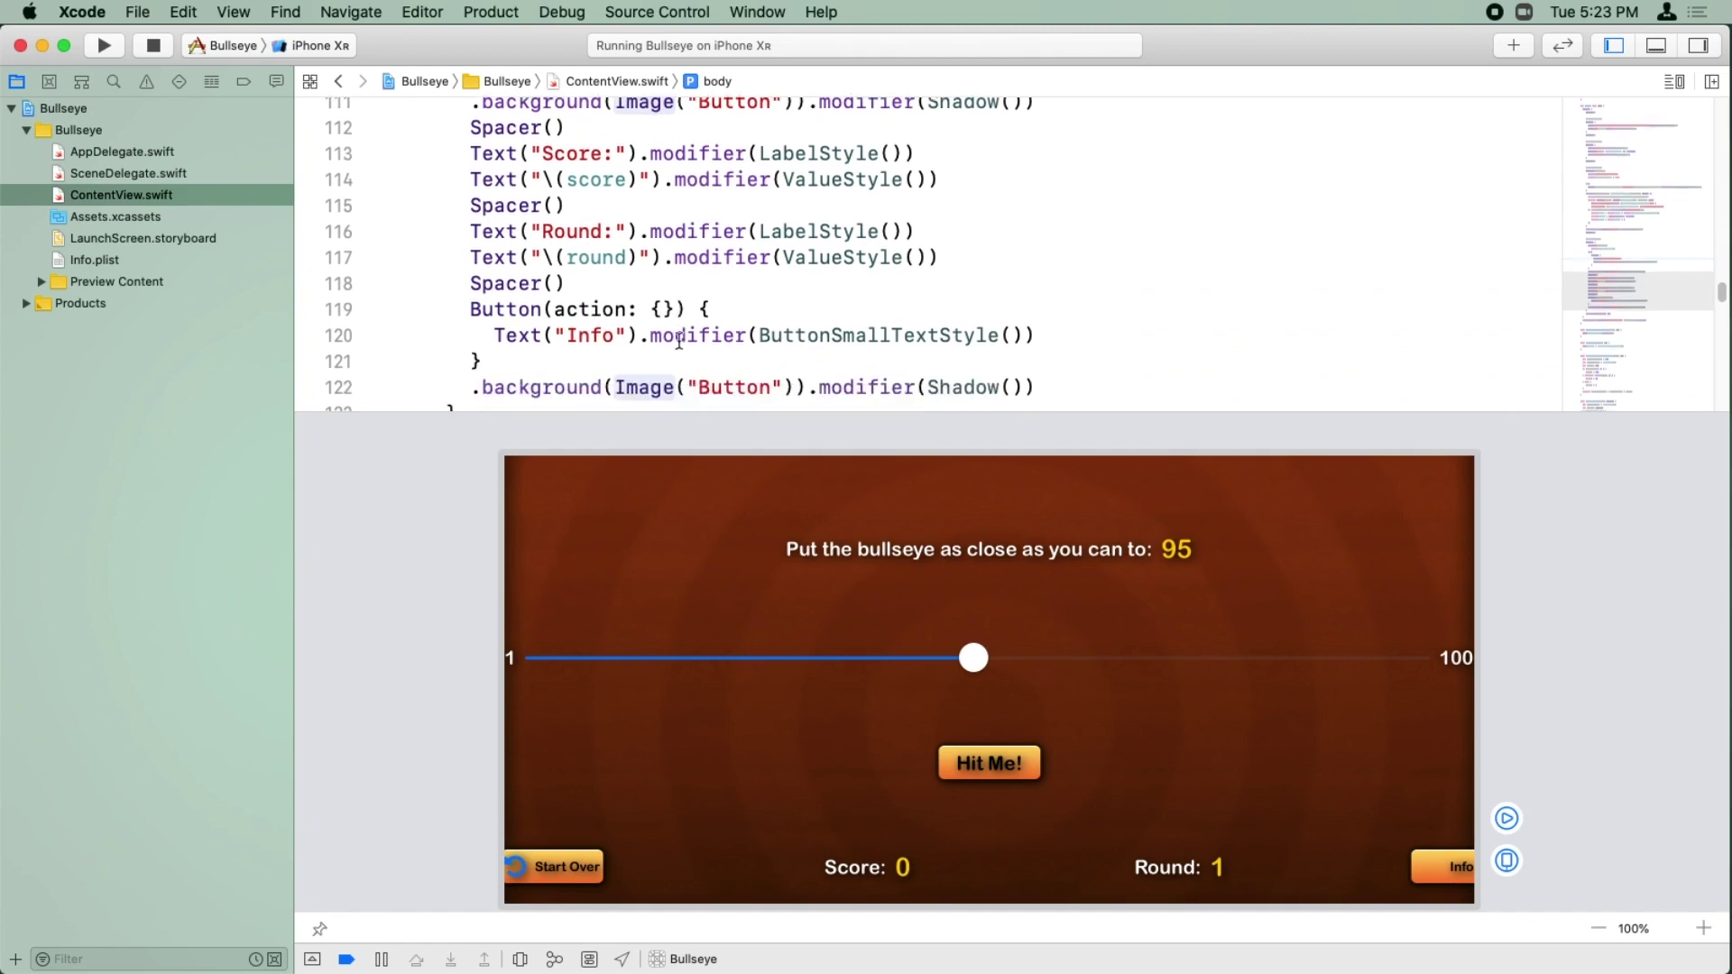
type("HStack {")
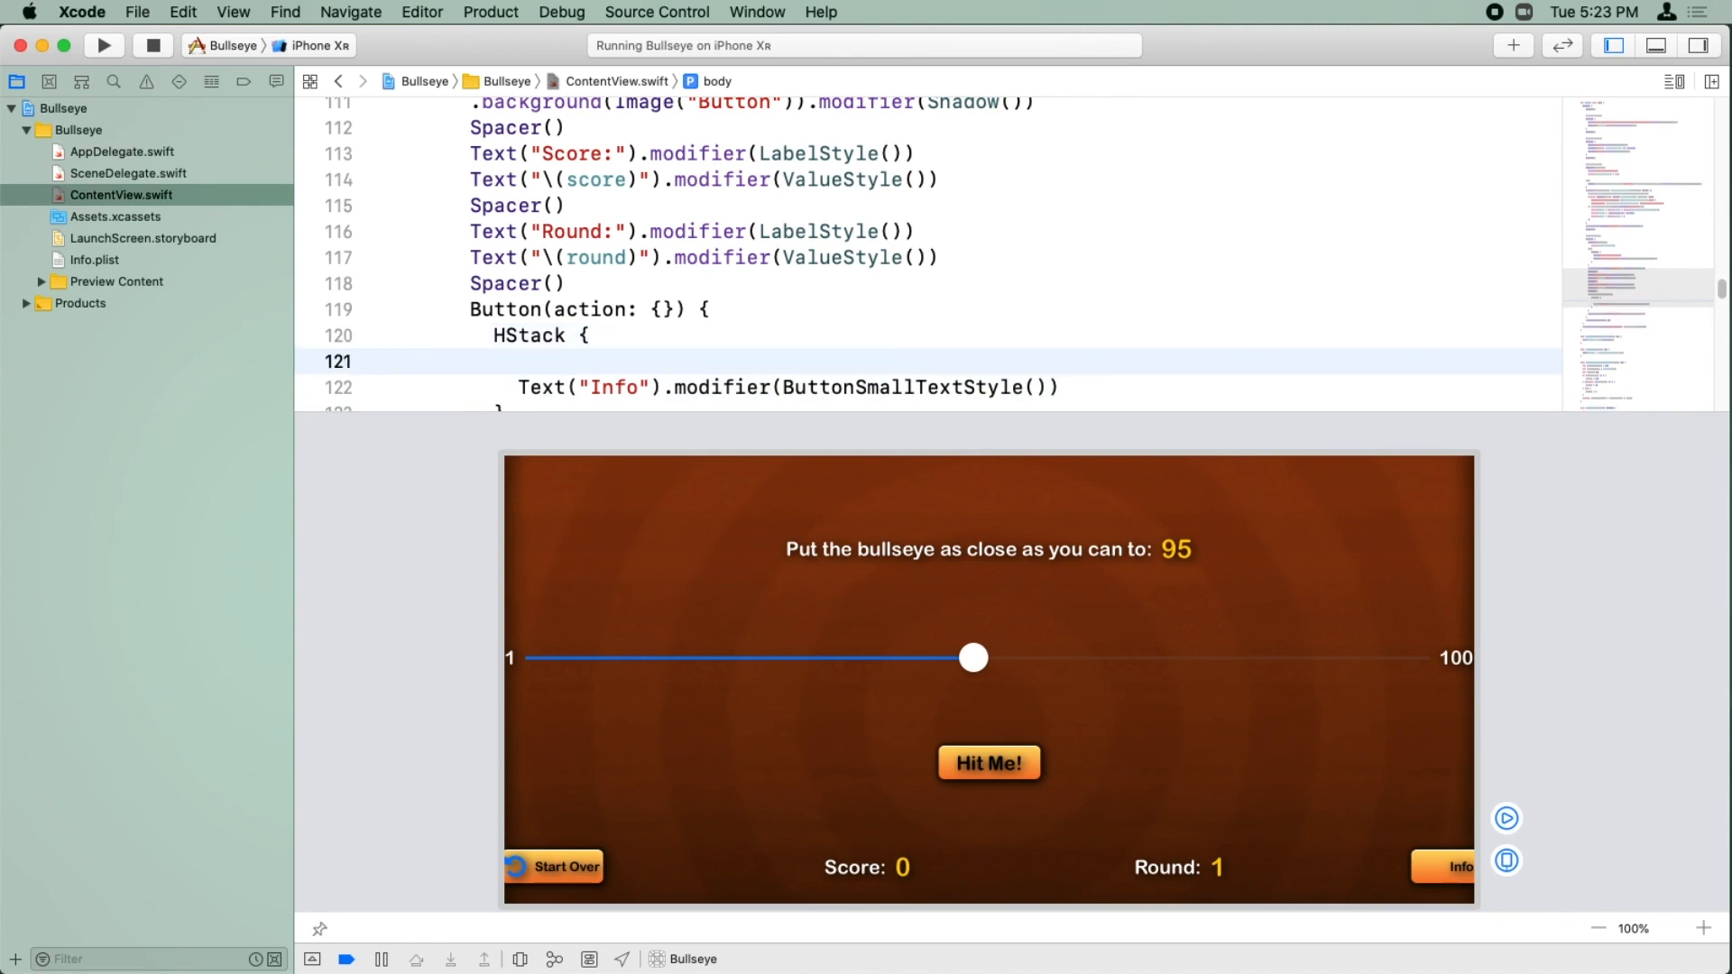
type("Image(\"In\")")
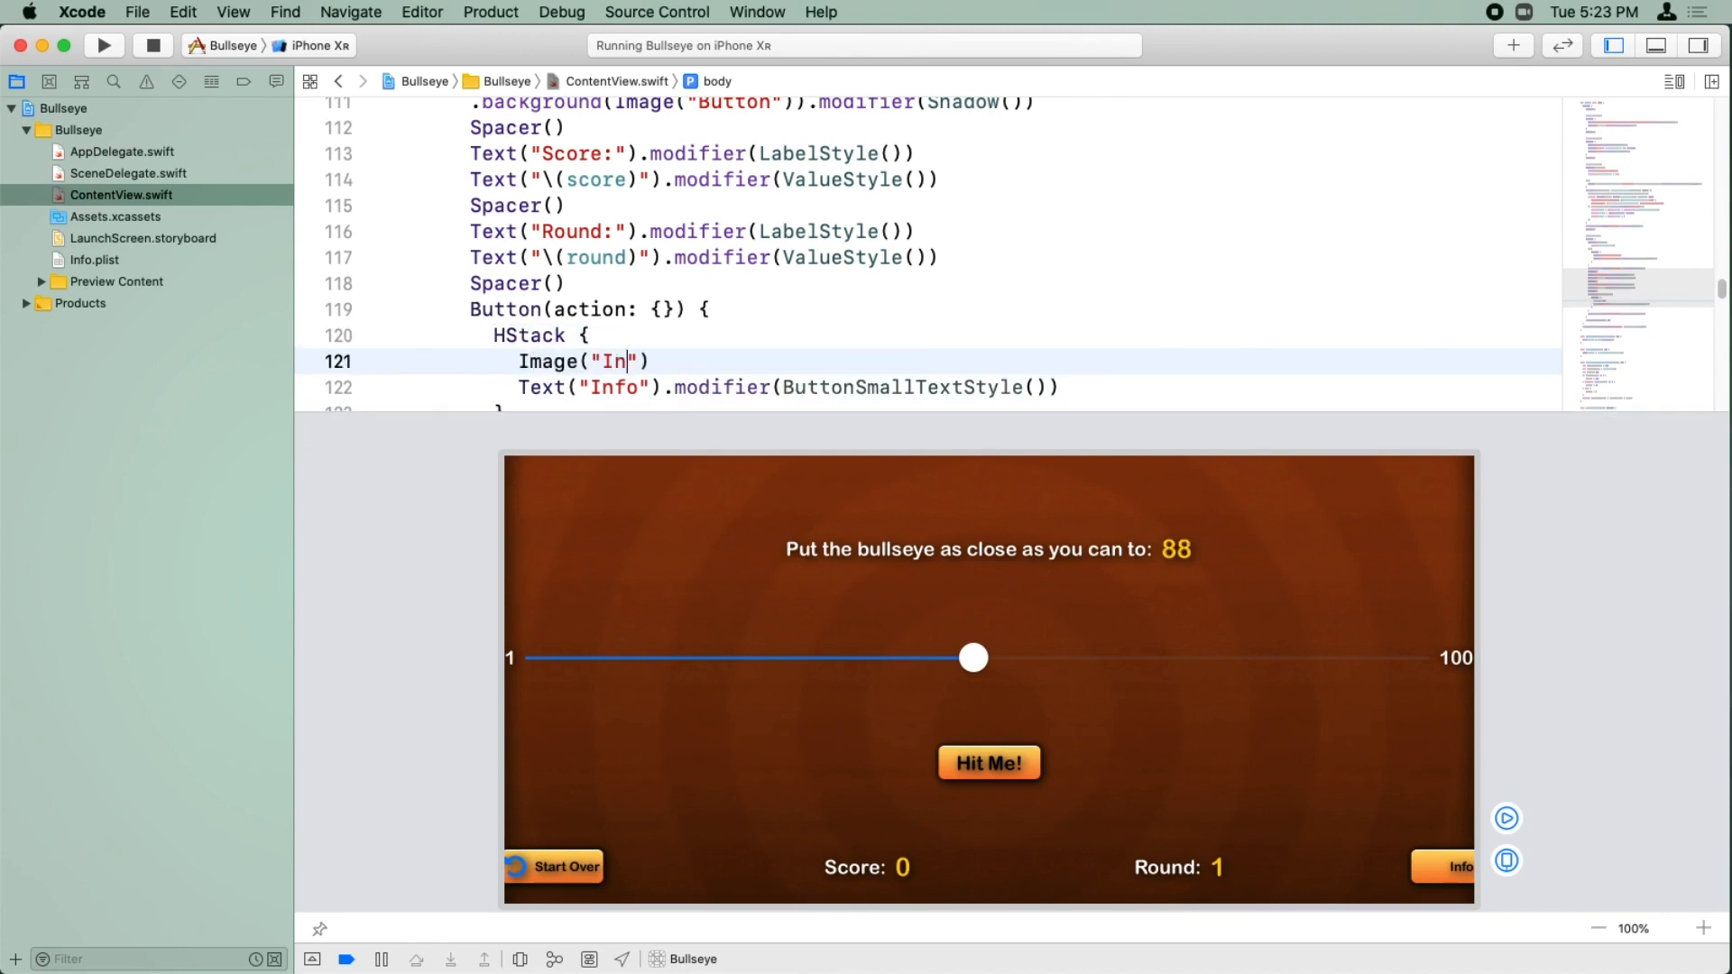
type("foIcon")
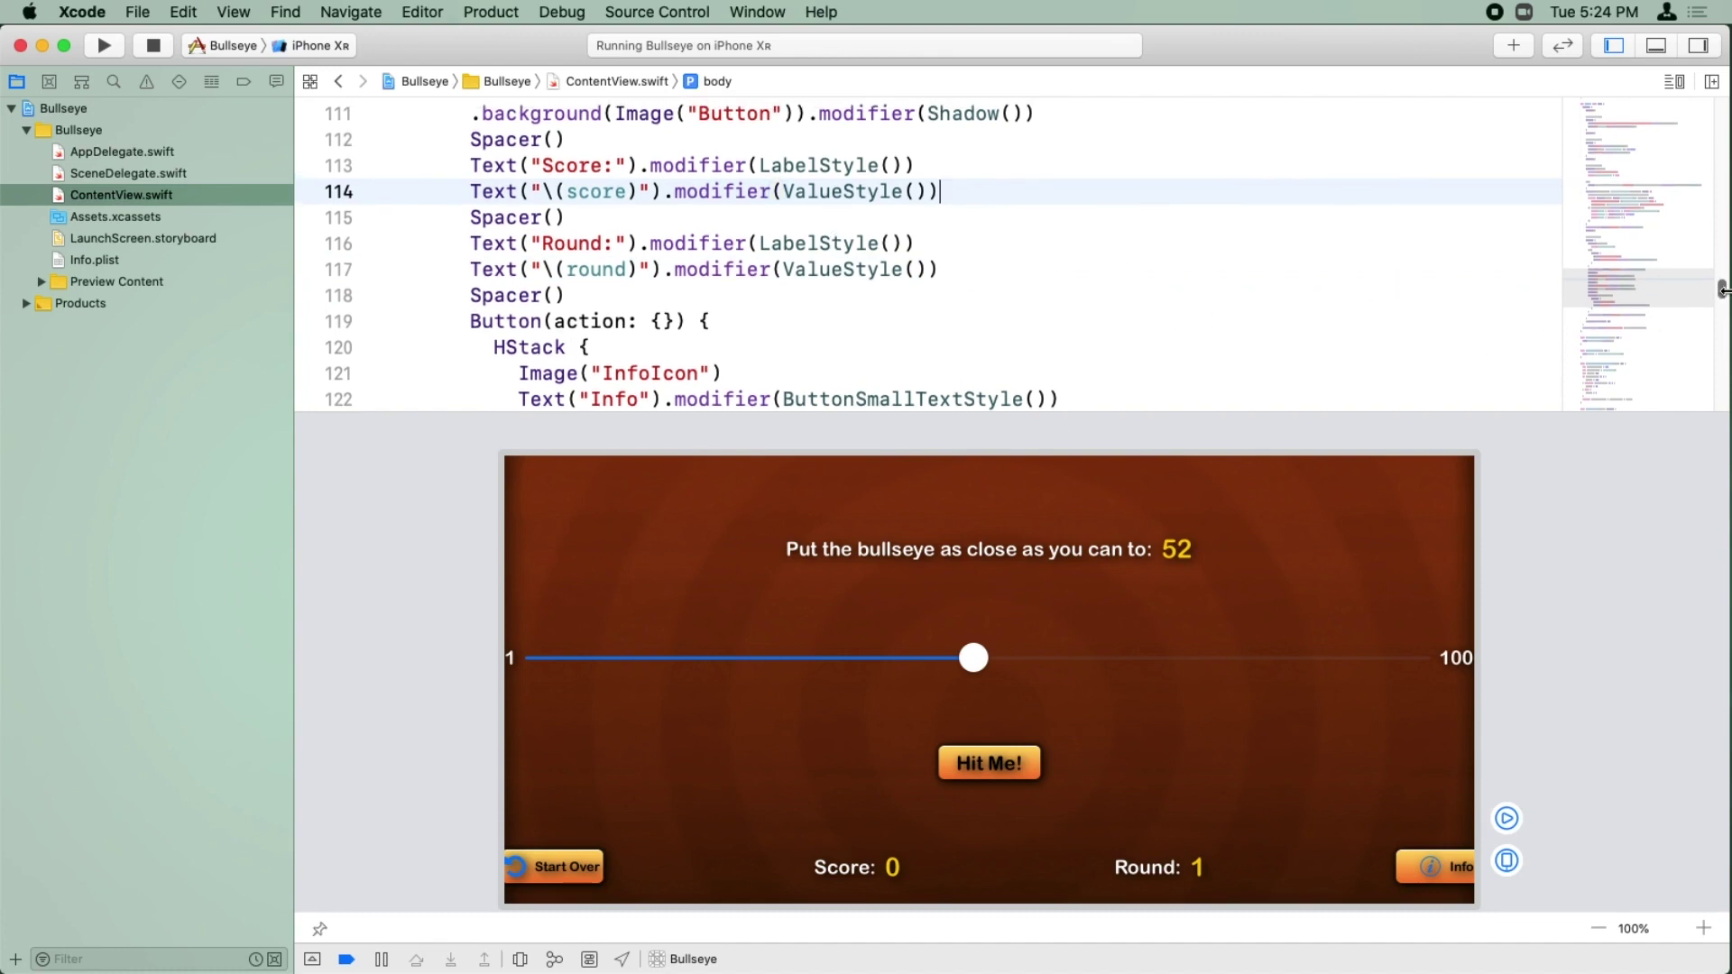
Step: Append .accentColor(Color.green) to the Slider on line 74
scroll("up", 3)
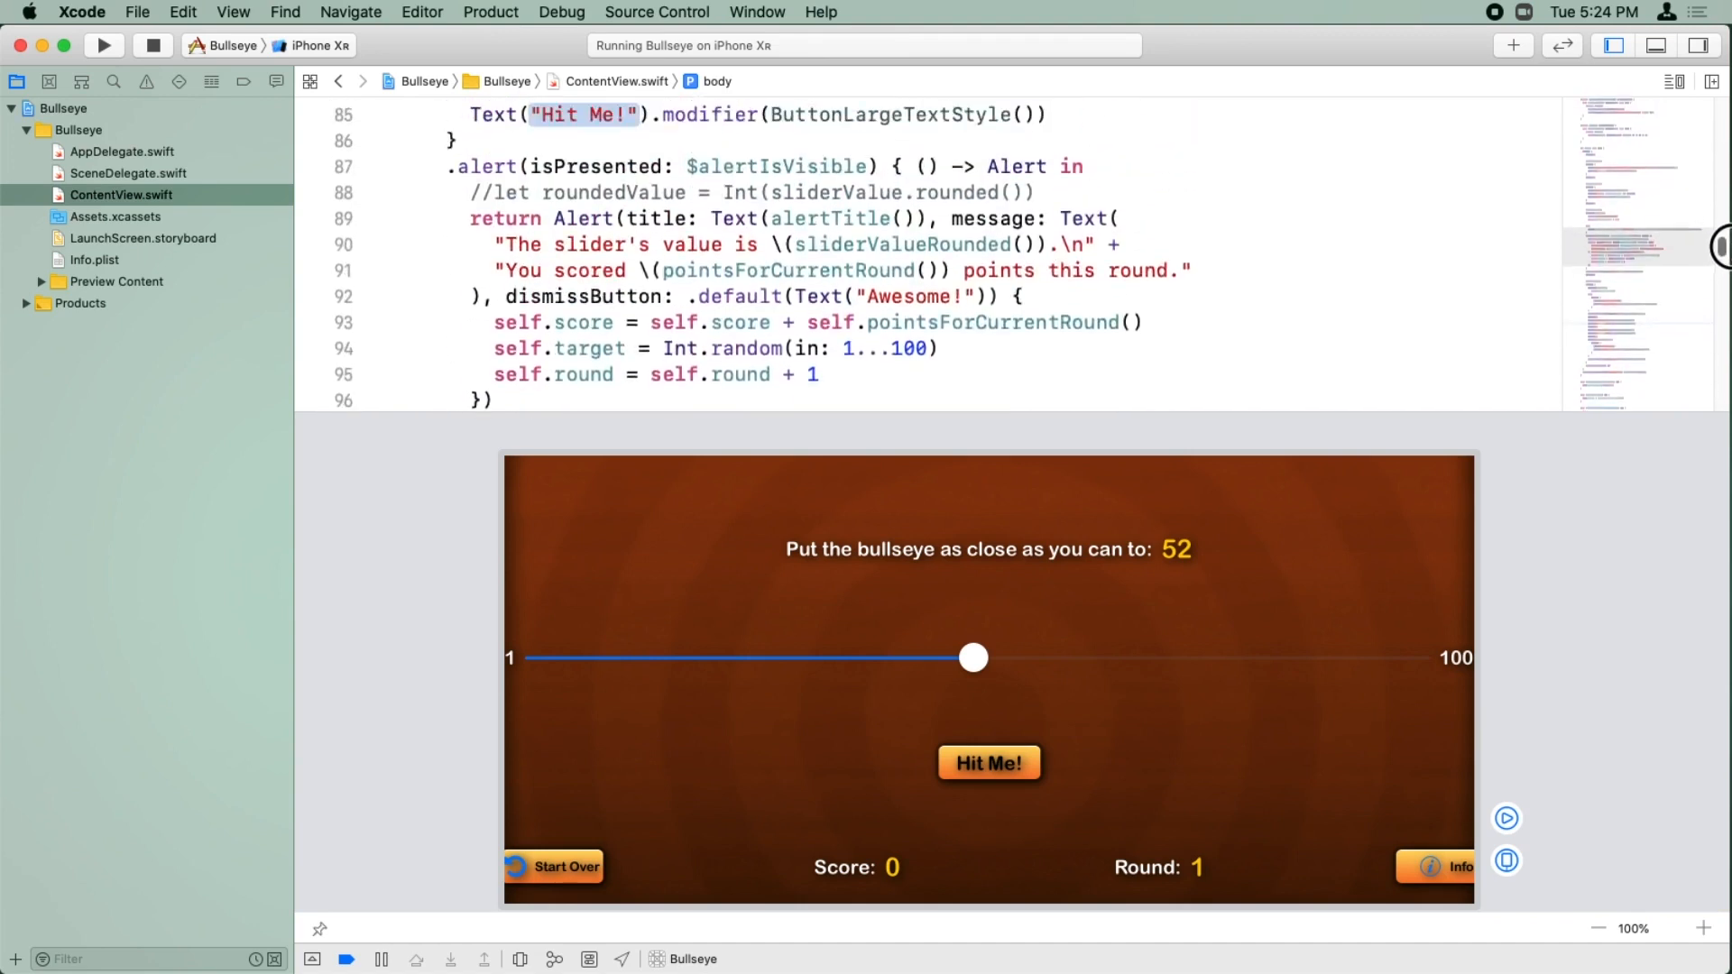
scroll("up", 3)
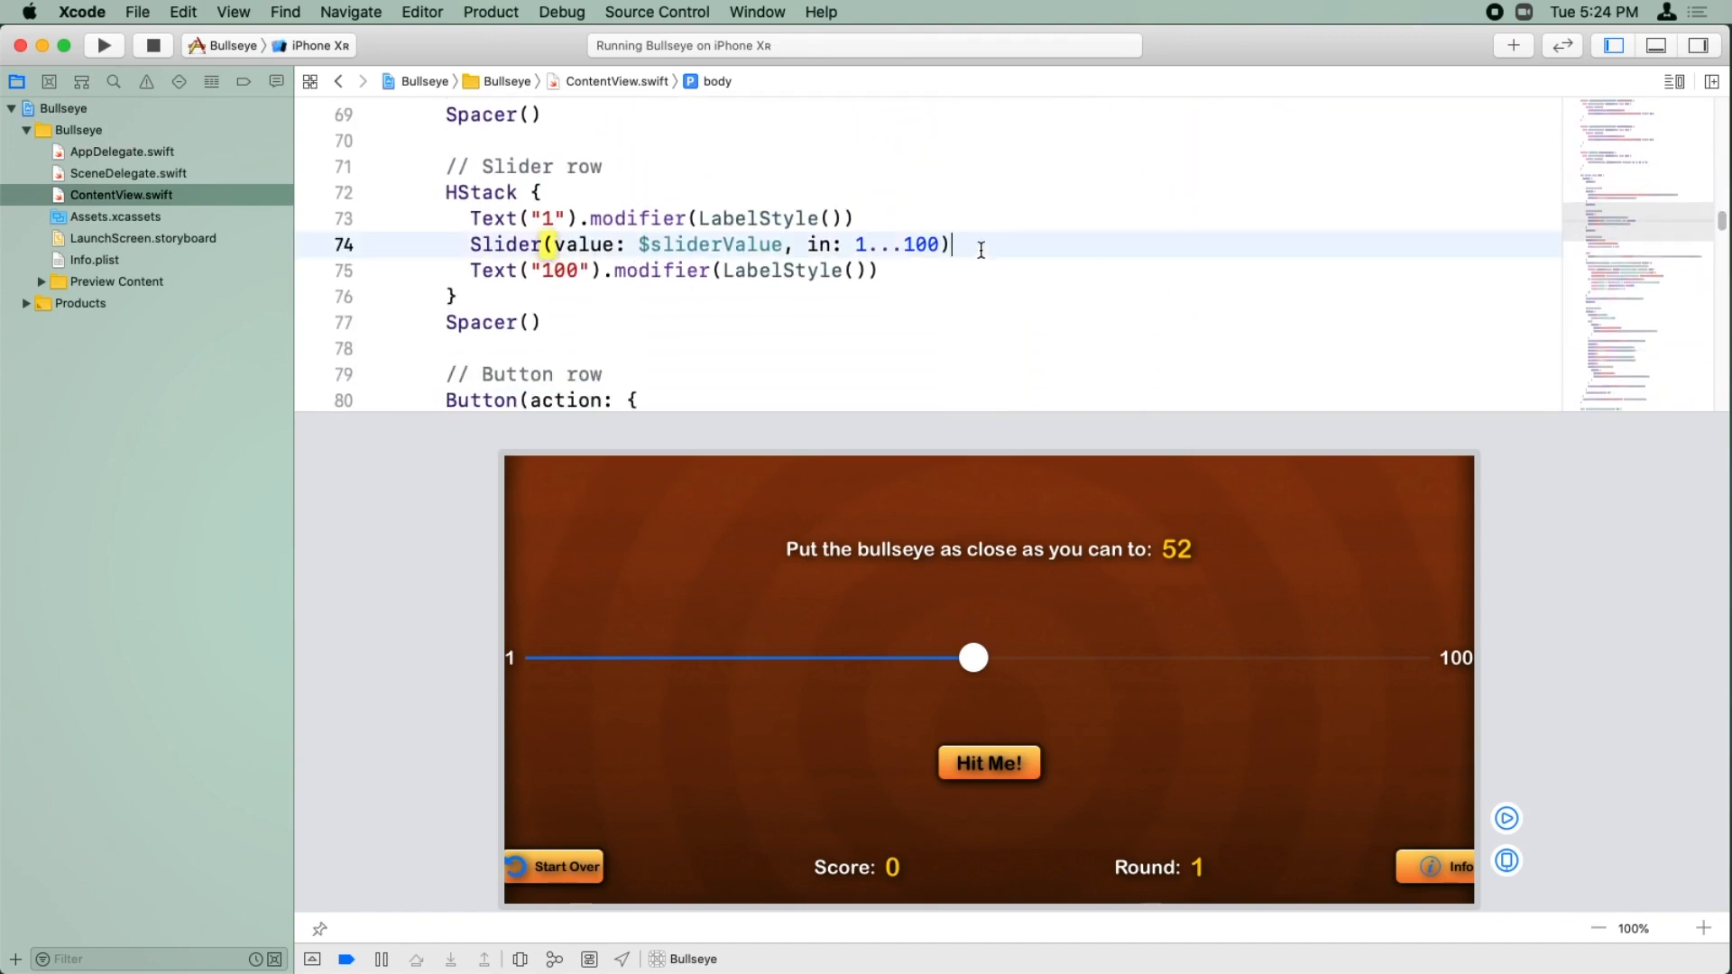
type(".")
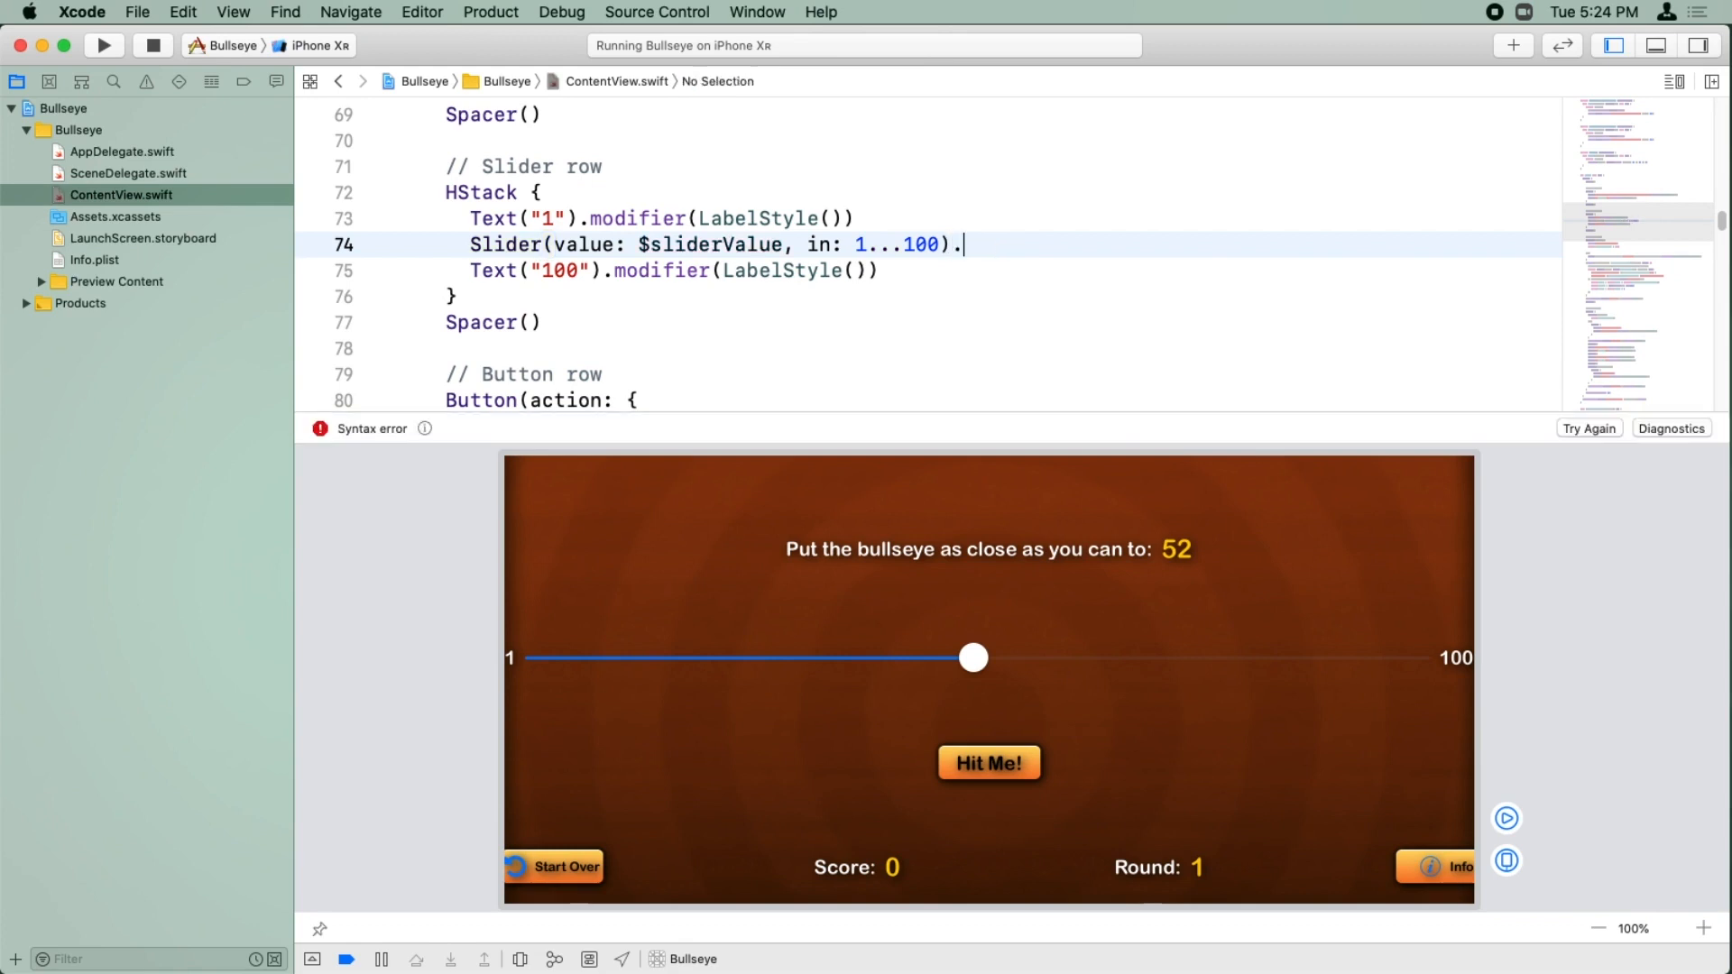
type("accentColor(Color.green")
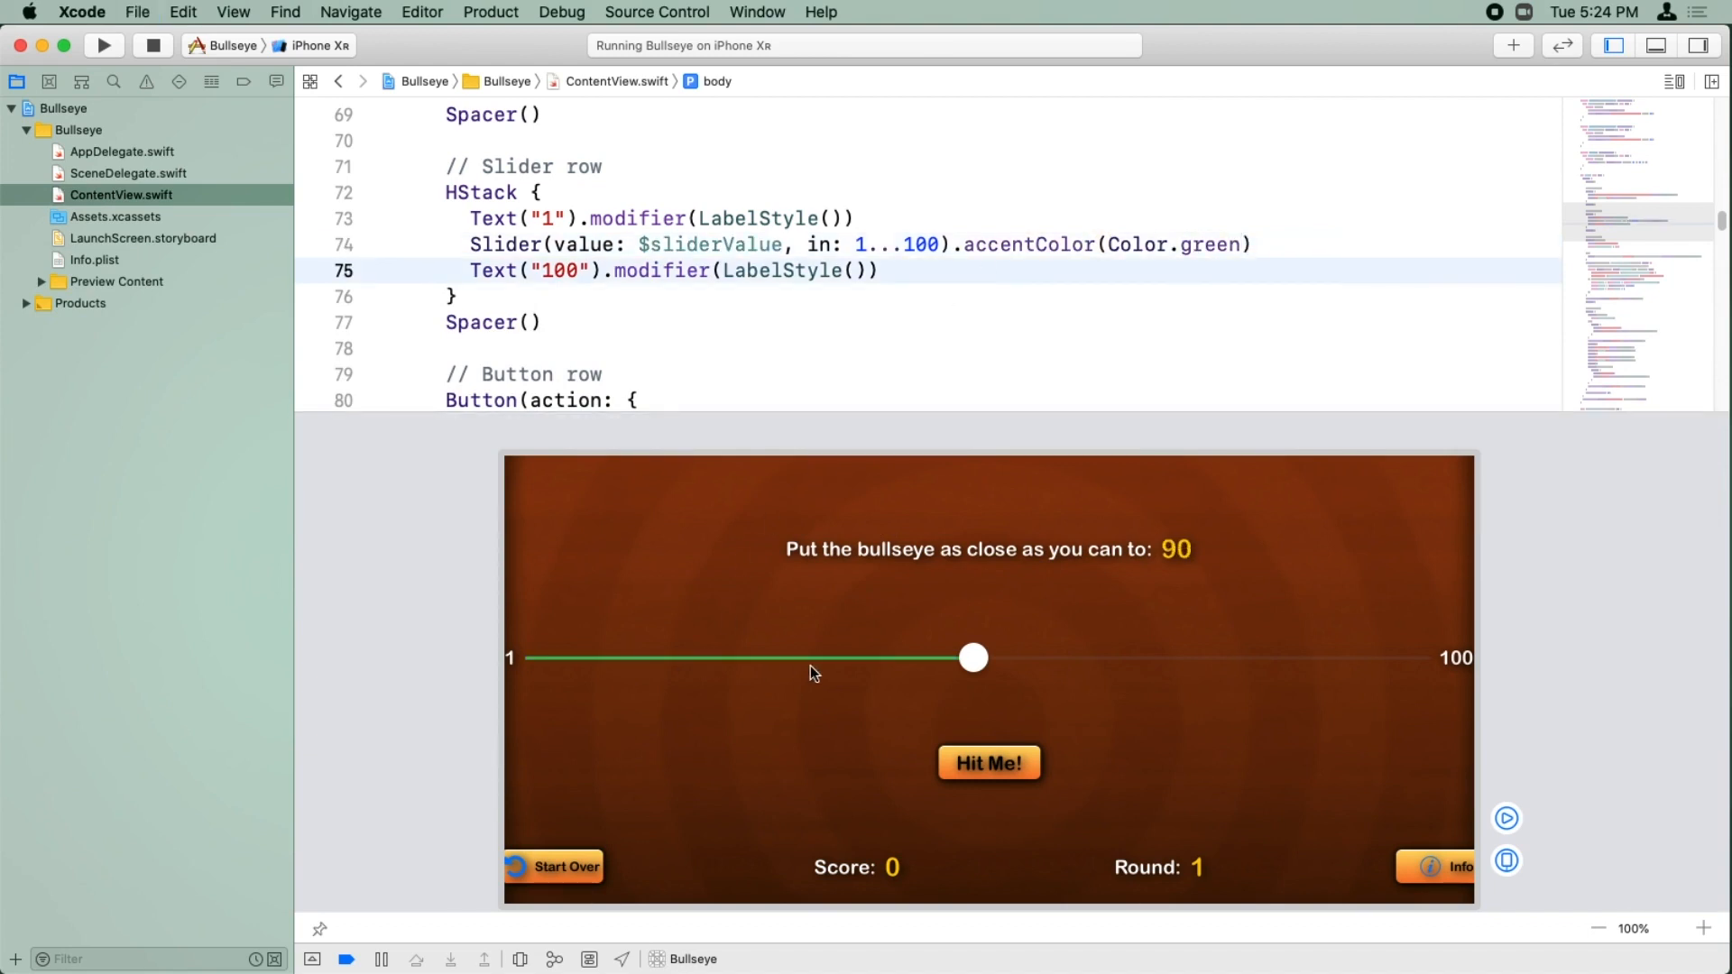
mouse_move(868, 642)
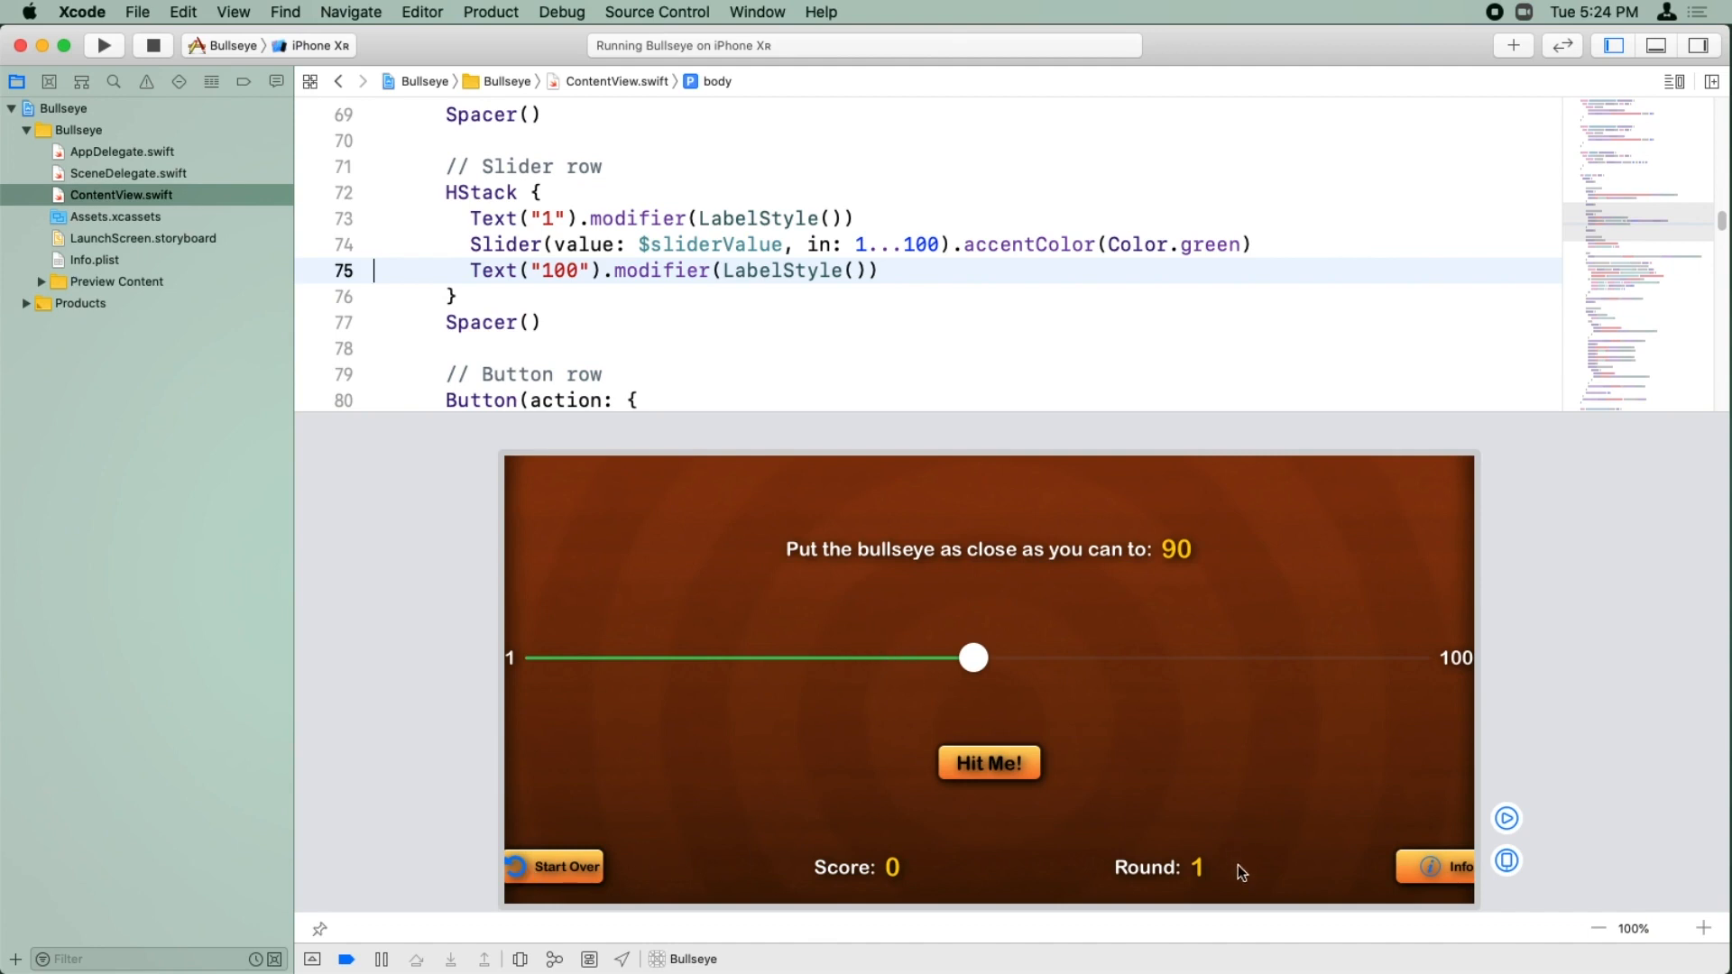
mouse_move(1242, 873)
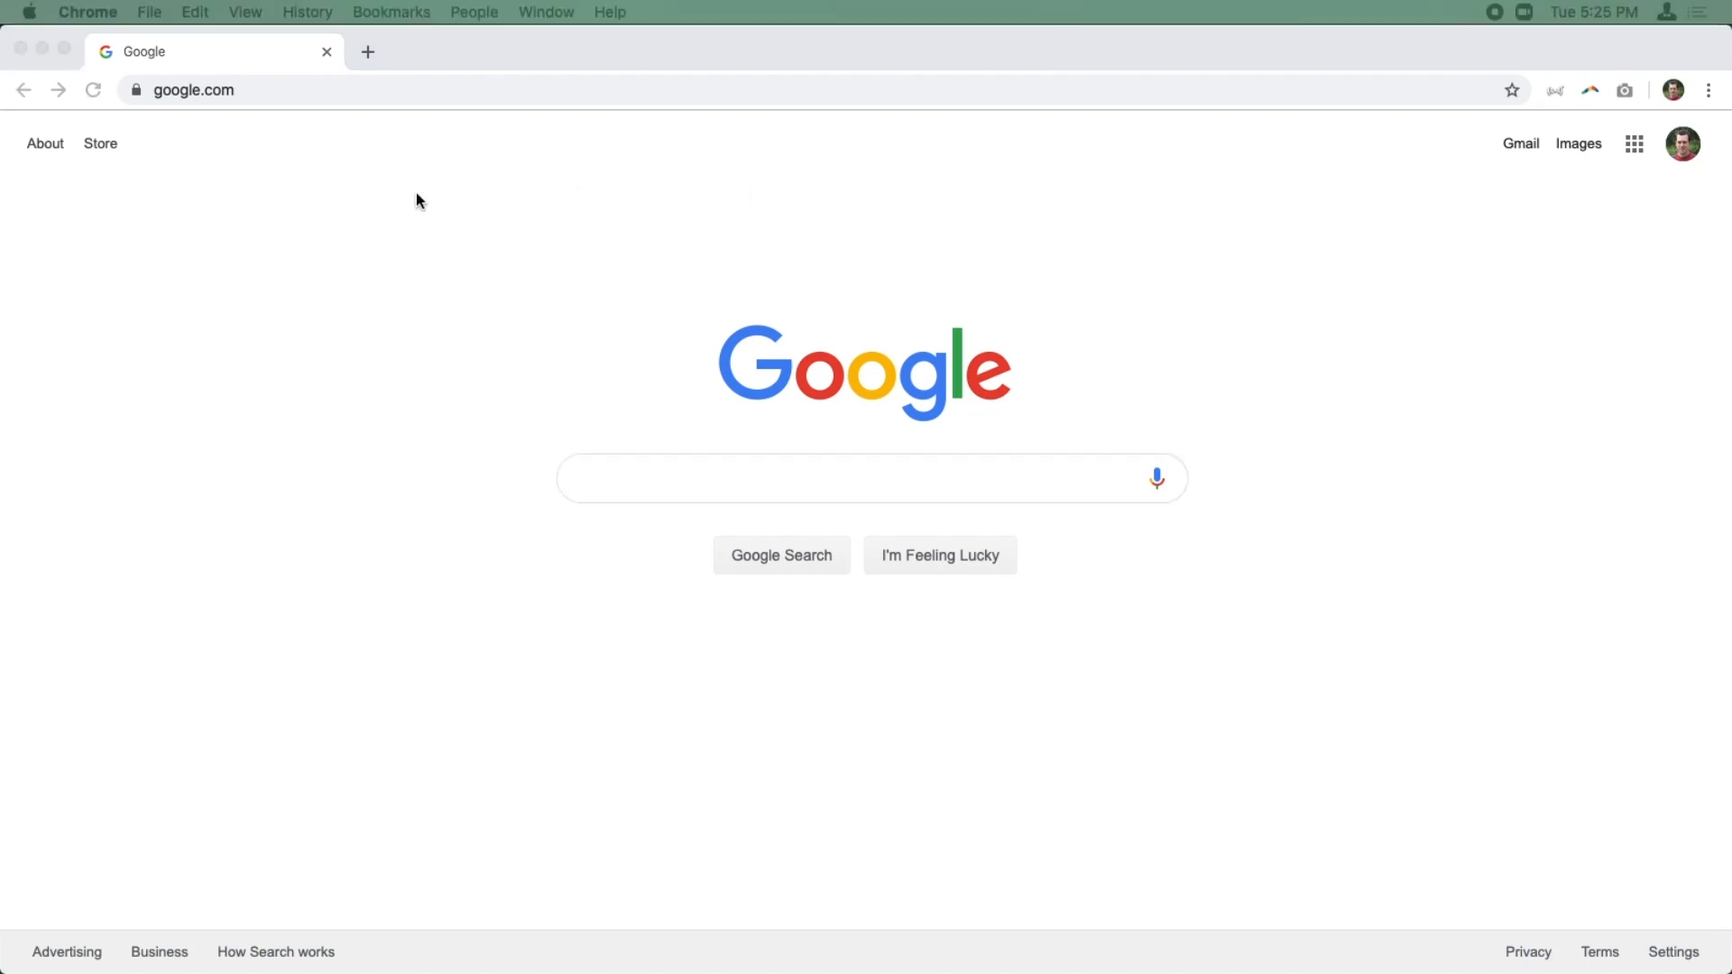
Step: Search Google for #003366 and select its RGB values 0, 51, 102 from the colour picker
left_click(872, 478)
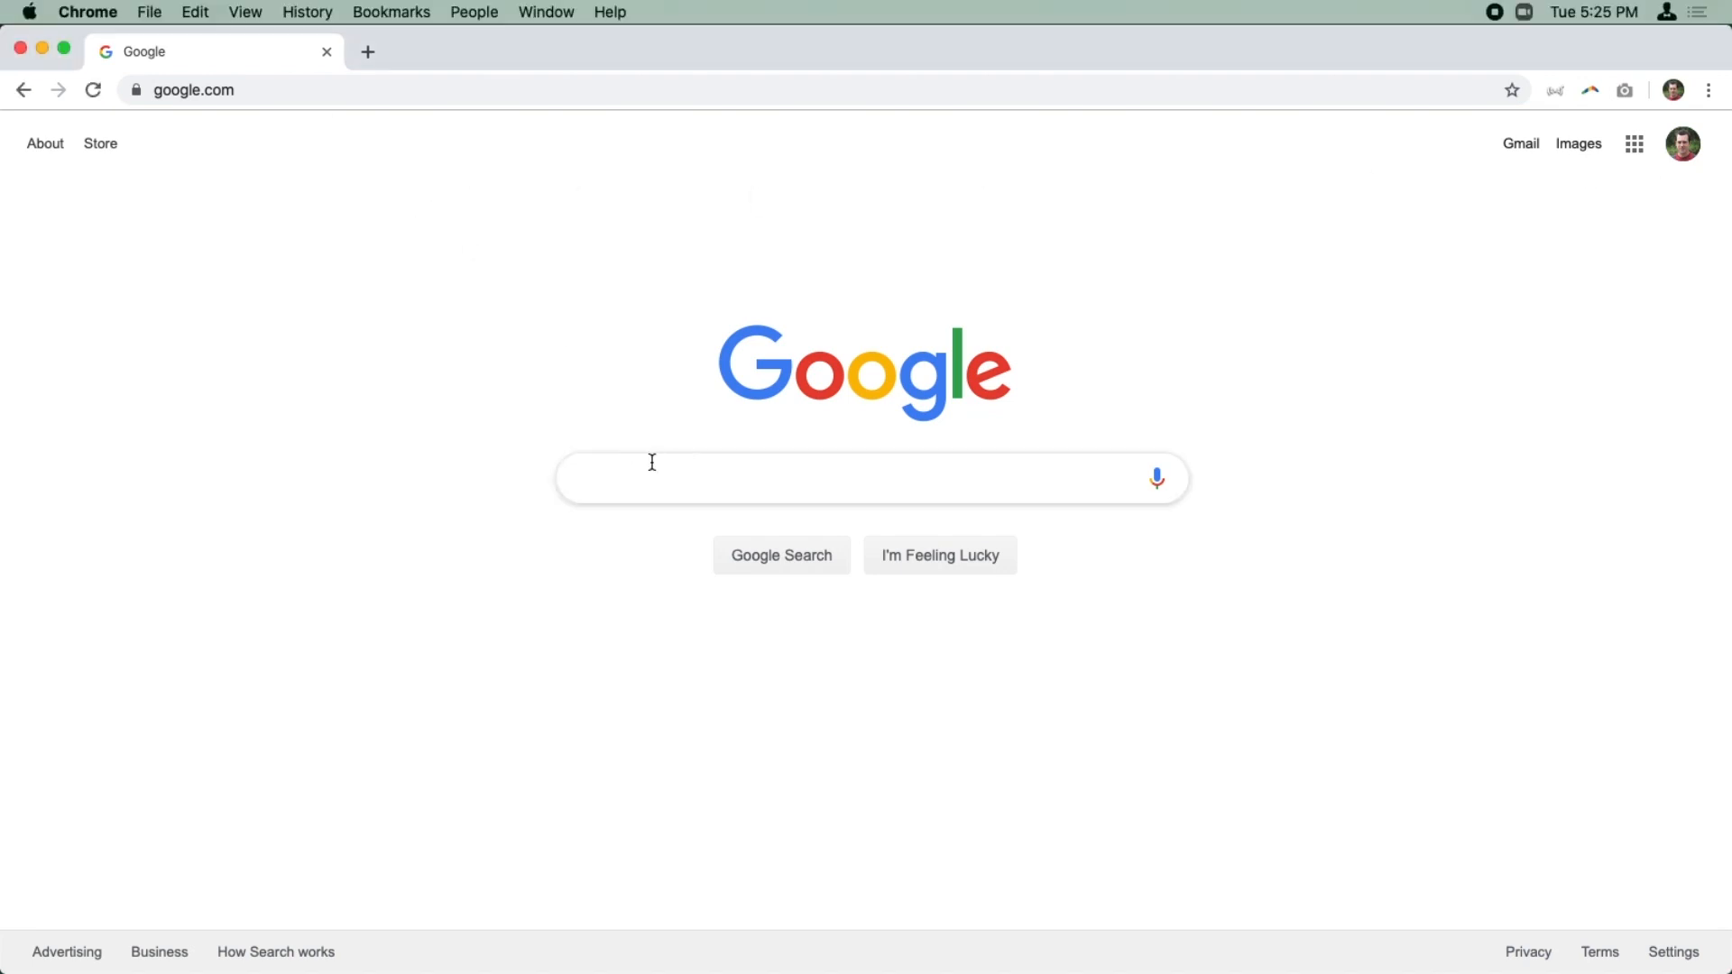
type("#00")
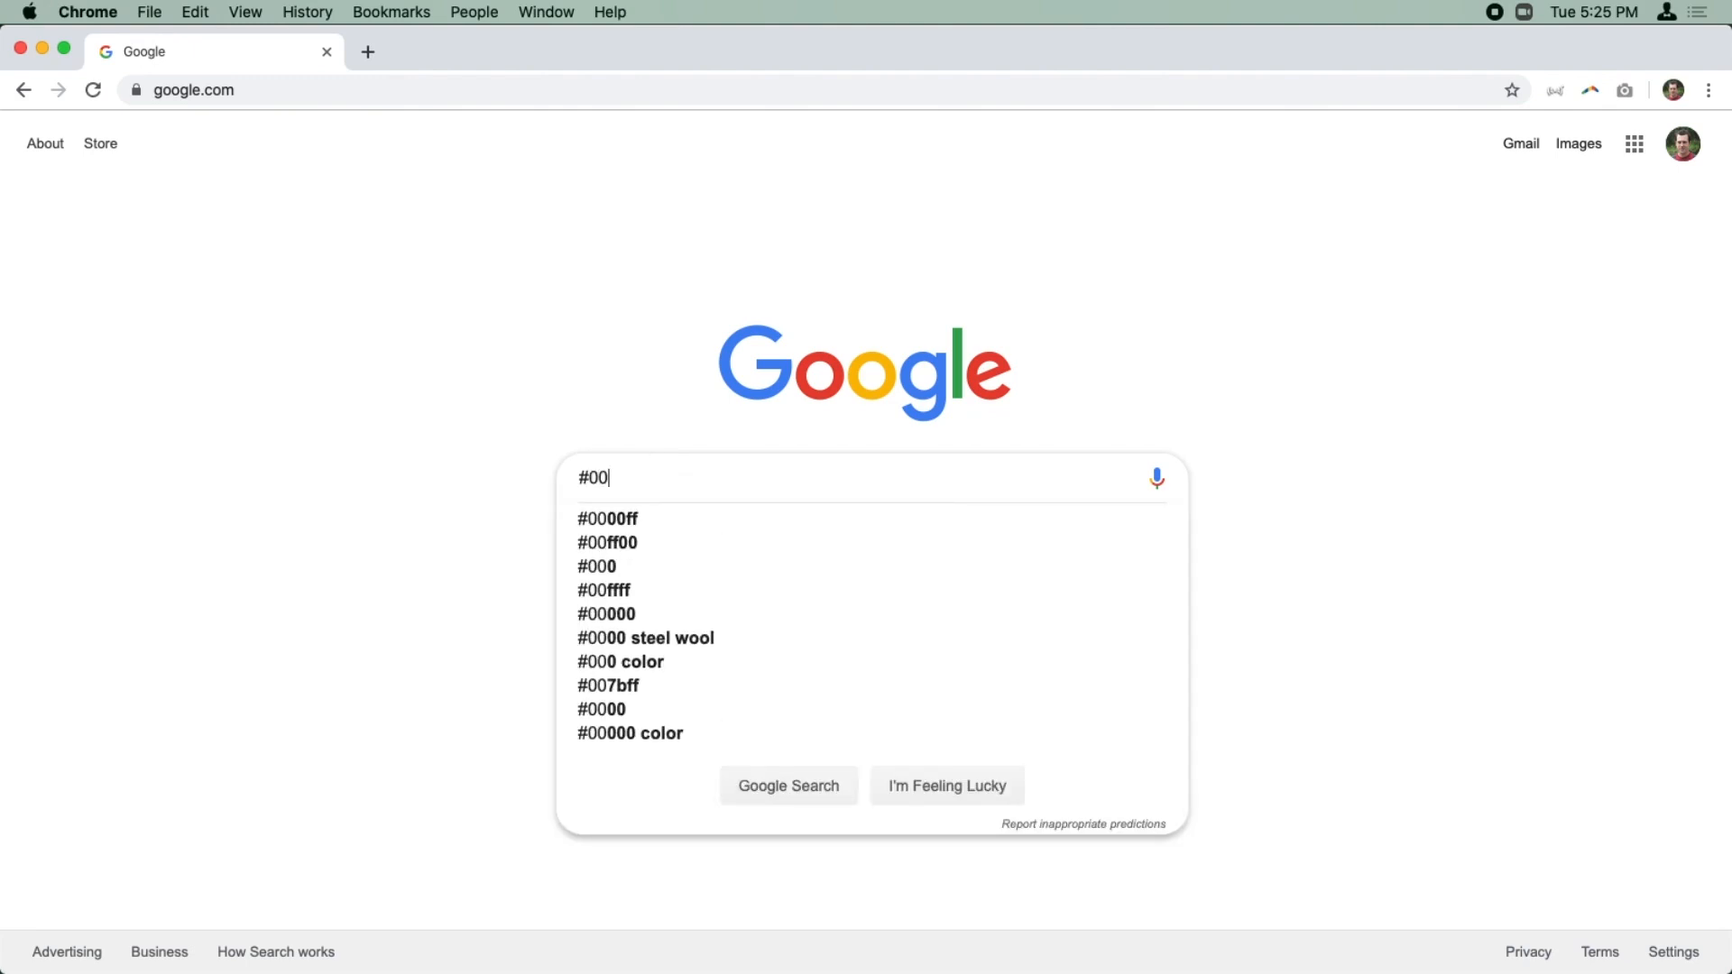
type("335")
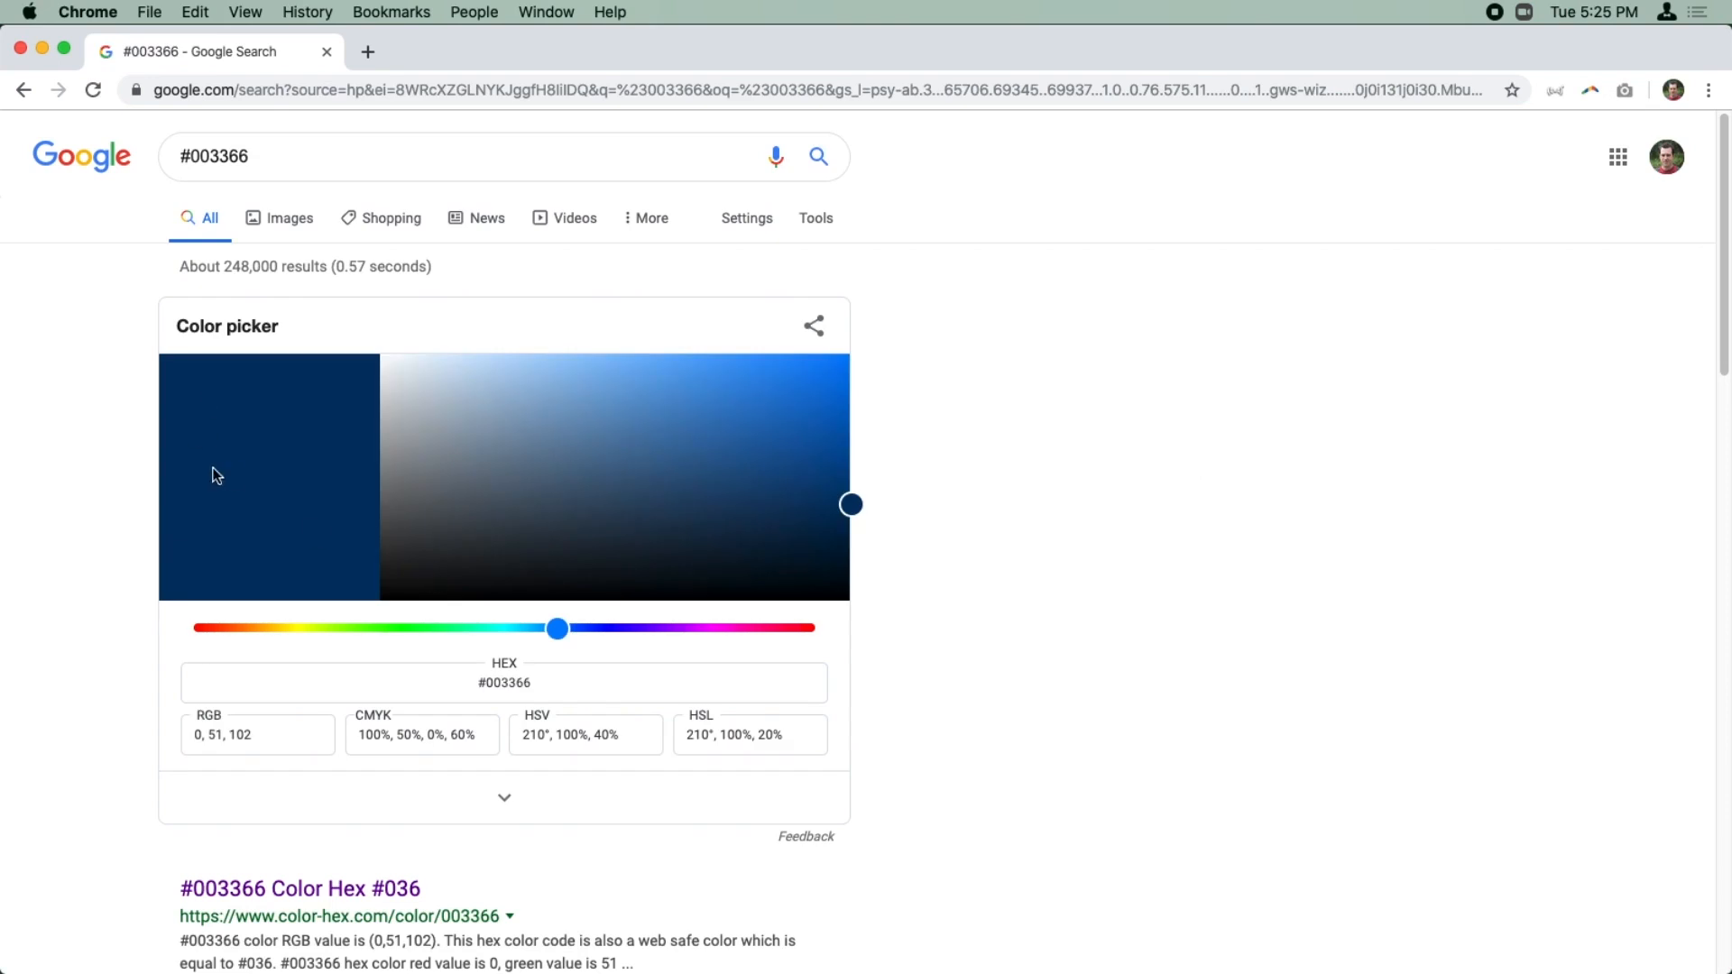
mouse_move(380, 666)
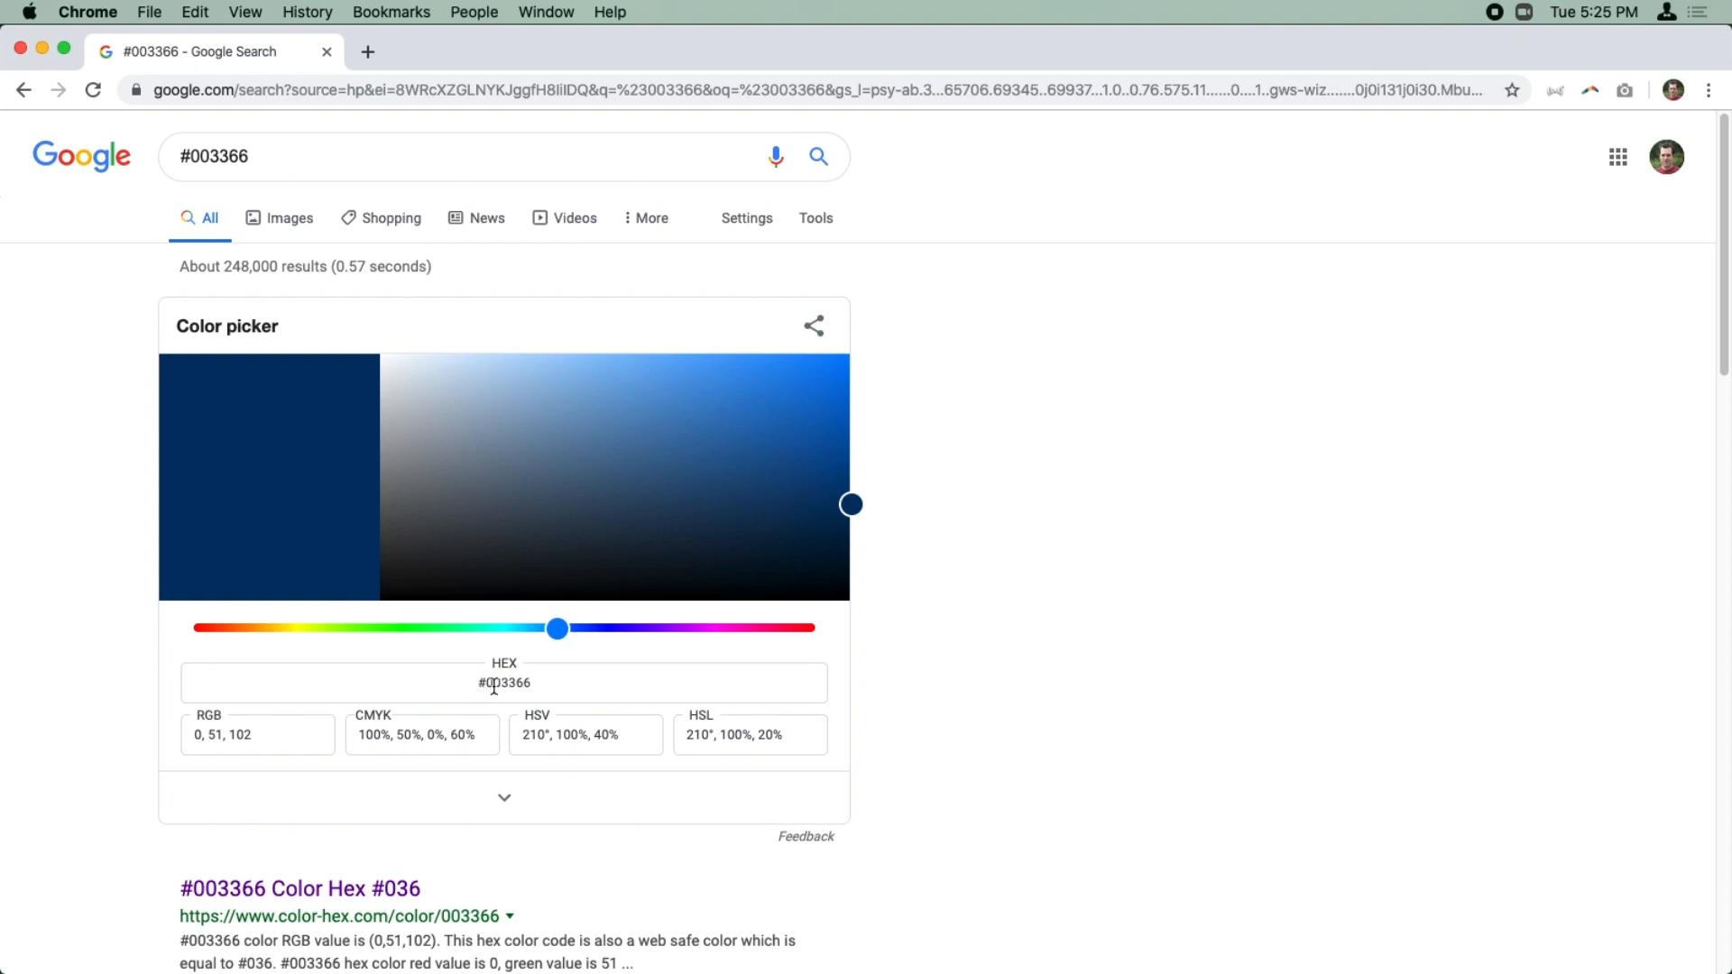
mouse_move(687, 540)
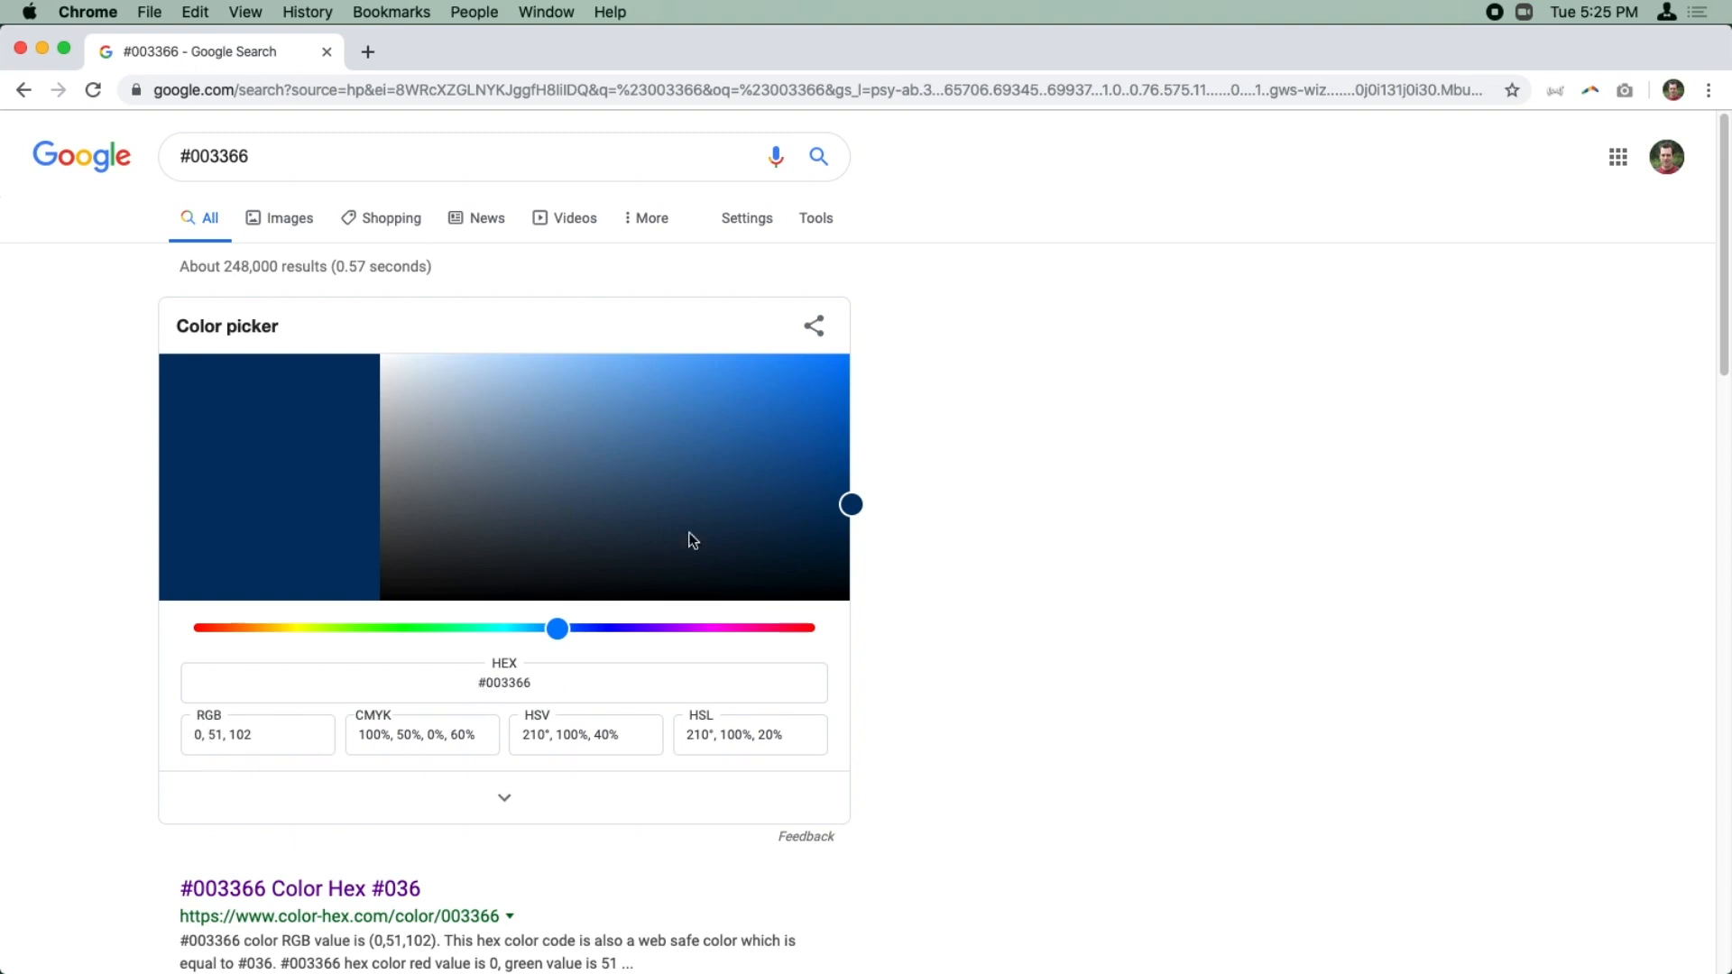
left_click(552, 470)
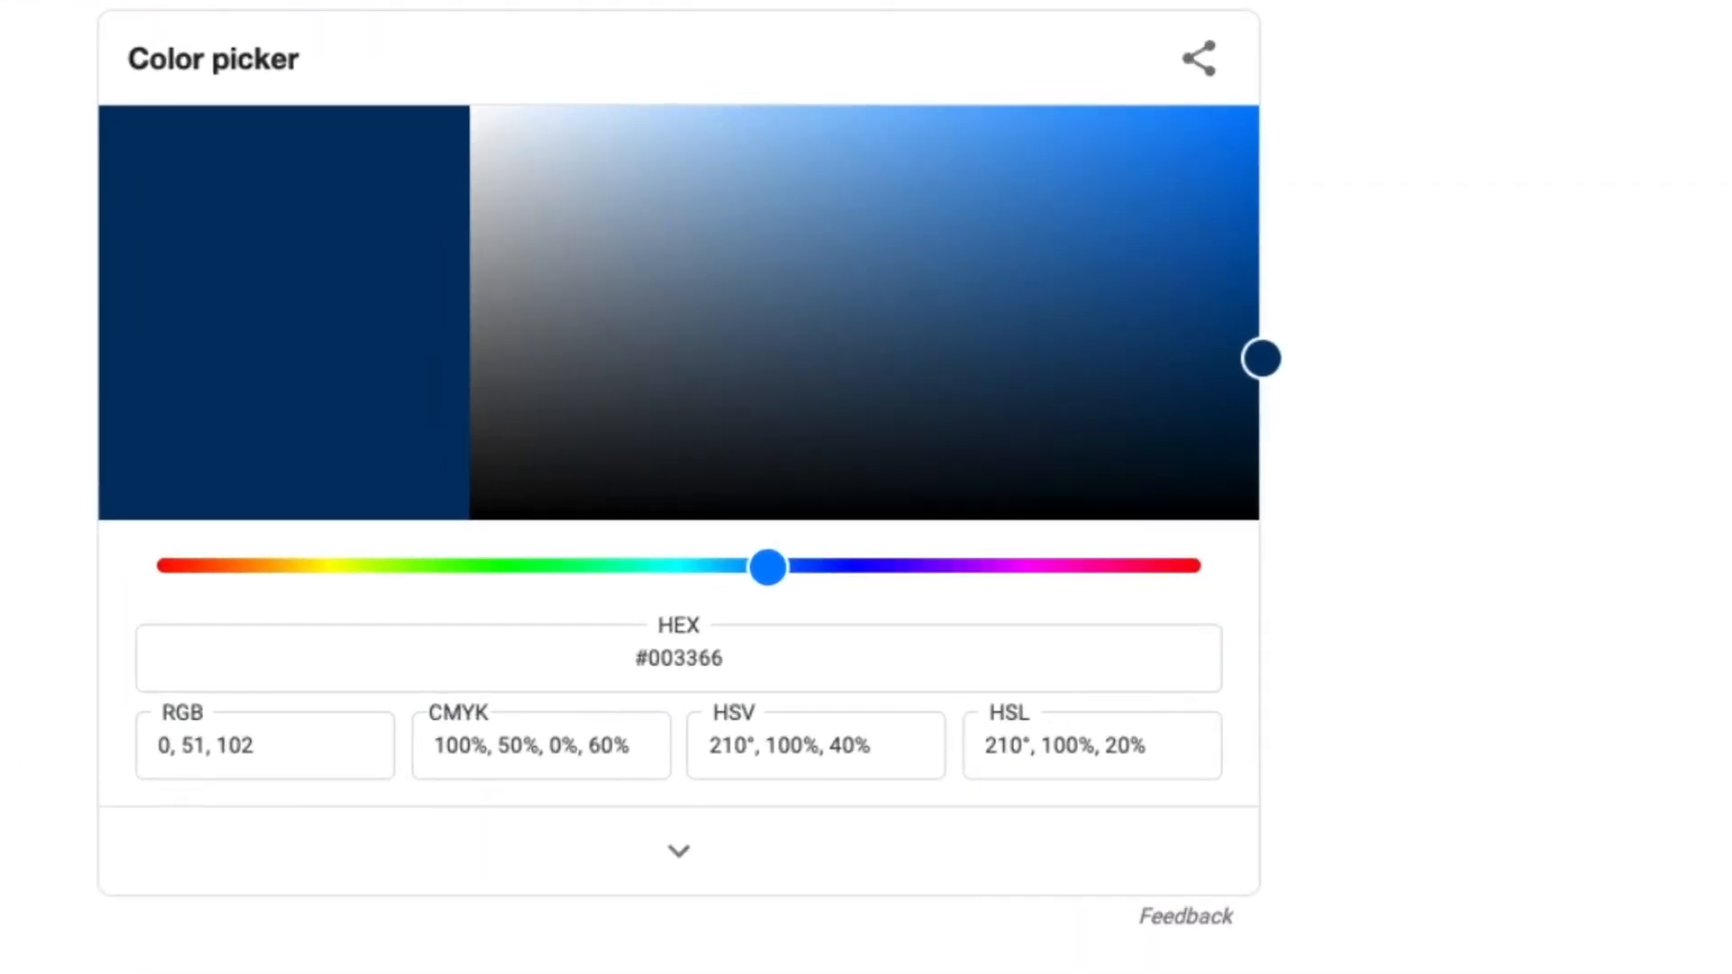
triple_click(209, 746)
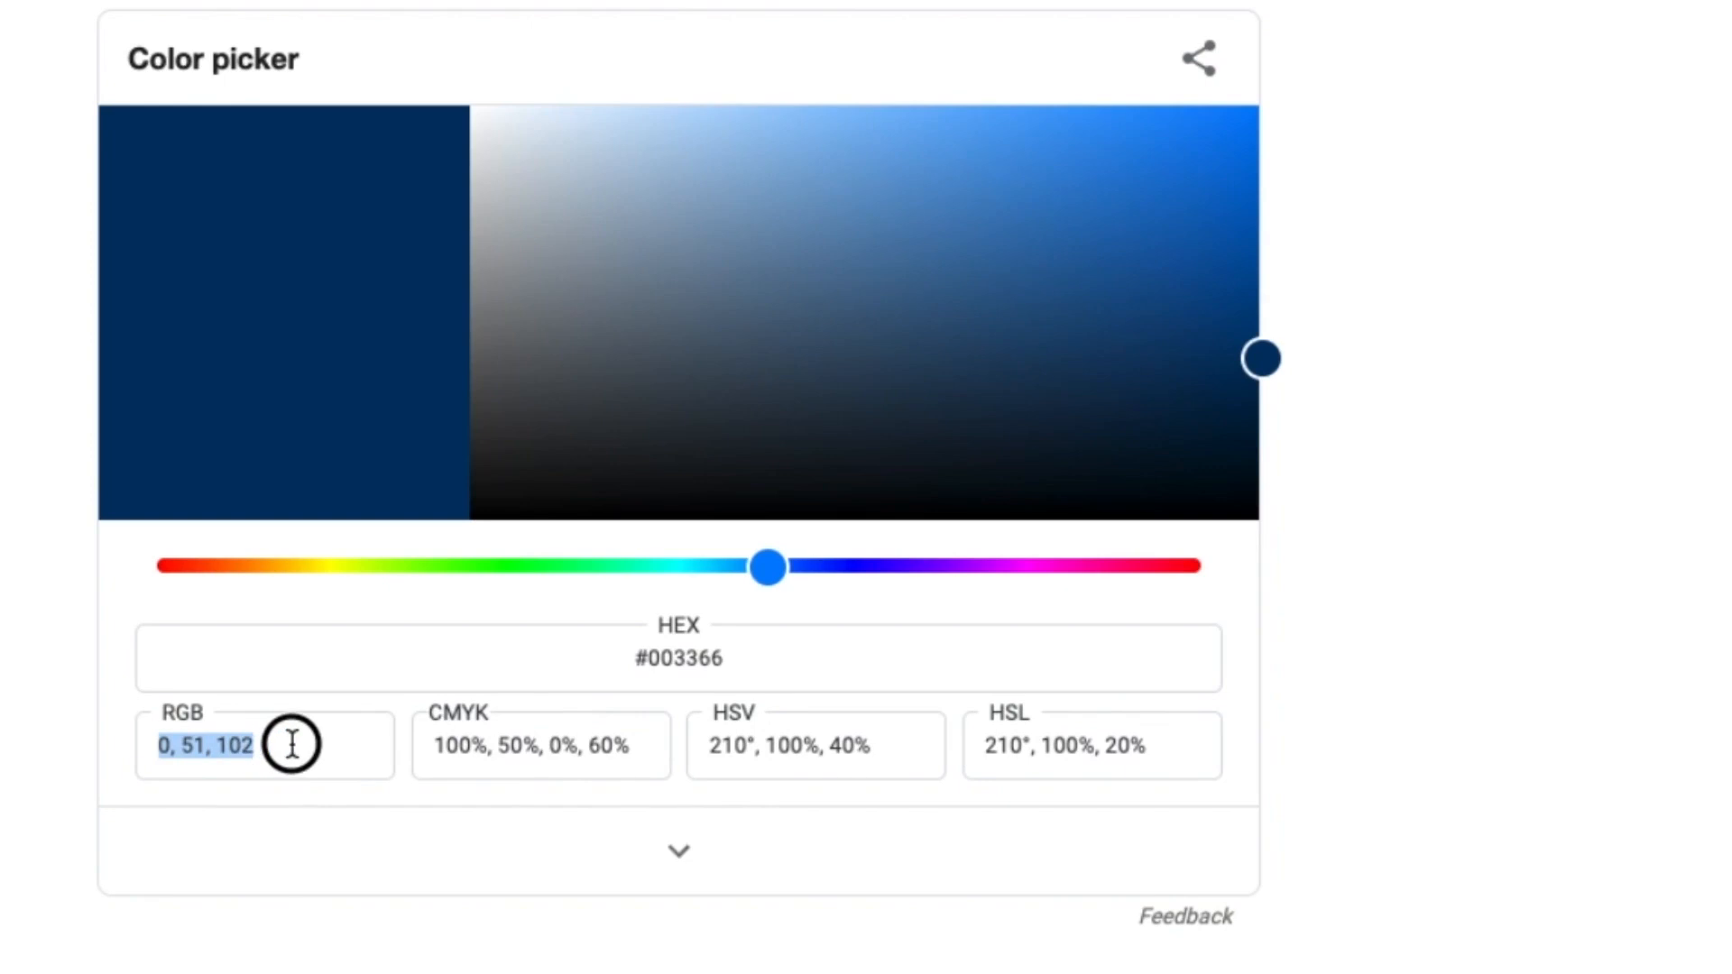
mouse_move(220, 747)
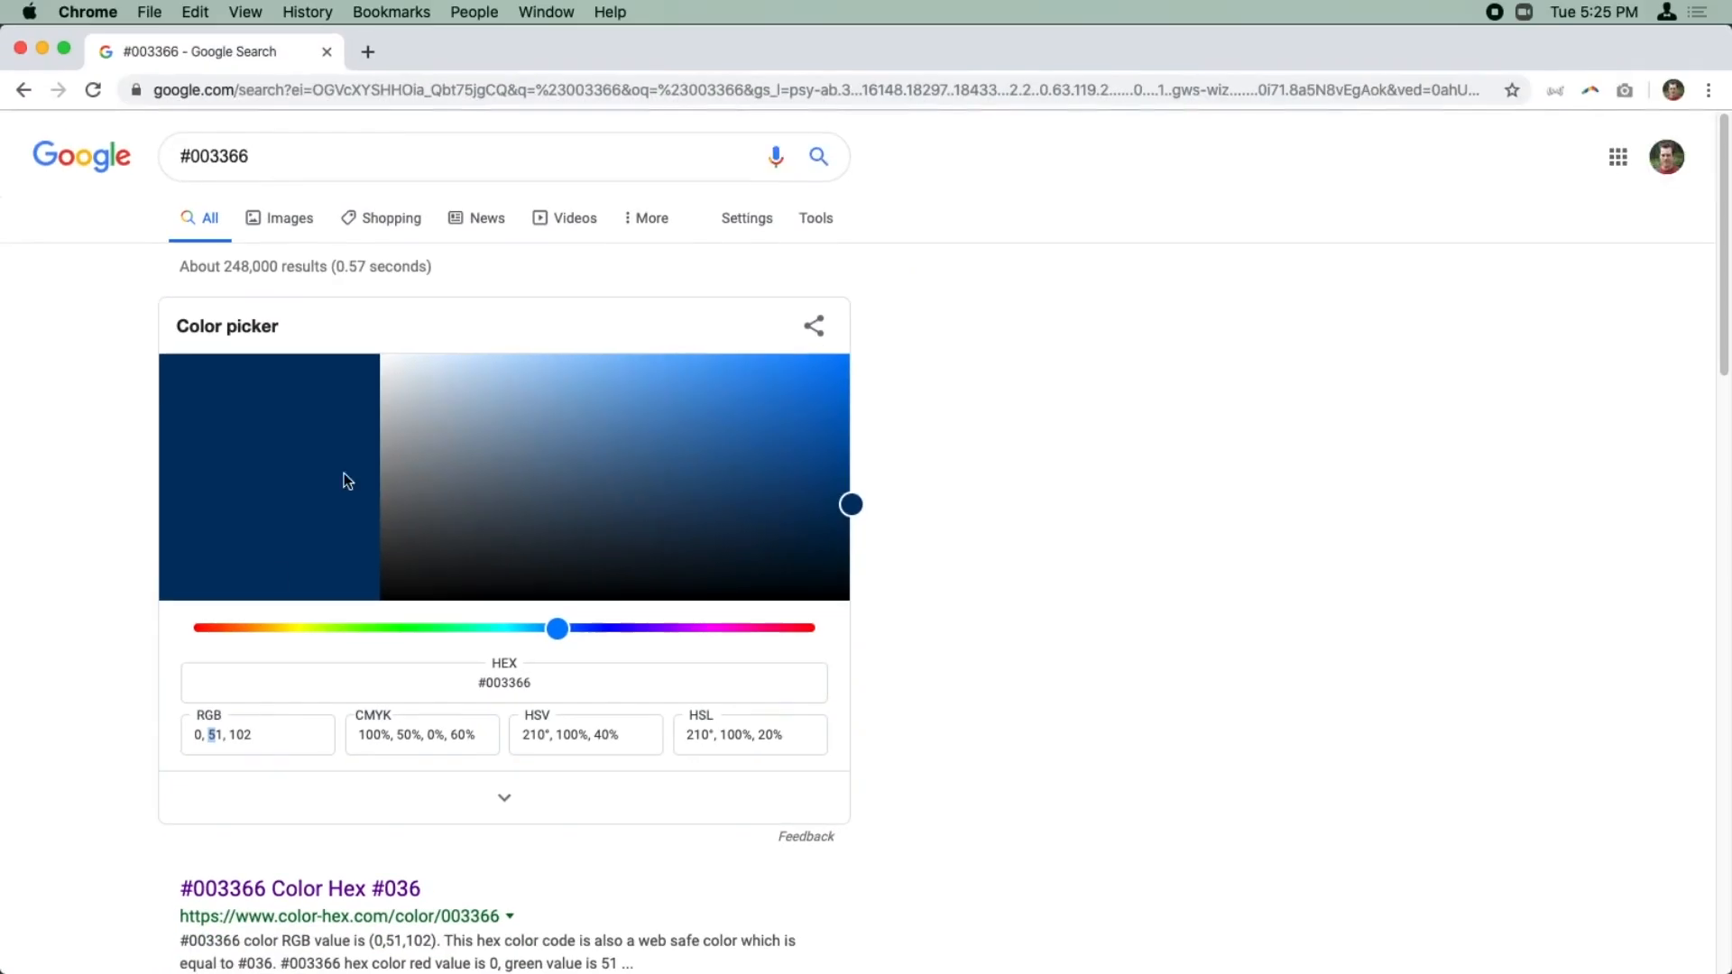
mouse_move(607, 494)
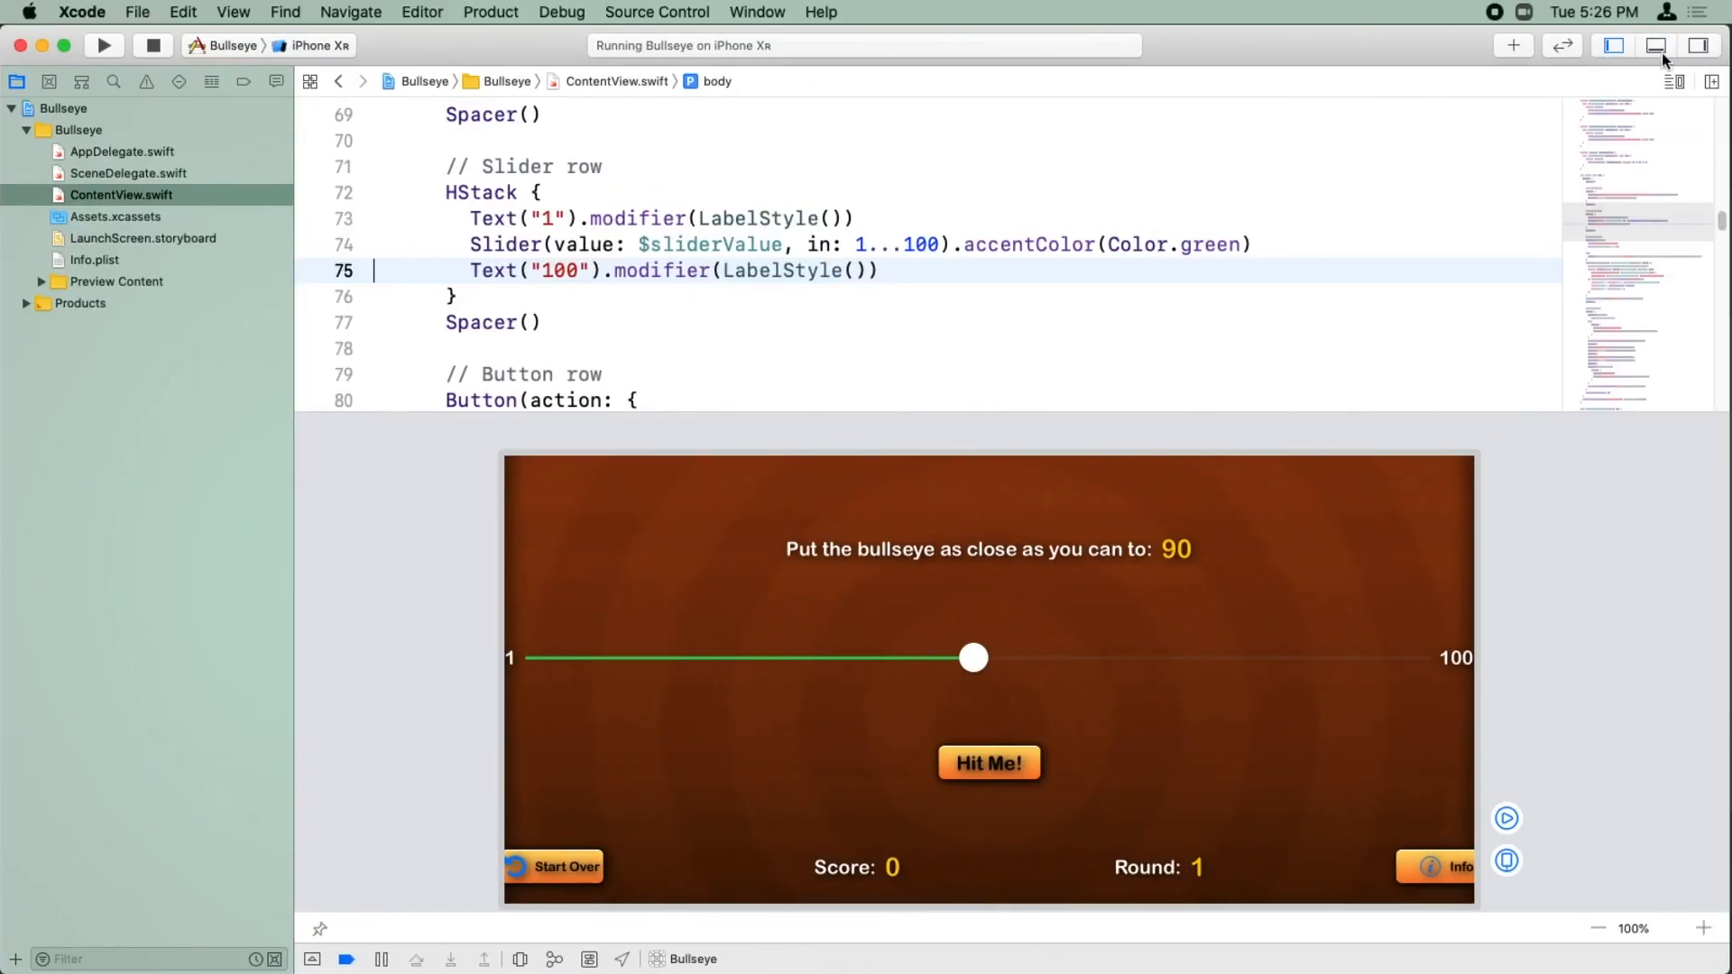
Step: Declare let midnightBlue = Color( using the red, green, blue initializer on line 18
scroll("up", 3)
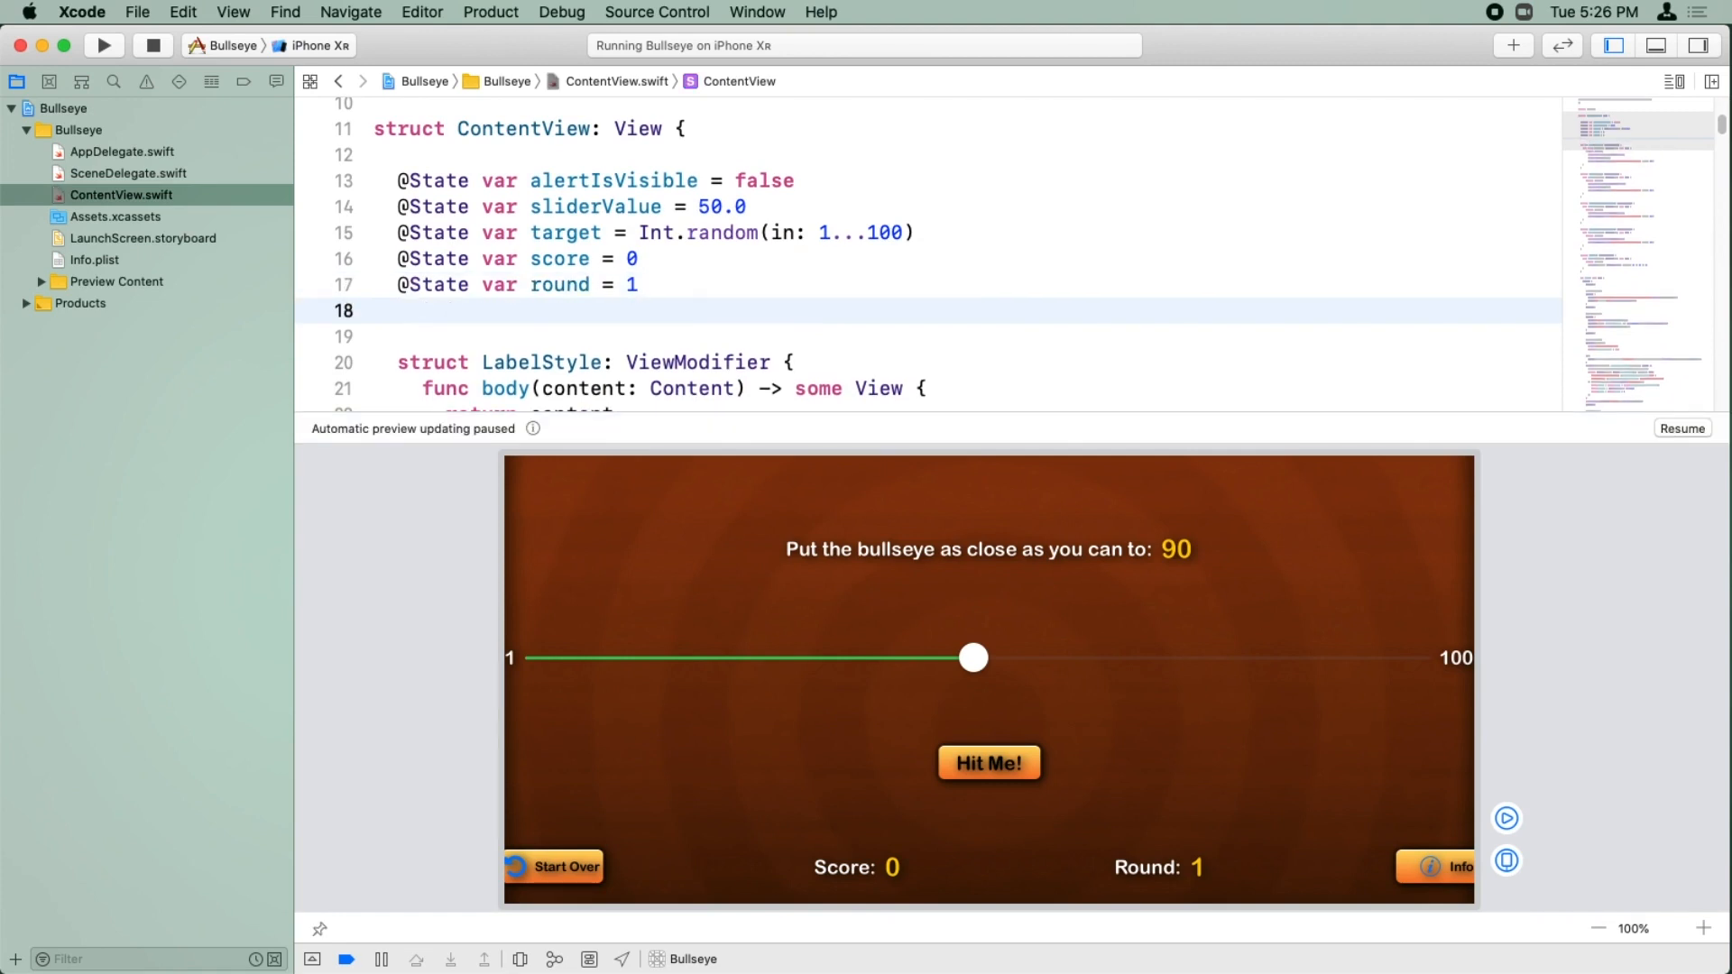
left_click(397, 311)
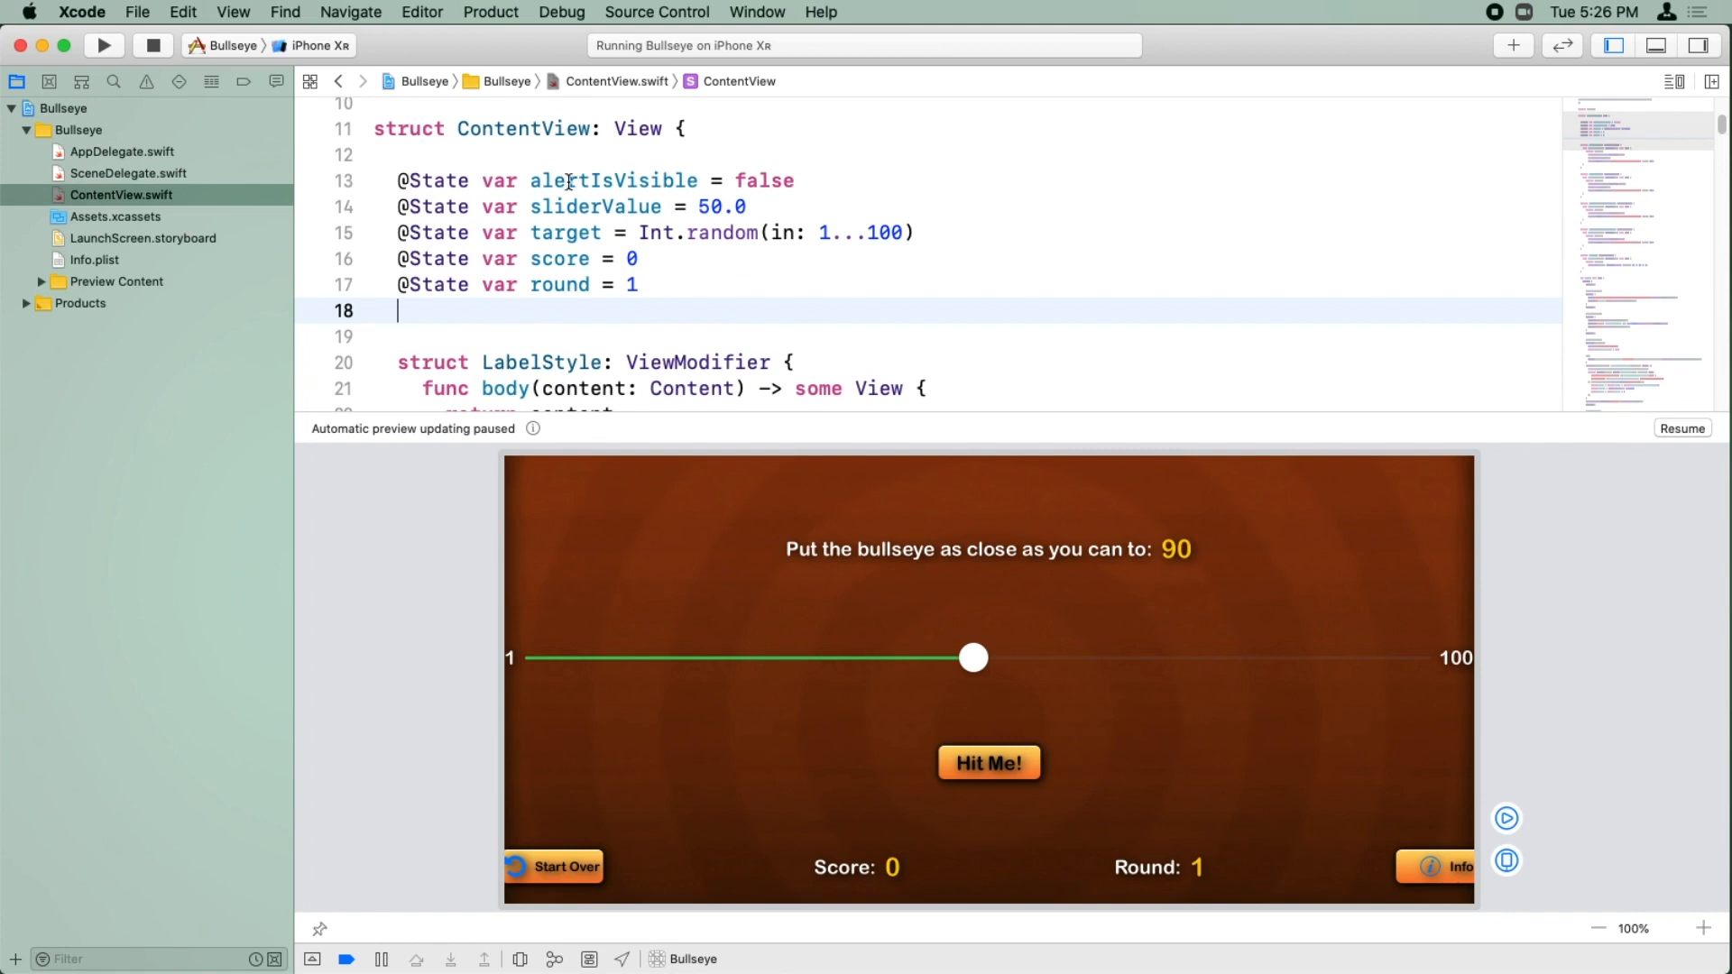
mouse_move(531, 272)
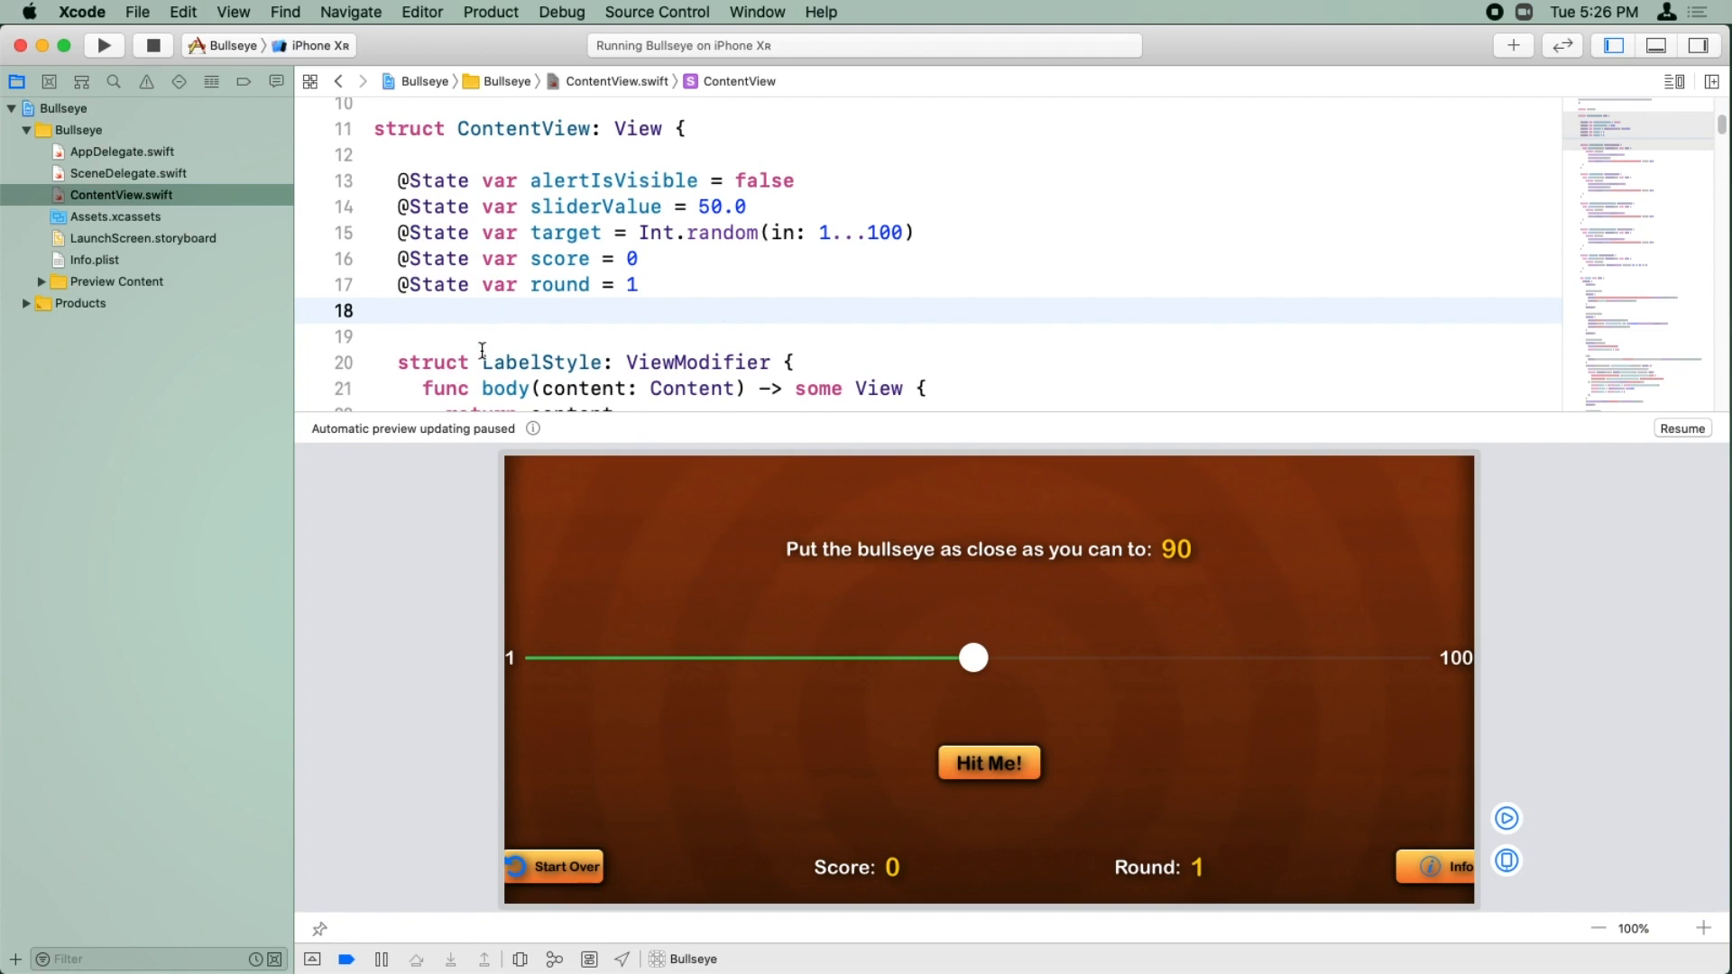
mouse_move(588, 321)
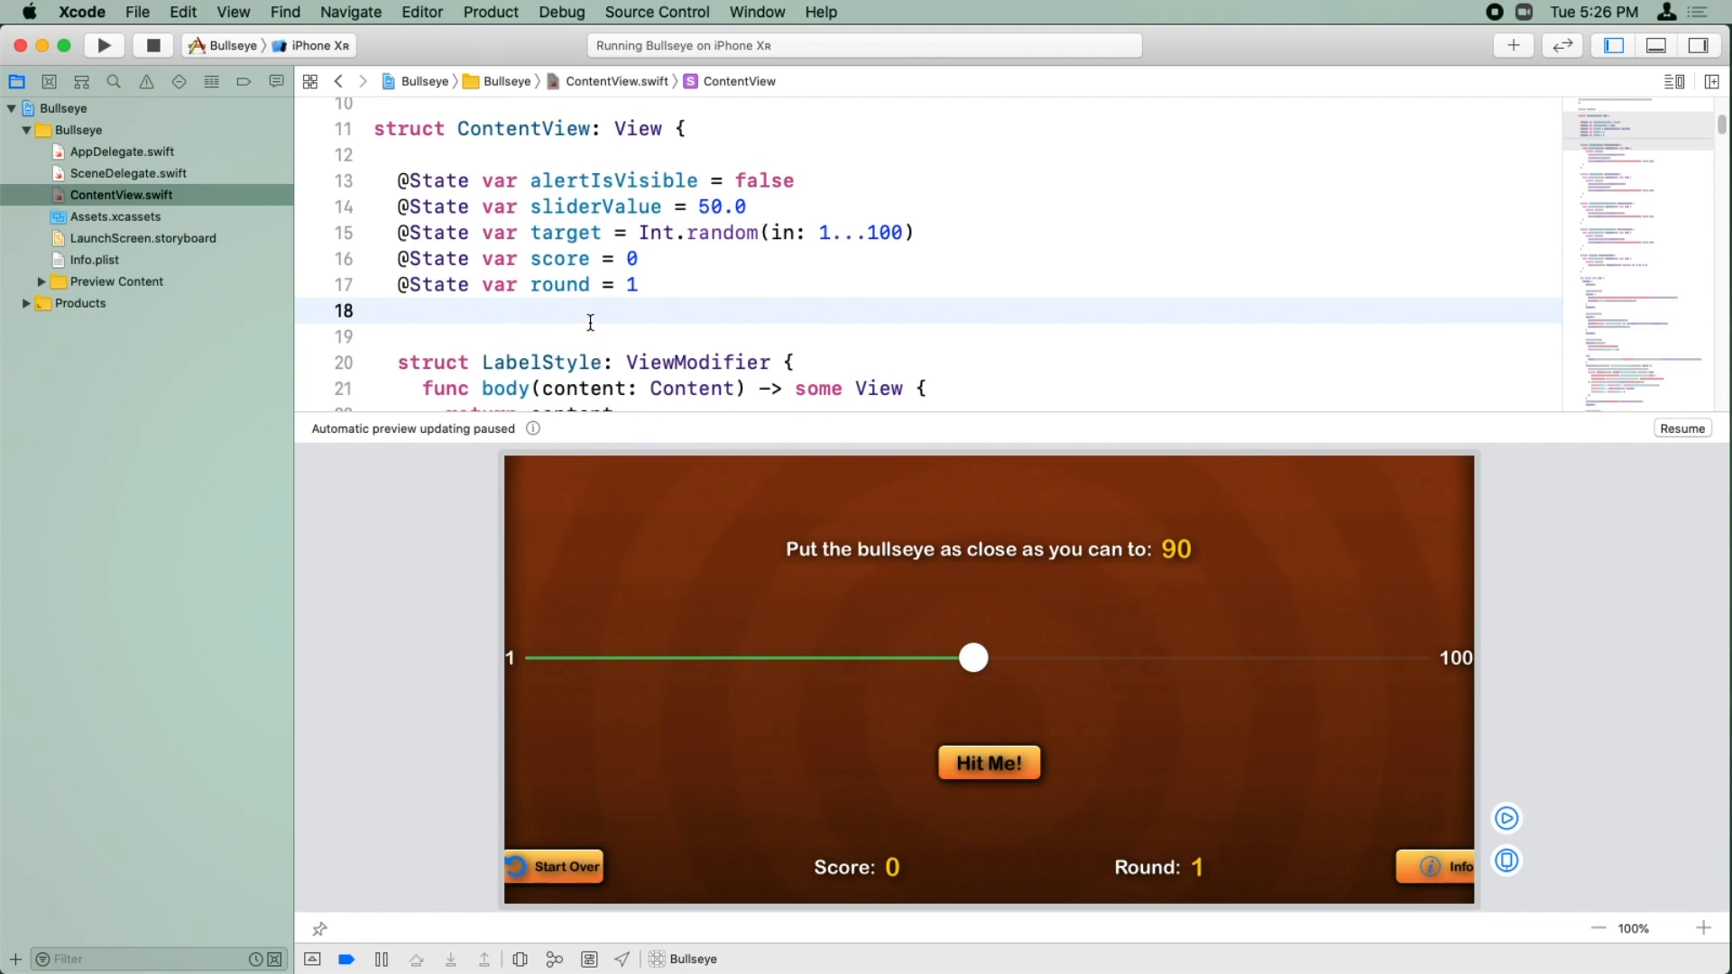
type("let mid")
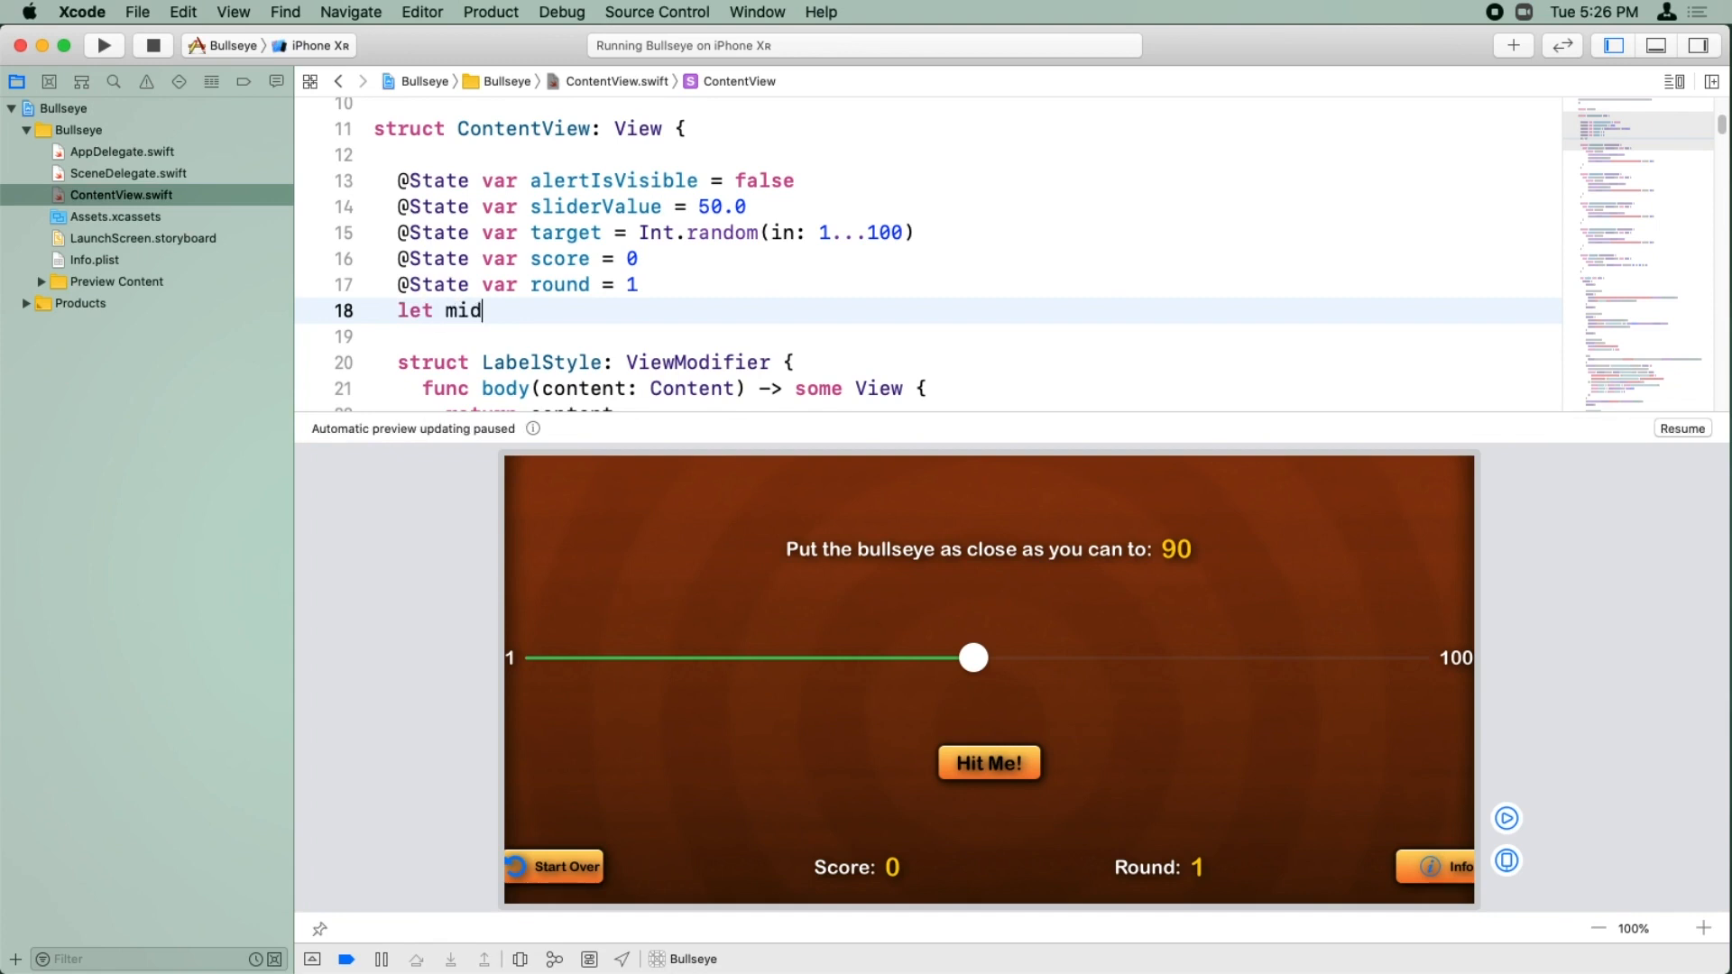
type("nightBlue =")
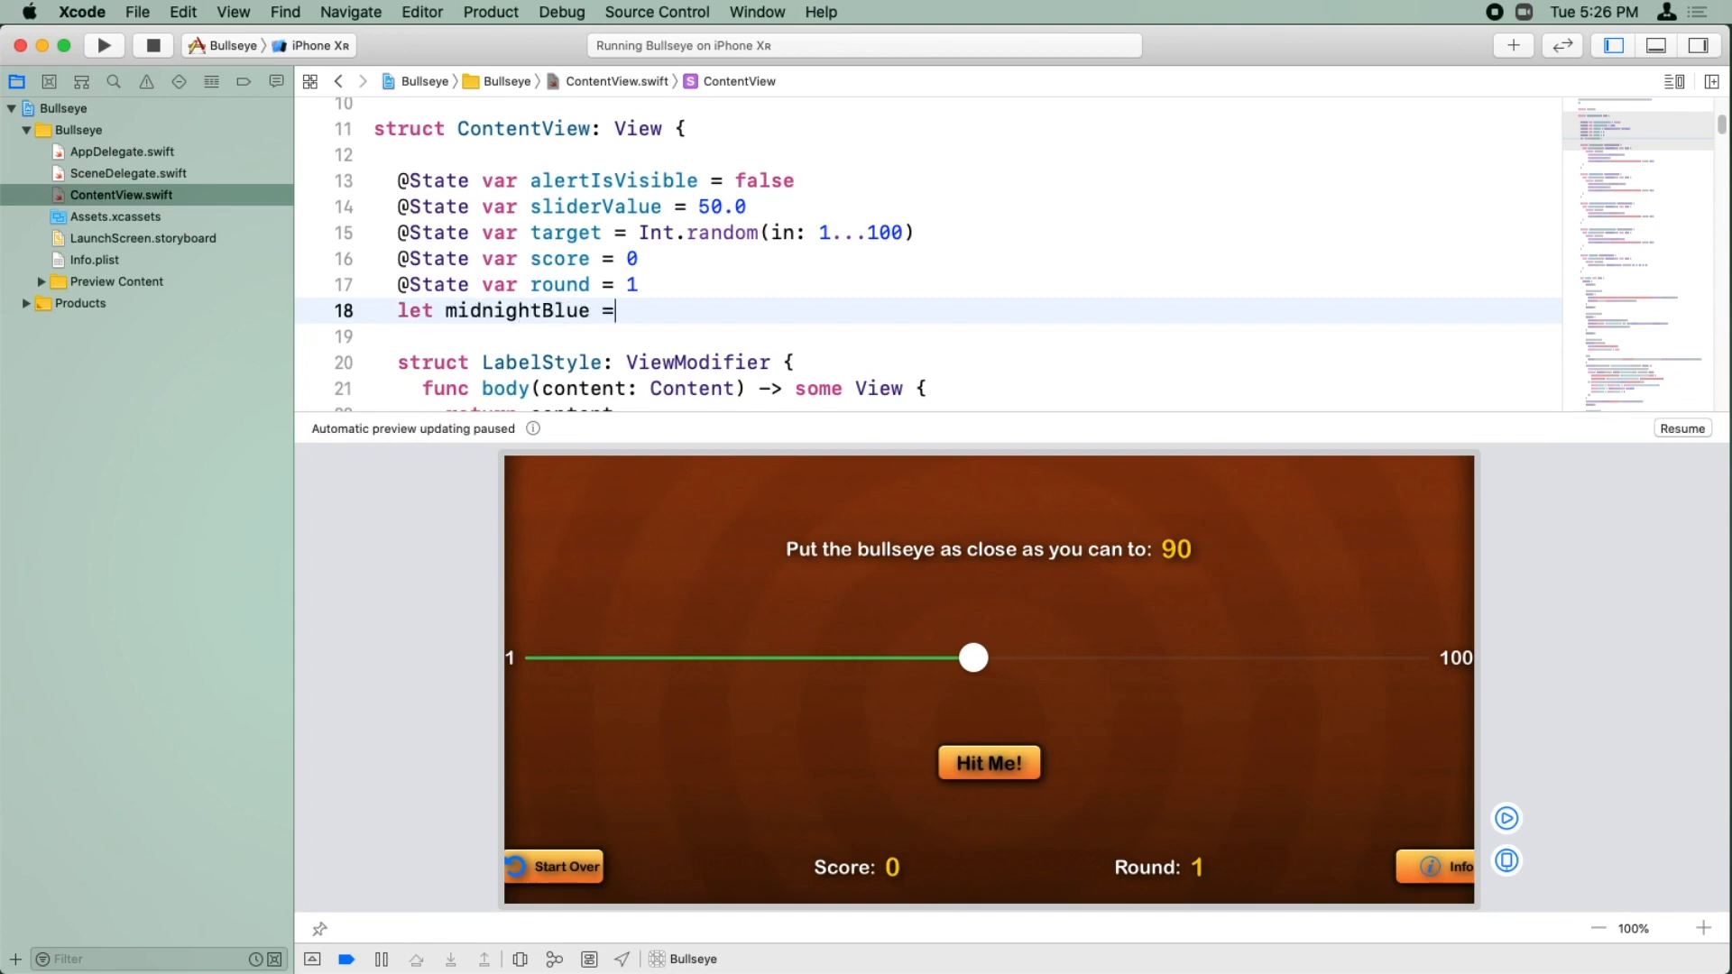
type("Color(")
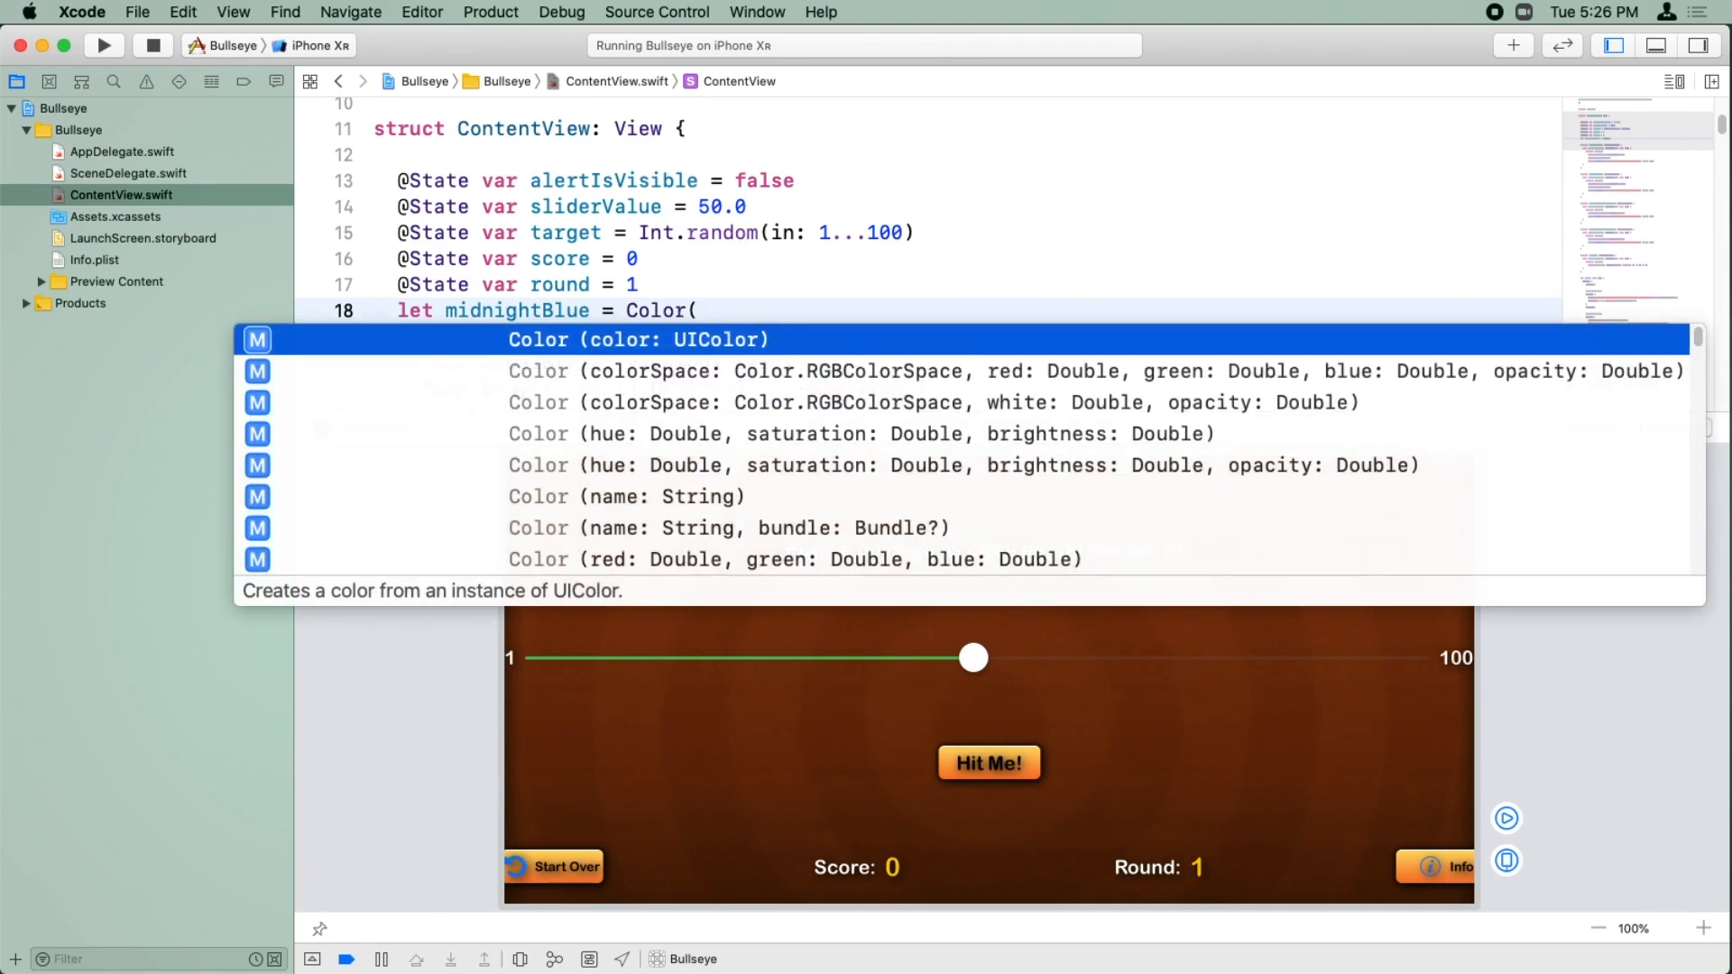
key("down")
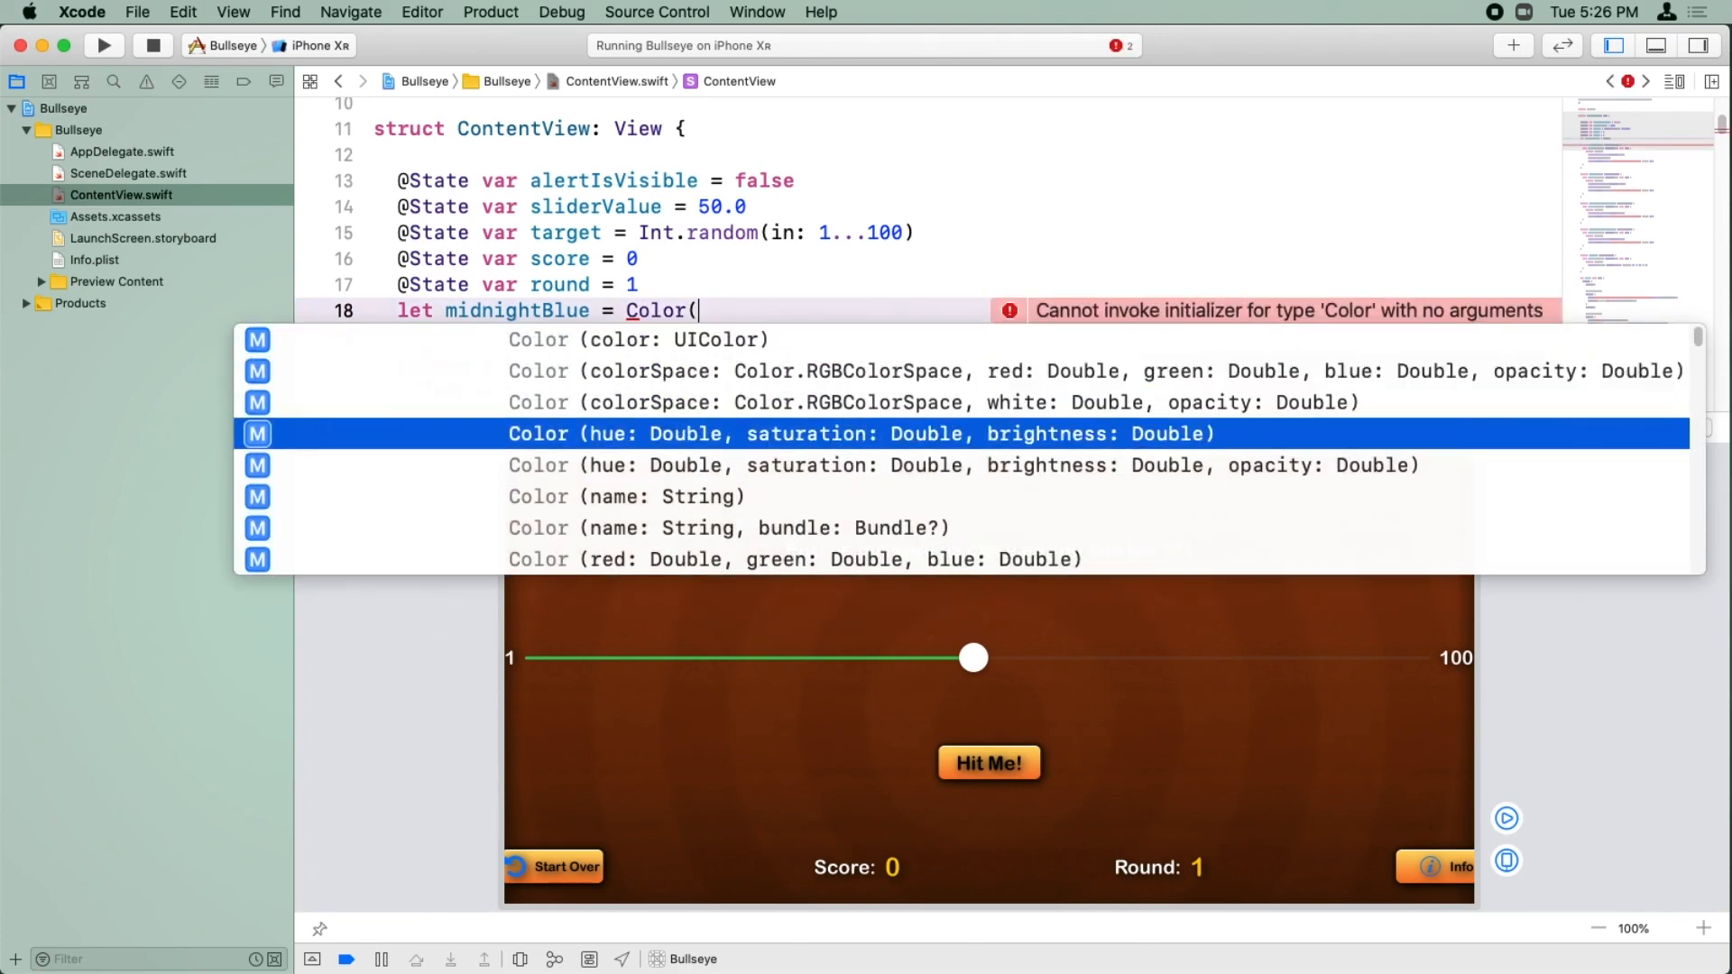
key("Down")
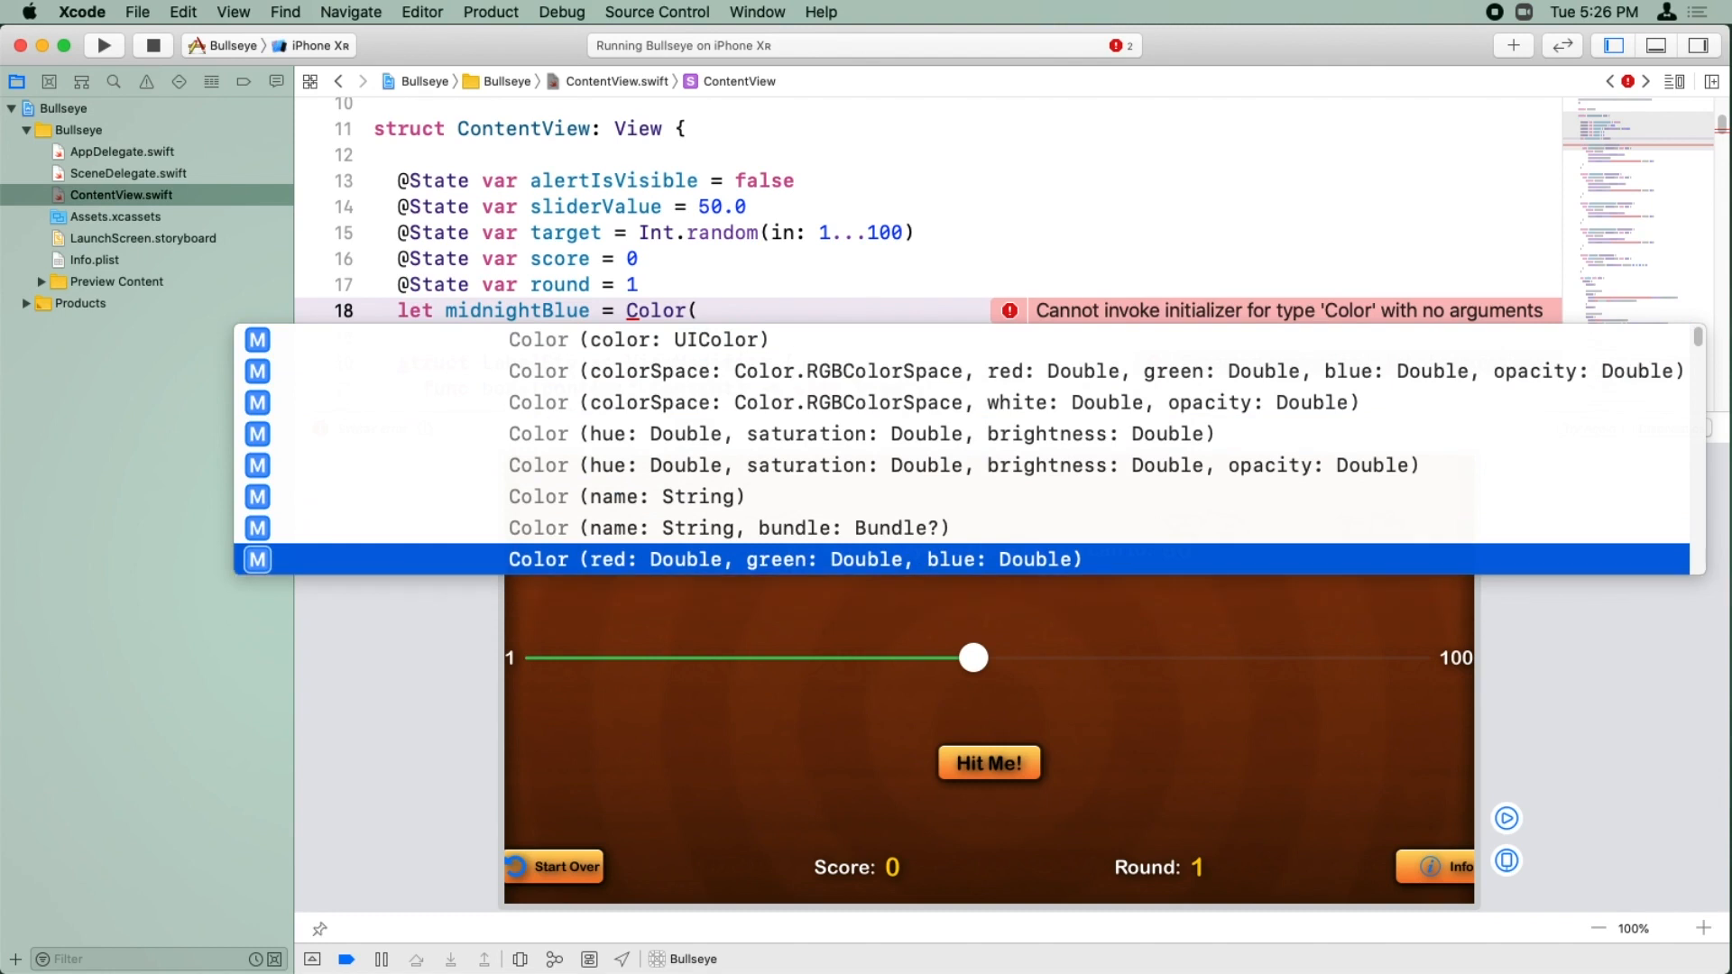
left_click(794, 559)
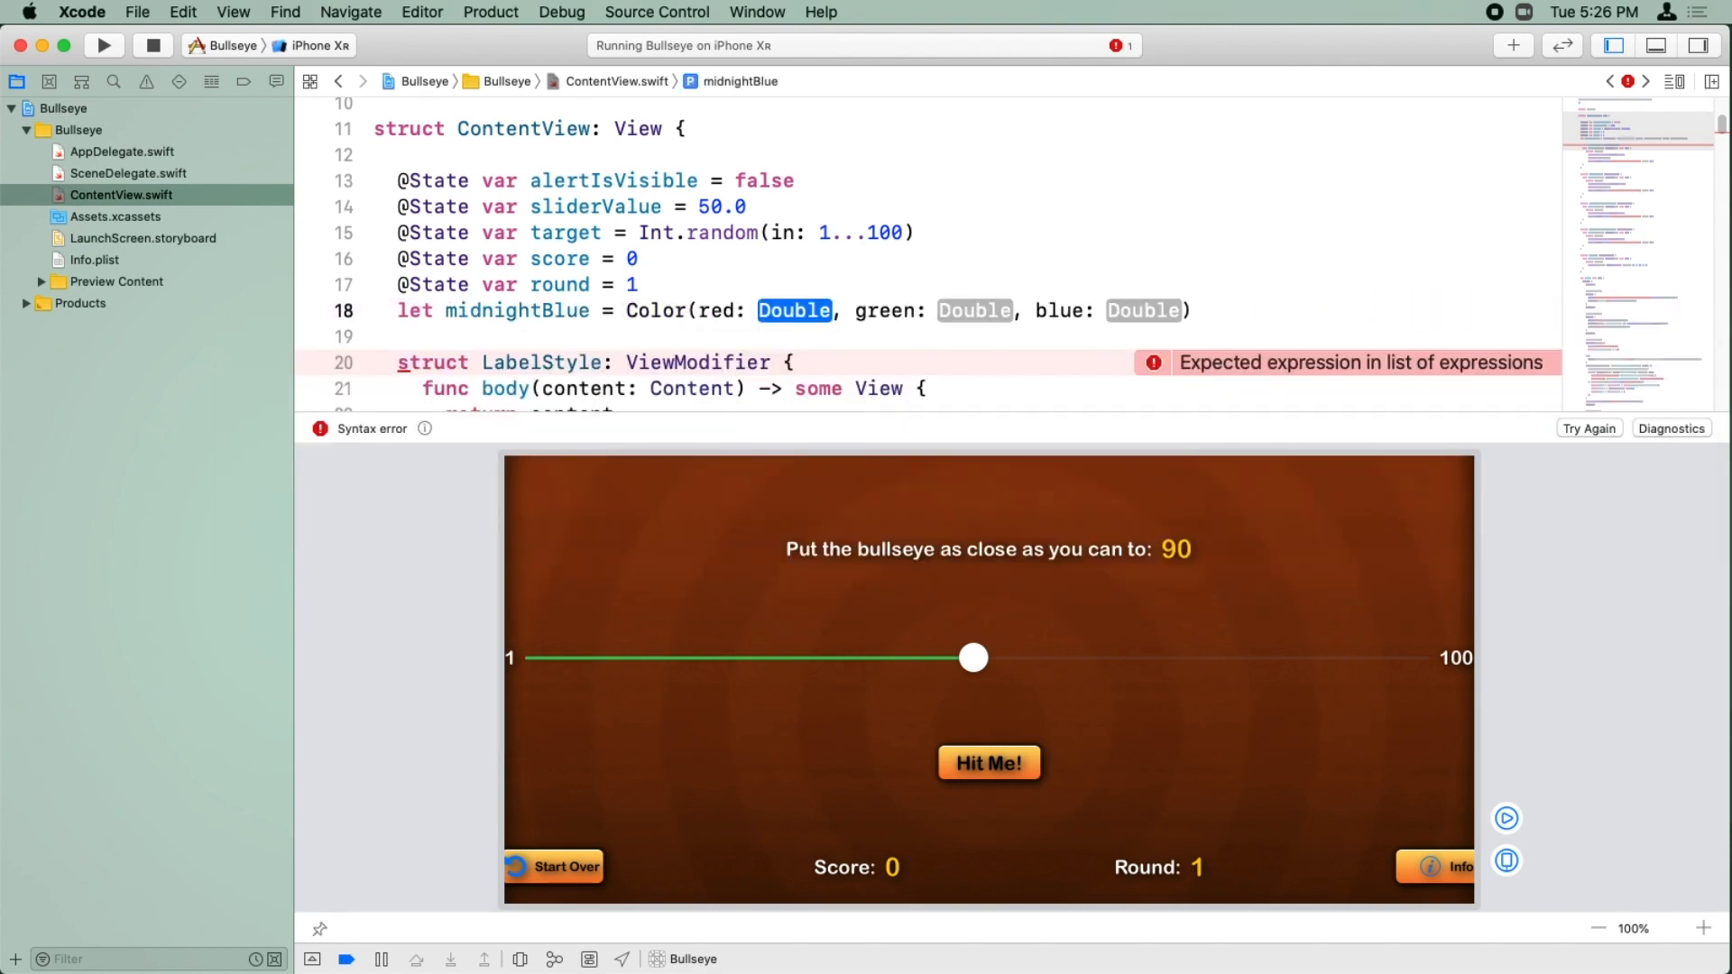
Step: Fill in red 0.0/255.0, green 51.0/255.0 and blue 102.0/255.0
type("0.0/2555.0")
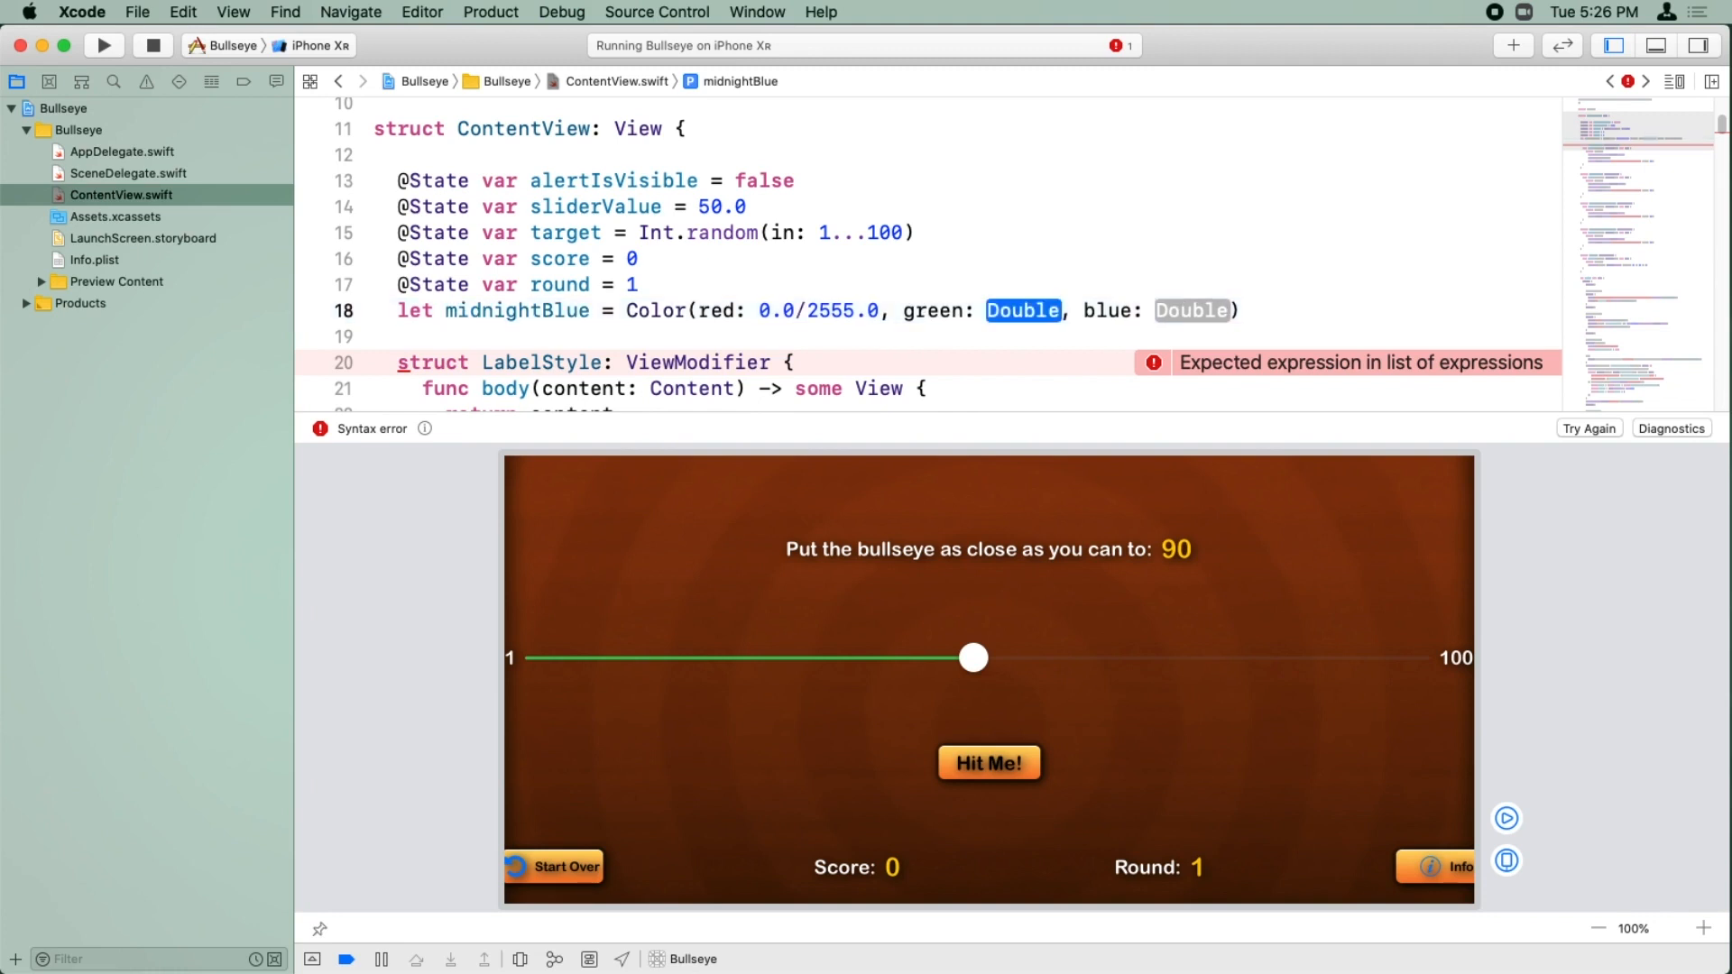
type("51.0 / 255.0")
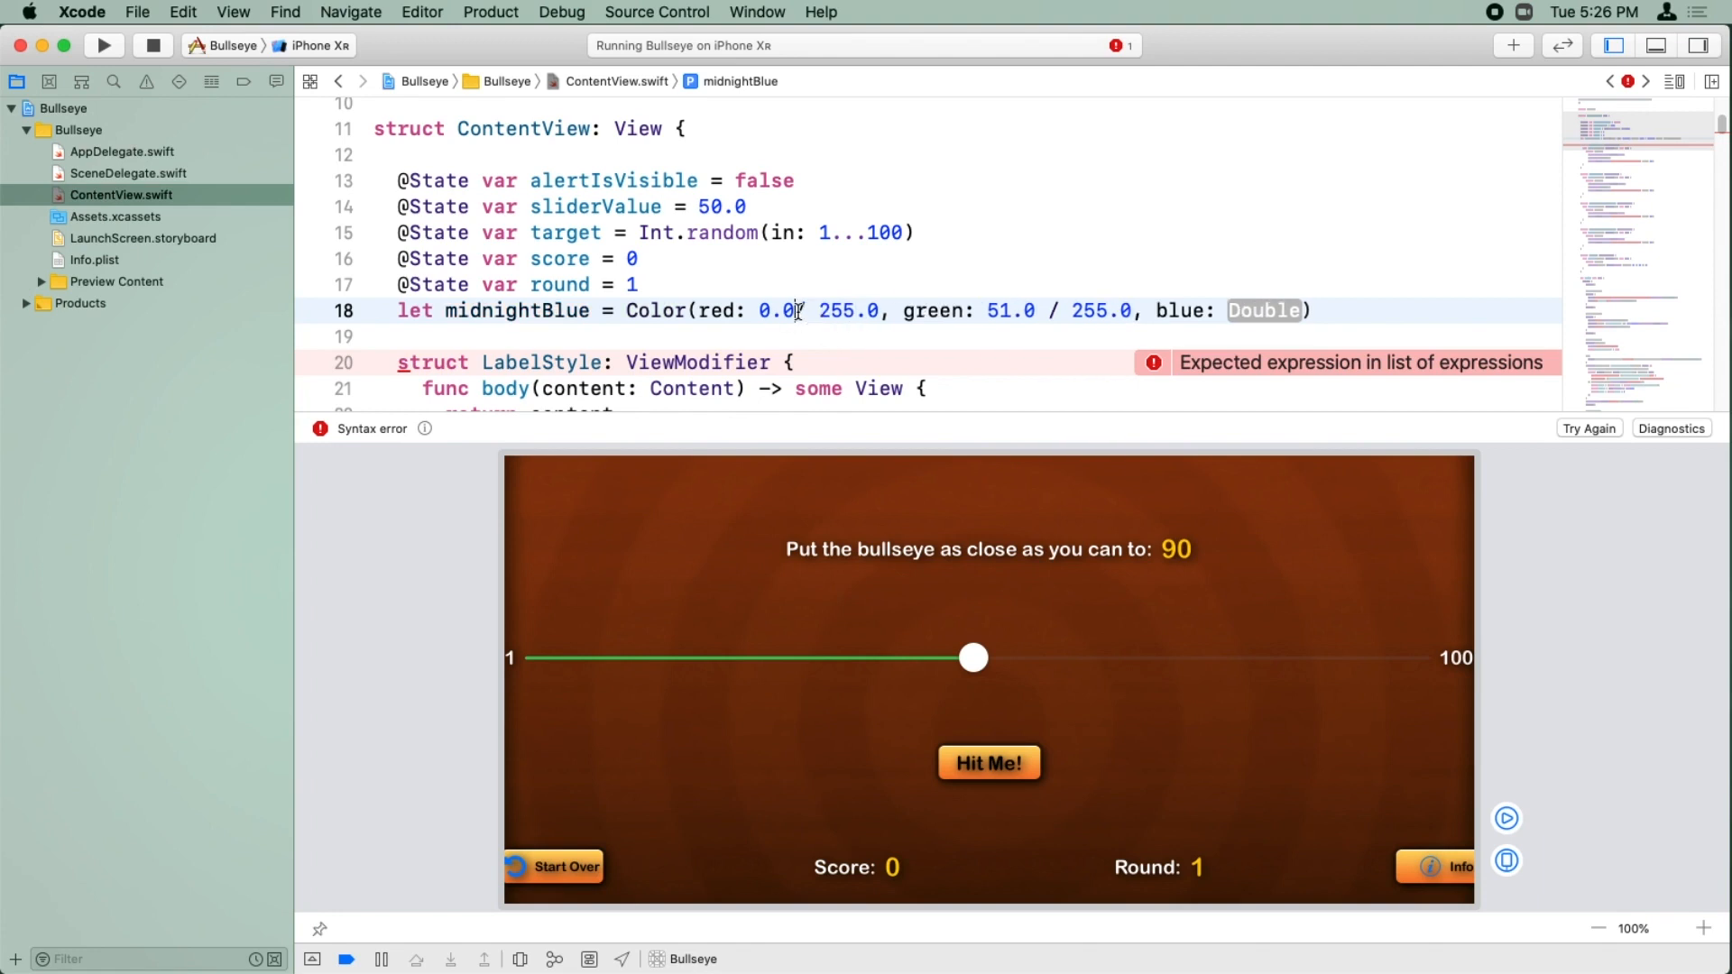
double_click(1264, 310)
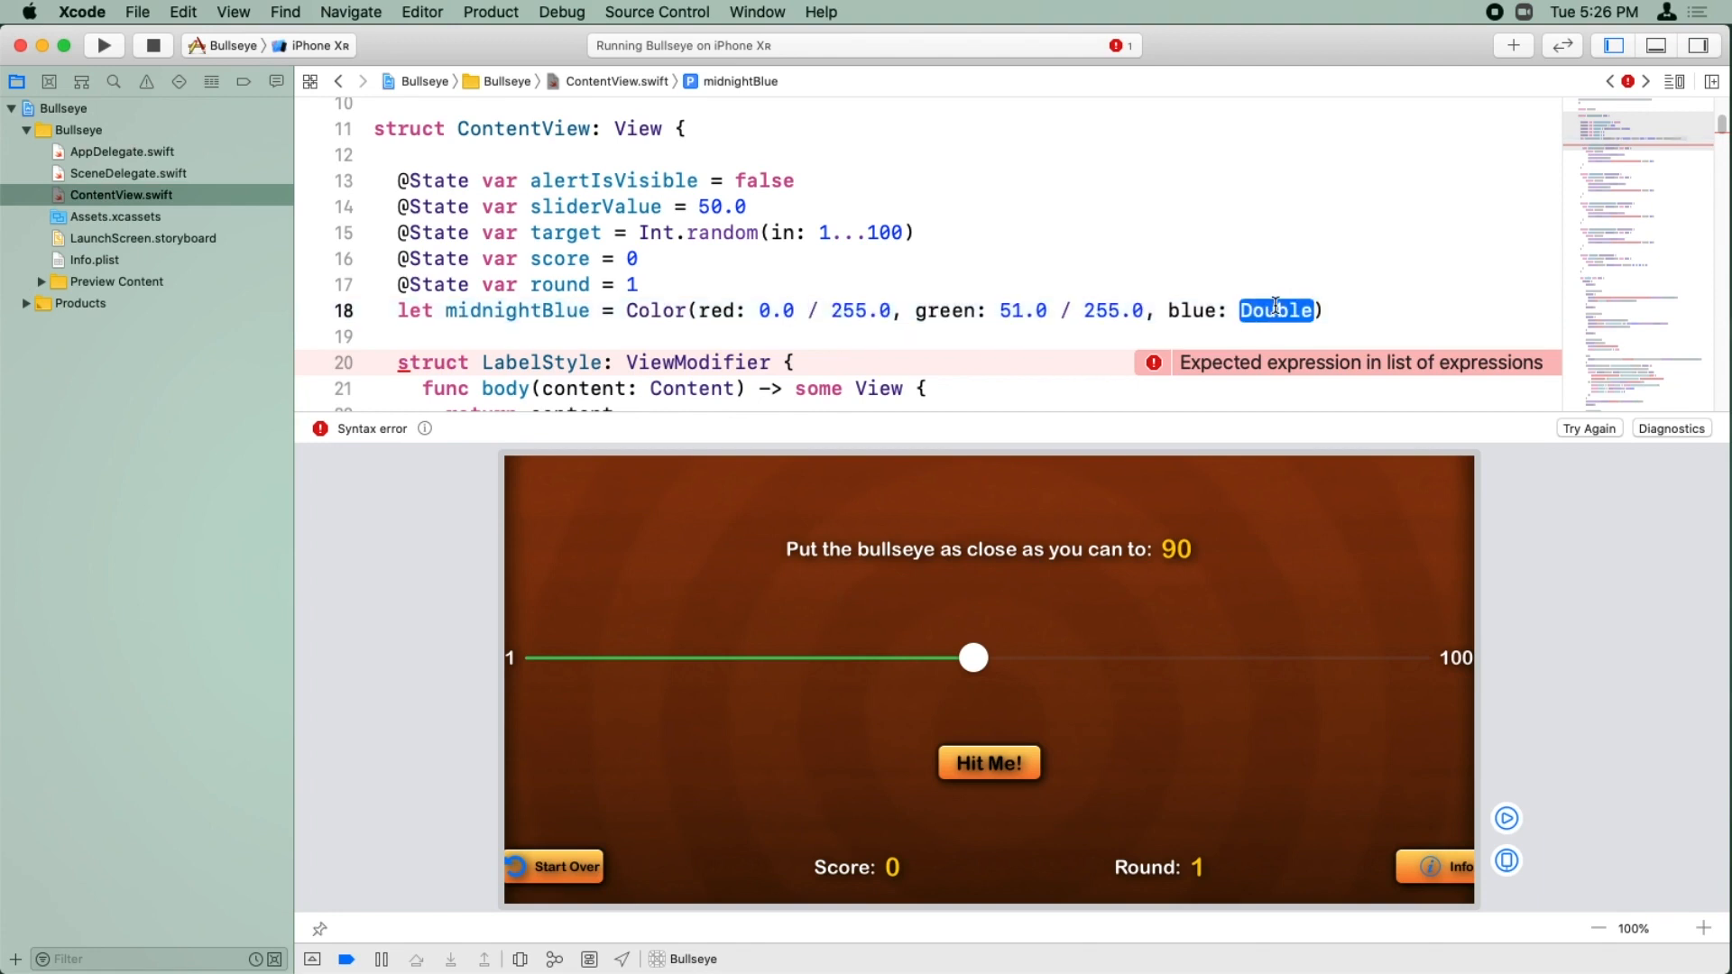
type("102.0")
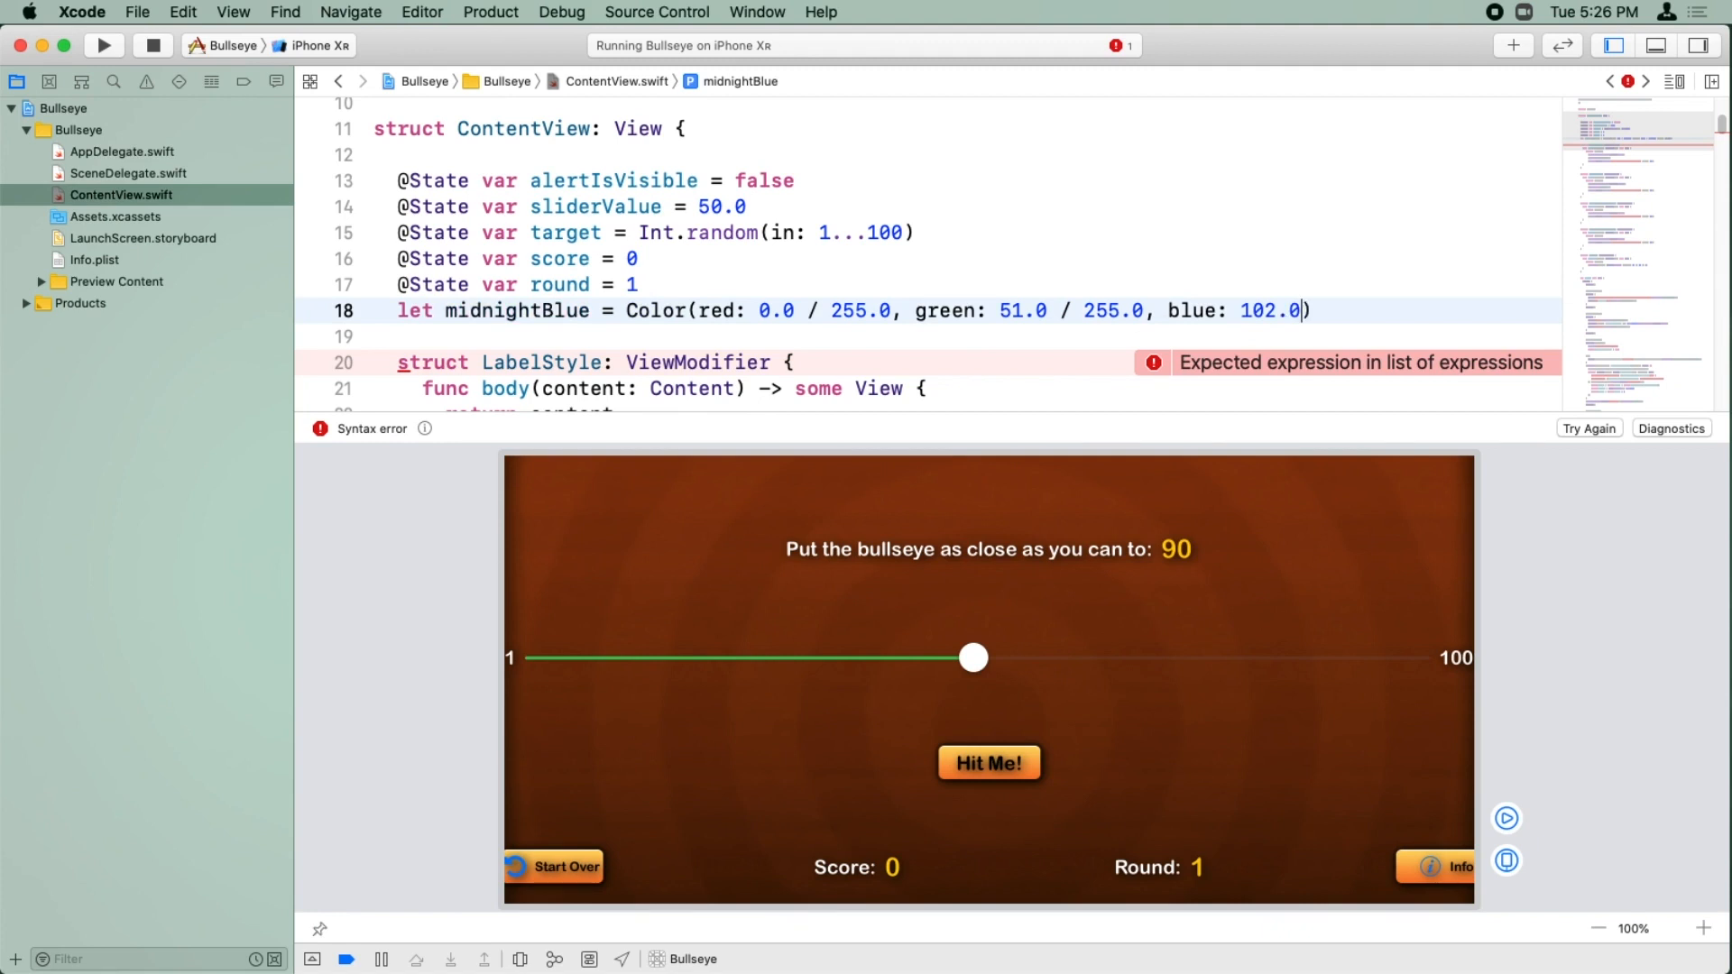
type("/ 255.0")
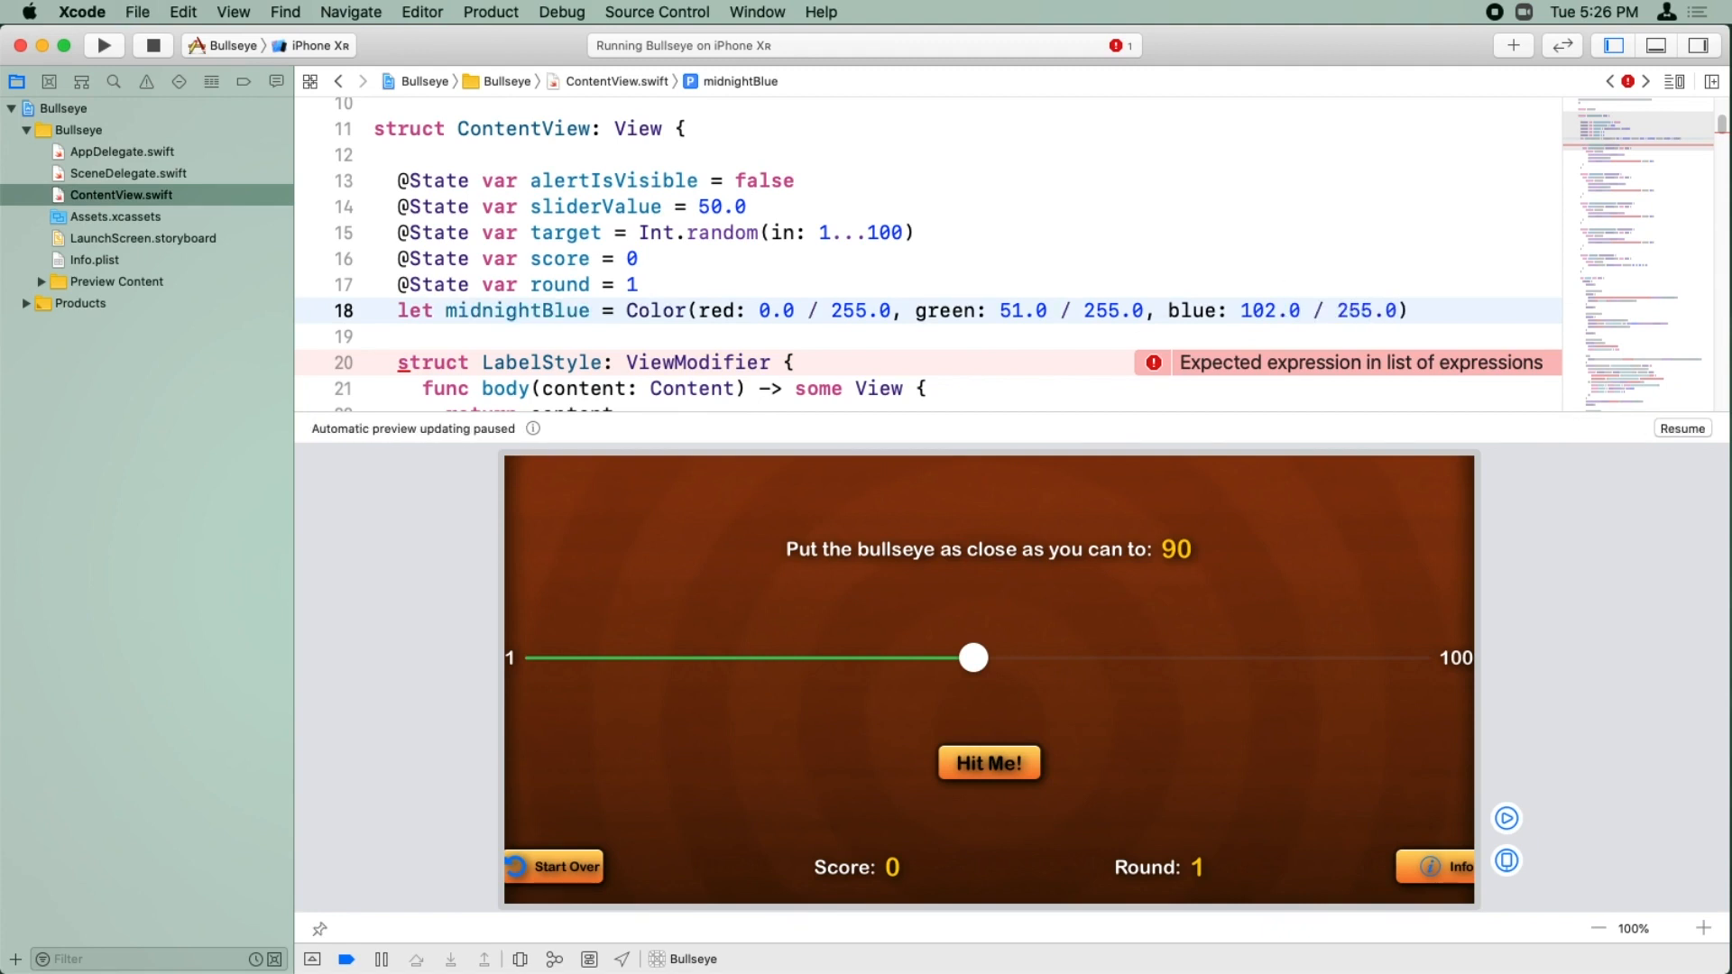
Step: Add .accentColor(midnightBlue) below the view's .background modifier and rebuild the game
scroll("down", 3)
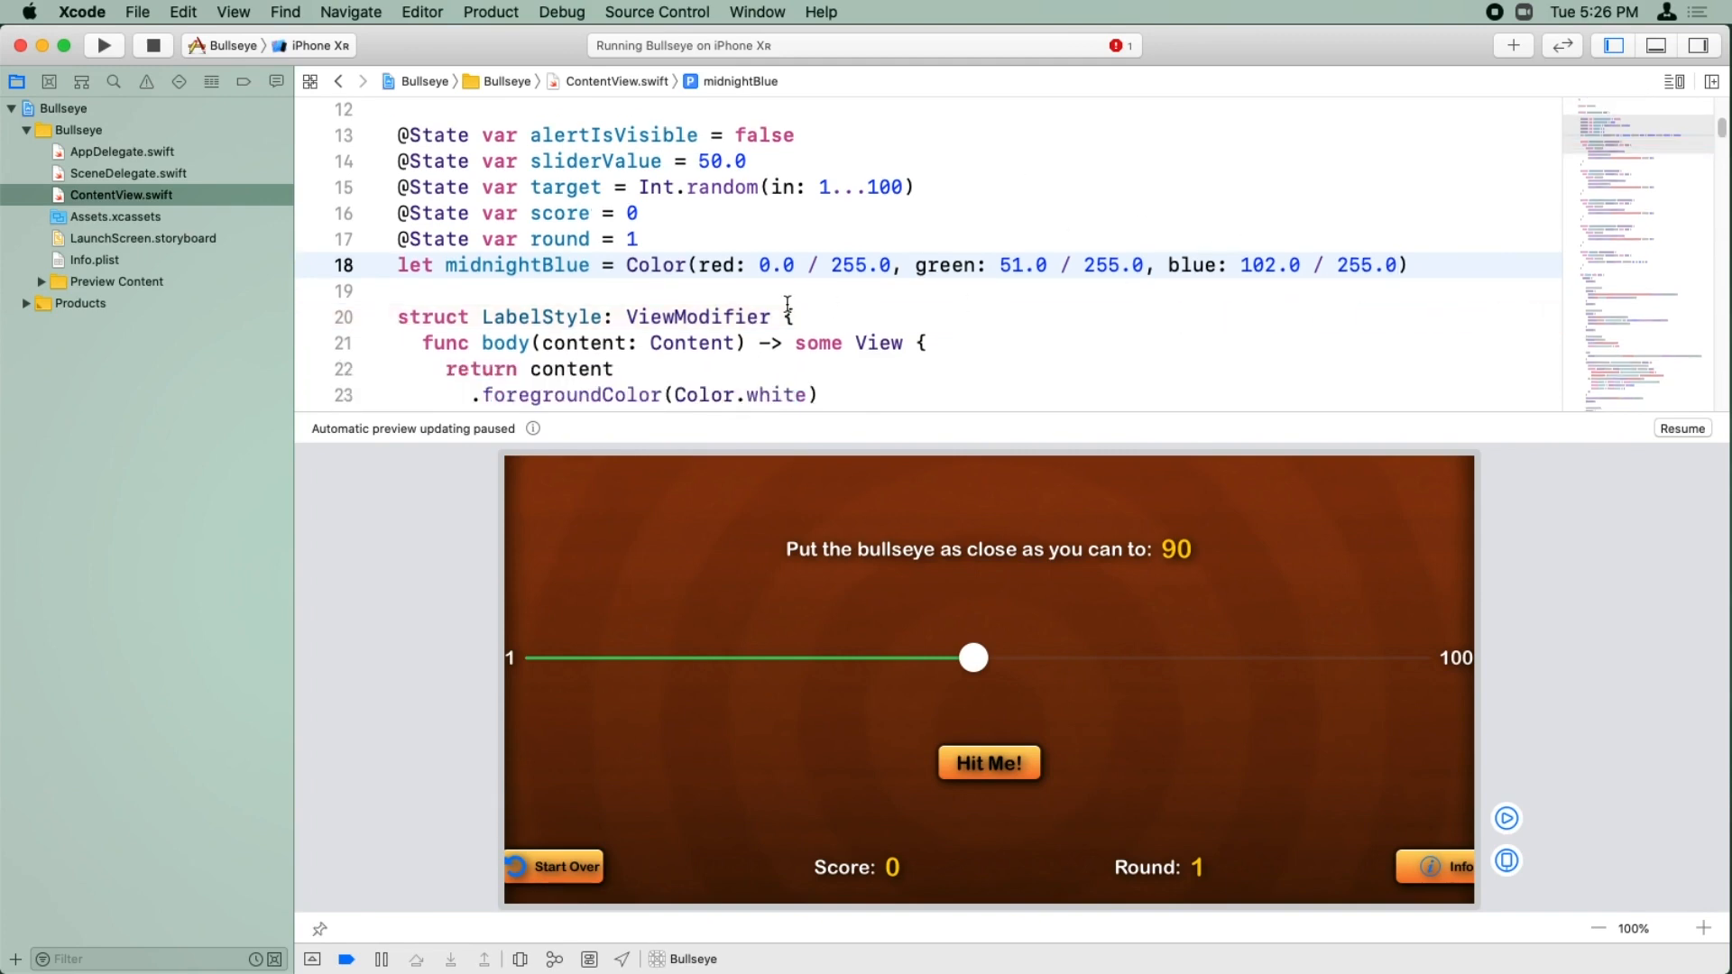
scroll("down", 3)
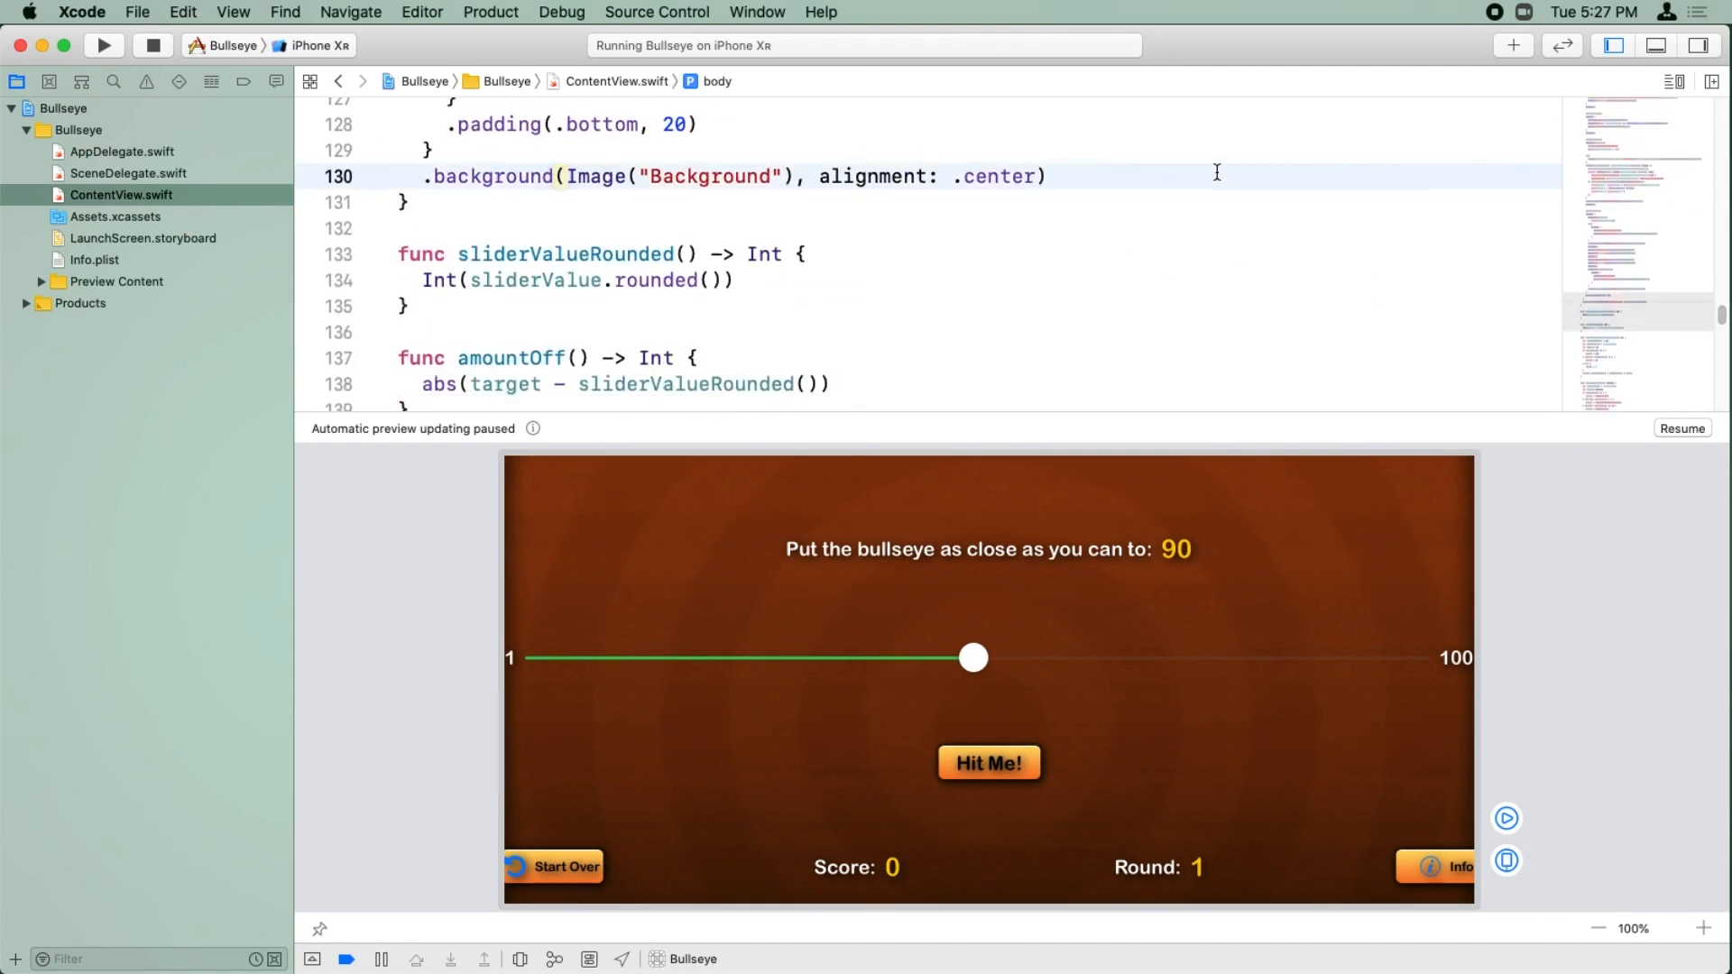
type(".accentColor(mid")
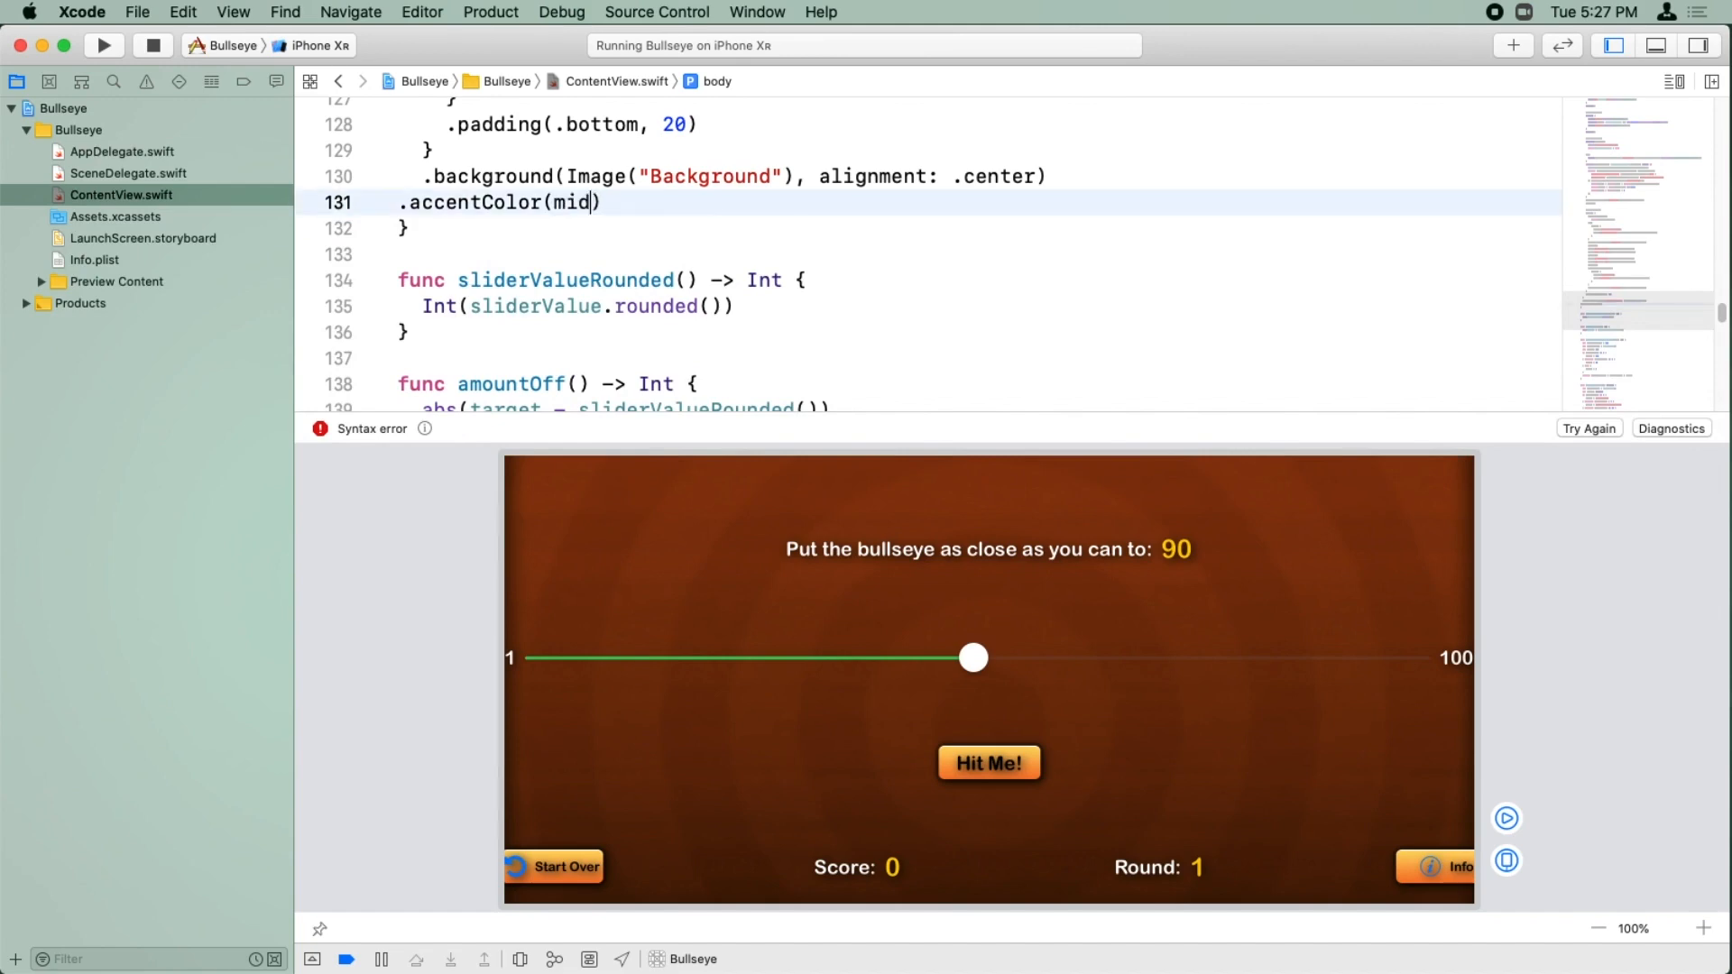
type("nightBlue")
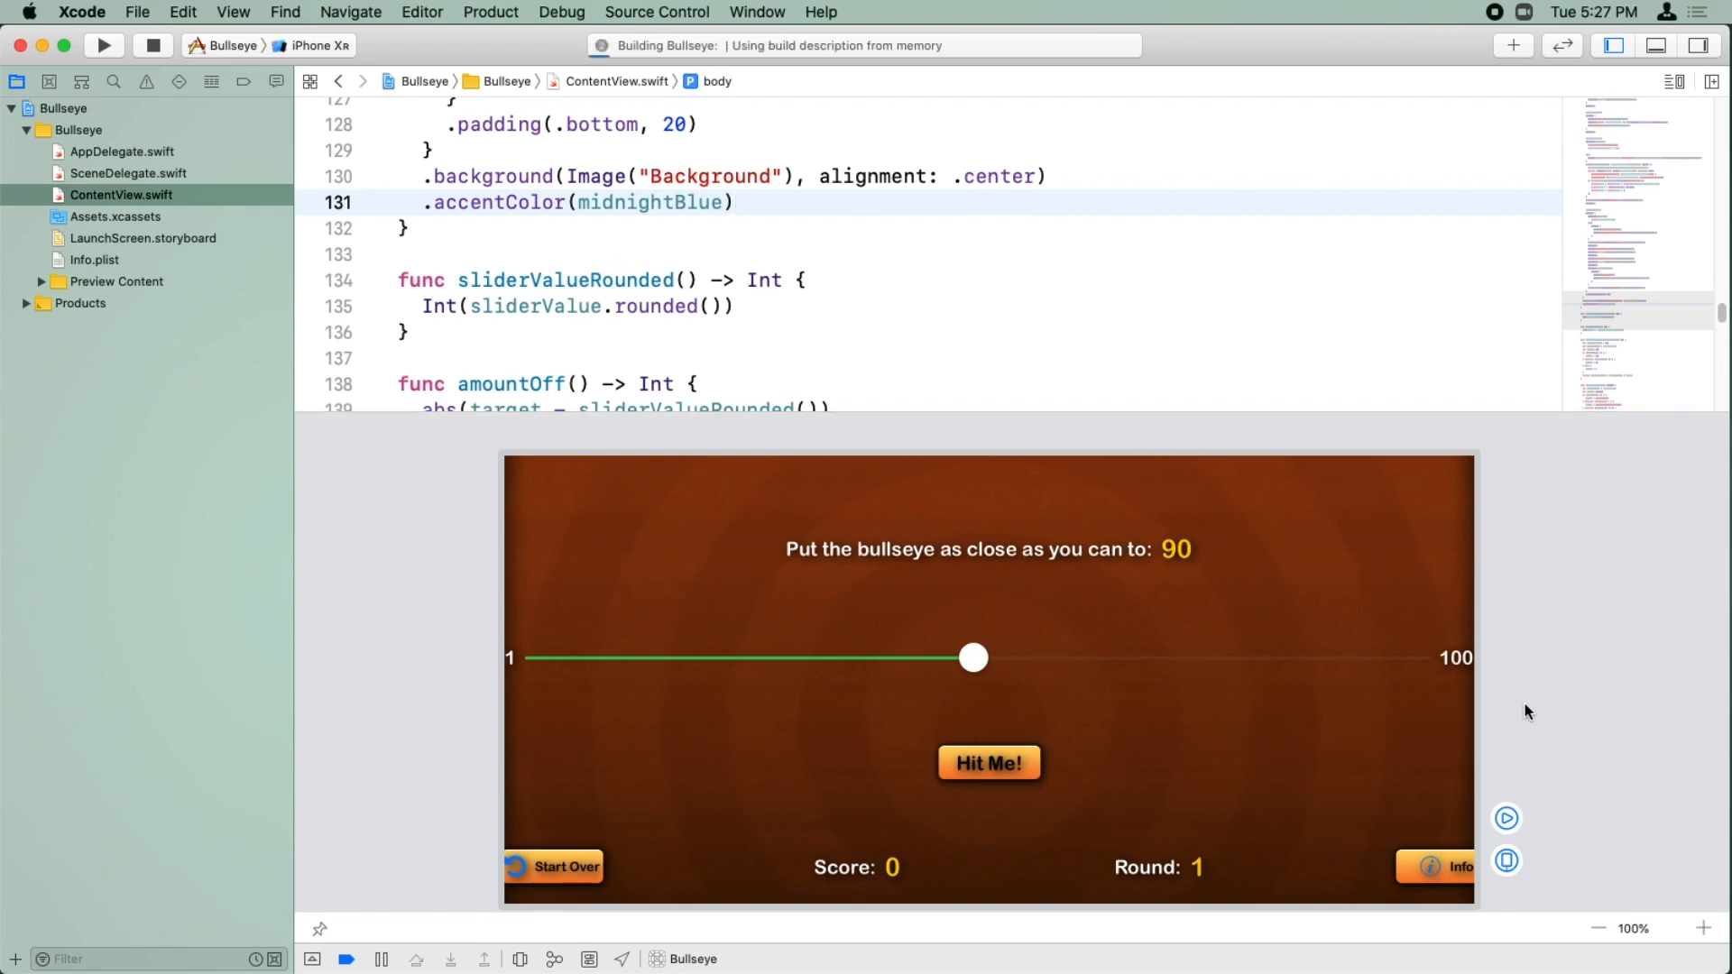
left_click(102, 45)
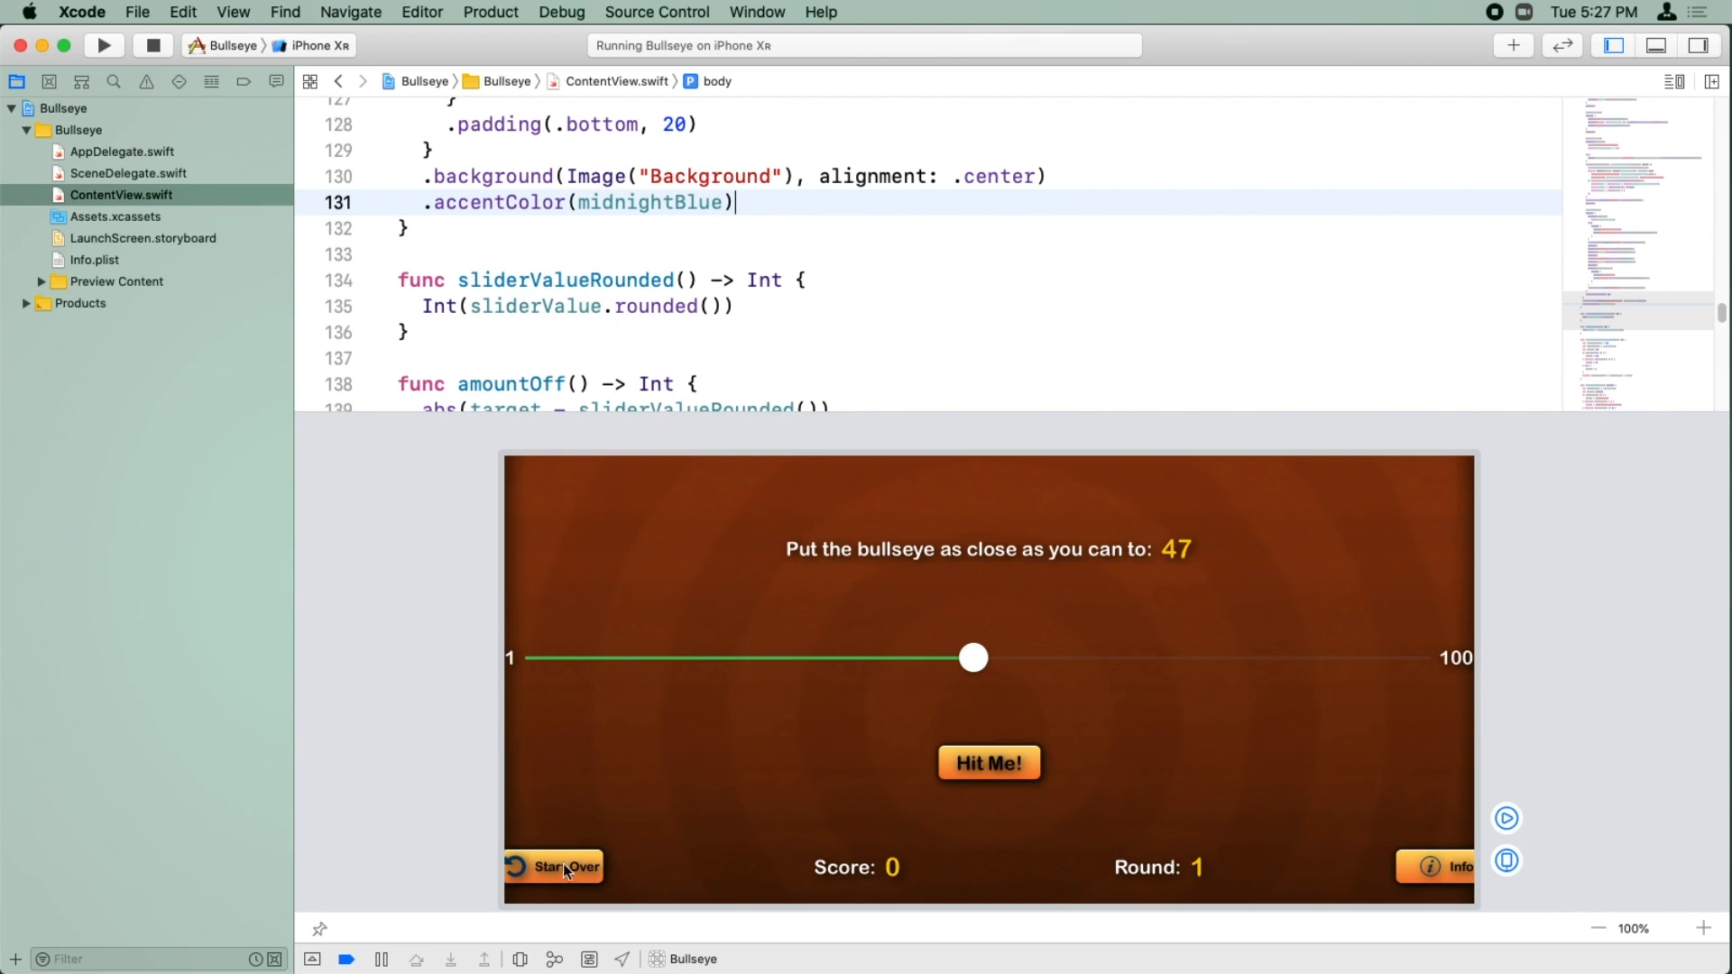
mouse_move(534, 884)
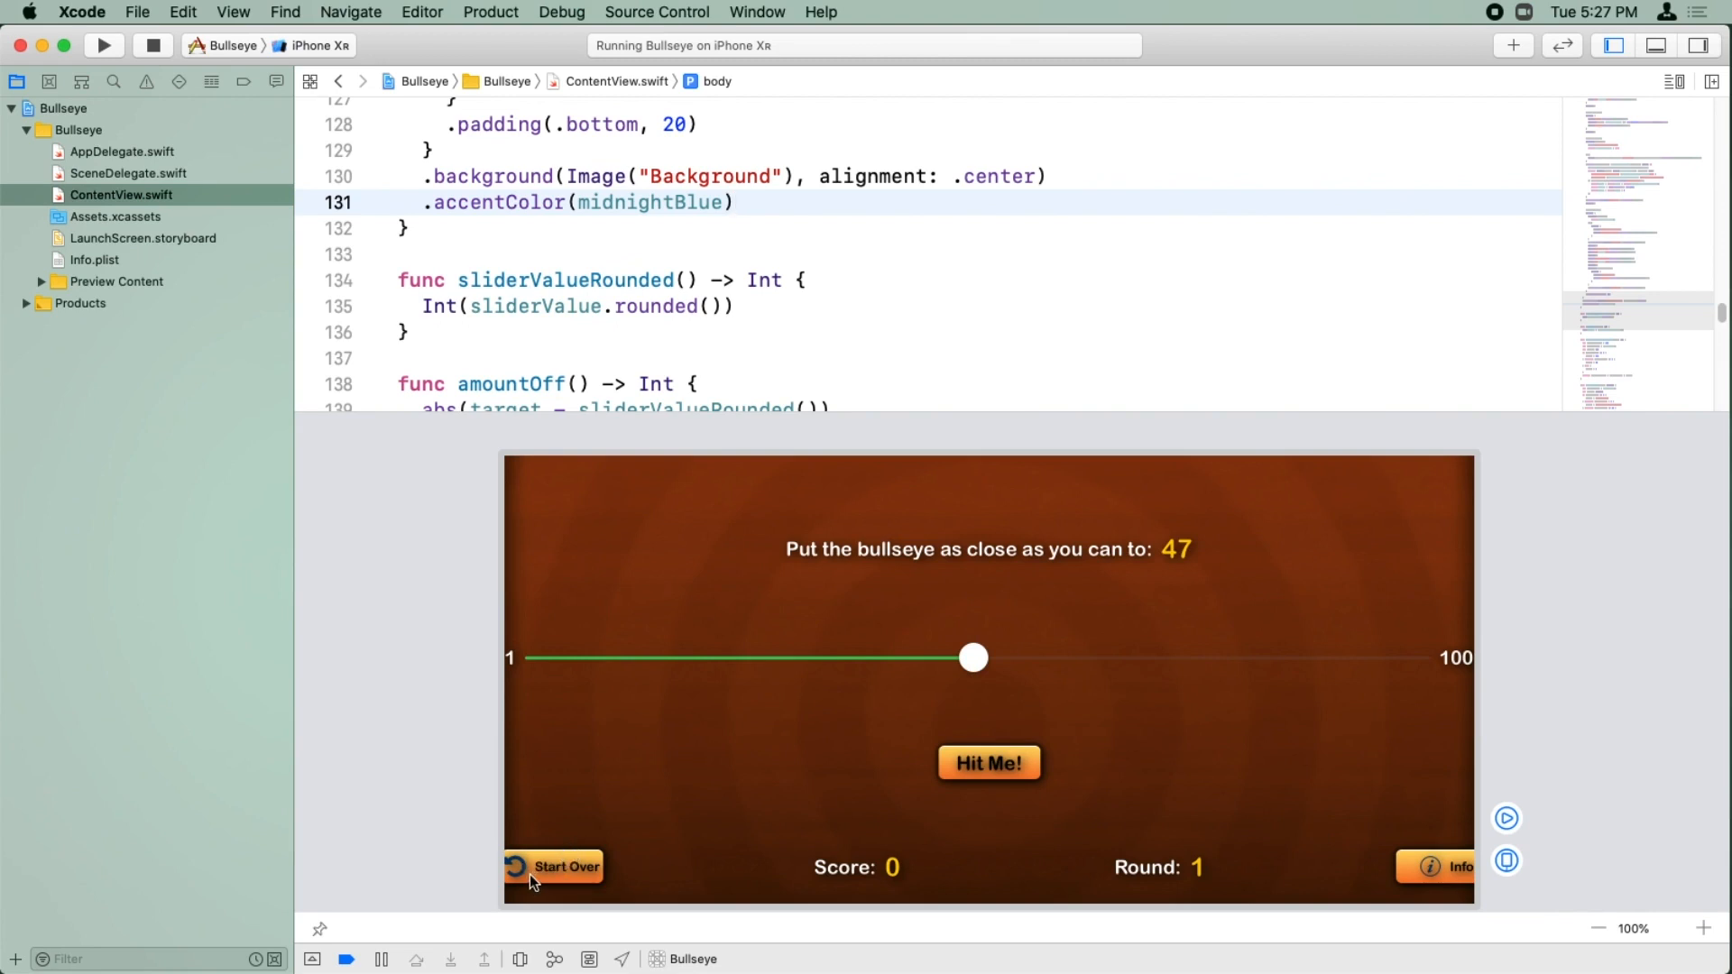
mouse_move(1388, 852)
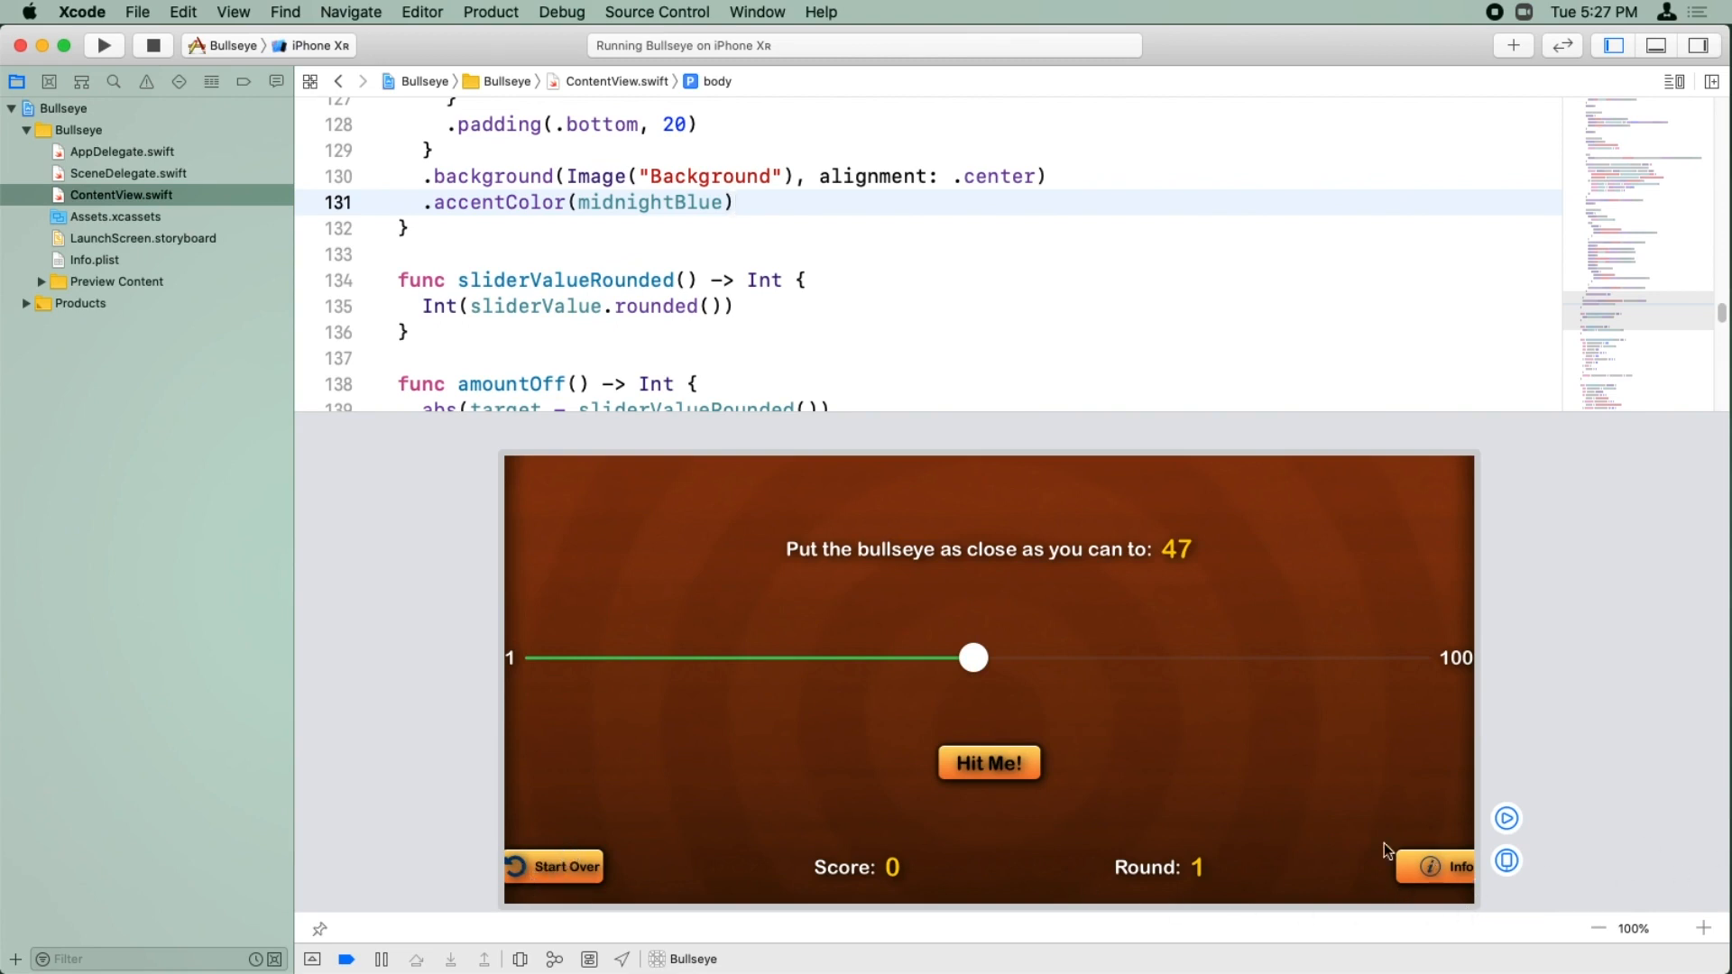